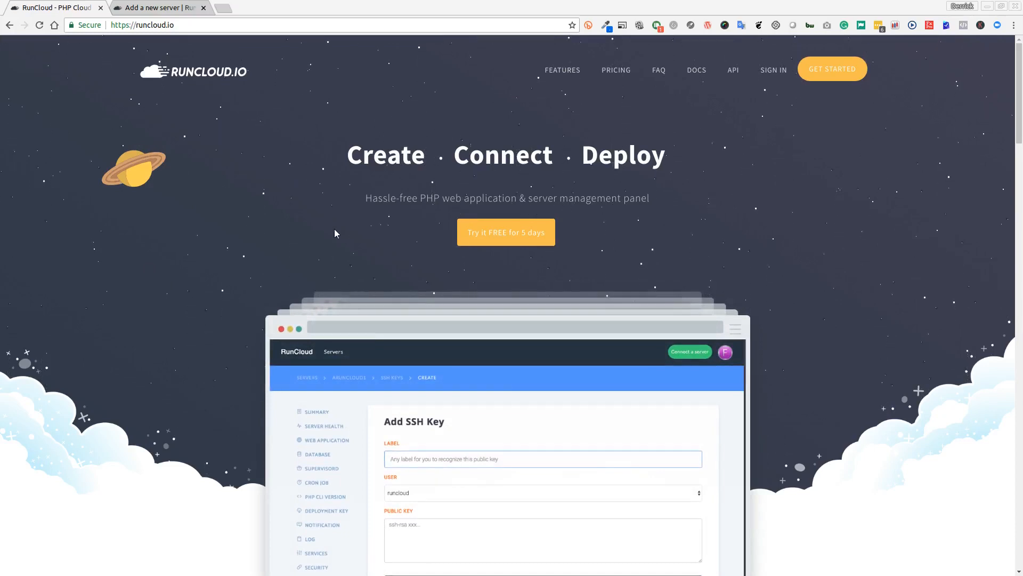
pyautogui.moveTo(340, 225)
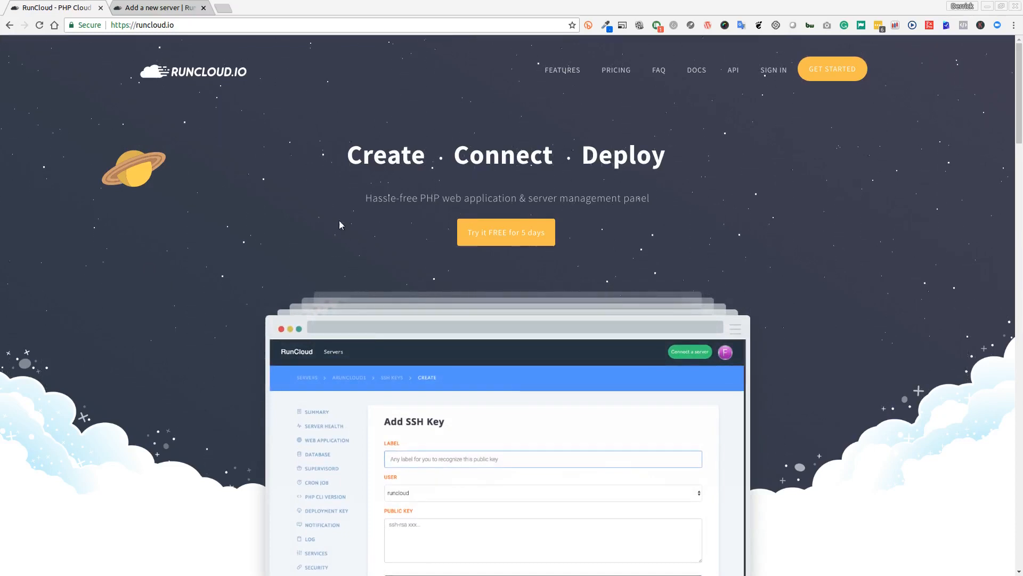
pyautogui.moveTo(841, 315)
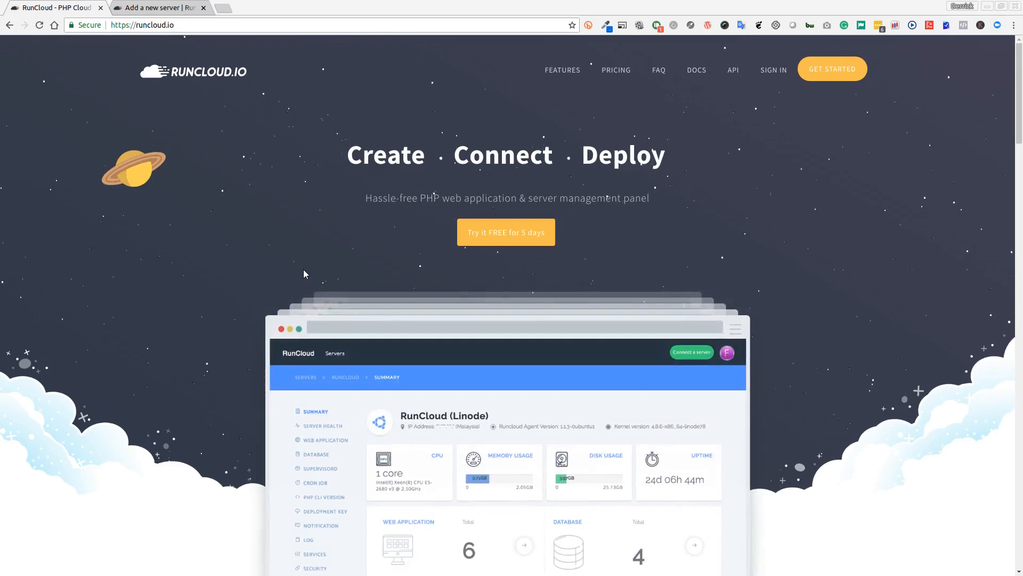
pyautogui.moveTo(305, 268)
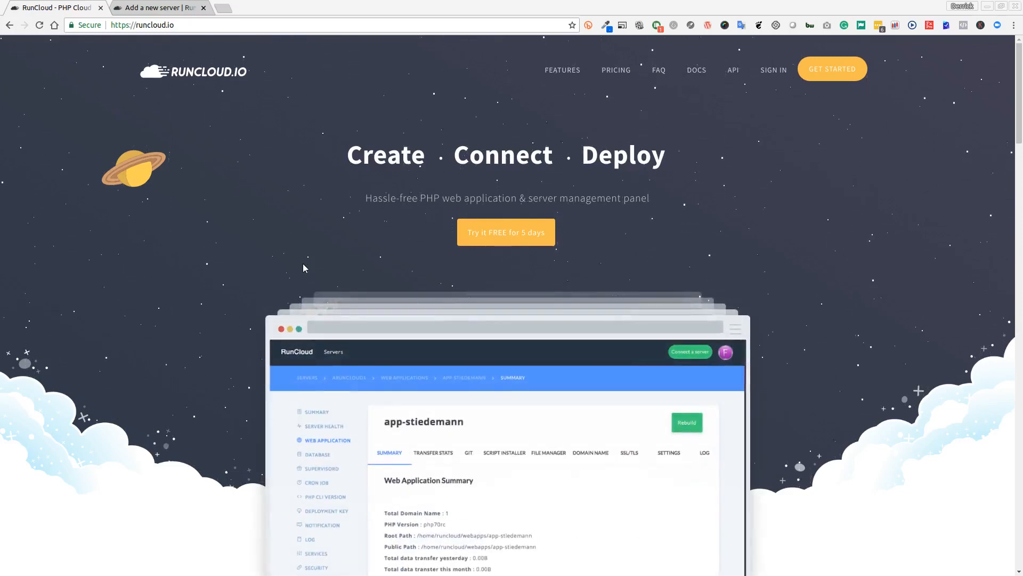
pyautogui.moveTo(438, 271)
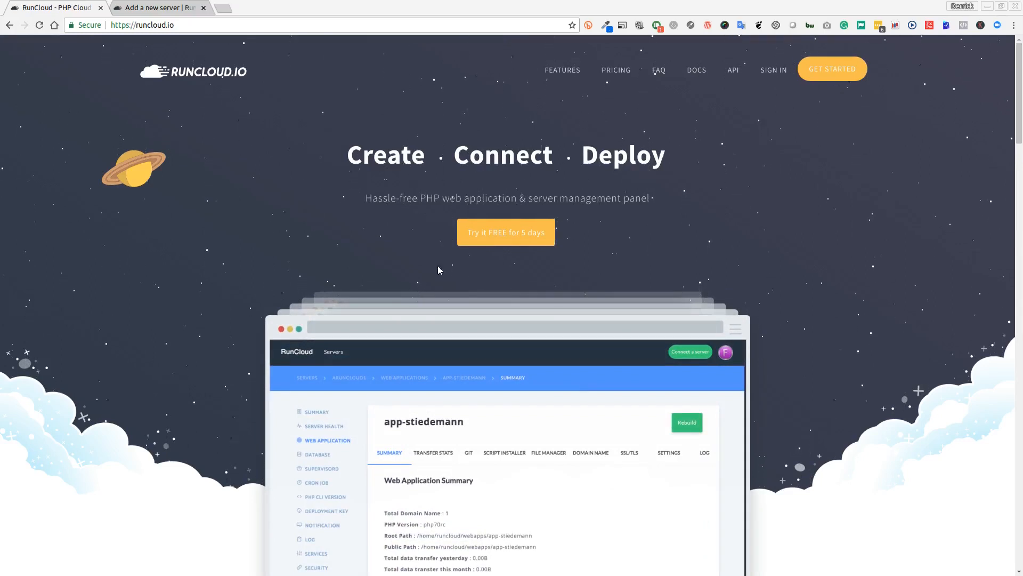
pyautogui.moveTo(836, 184)
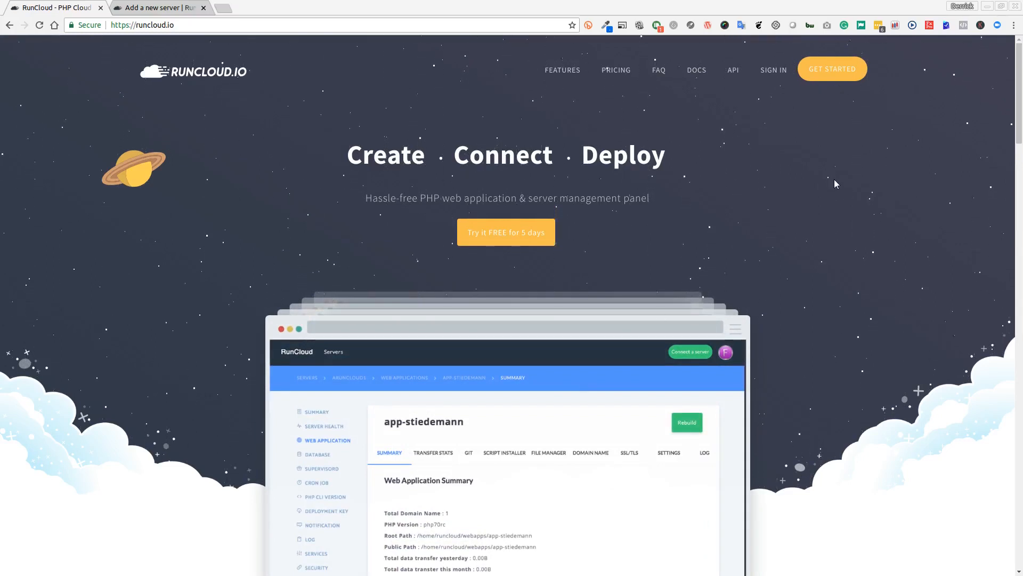
pyautogui.moveTo(521, 293)
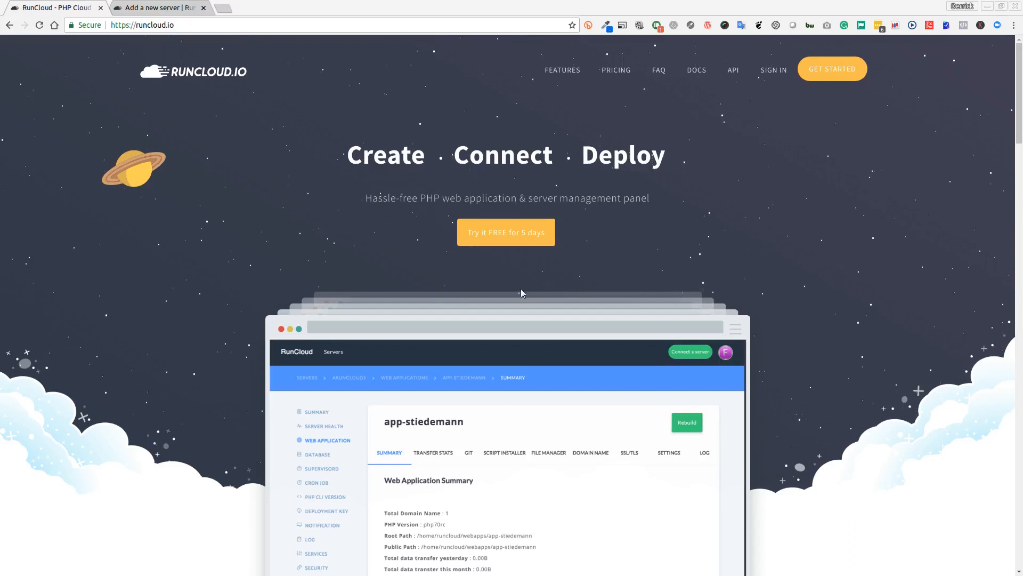
pyautogui.moveTo(206, 84)
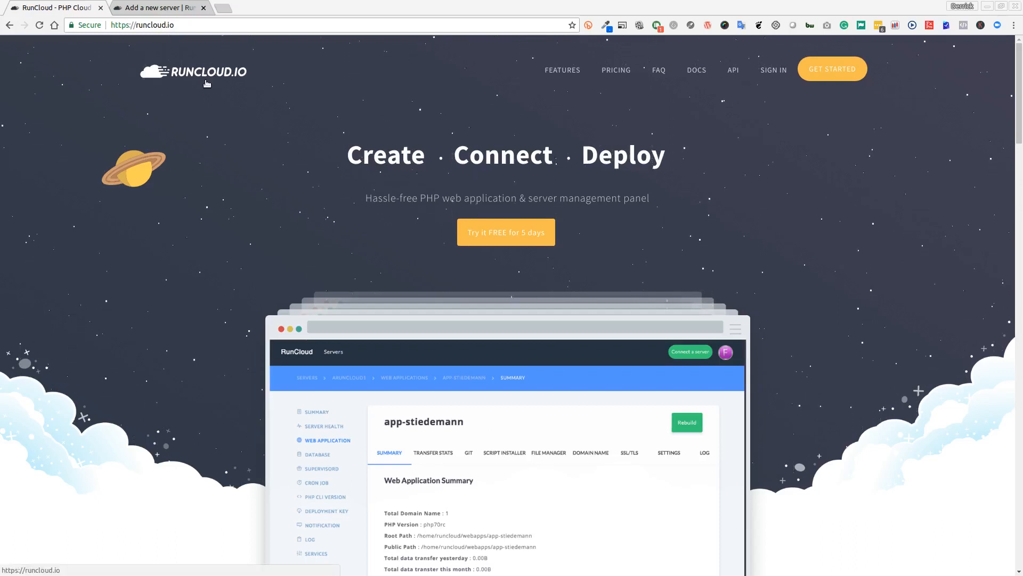
# - Scroll through the current page, then switch to the RunCloud tab showing no servers
pyautogui.scroll(-3)
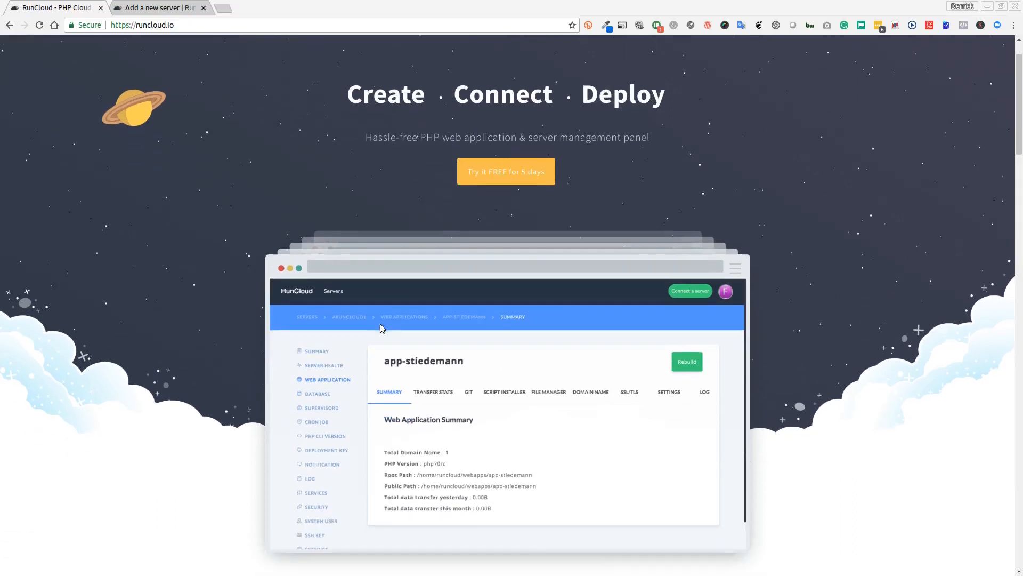
pyautogui.scroll(-3)
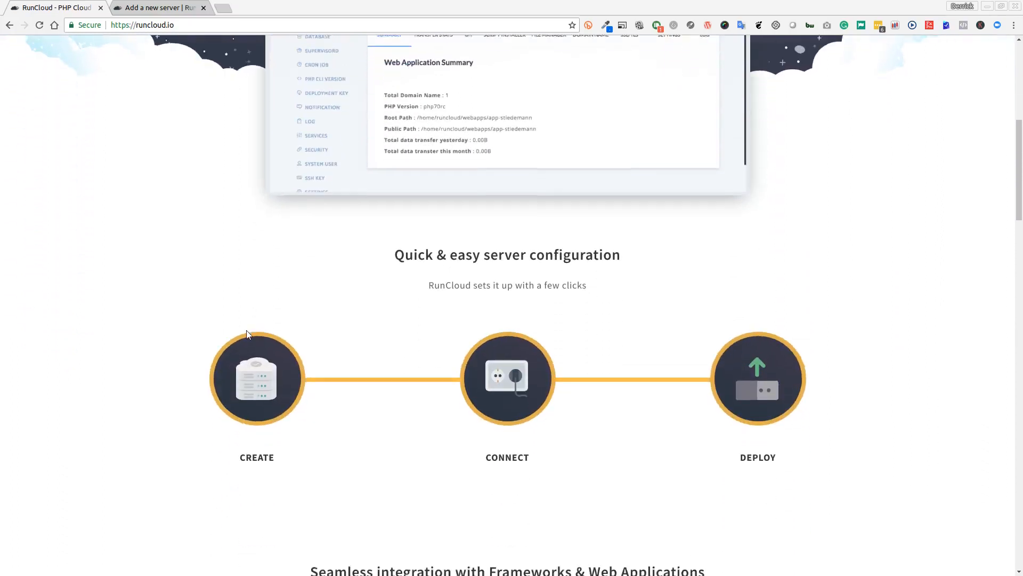
pyautogui.scroll(-3)
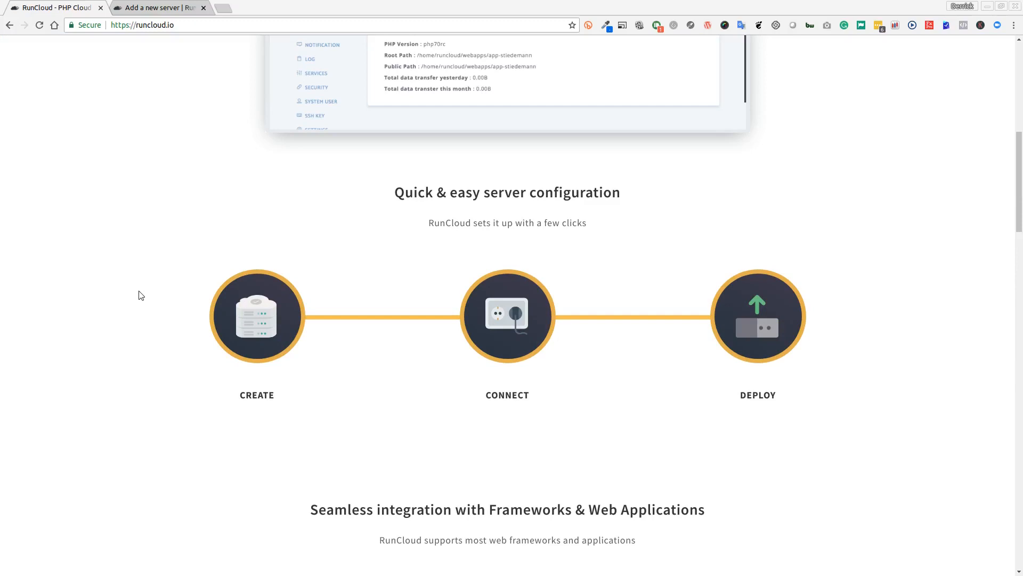
pyautogui.scroll(-3)
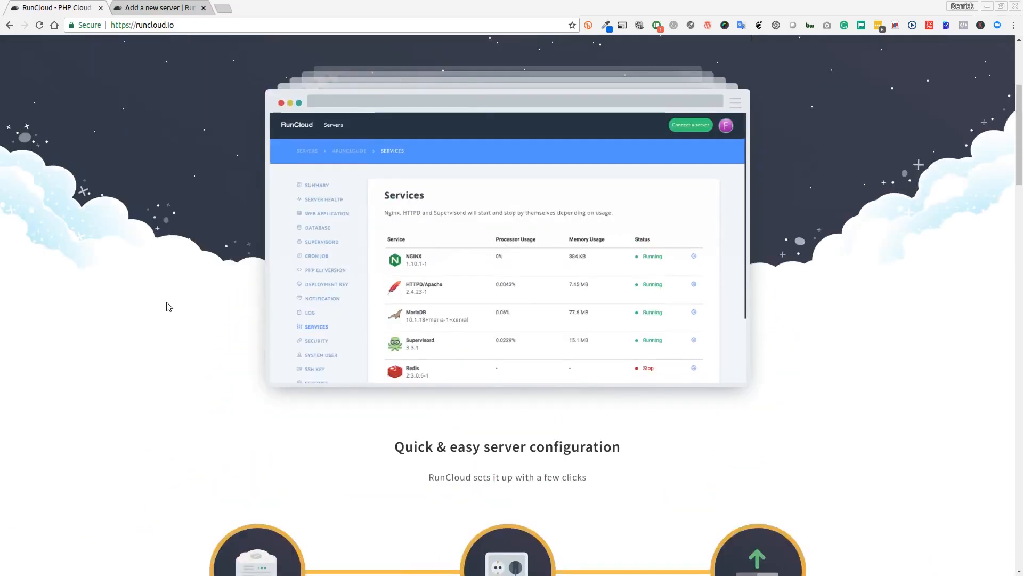
pyautogui.scroll(-3)
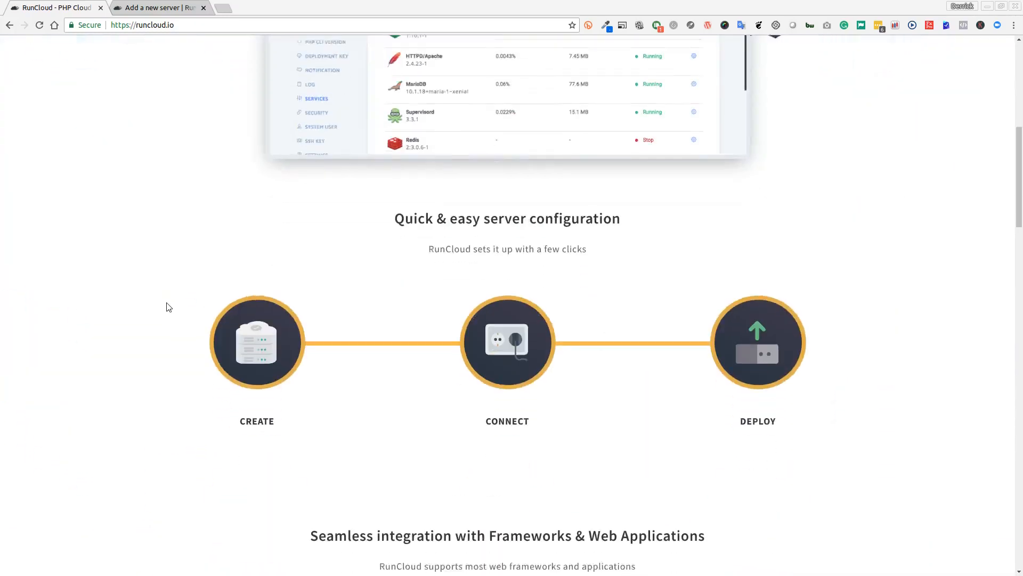
pyautogui.scroll(-3)
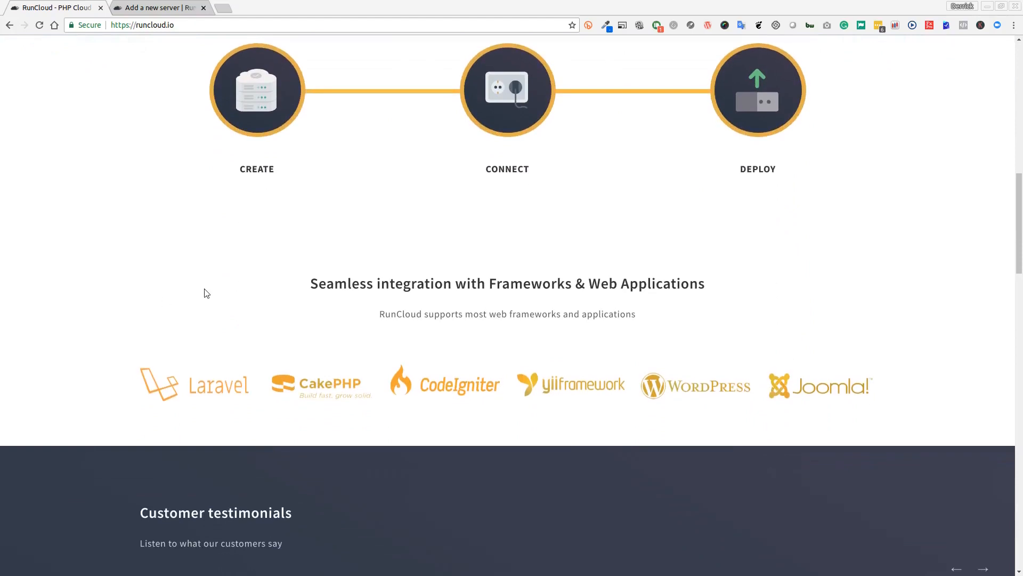
pyautogui.scroll(-3)
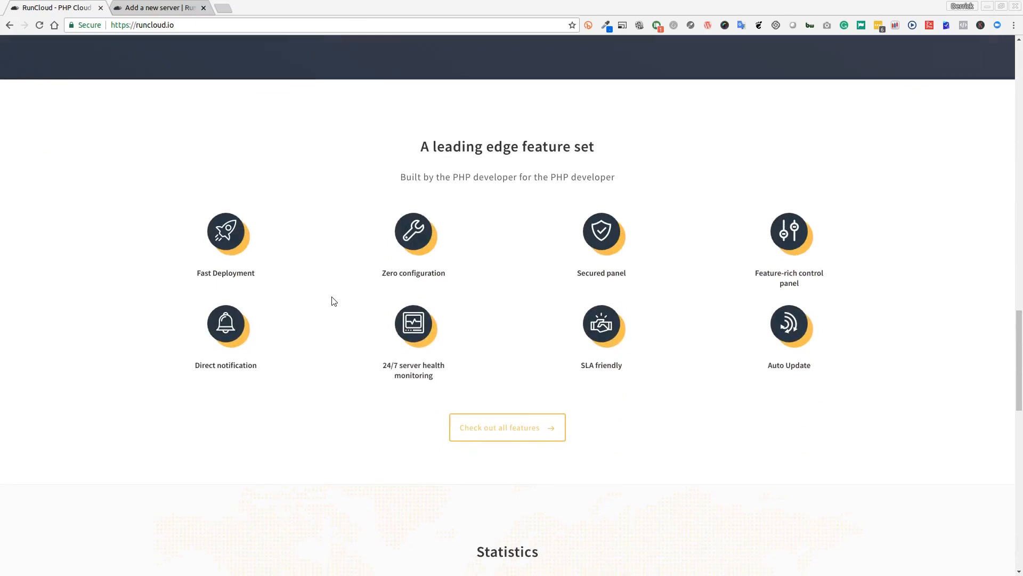
pyautogui.scroll(-3)
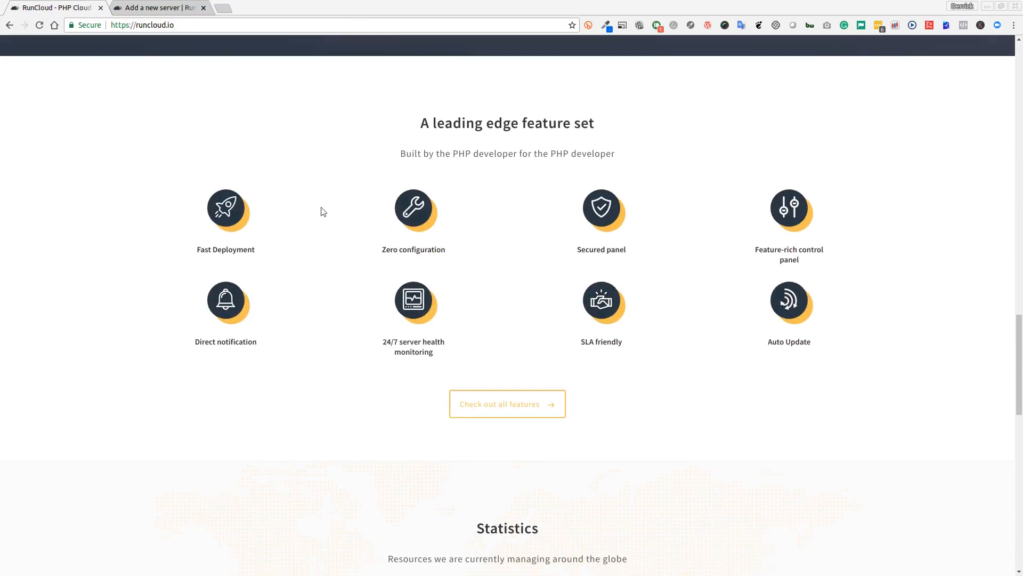
pyautogui.moveTo(470, 273)
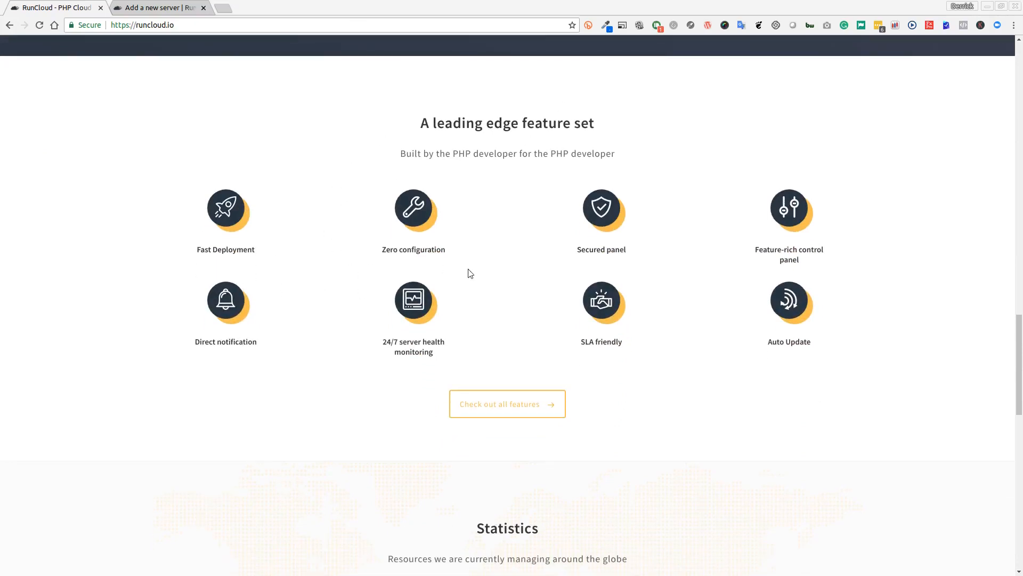
pyautogui.moveTo(568, 271)
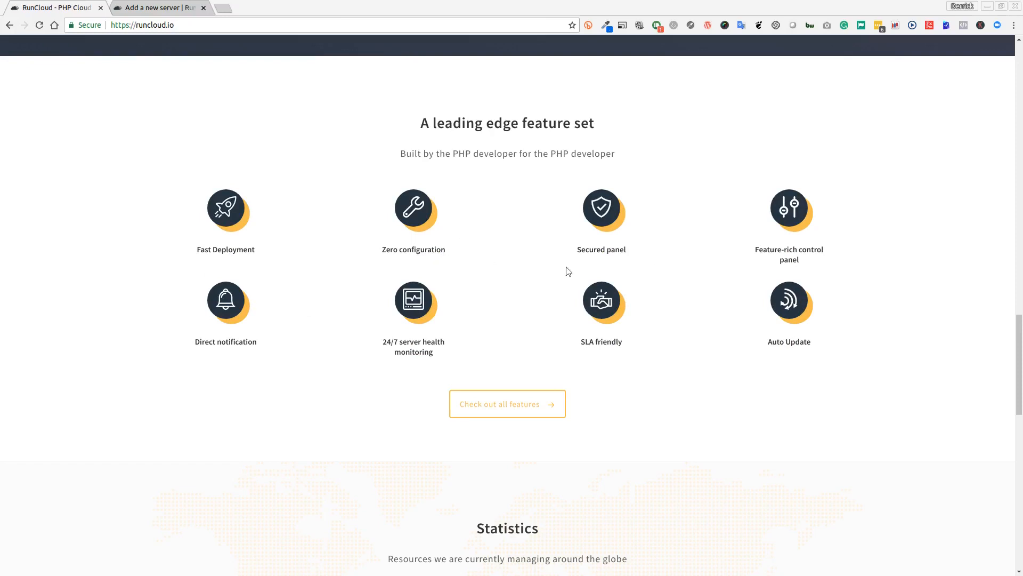
pyautogui.moveTo(678, 292)
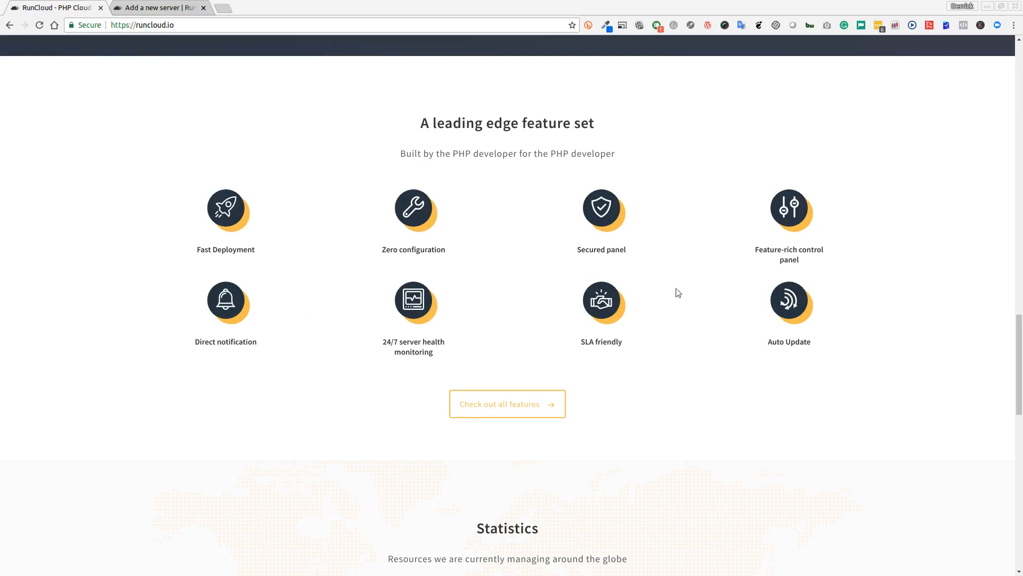
pyautogui.moveTo(370, 375)
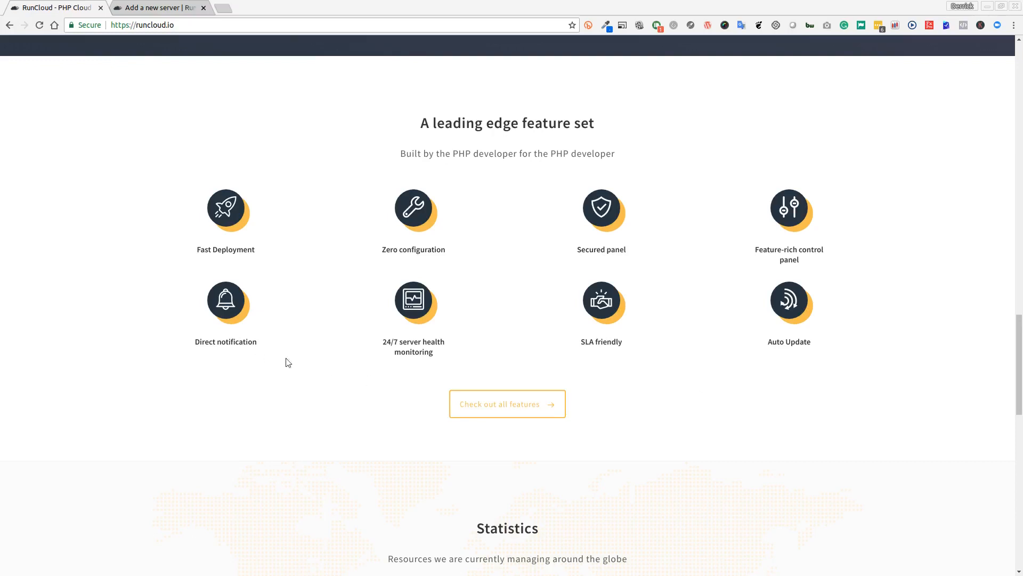
pyautogui.scroll(-3)
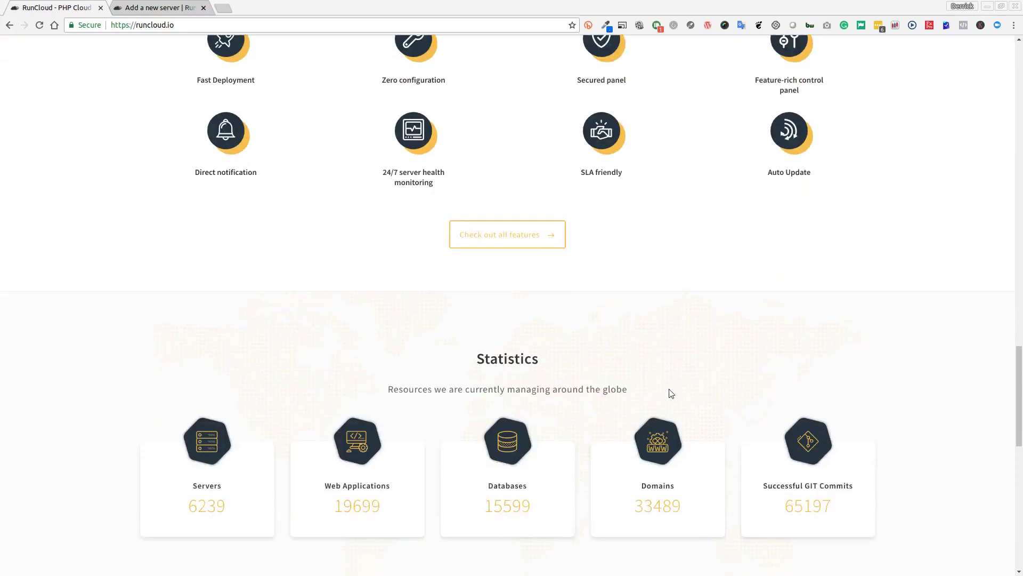
pyautogui.scroll(-3)
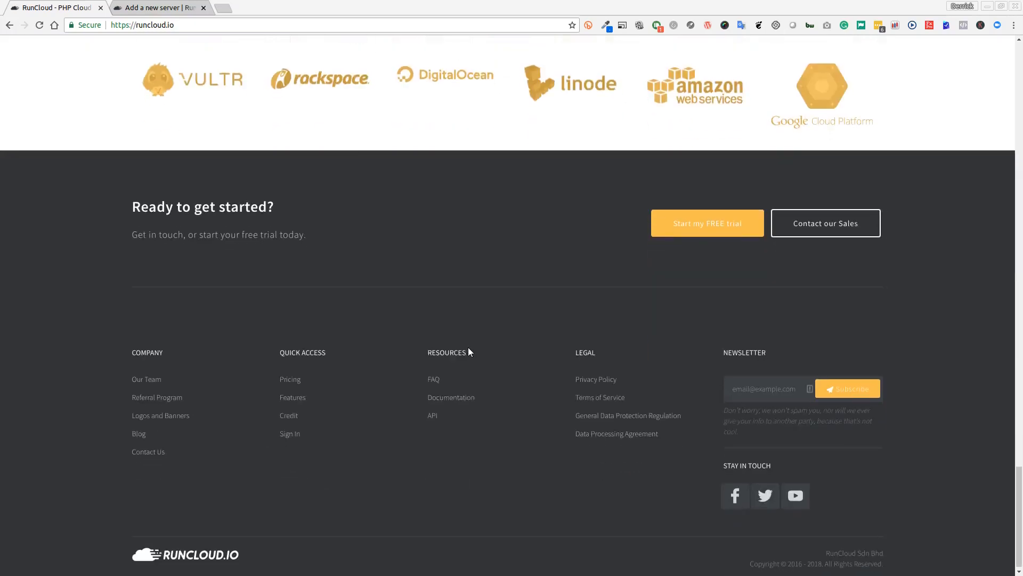
pyautogui.scroll(-3)
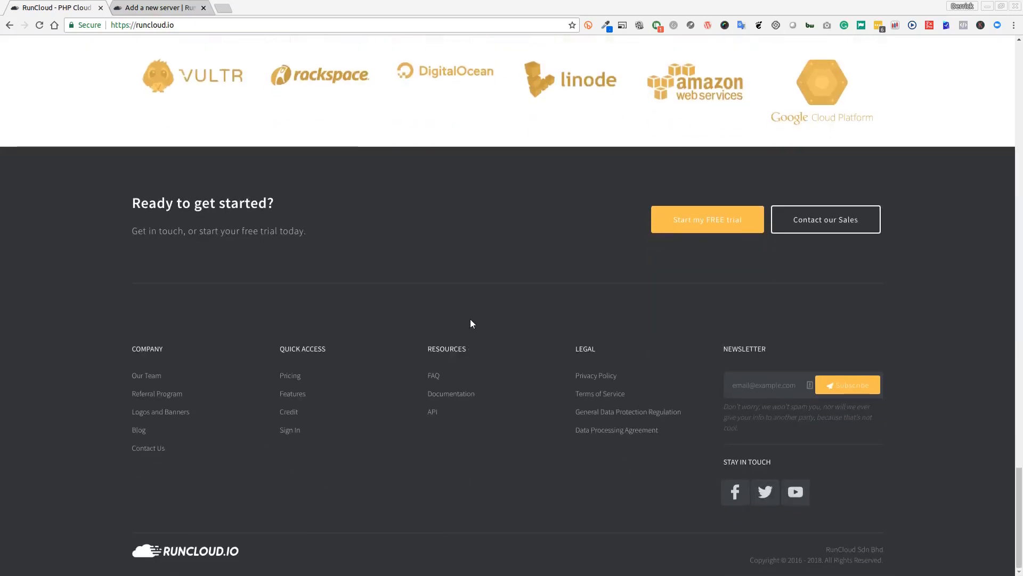
pyautogui.moveTo(460, 297)
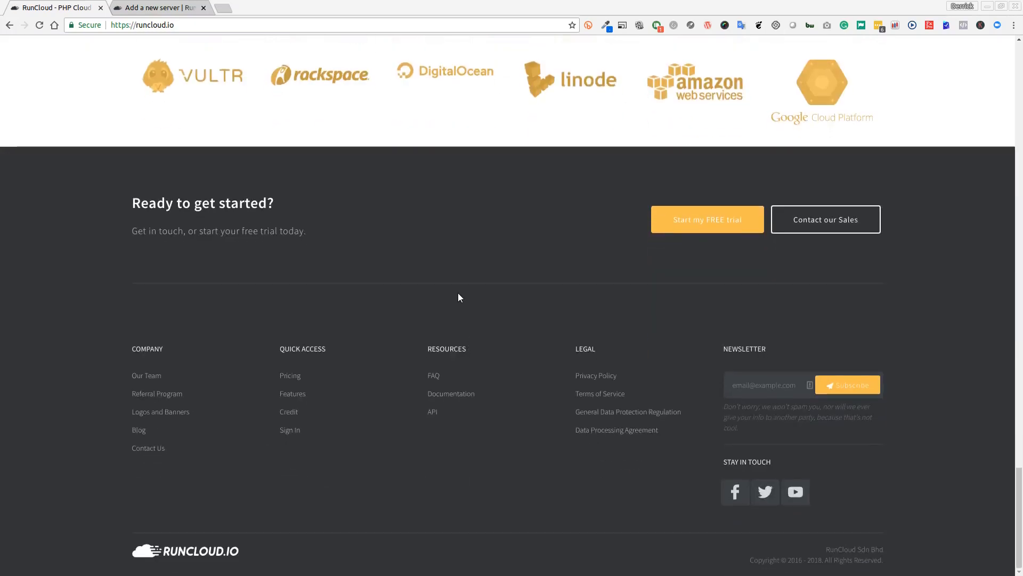
pyautogui.scroll(3)
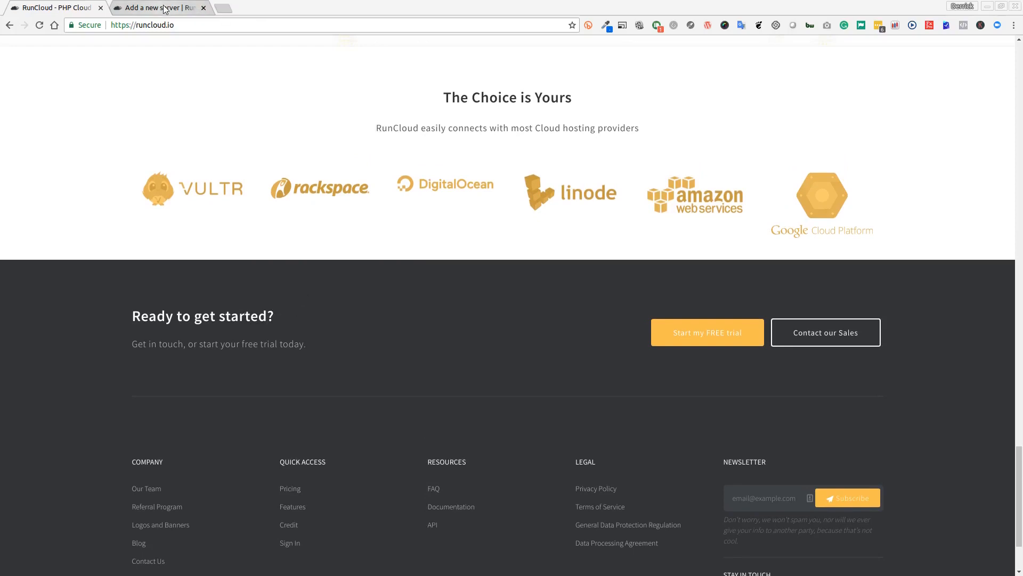
pyautogui.click(159, 7)
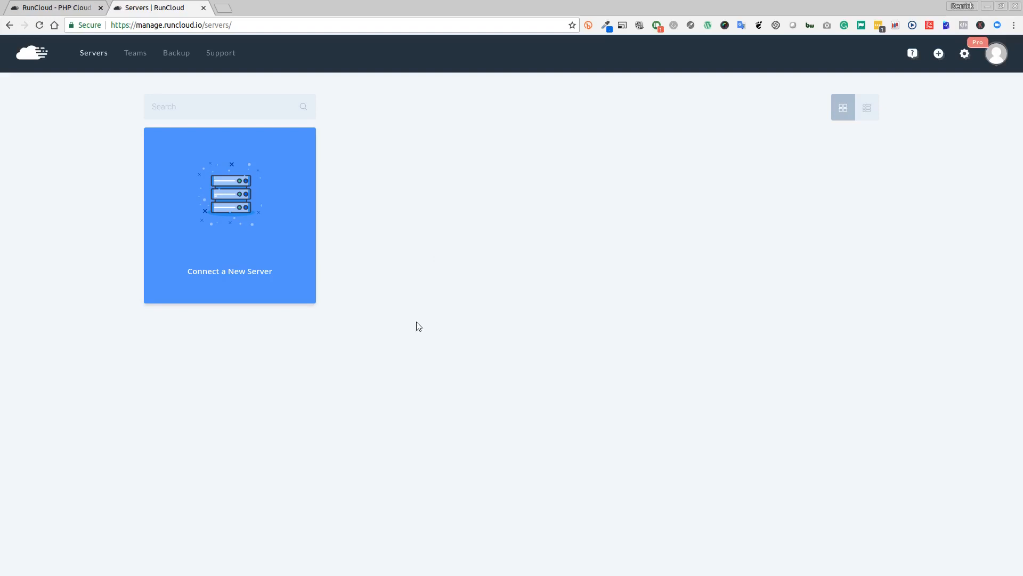
pyautogui.moveTo(329, 365)
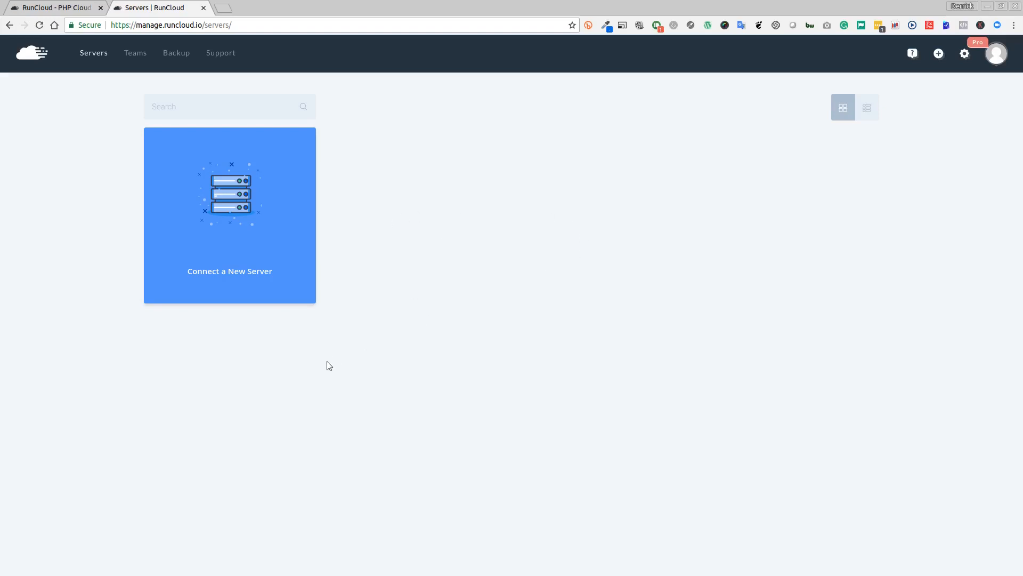
pyautogui.moveTo(231, 279)
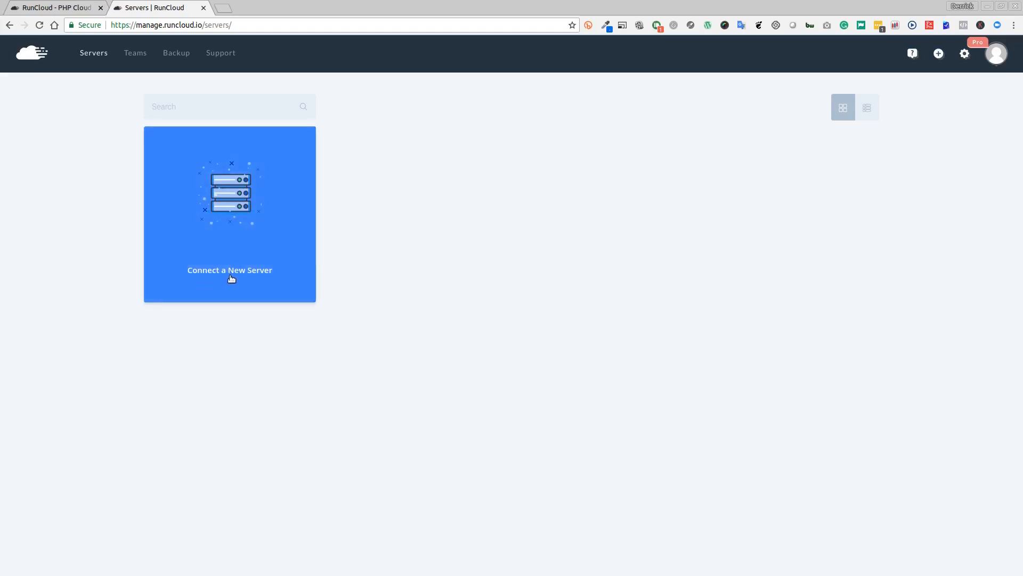
pyautogui.moveTo(236, 282)
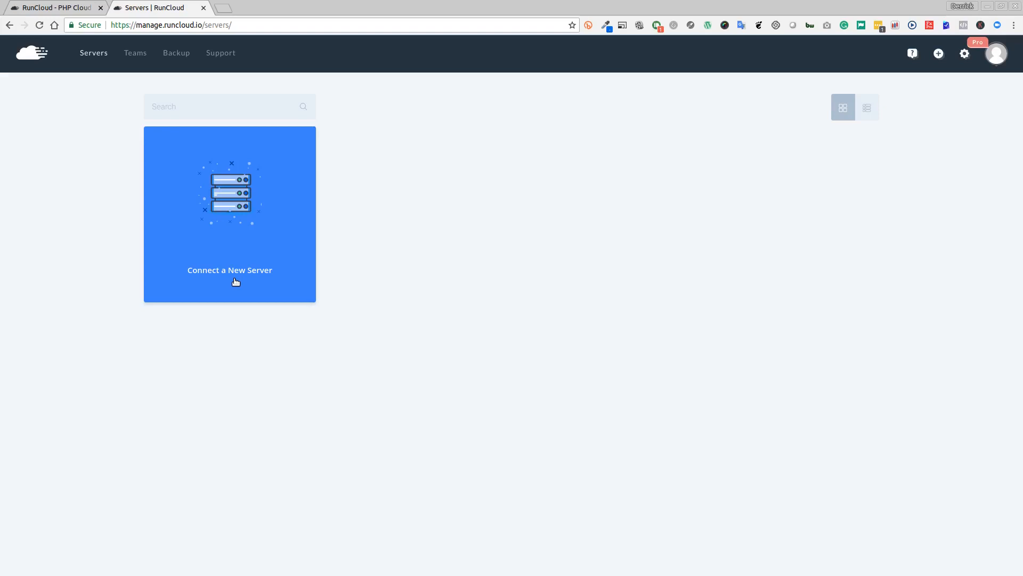
pyautogui.moveTo(203, 306)
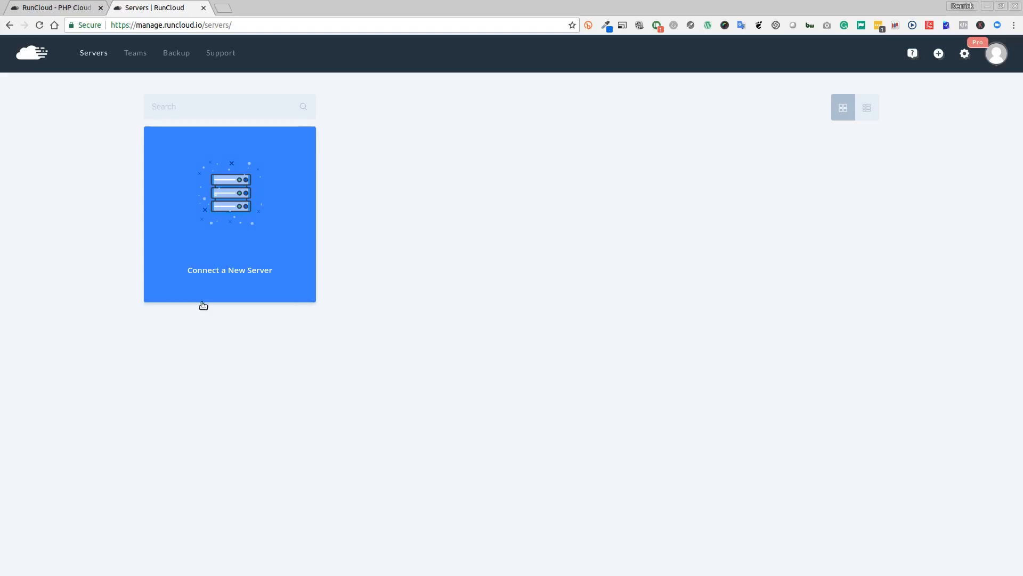
pyautogui.moveTo(195, 318)
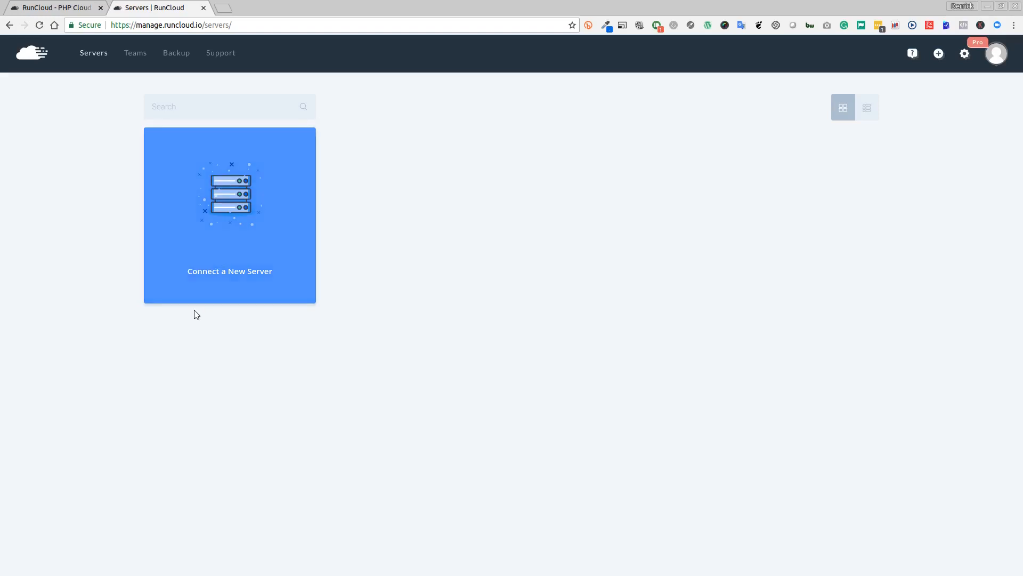
pyautogui.moveTo(204, 309)
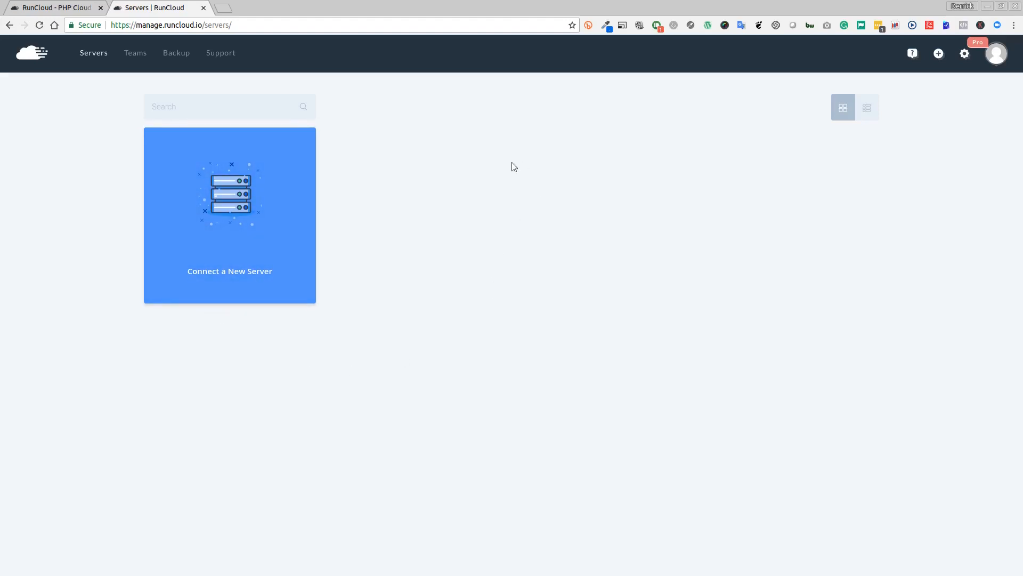
# - Connect a new server named runcloudtest at 46.101.34.248 with provider Digital Ocean
pyautogui.click(230, 215)
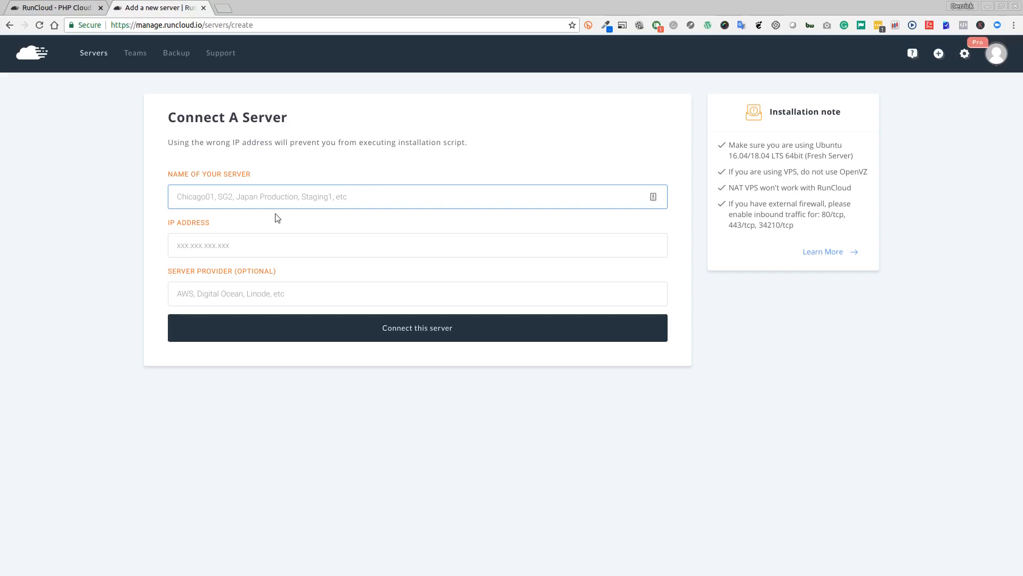
pyautogui.write('runcloudtest')
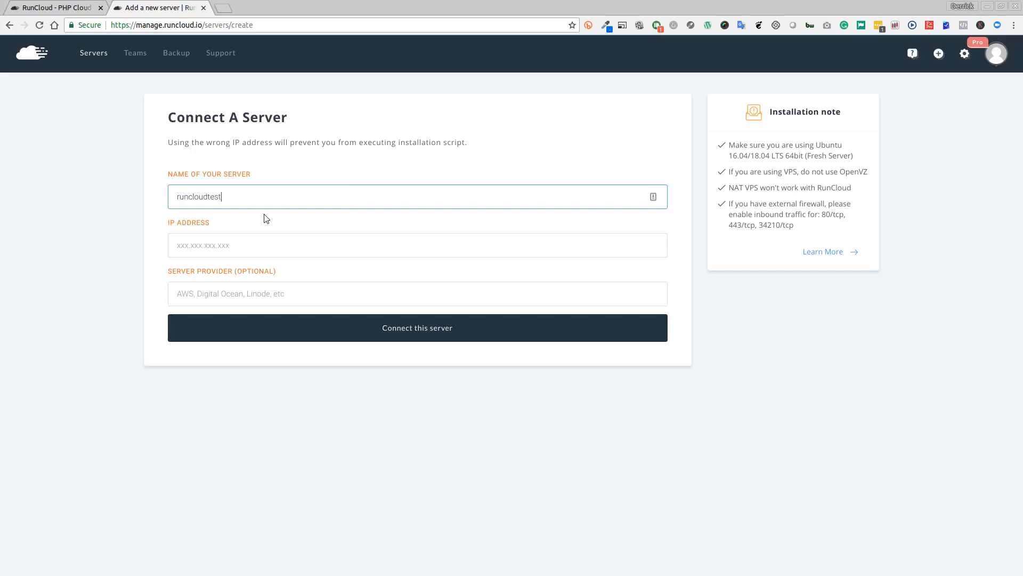
pyautogui.click(417, 245)
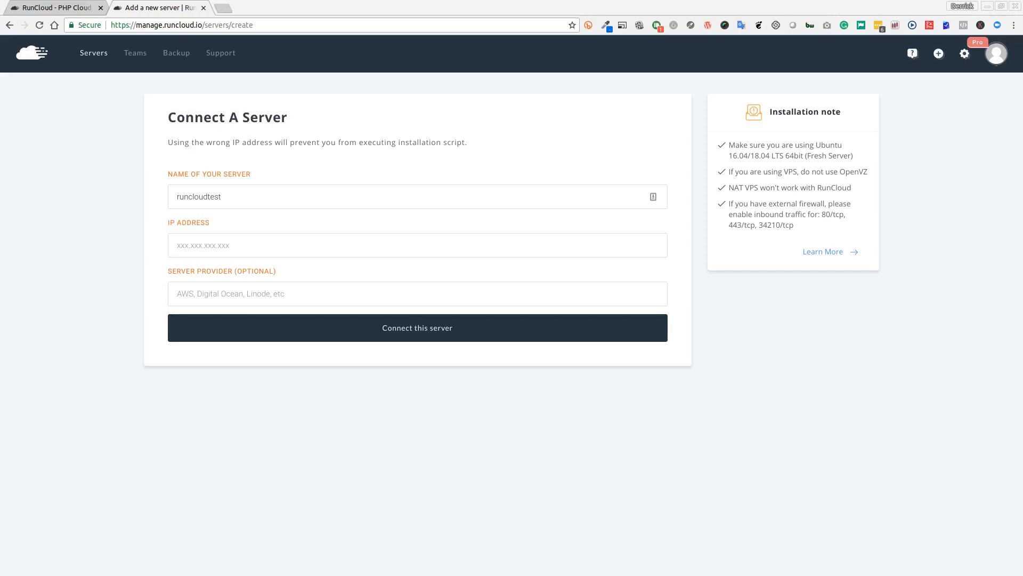
pyautogui.write('46.101.34.248')
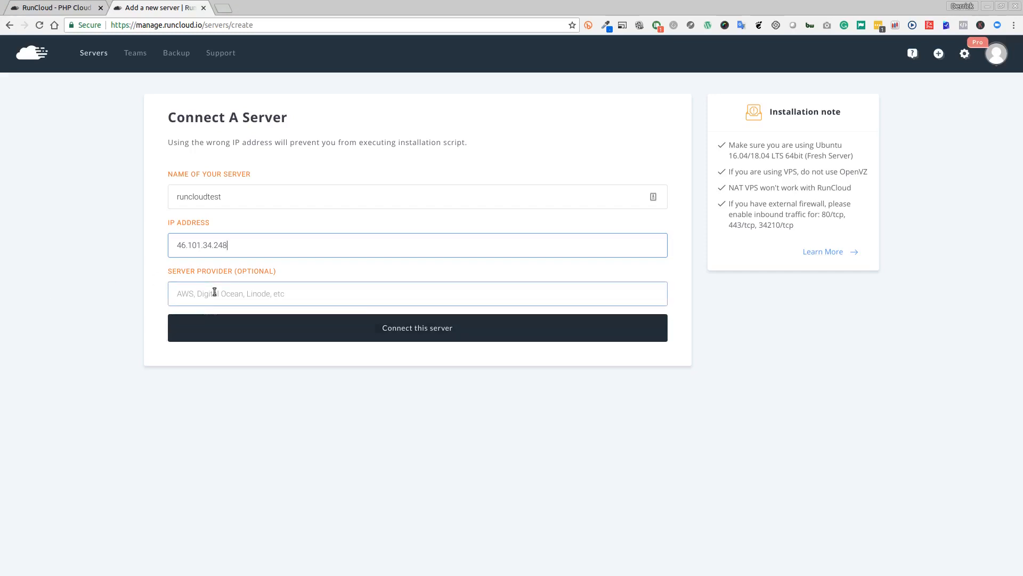
pyautogui.write('Di')
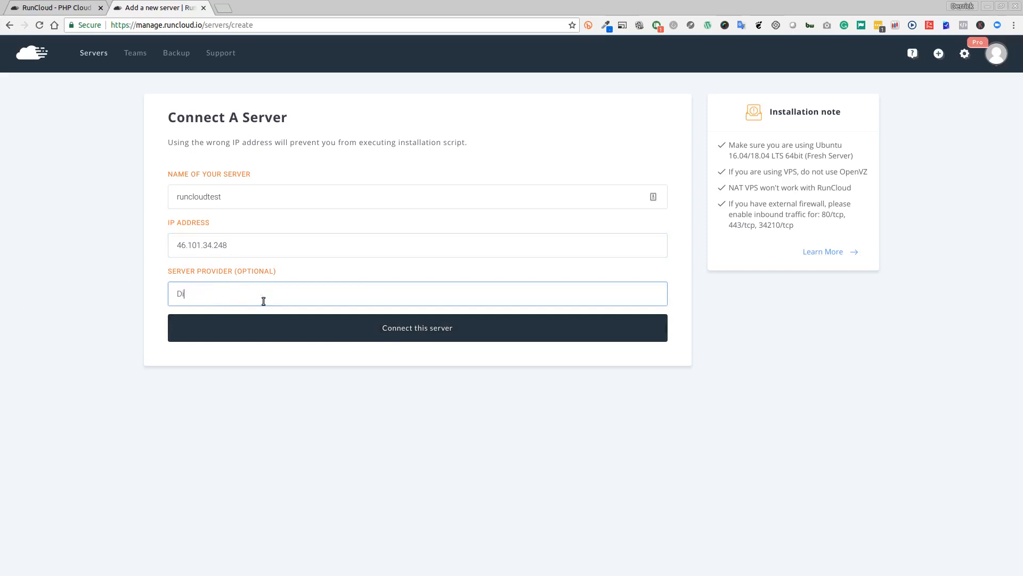
pyautogui.write('igital Ocean')
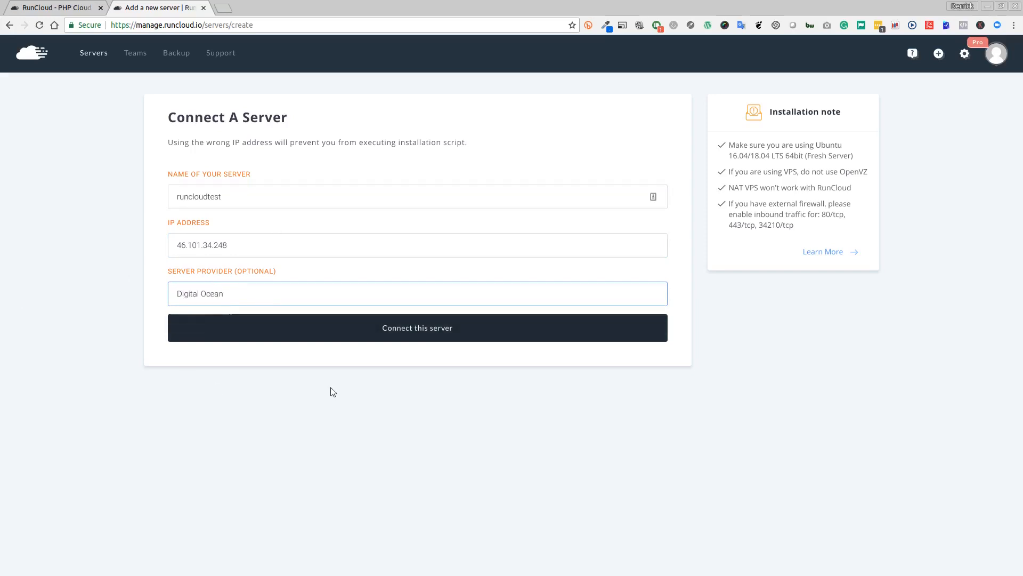
pyautogui.click(418, 328)
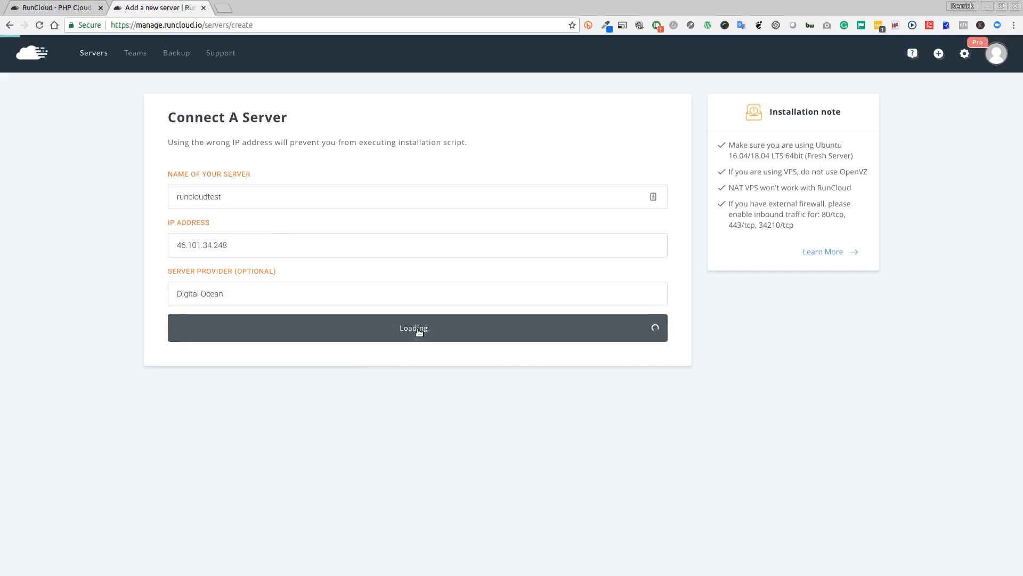
# - Confirm the server submission and paste the RunCloud install command into the root shell
pyautogui.click(417, 328)
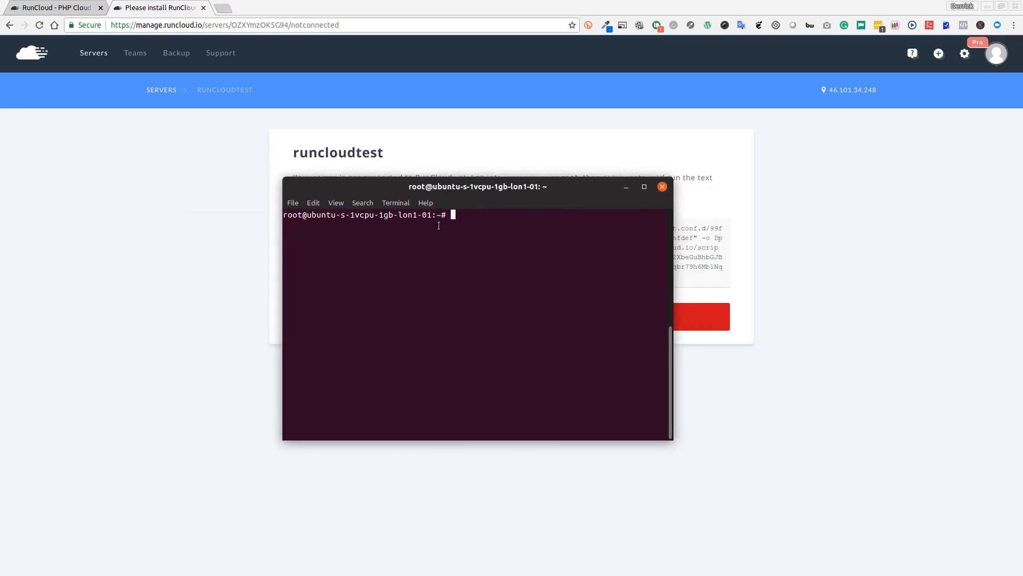
pyautogui.rightClick(438, 225)
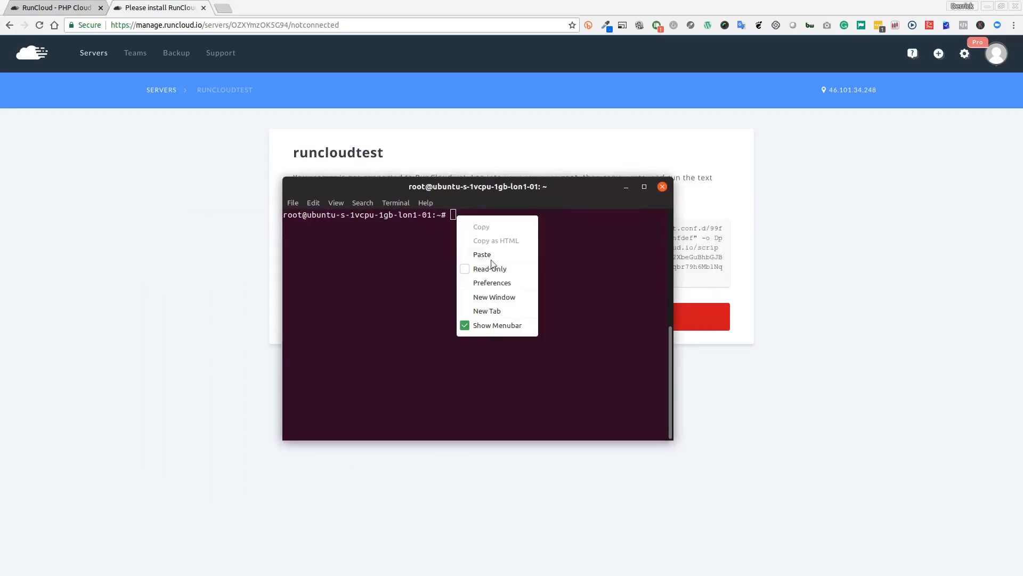
pyautogui.click(482, 254)
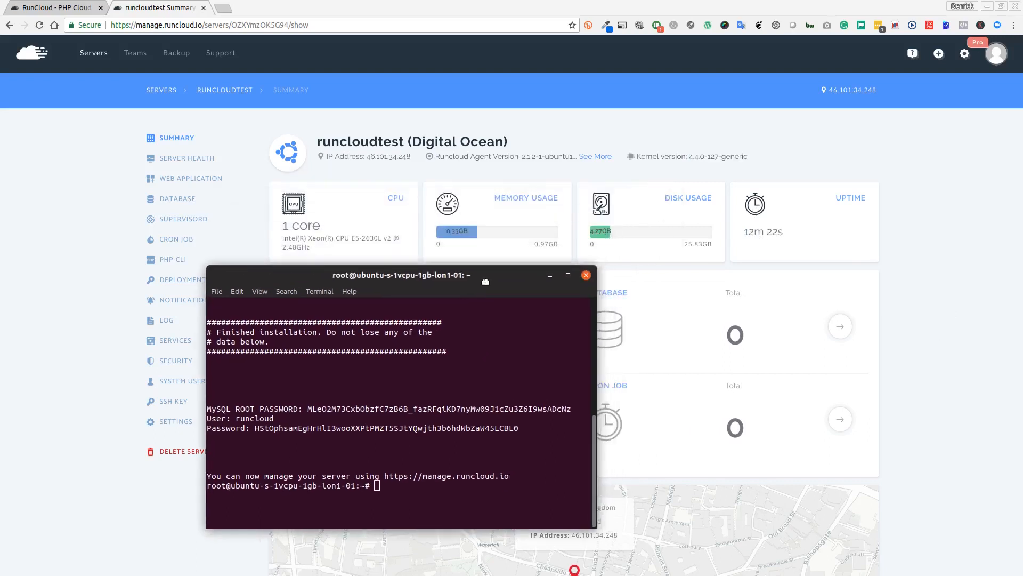
# - Drag the terminal window aside to reveal the runcloudtest Digital Ocean summary
pyautogui.moveTo(400, 274); pyautogui.dragTo(245, 271)
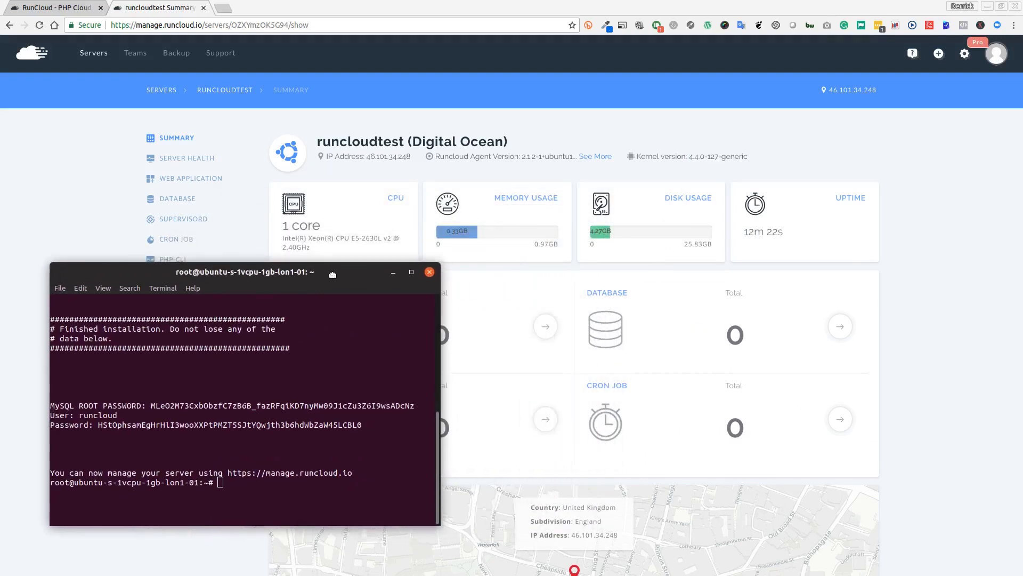
pyautogui.click(429, 272)
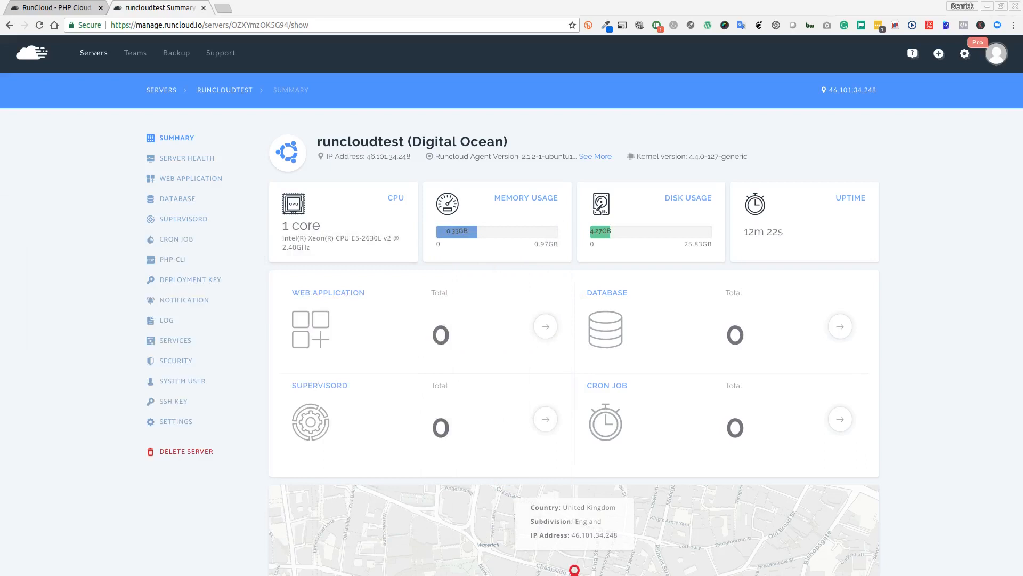
pyautogui.moveTo(572, 301)
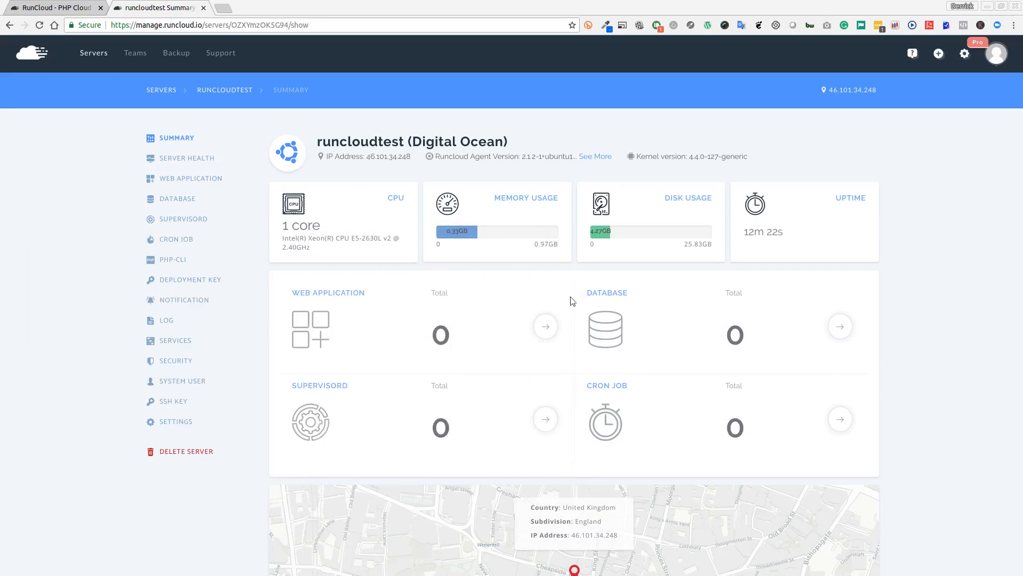
pyautogui.moveTo(350, 258)
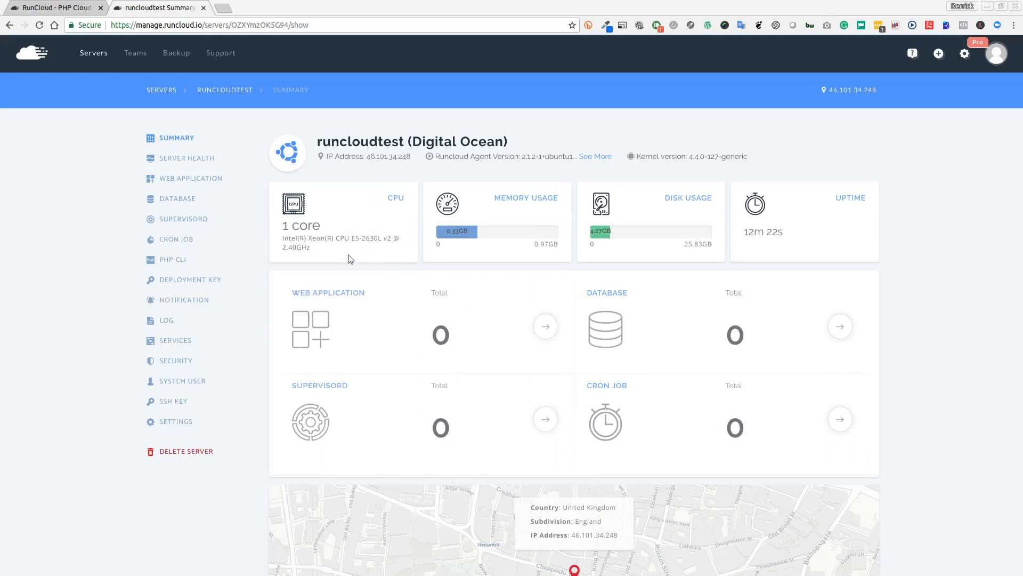
pyautogui.moveTo(355, 200)
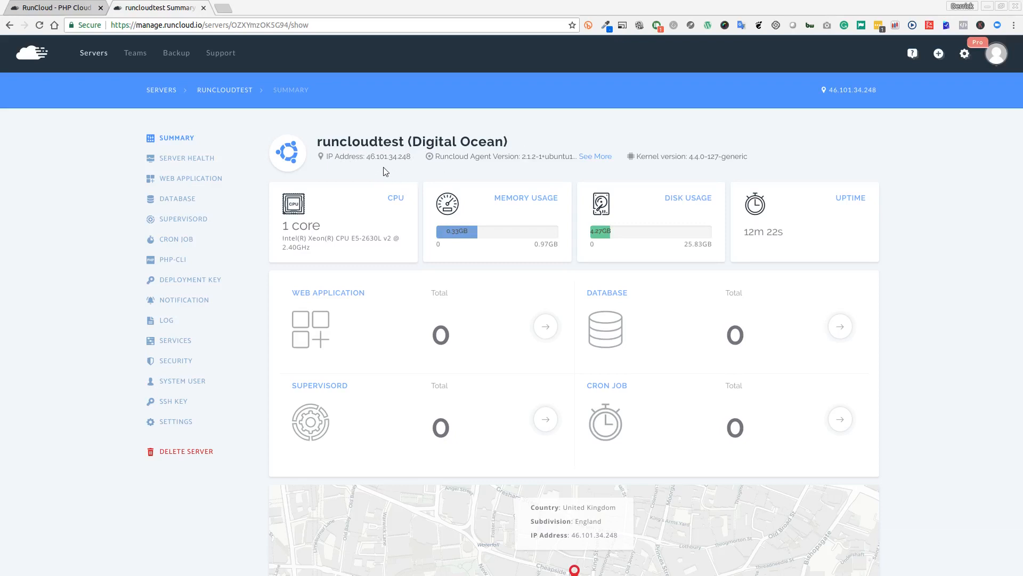
pyautogui.moveTo(361, 166)
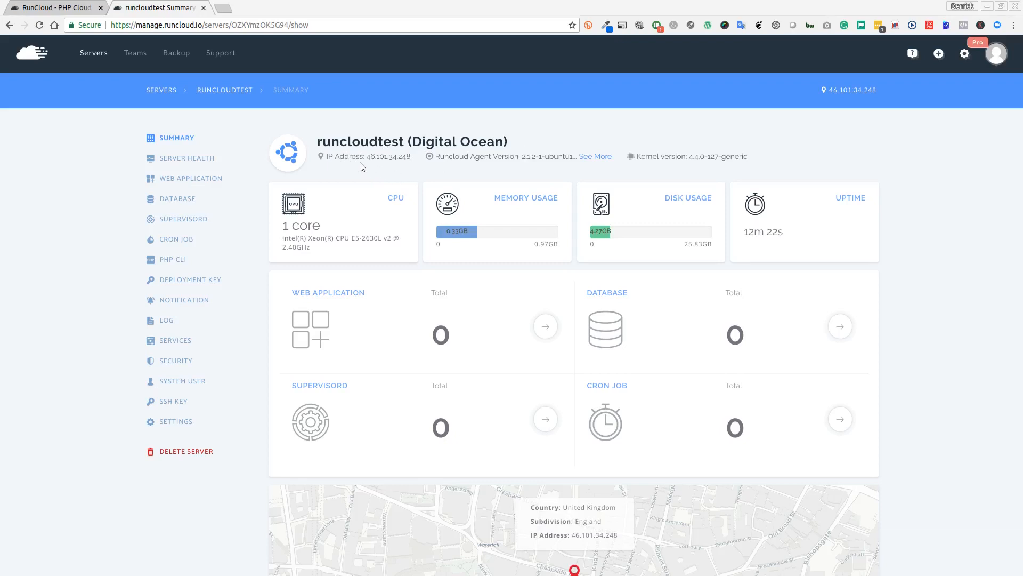
pyautogui.moveTo(343, 215)
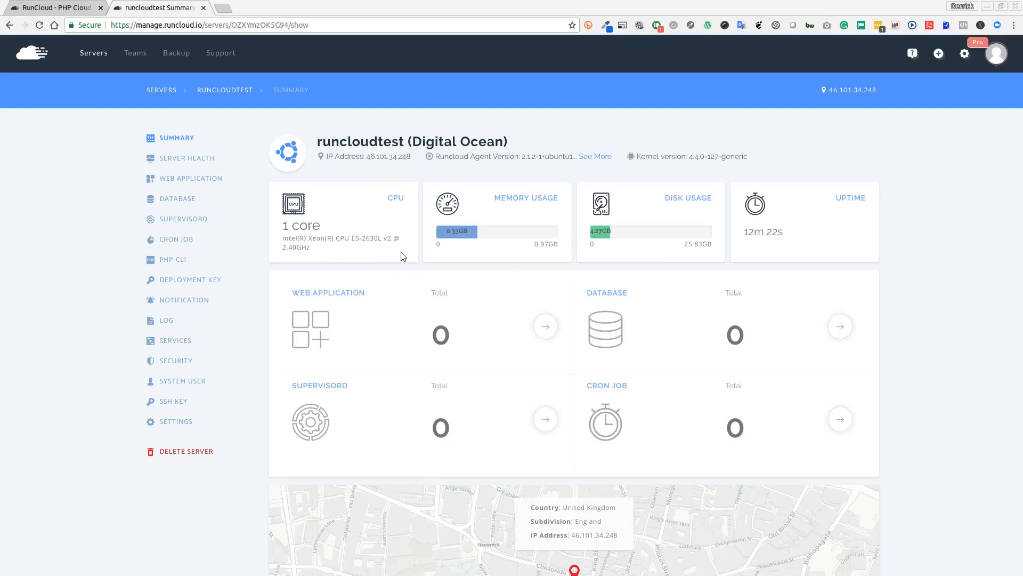
pyautogui.moveTo(515, 256)
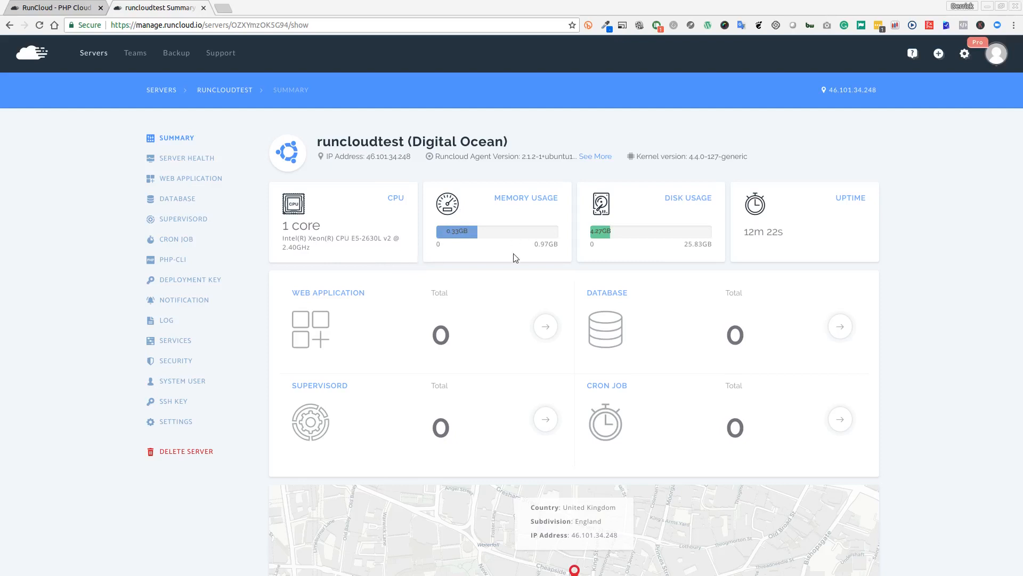
pyautogui.moveTo(676, 255)
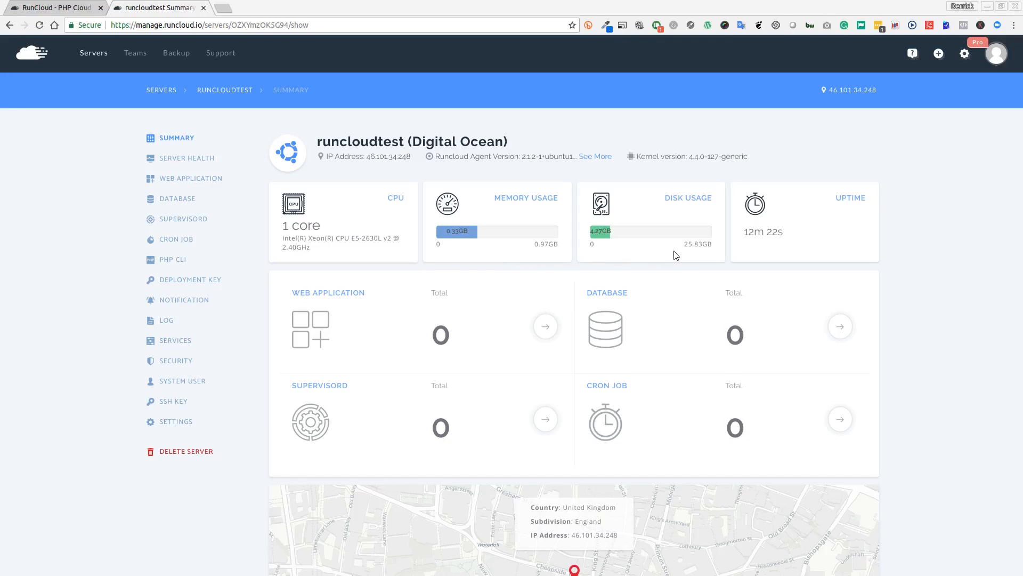
pyautogui.moveTo(681, 264)
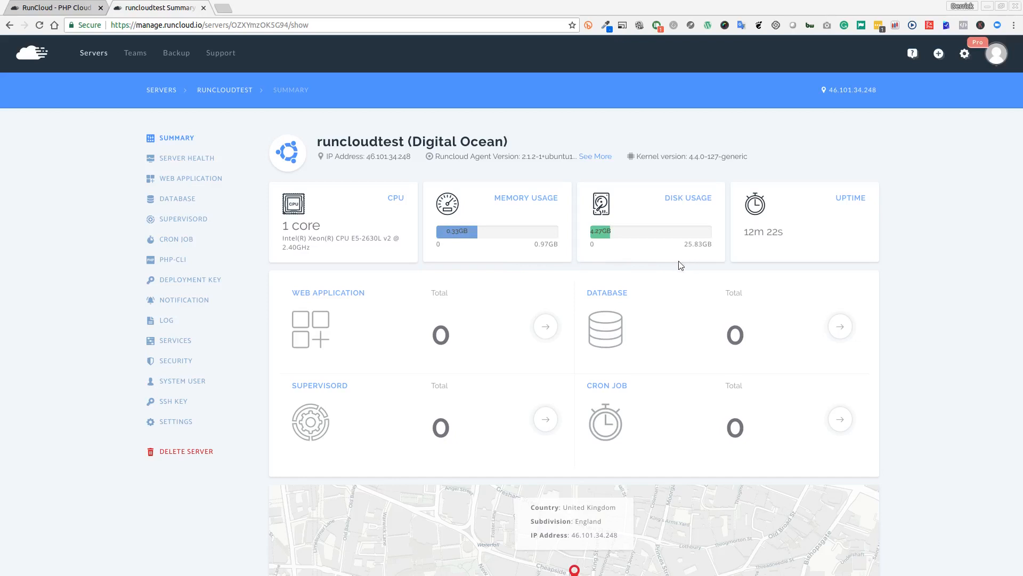
pyautogui.moveTo(663, 262)
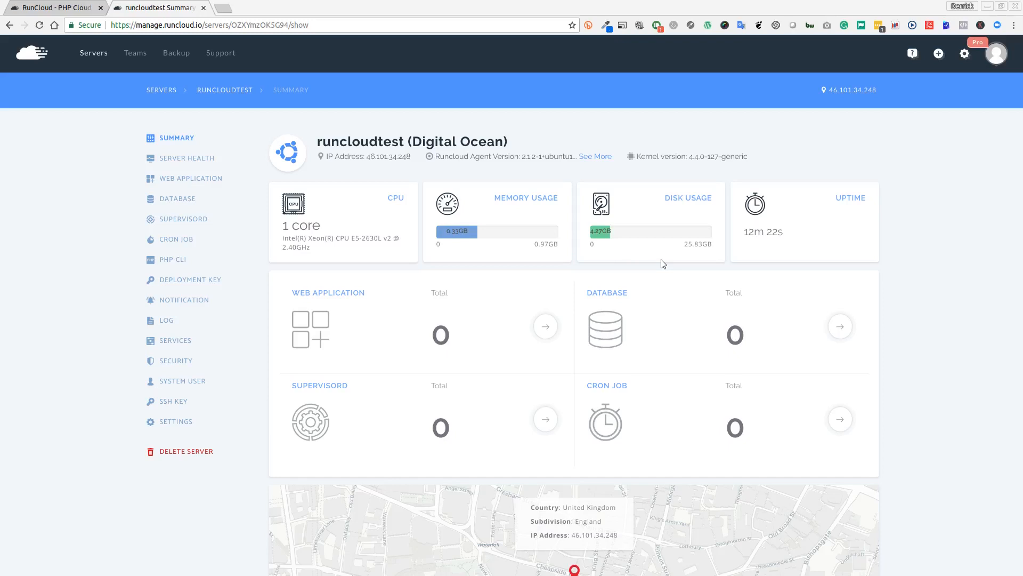
pyautogui.moveTo(665, 271)
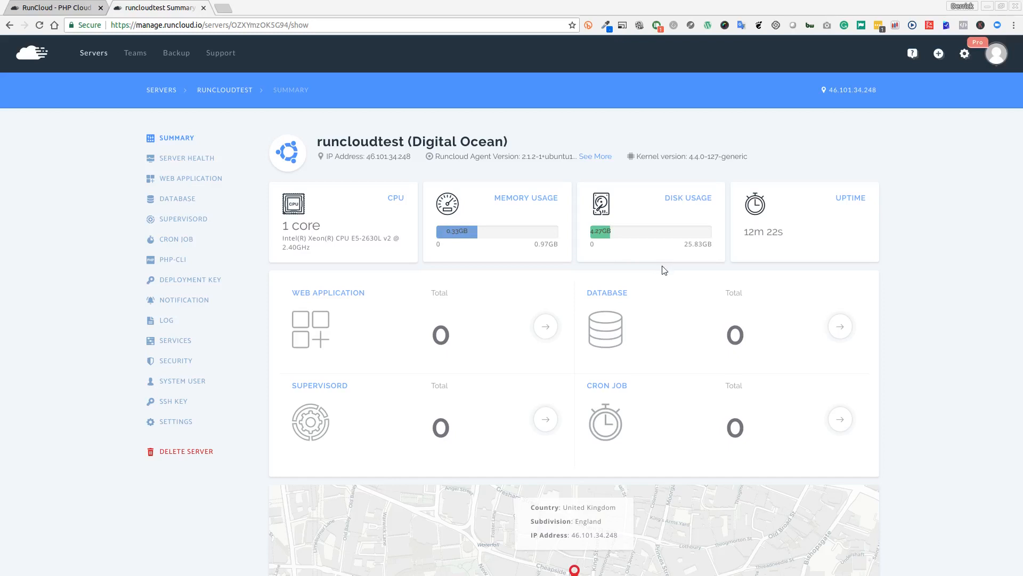
pyautogui.moveTo(549, 268)
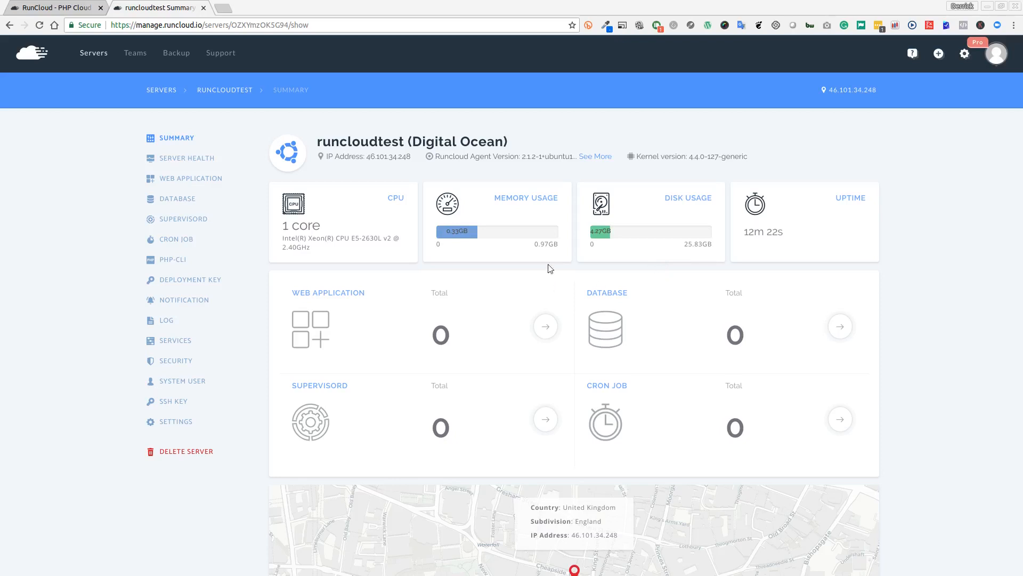
pyautogui.moveTo(325, 174)
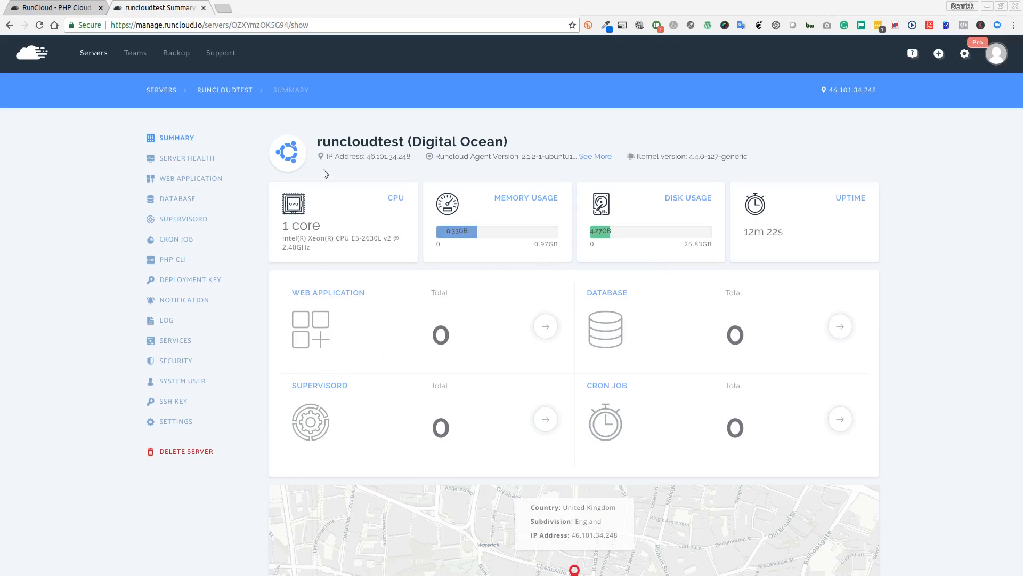
pyautogui.moveTo(365, 336)
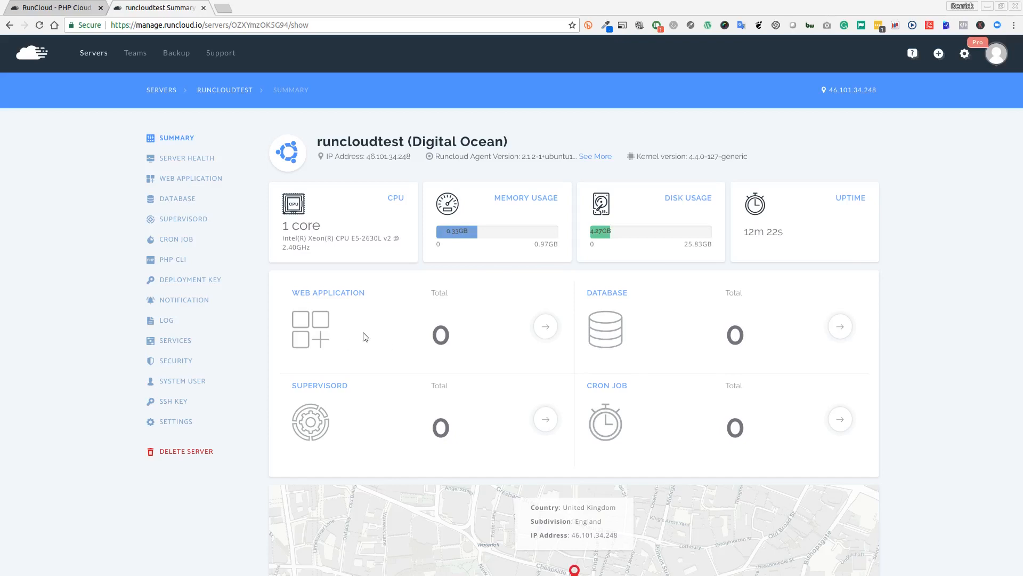
pyautogui.moveTo(115, 413)
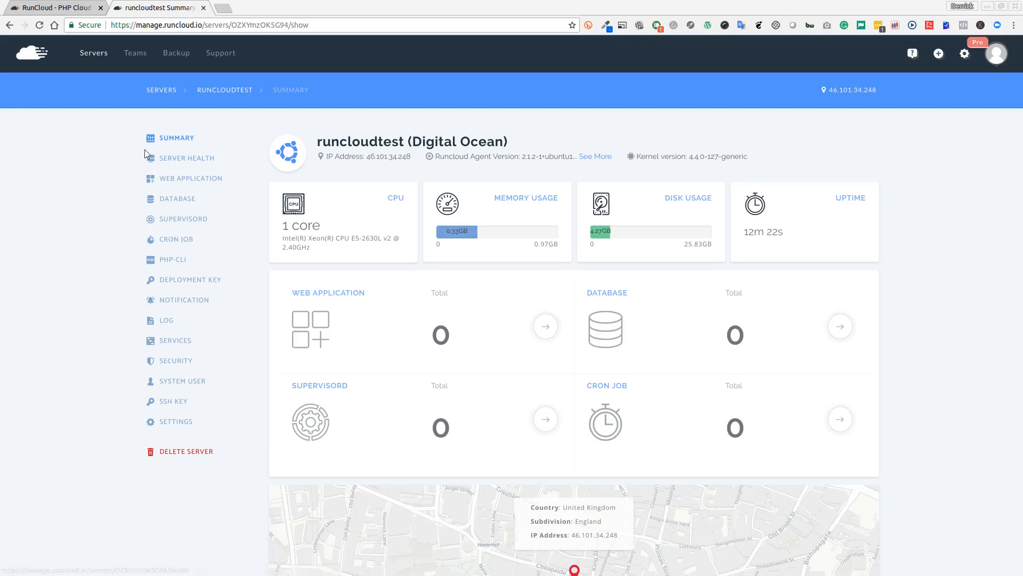
pyautogui.moveTo(157, 379)
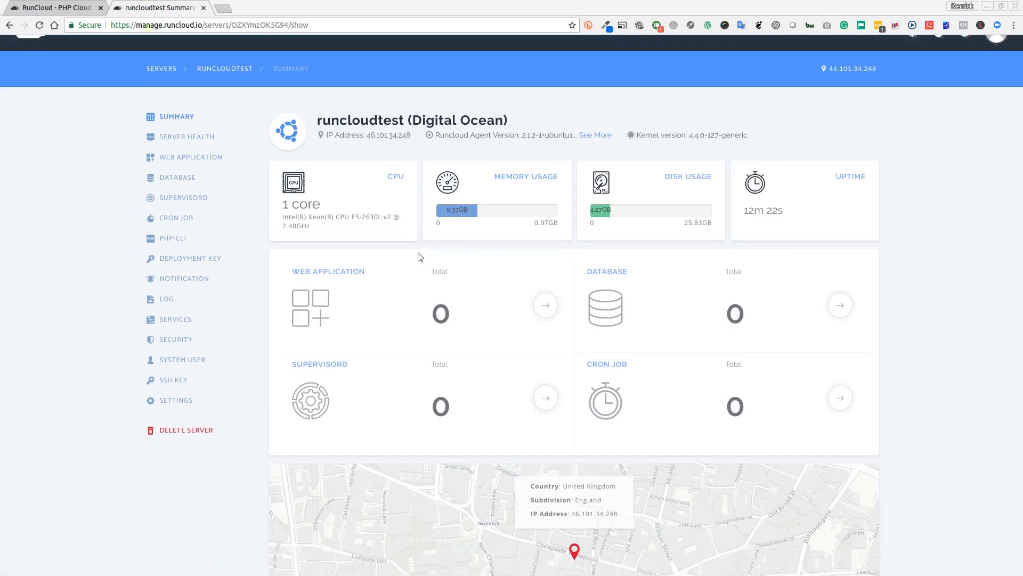
pyautogui.scroll(-3)
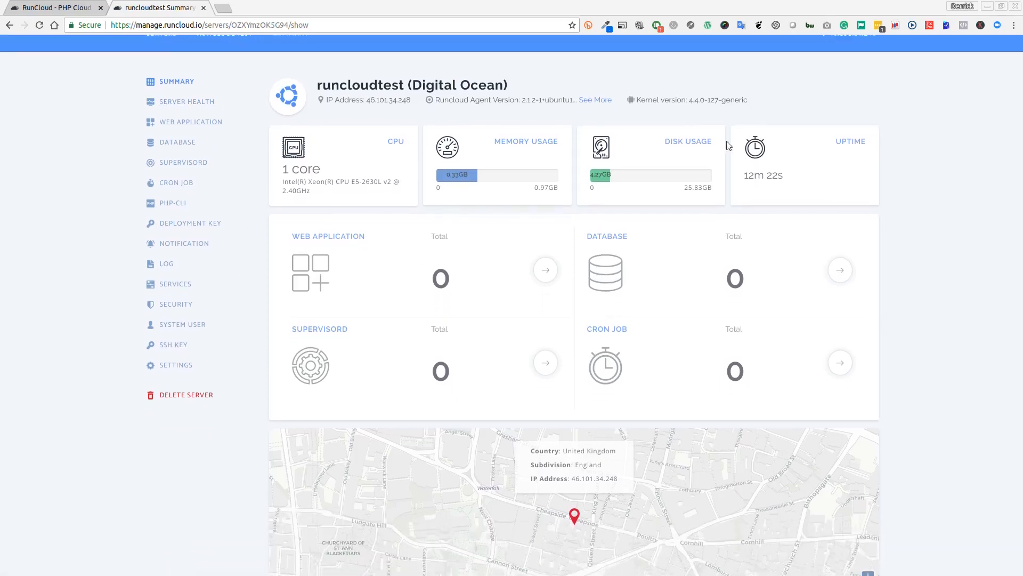
pyautogui.moveTo(344, 264)
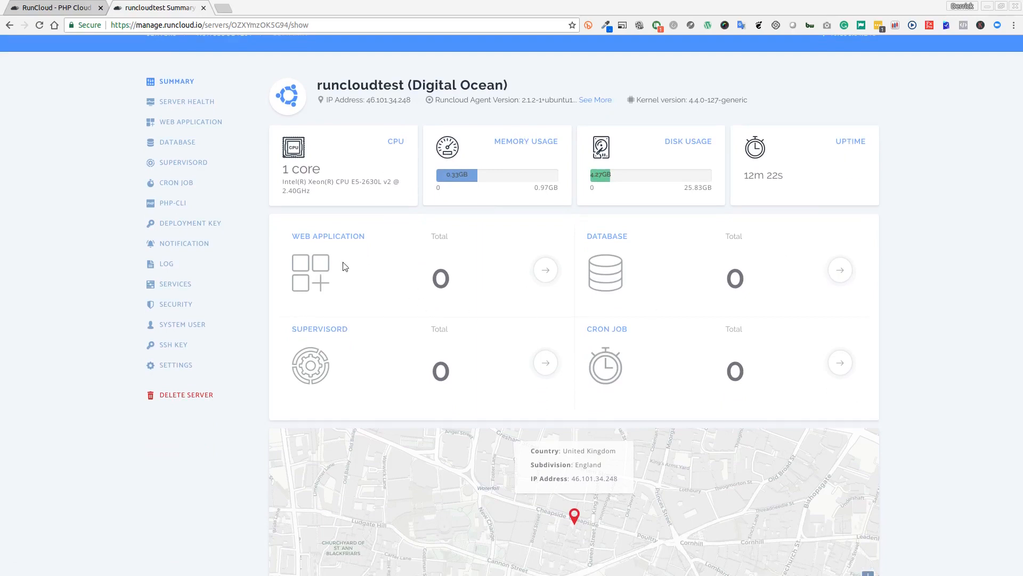
pyautogui.moveTo(647, 365)
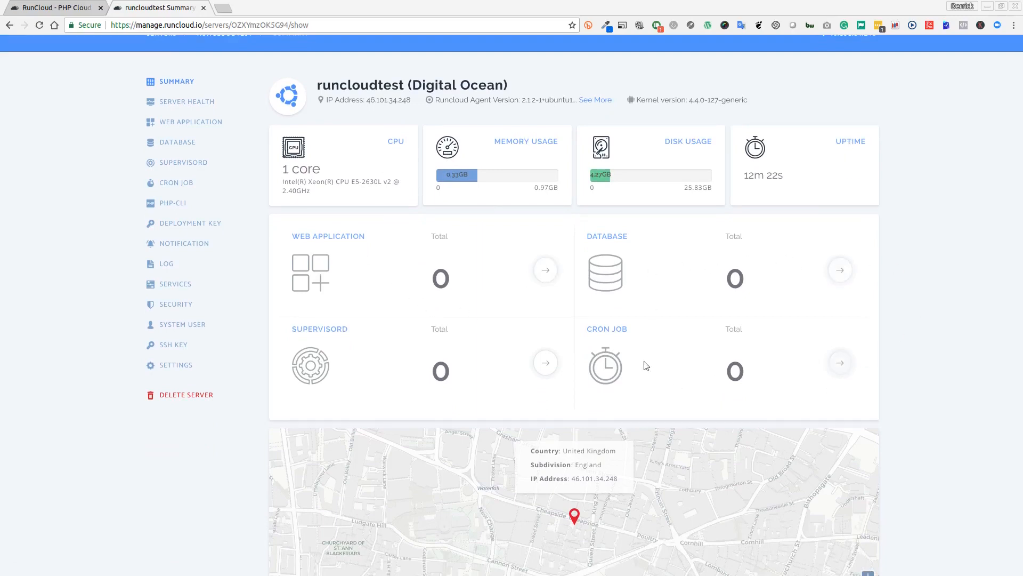
pyautogui.moveTo(316, 392)
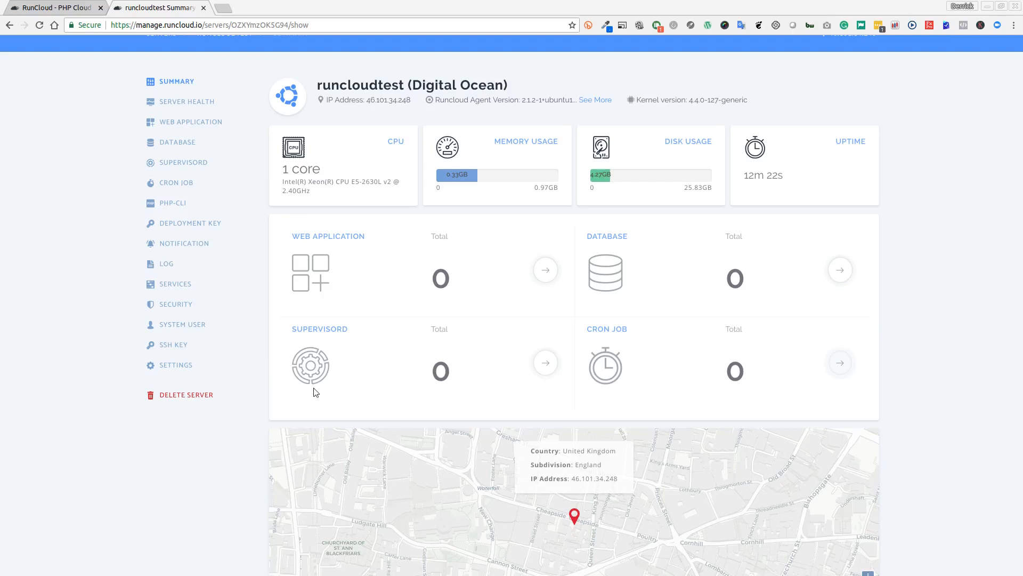
pyautogui.moveTo(467, 389)
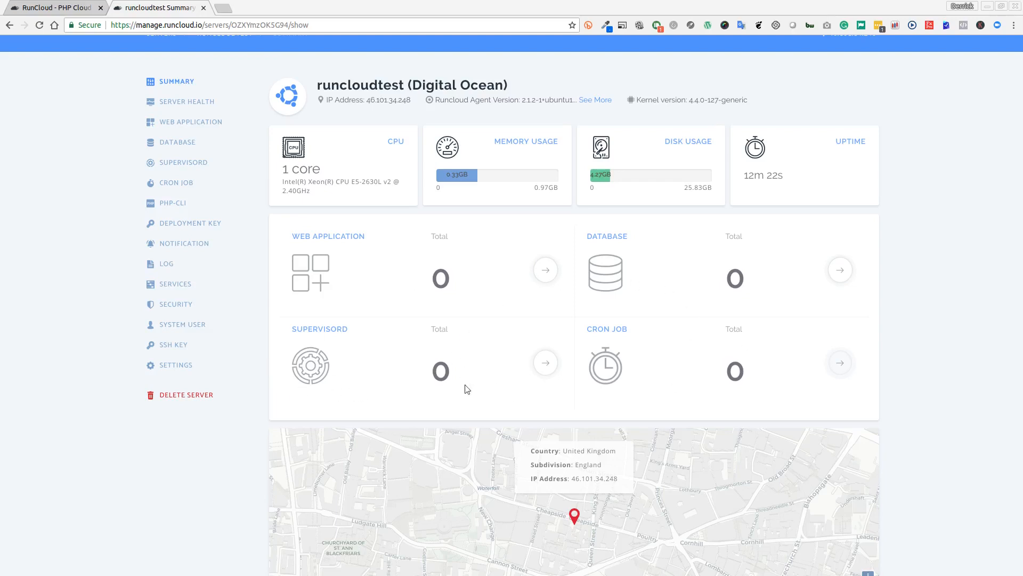
pyautogui.scroll(-3)
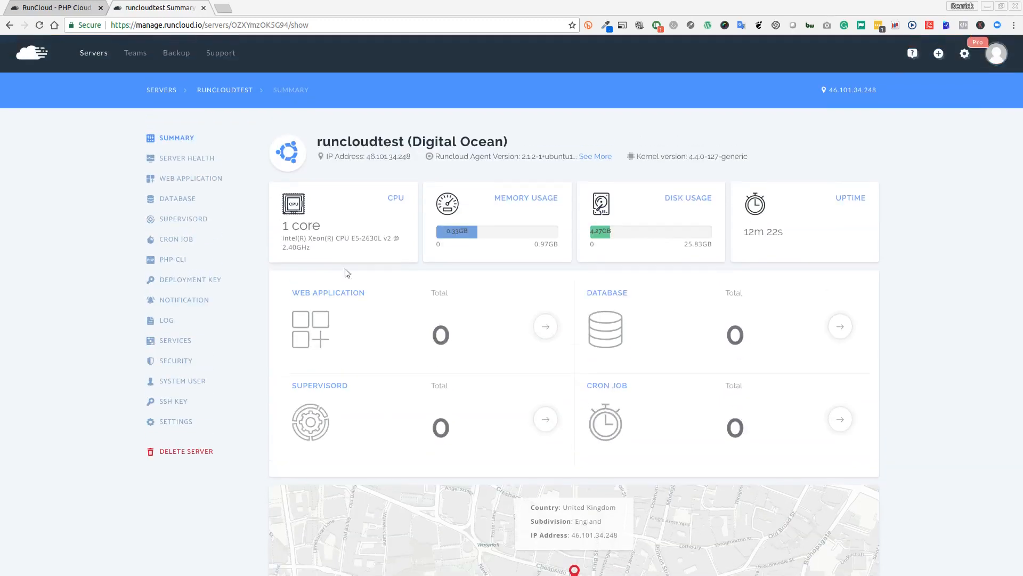
pyautogui.moveTo(184, 144)
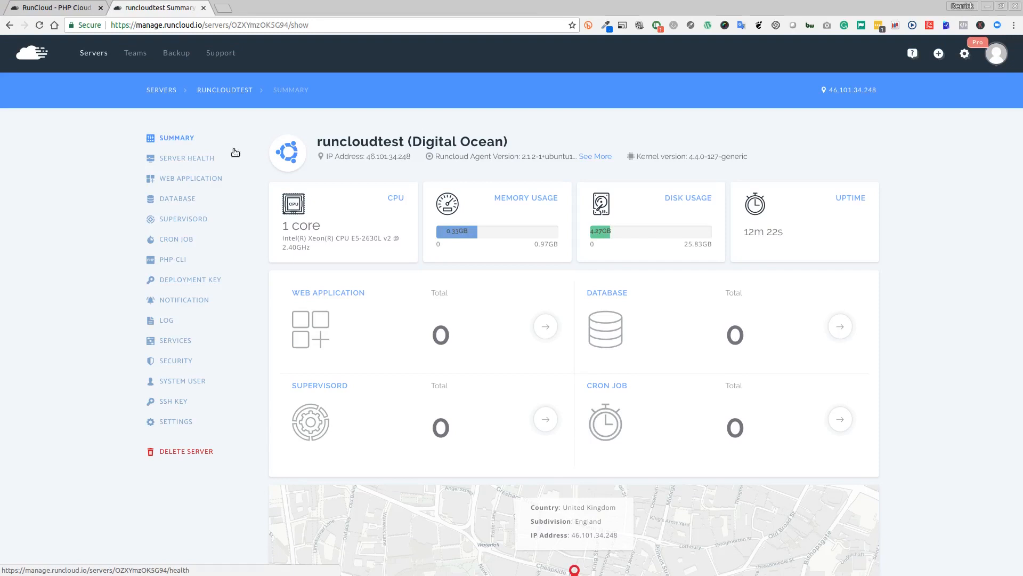
pyautogui.moveTo(191, 165)
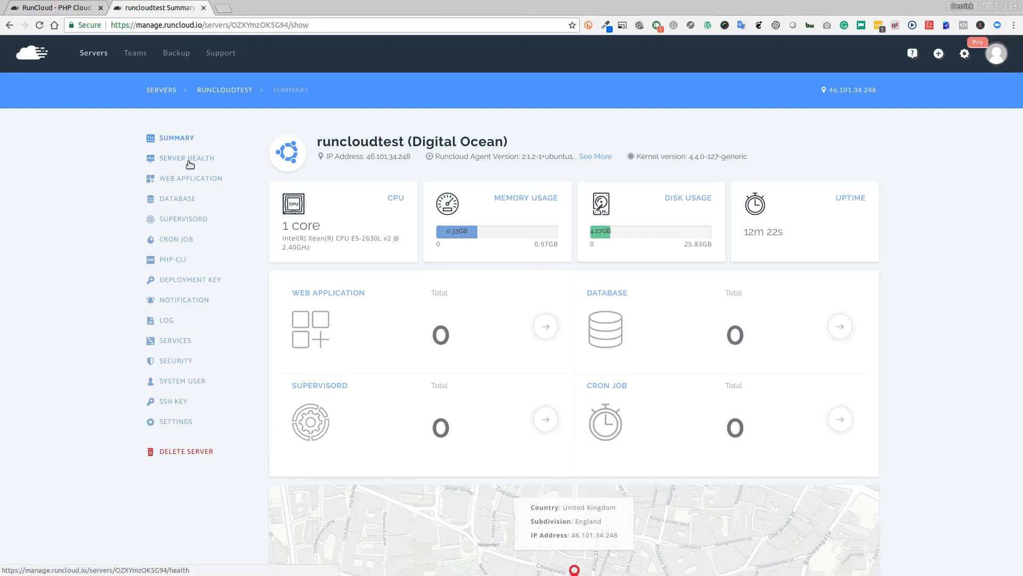
# - Browse the Server Health, Web Application, Database, Supervisord and Cron Job pages
pyautogui.click(187, 158)
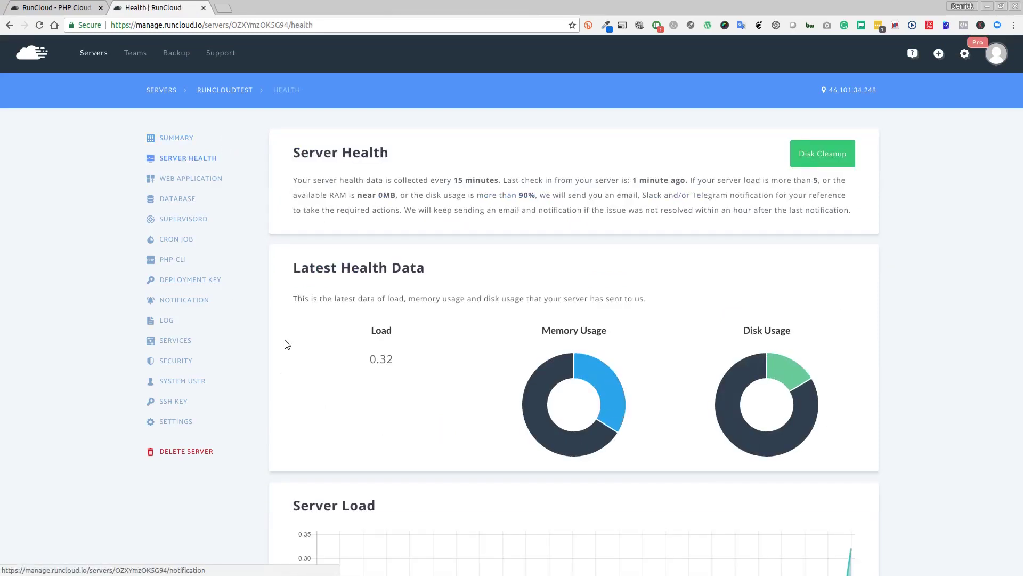
pyautogui.scroll(-3)
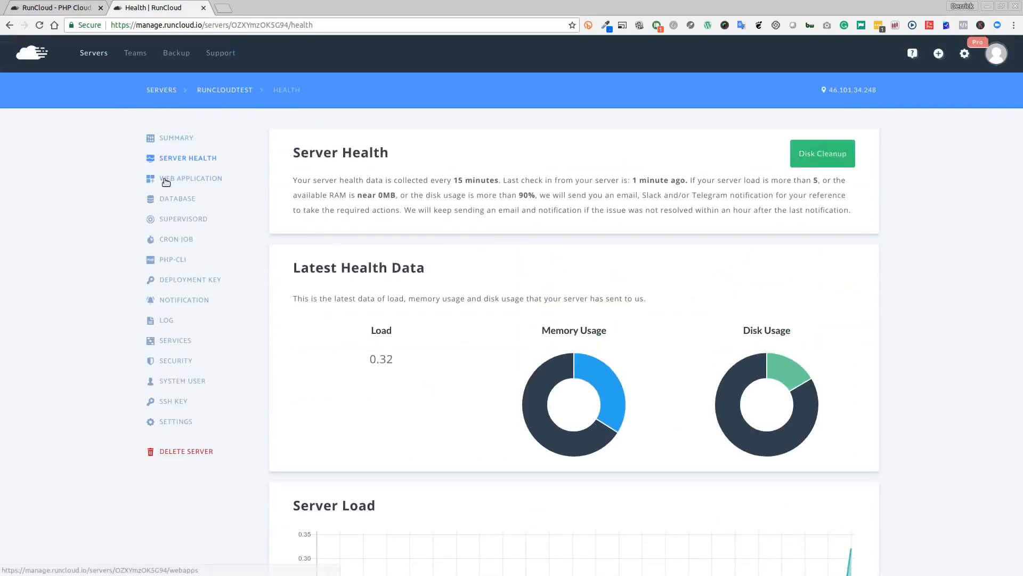
pyautogui.click(191, 178)
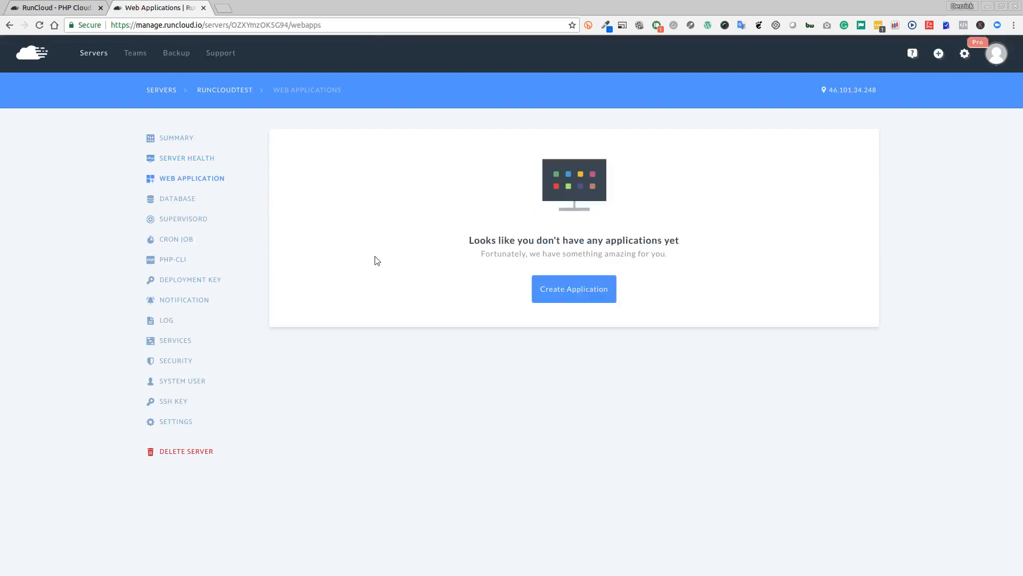
pyautogui.click(178, 198)
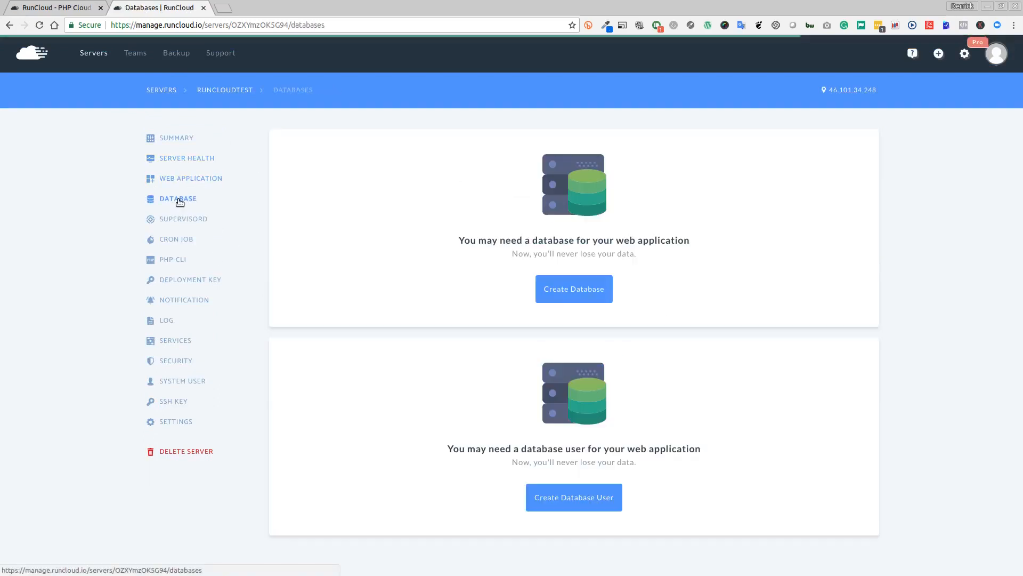
pyautogui.click(183, 219)
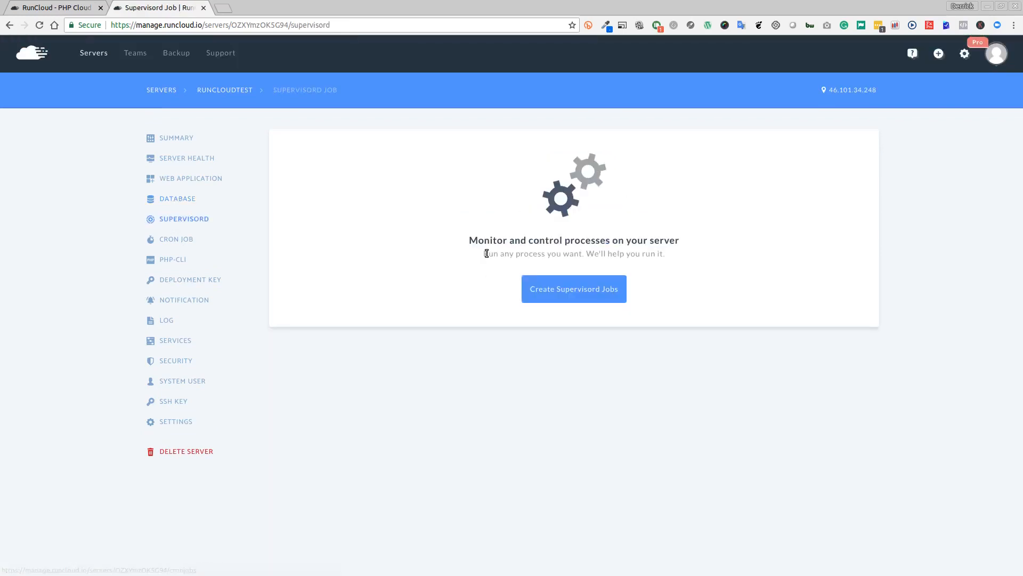
pyautogui.moveTo(427, 318)
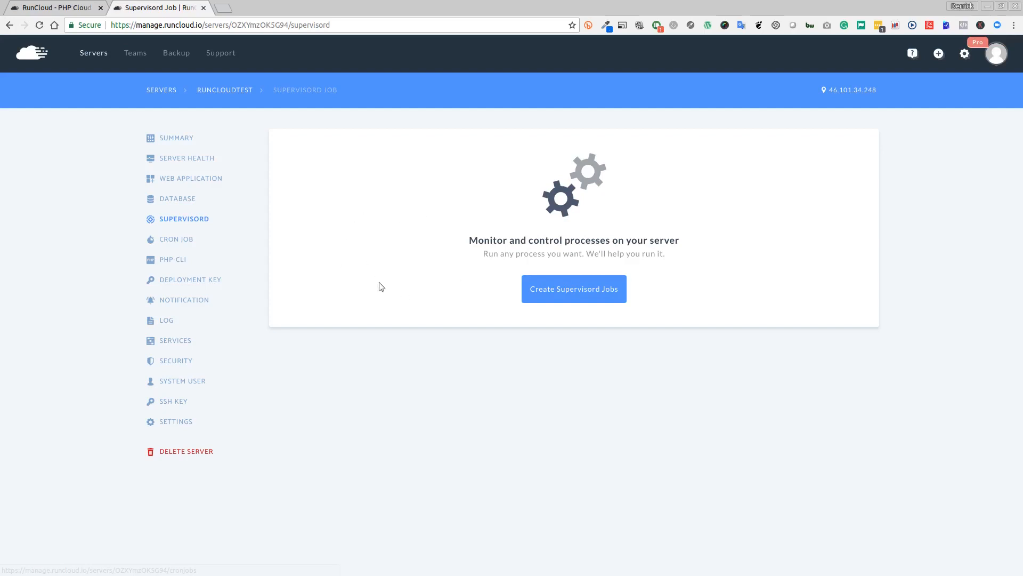
pyautogui.click(176, 239)
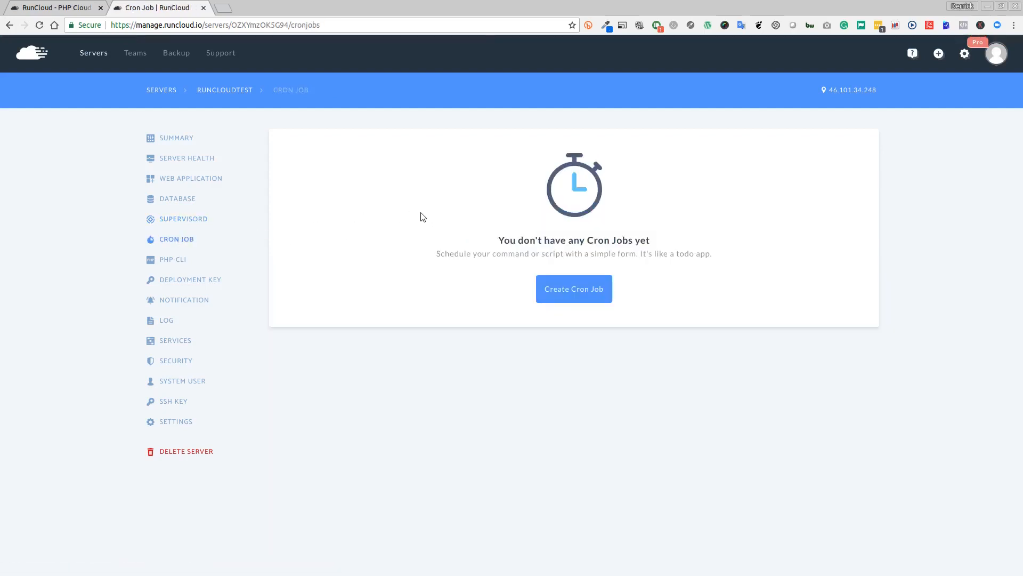
# - View the PHP-CLI Version page, with PHP 7.2 selected among 5.5–7.2
pyautogui.click(172, 259)
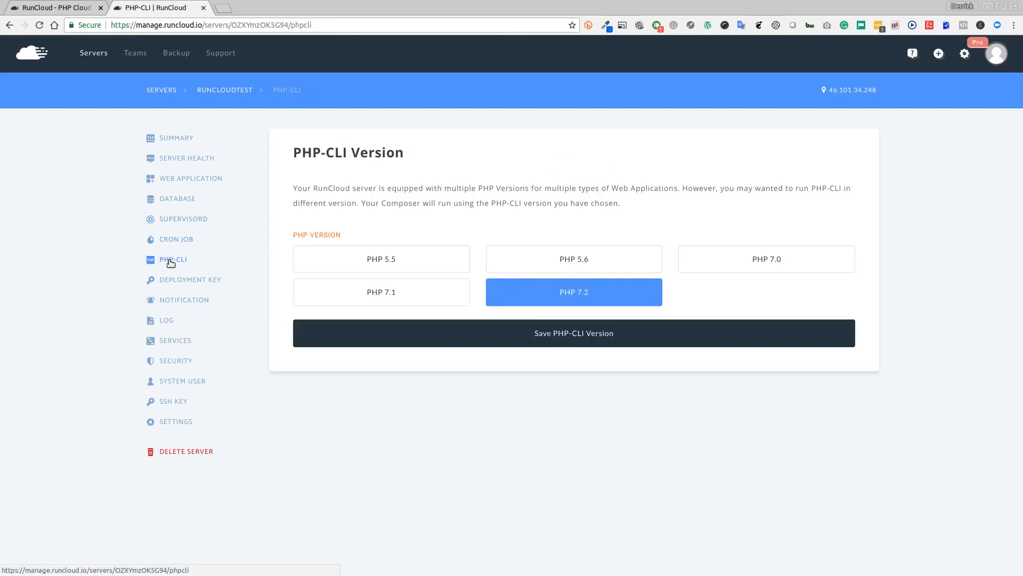
pyautogui.moveTo(244, 257)
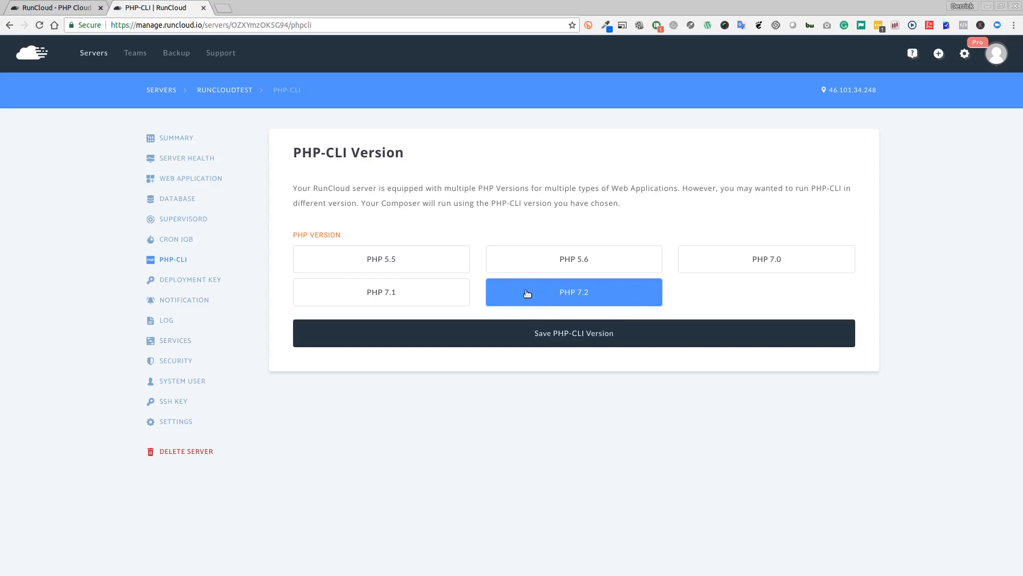
pyautogui.moveTo(202, 271)
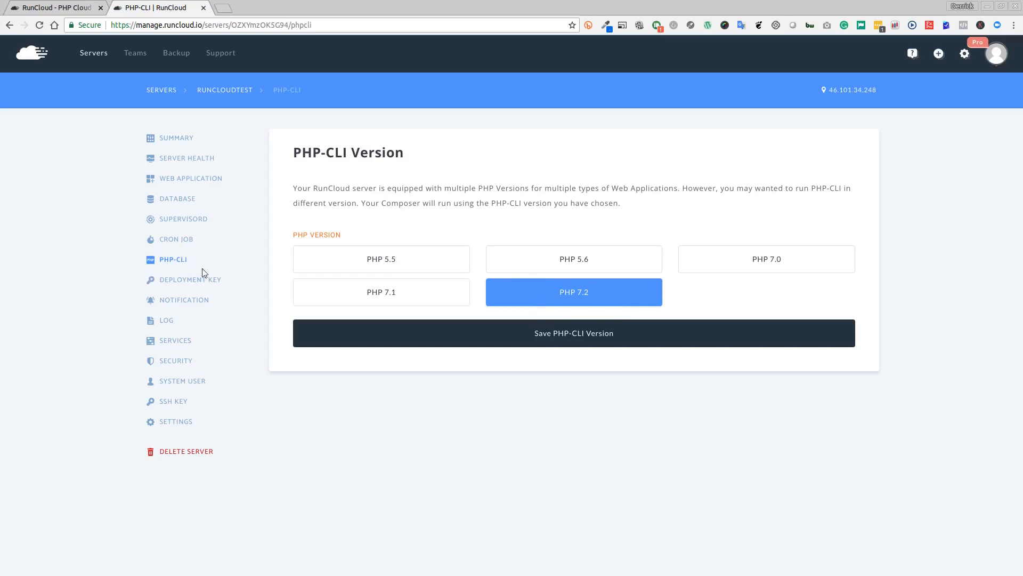
# - Review the Deployment Key page listing user runcloud, then go to Notification settings
pyautogui.click(191, 279)
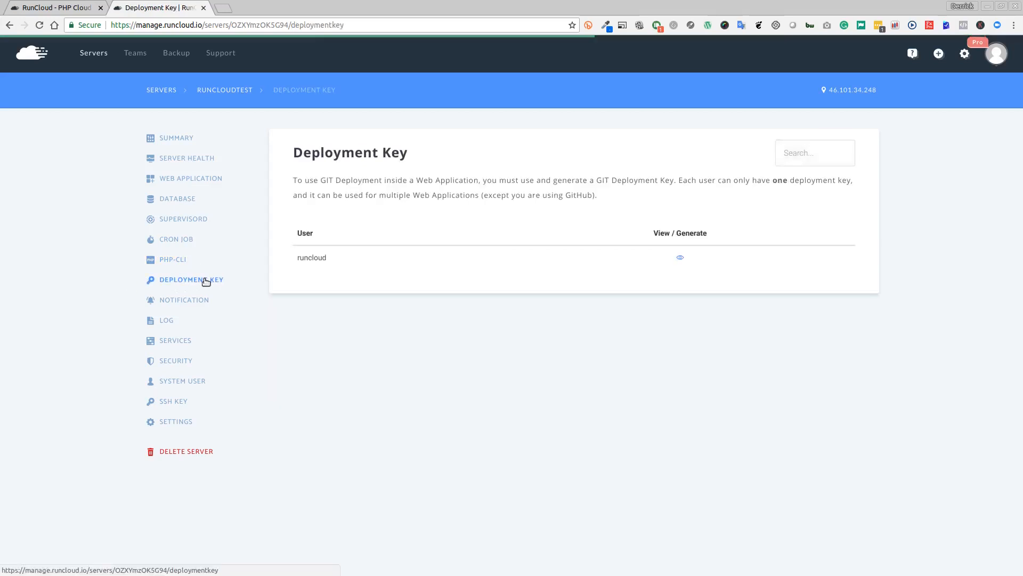
pyautogui.moveTo(493, 233)
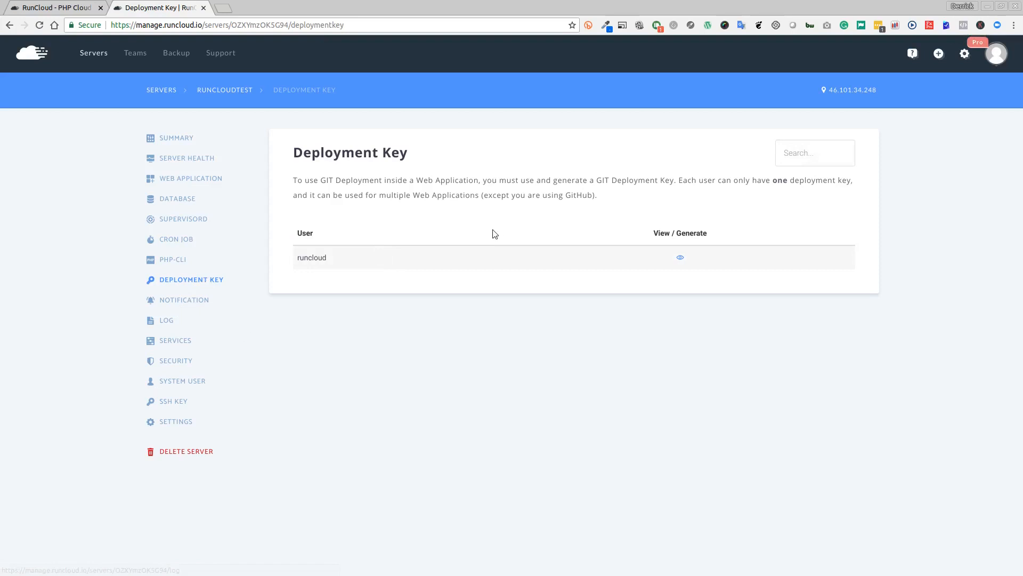
pyautogui.moveTo(416, 243)
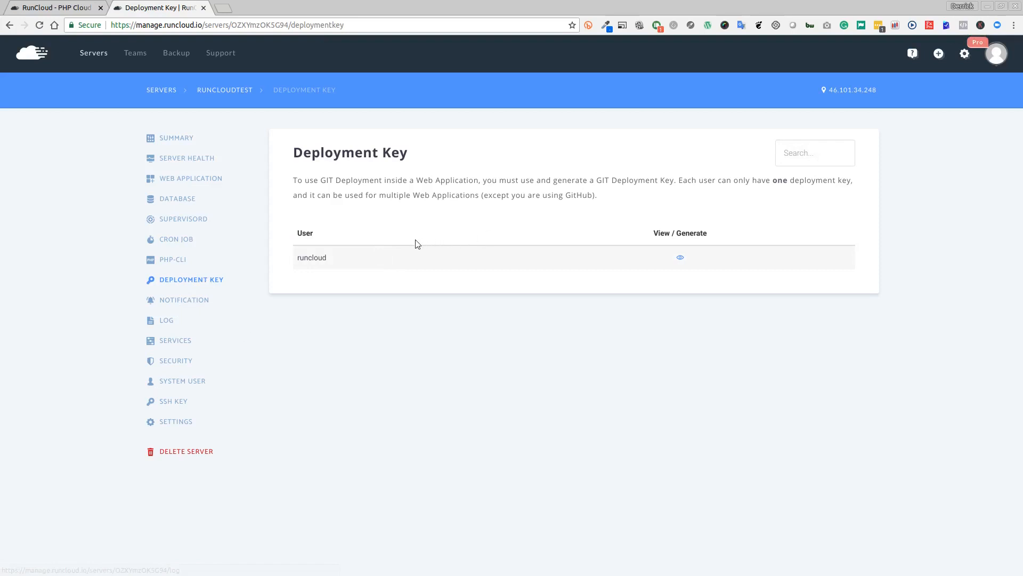
pyautogui.moveTo(411, 248)
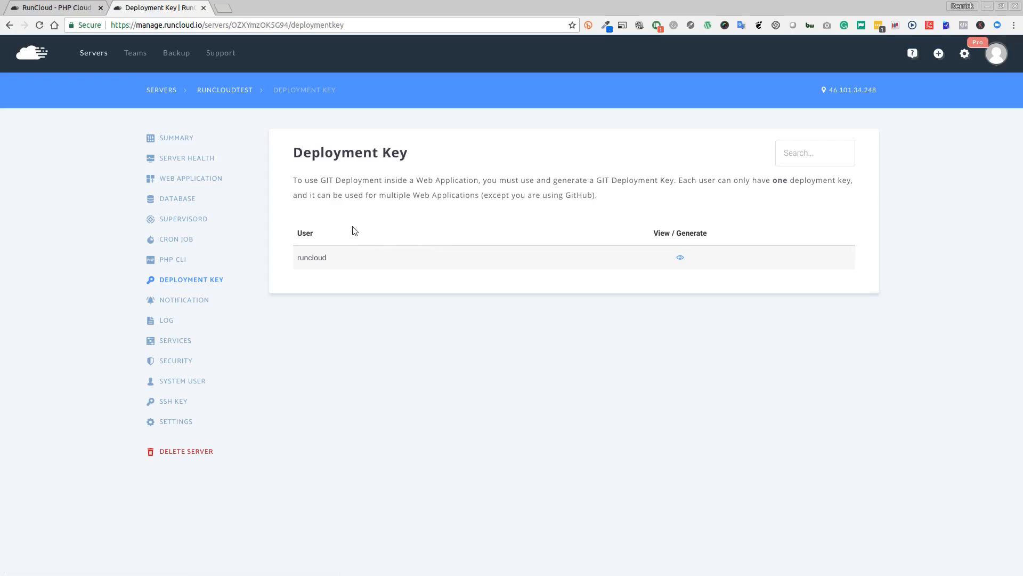
pyautogui.moveTo(420, 222)
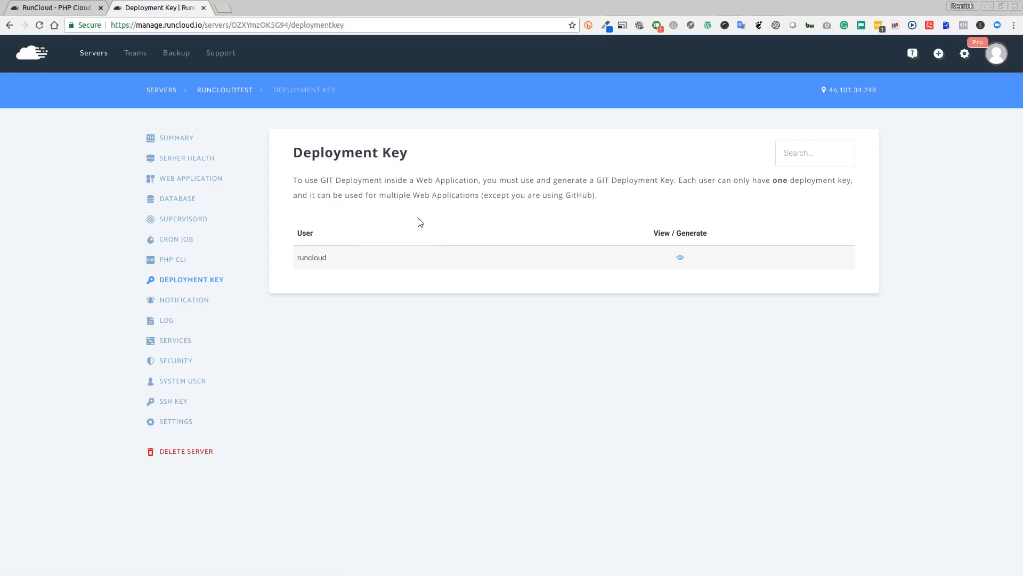
pyautogui.click(184, 299)
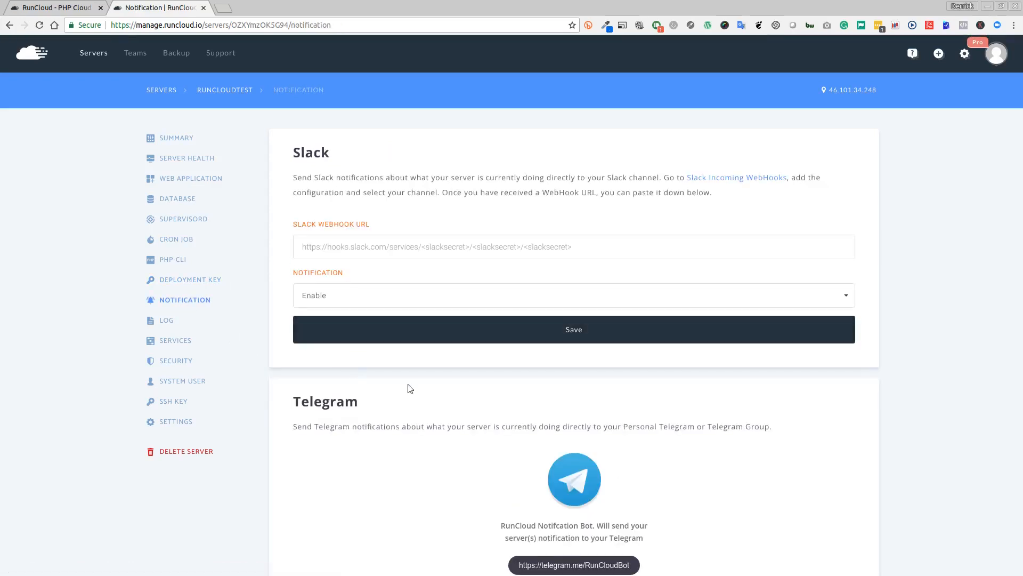
pyautogui.moveTo(316, 220)
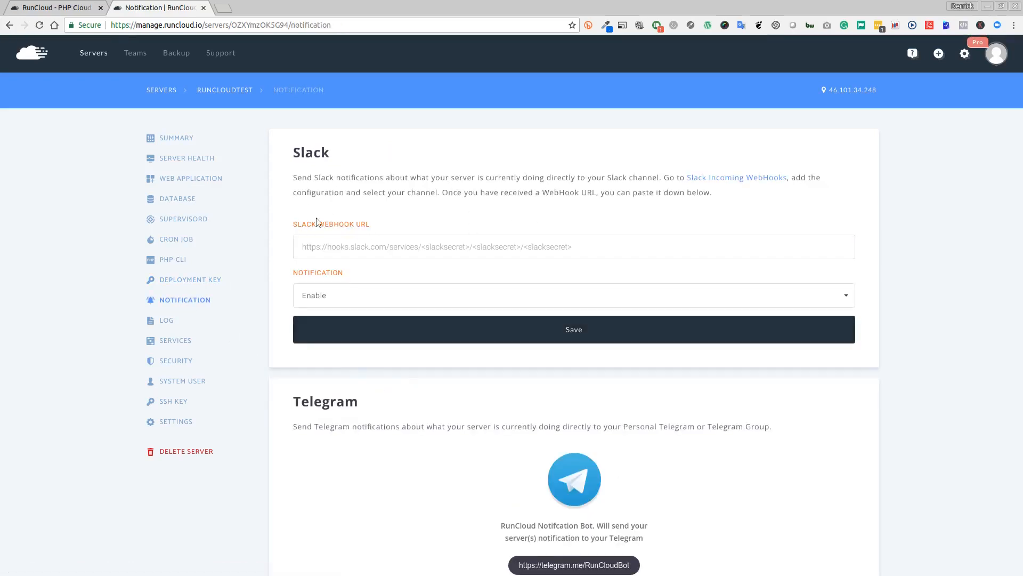
# - Scroll down to the Telegram token and Health Notification Setting sections
pyautogui.scroll(-3)
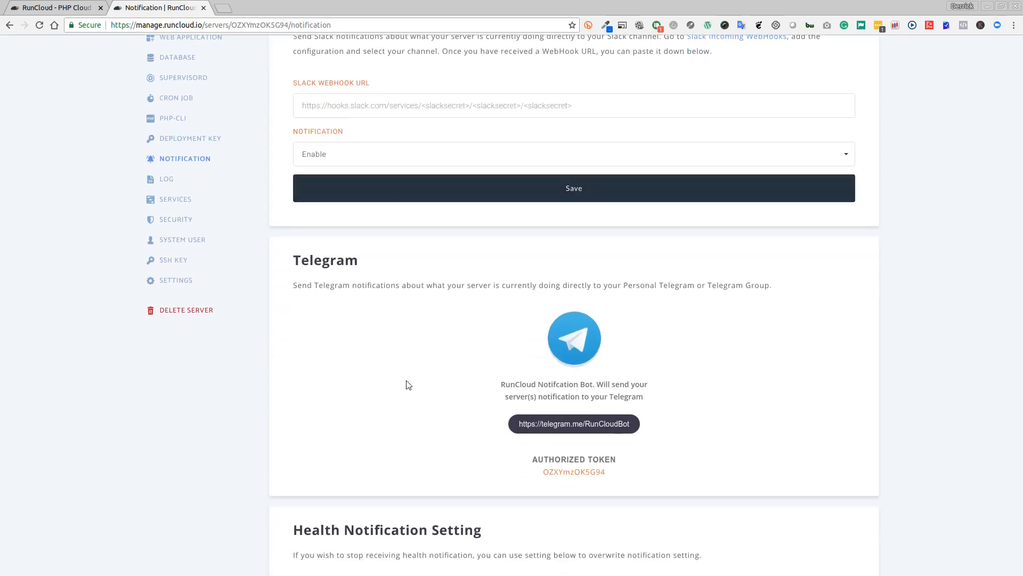
pyautogui.scroll(-3)
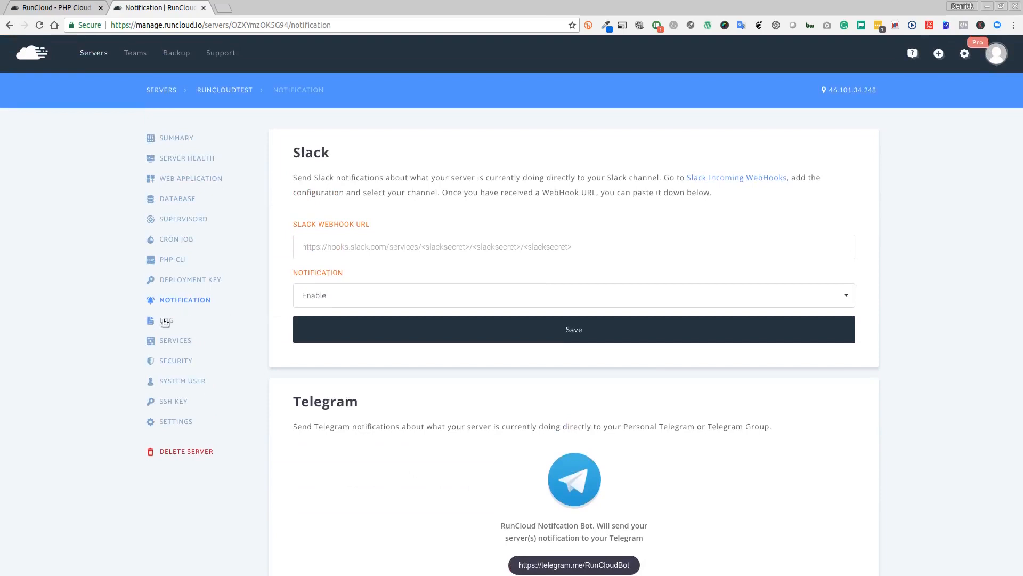
# - View the runcloudtest Server Log, which reports no logs yet
pyautogui.click(166, 321)
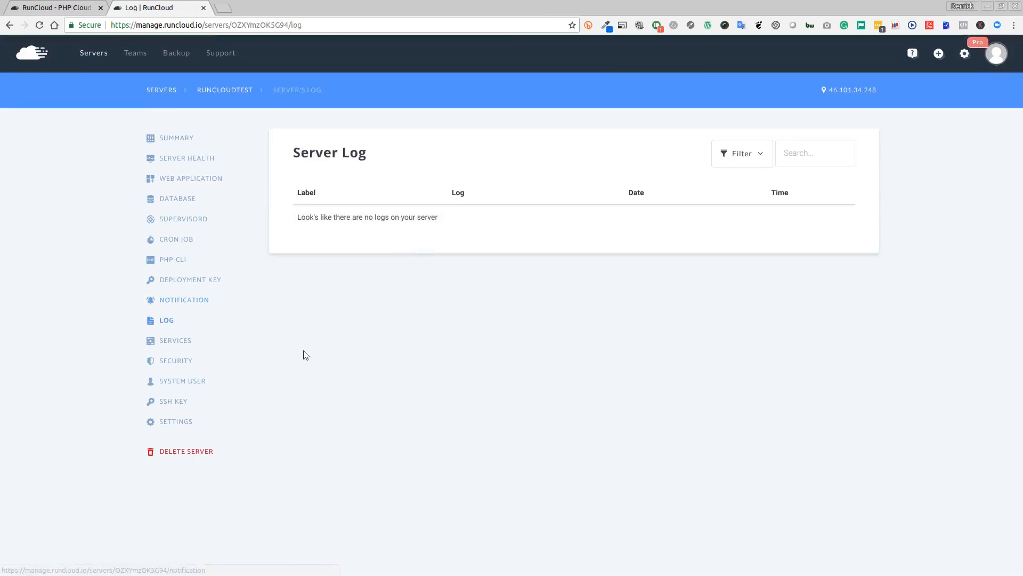
pyautogui.moveTo(188, 340)
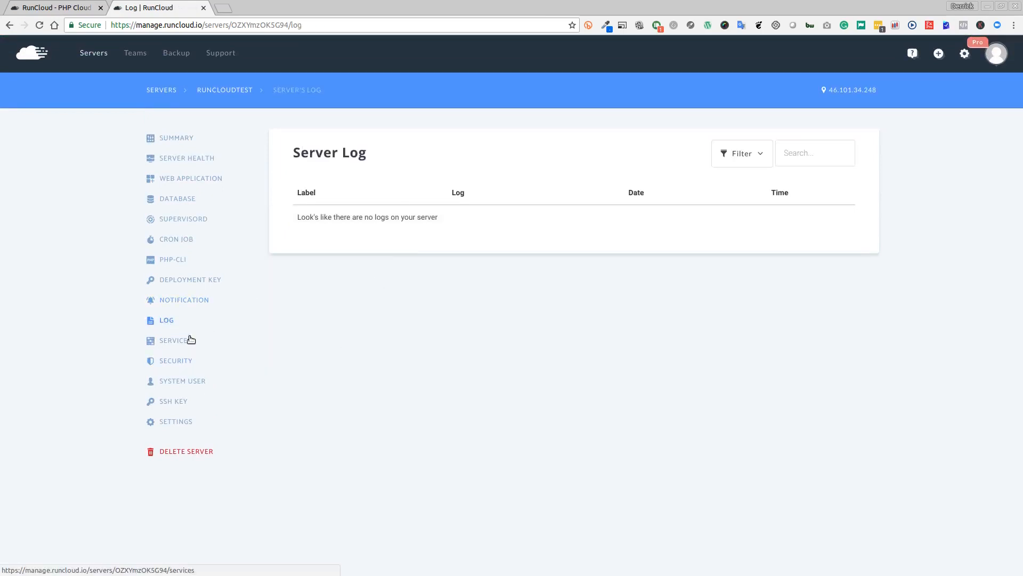
pyautogui.moveTo(170, 328)
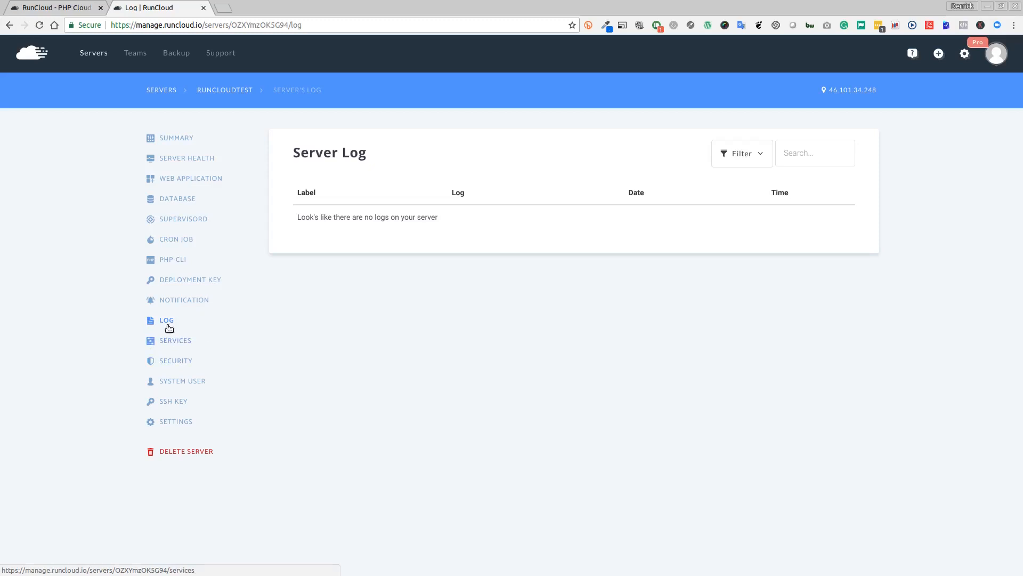
pyautogui.moveTo(170, 352)
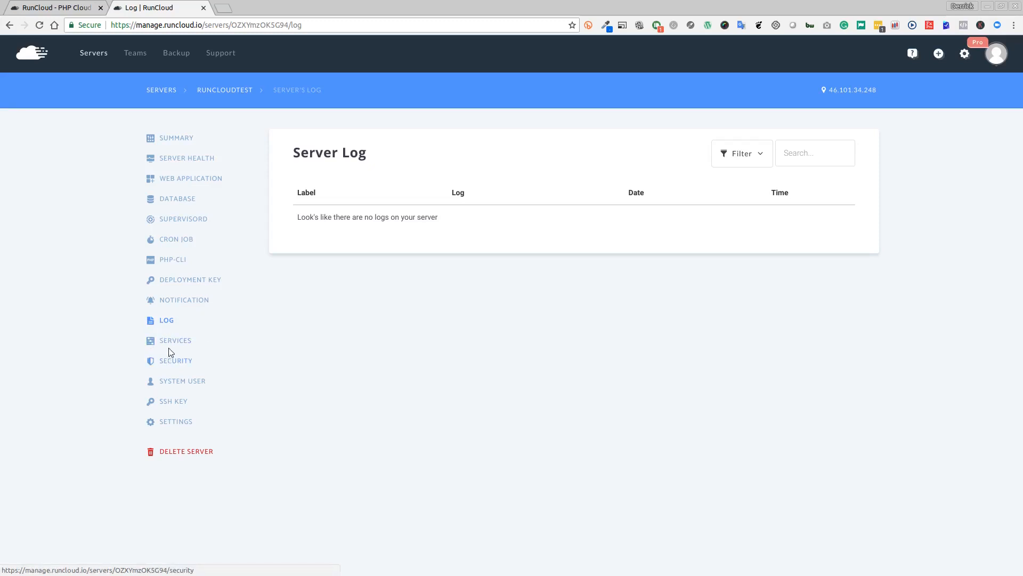
pyautogui.click(175, 340)
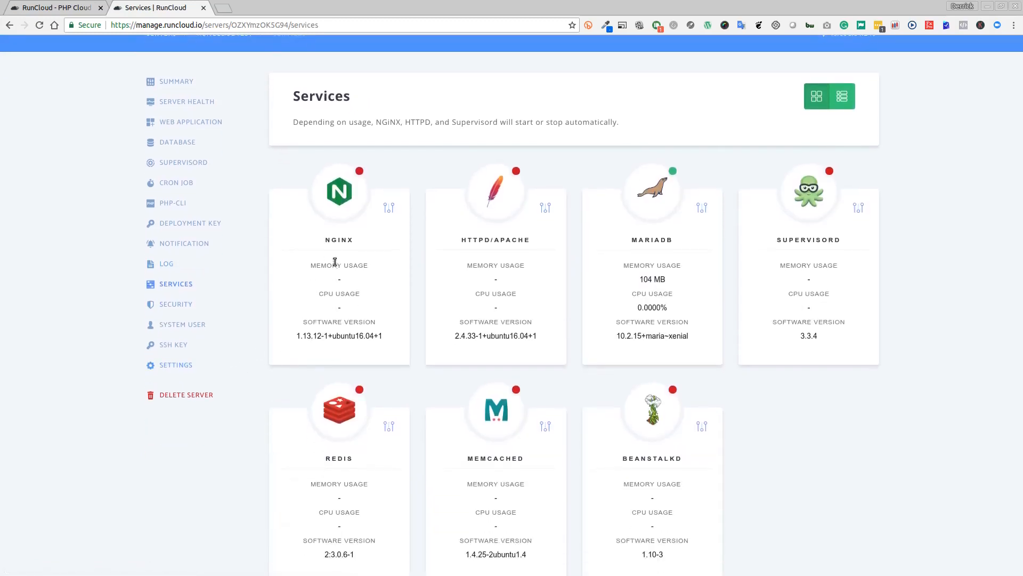
pyautogui.moveTo(316, 265)
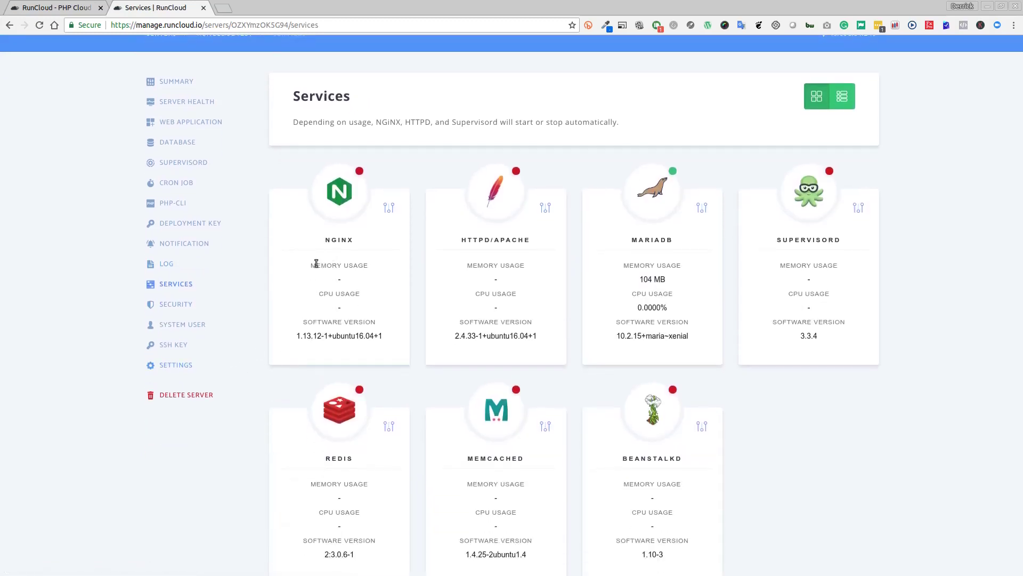
pyautogui.moveTo(492, 258)
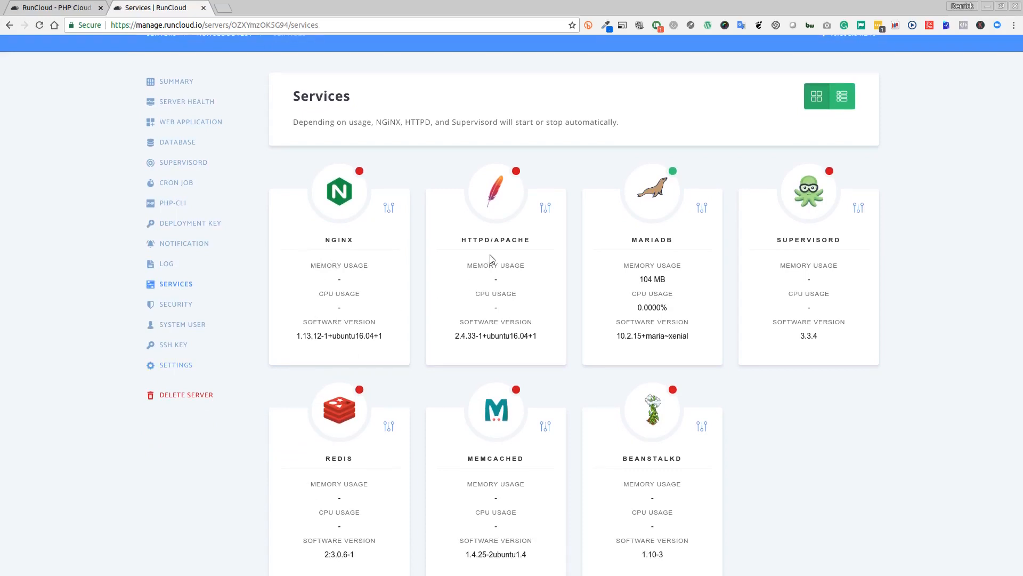
pyautogui.moveTo(639, 262)
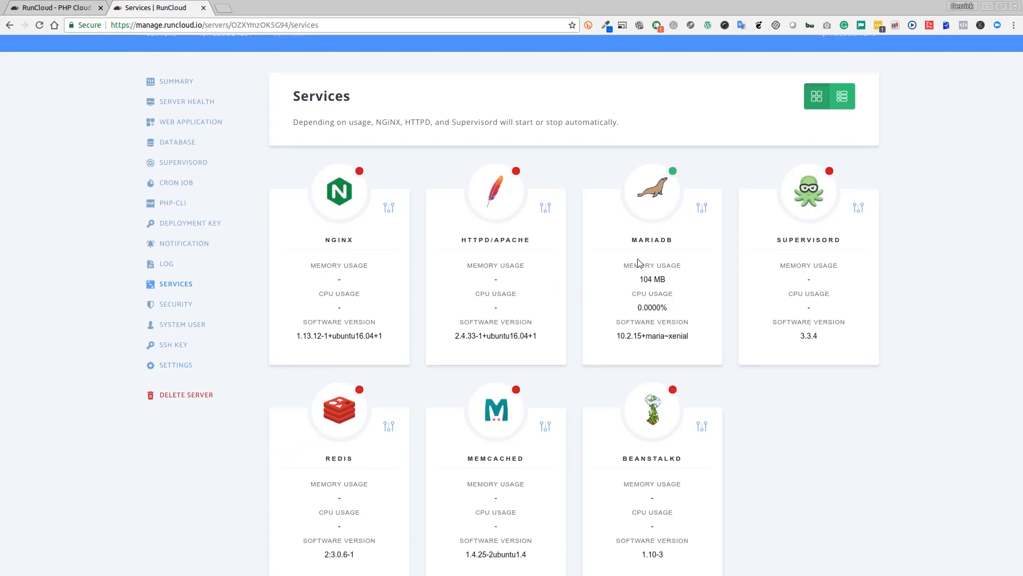
pyautogui.scroll(-3)
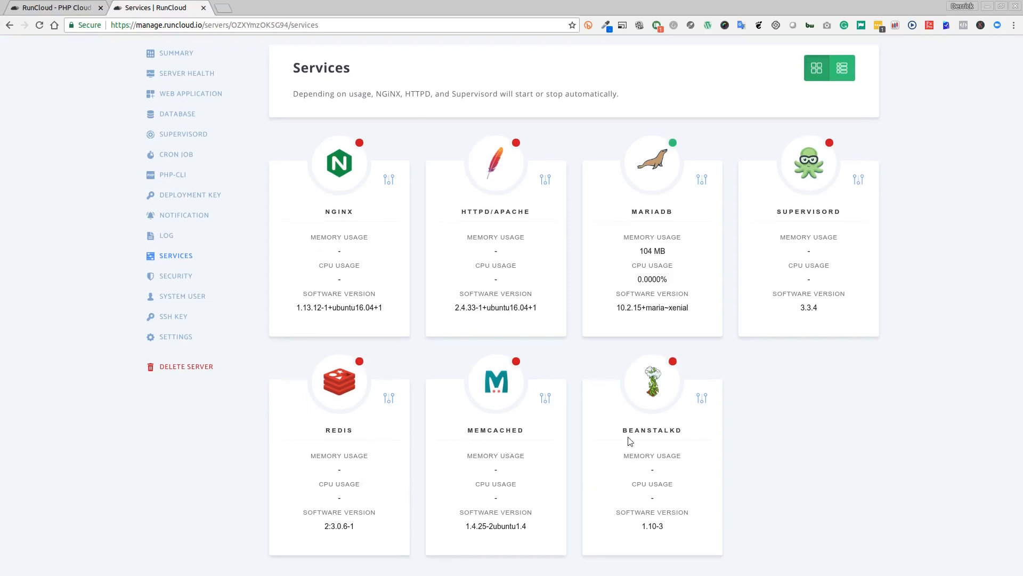
pyautogui.moveTo(412, 379)
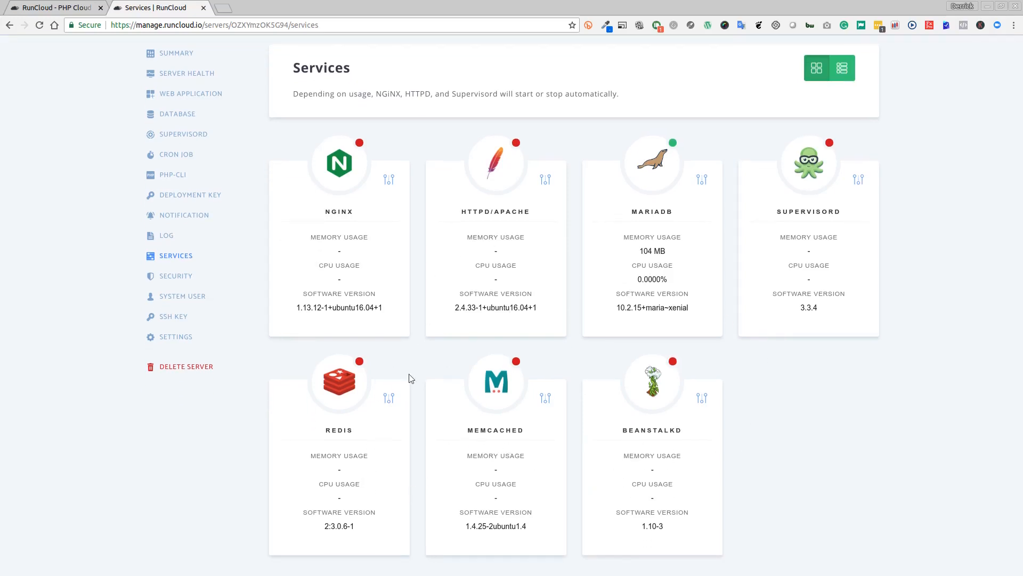
pyautogui.scroll(-3)
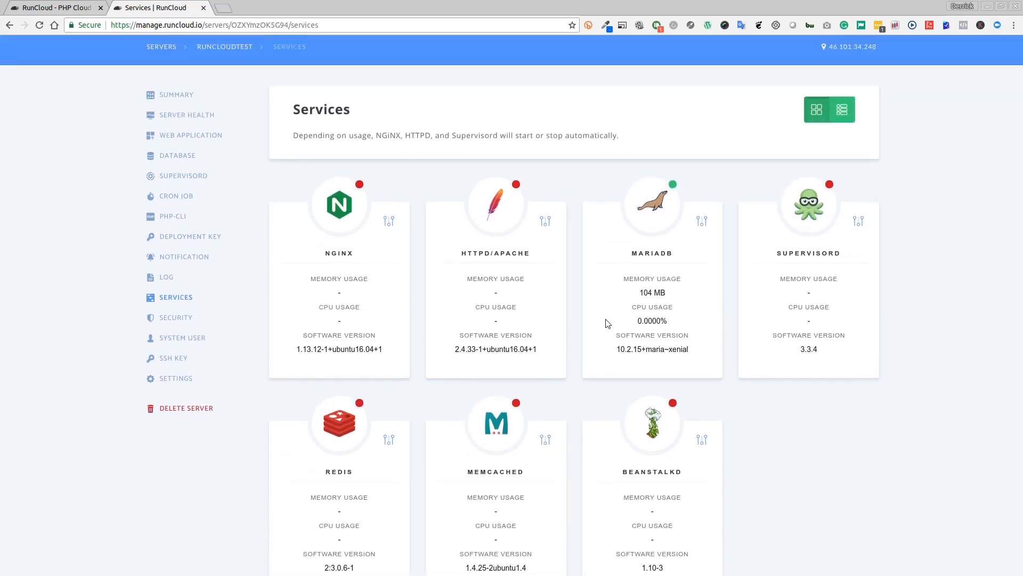
pyautogui.moveTo(649, 306)
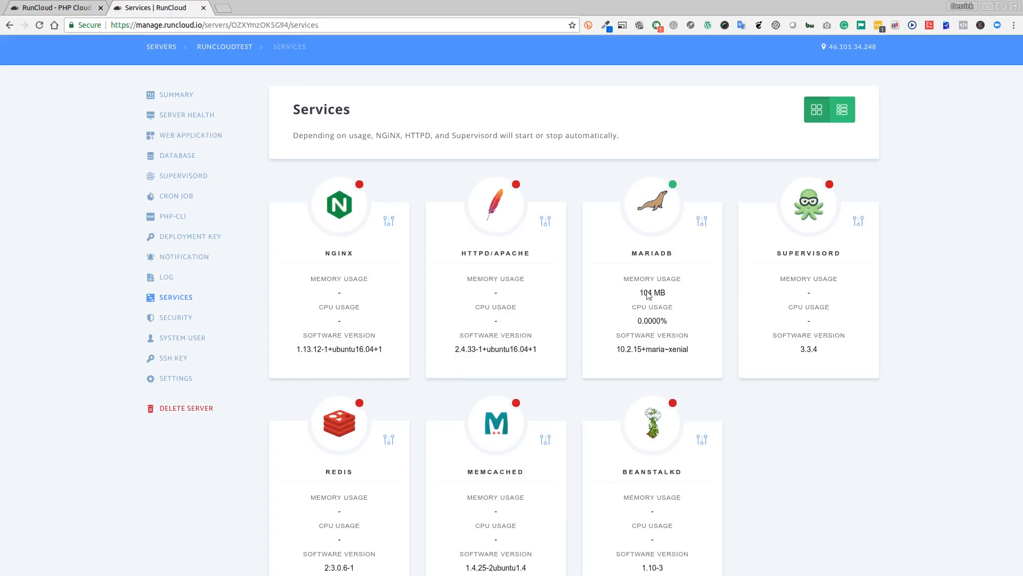
pyautogui.moveTo(163, 314)
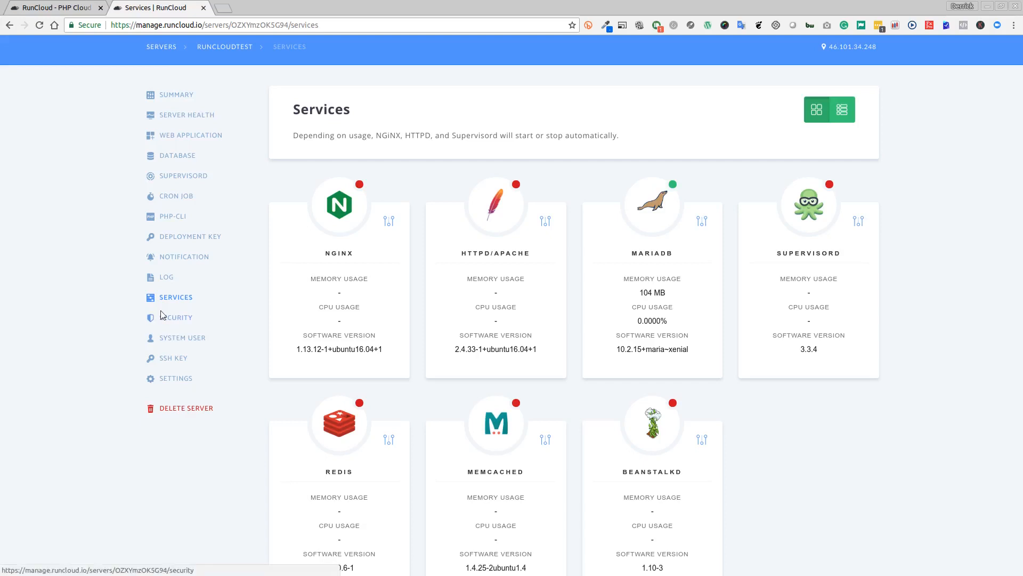
# - View Security: firewall rules for ports 22, 80, 443 and one banned SSH IP
pyautogui.click(177, 317)
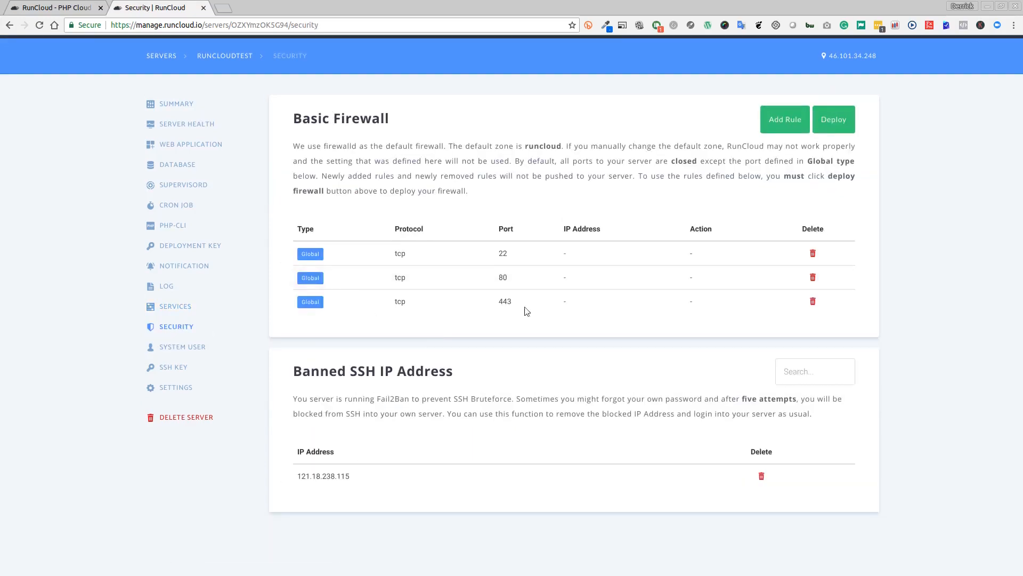
pyautogui.moveTo(540, 440)
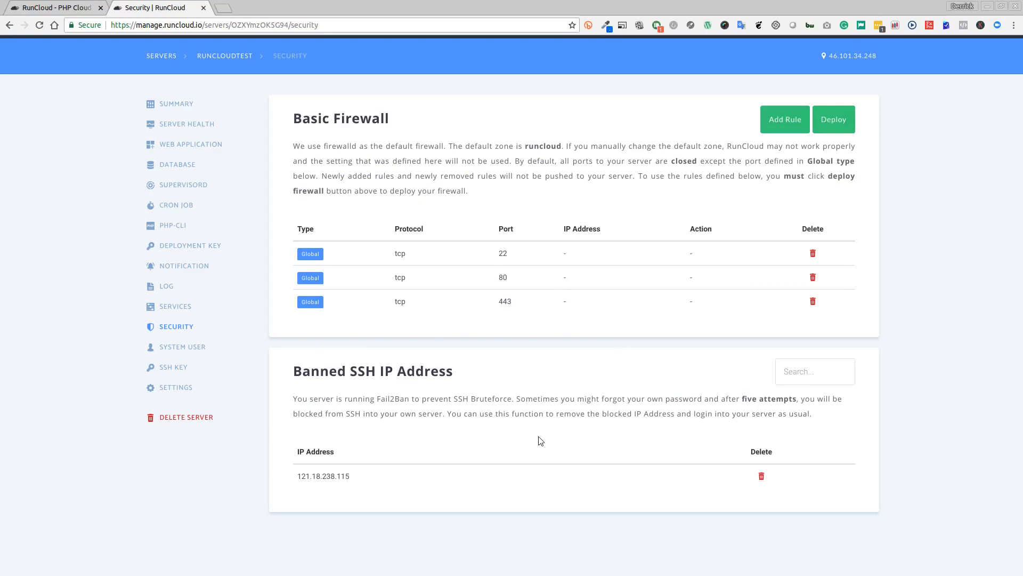
pyautogui.moveTo(368, 387)
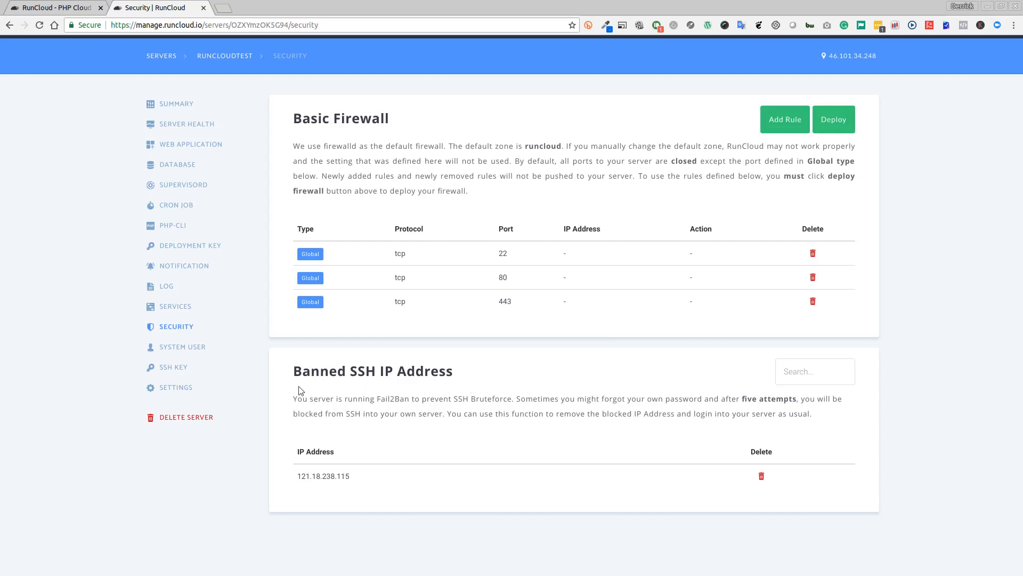
pyautogui.moveTo(284, 402)
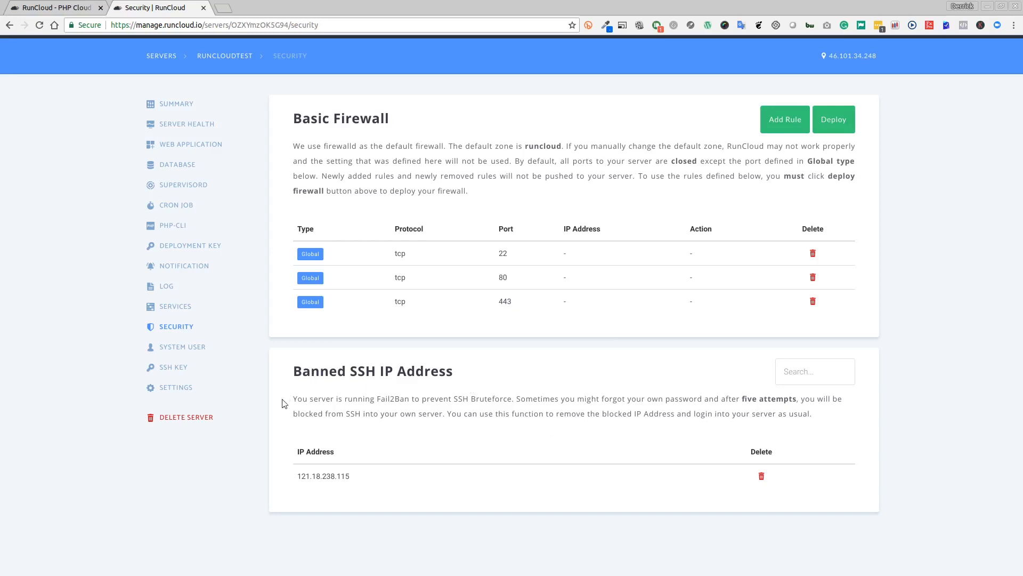
pyautogui.moveTo(419, 459)
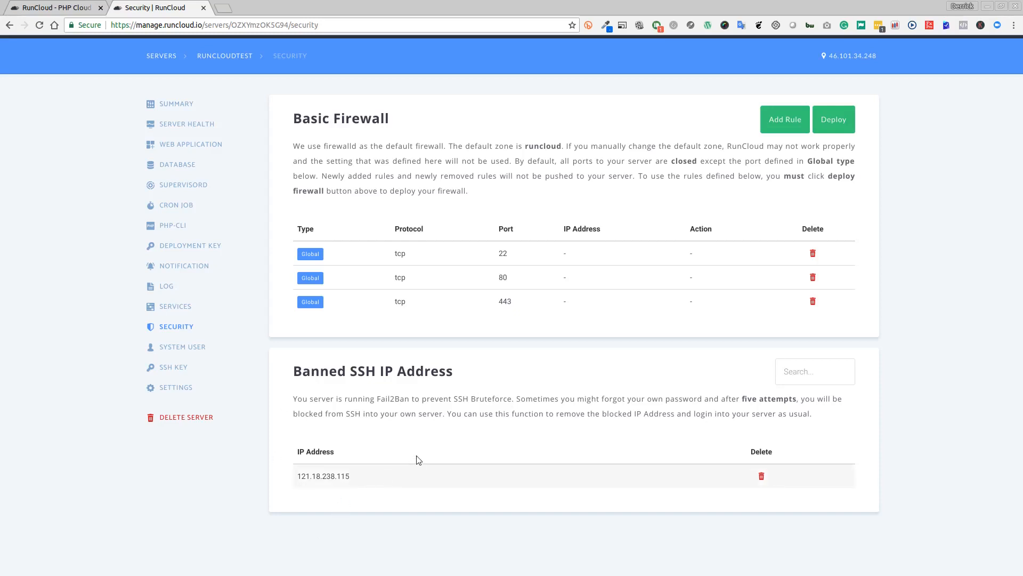
pyautogui.moveTo(437, 493)
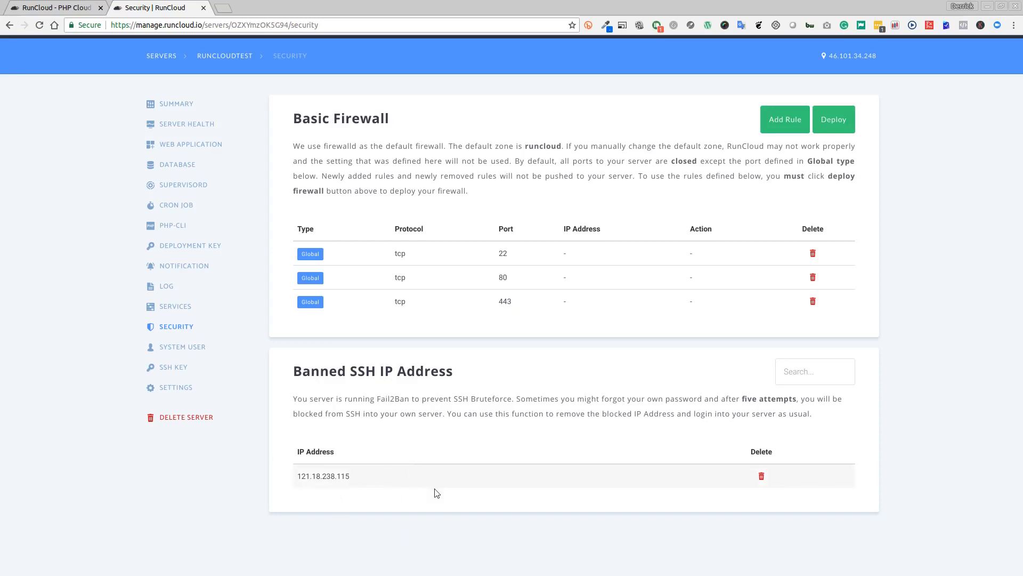
pyautogui.moveTo(394, 441)
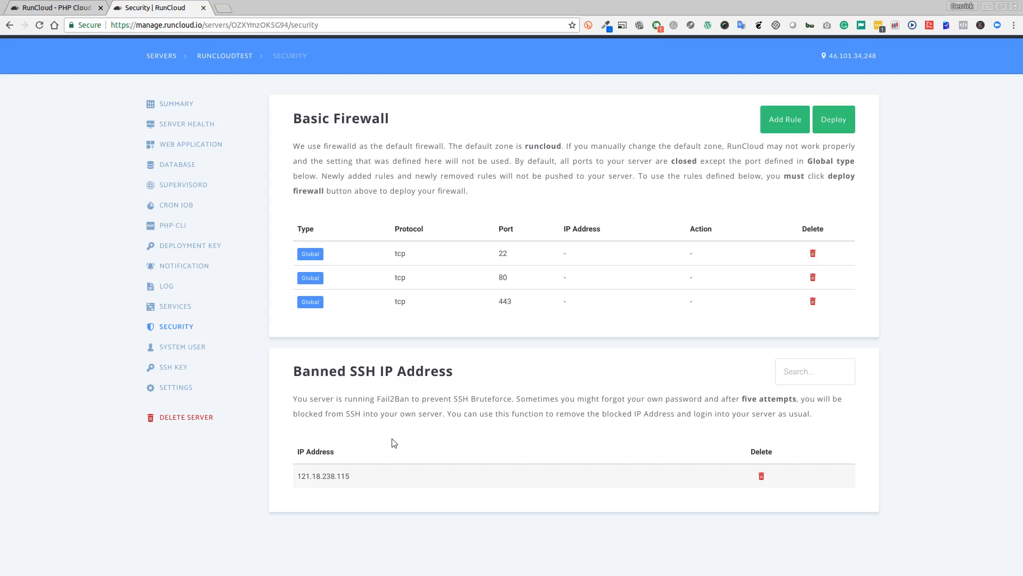
pyautogui.moveTo(204, 336)
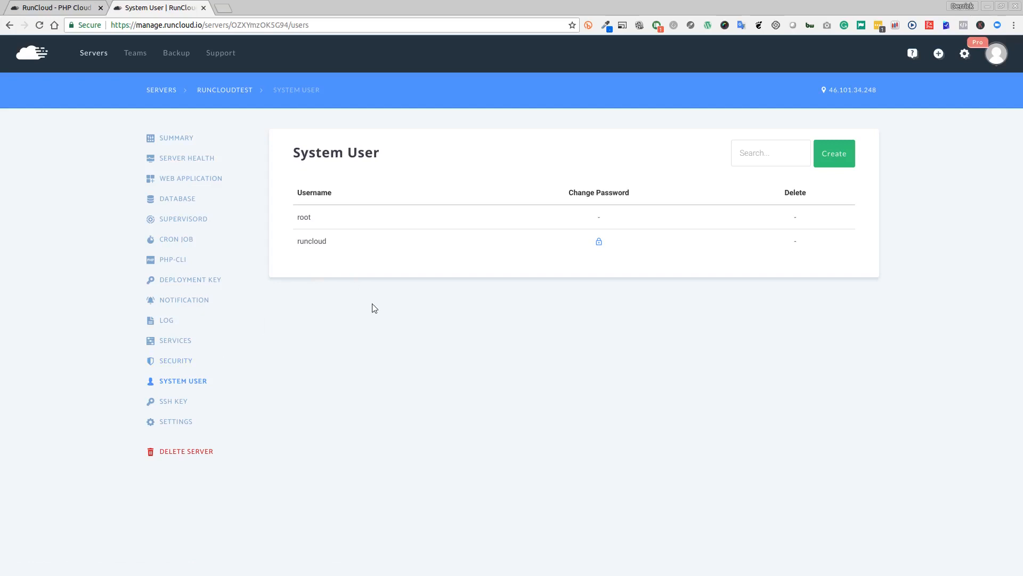
pyautogui.moveTo(513, 217)
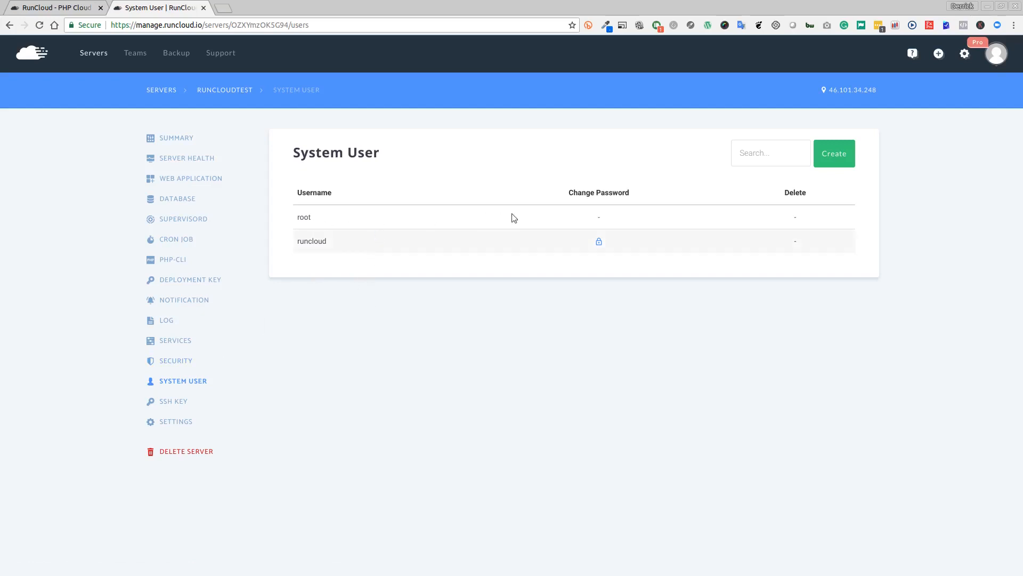
pyautogui.moveTo(744, 217)
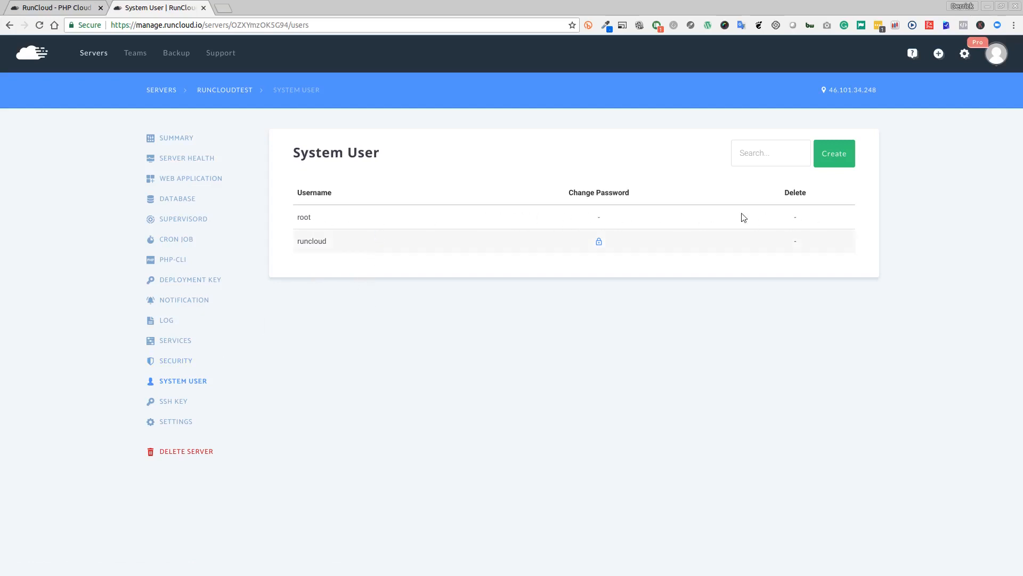
pyautogui.moveTo(596, 247)
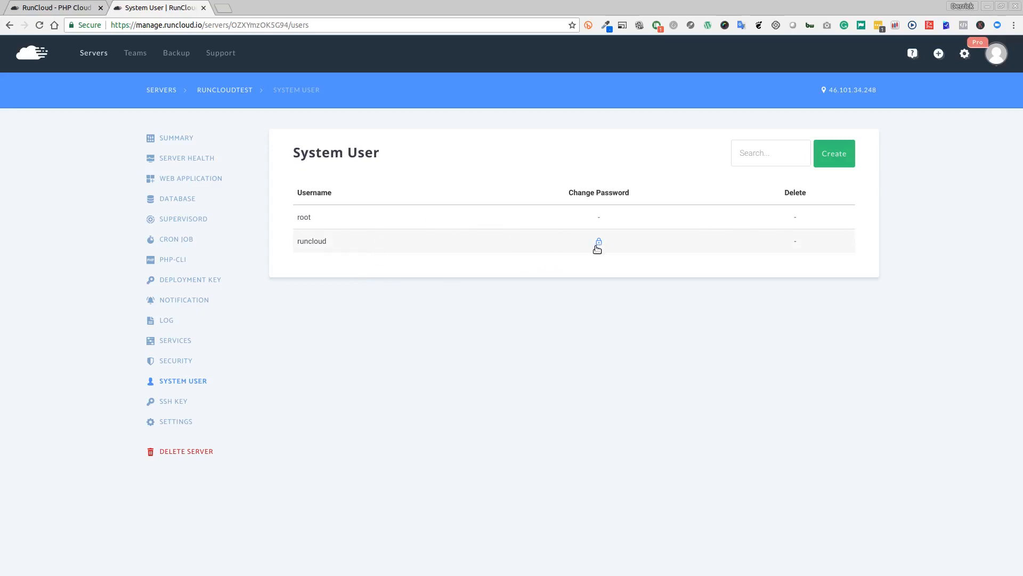
pyautogui.moveTo(430, 314)
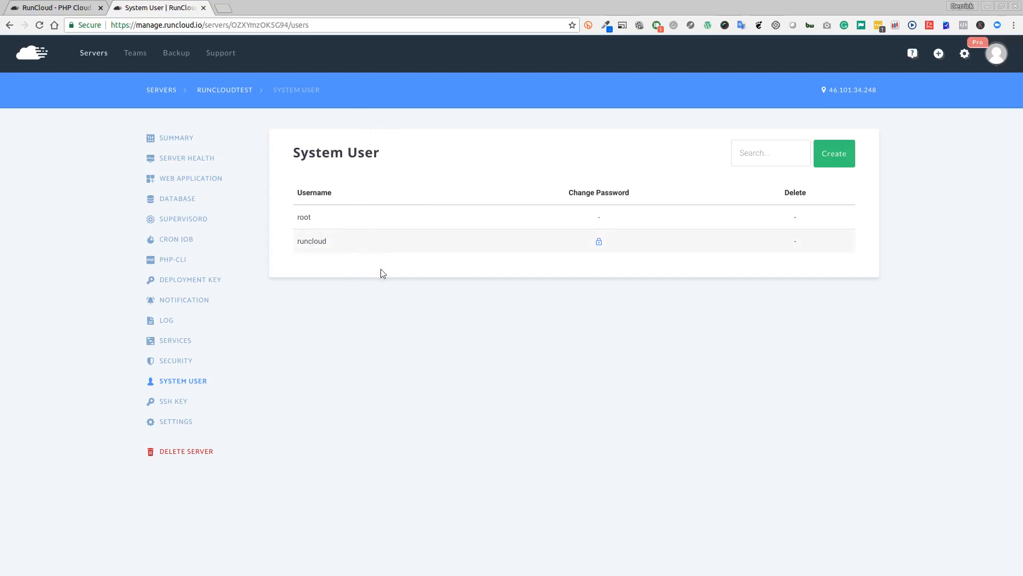
# - View the server's SSH keys, then its settings showing runcloudtest on Digital Ocean
pyautogui.click(173, 401)
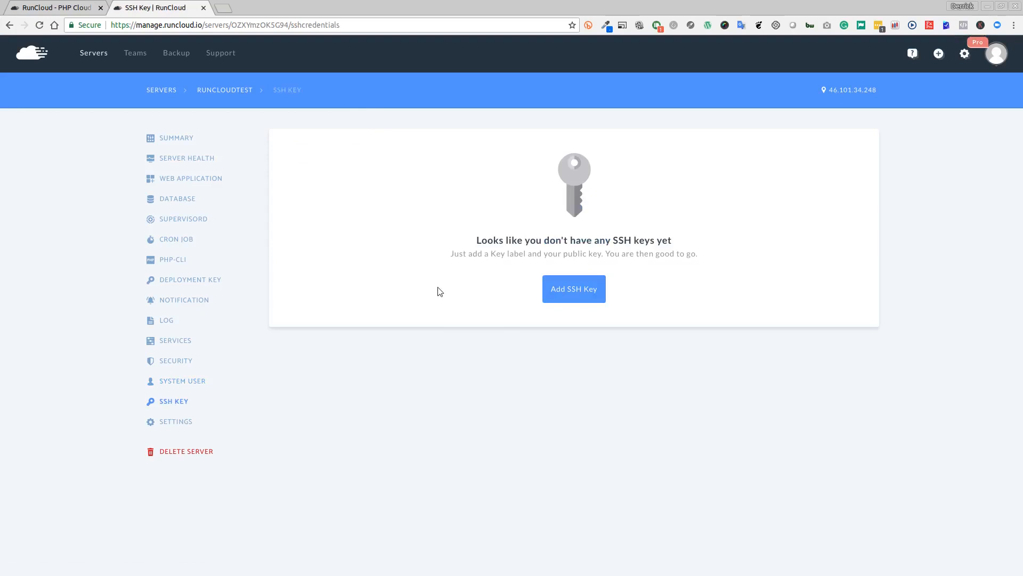
pyautogui.moveTo(422, 295)
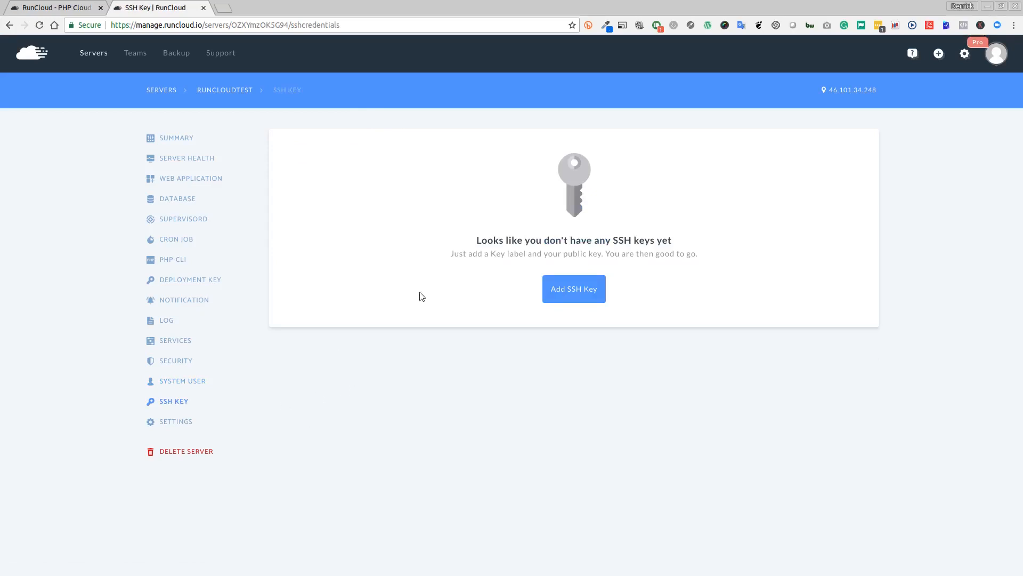
pyautogui.moveTo(364, 441)
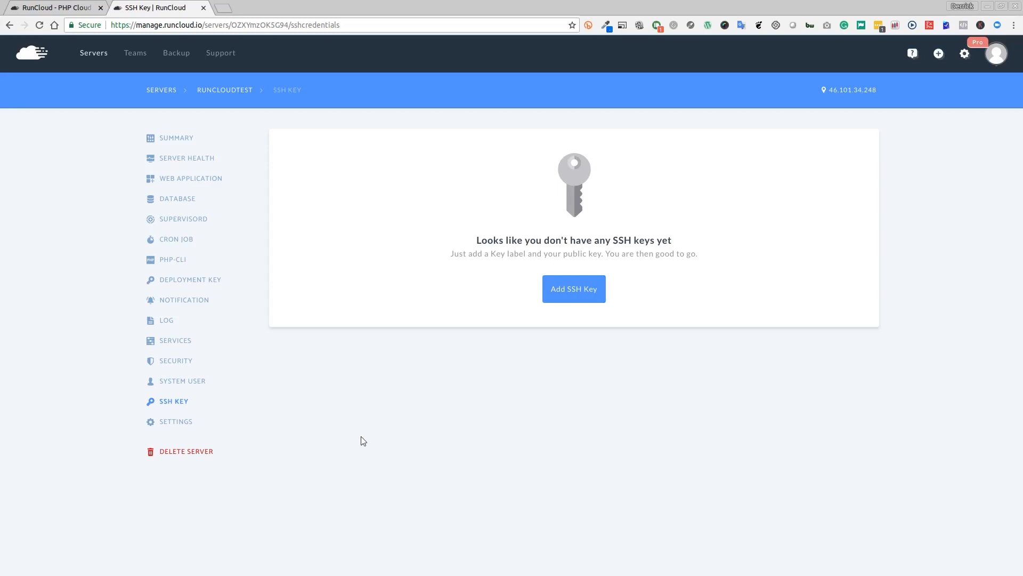
pyautogui.click(176, 421)
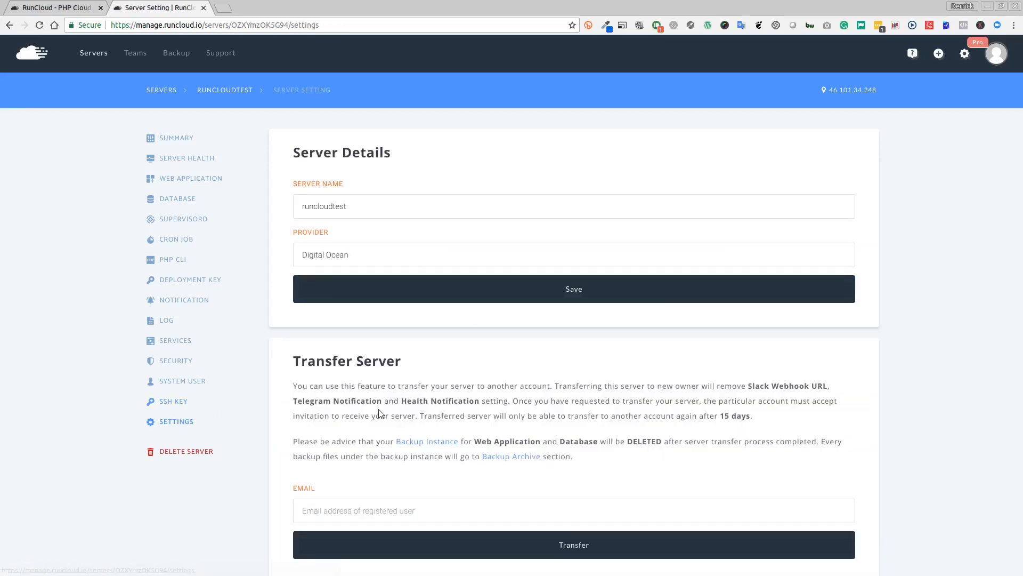
pyautogui.moveTo(343, 441)
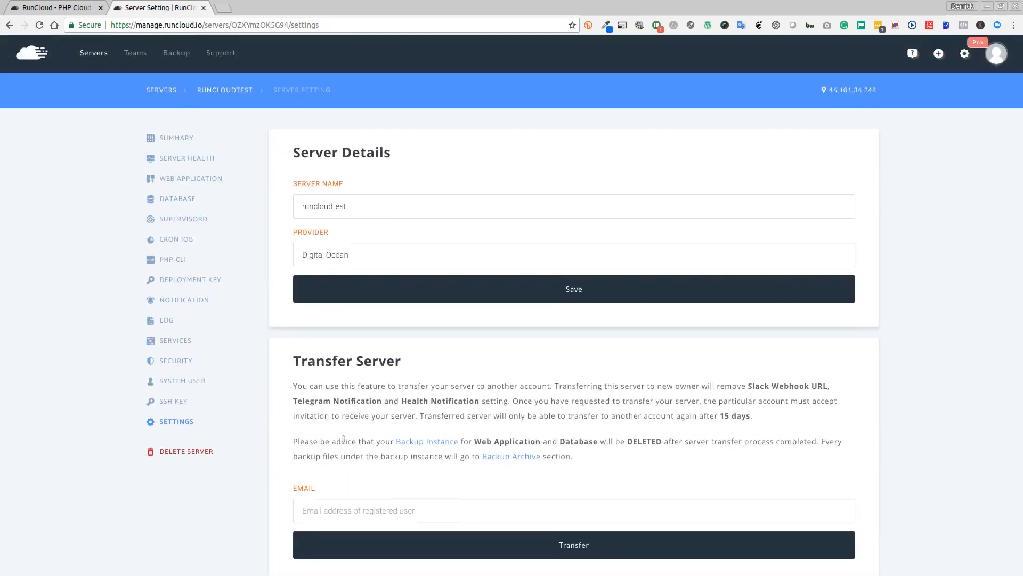
pyautogui.moveTo(75, 198)
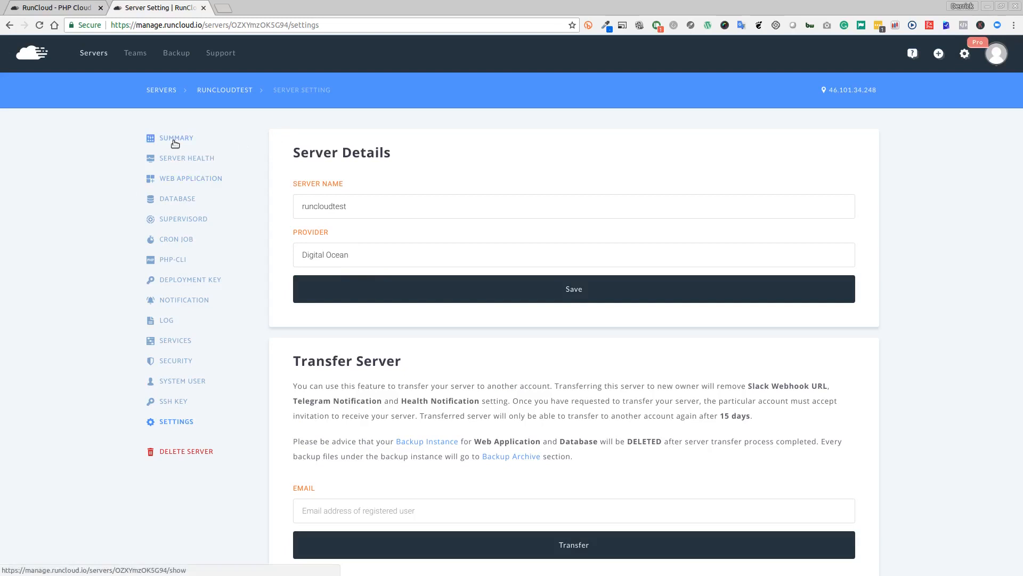
pyautogui.moveTo(178, 191)
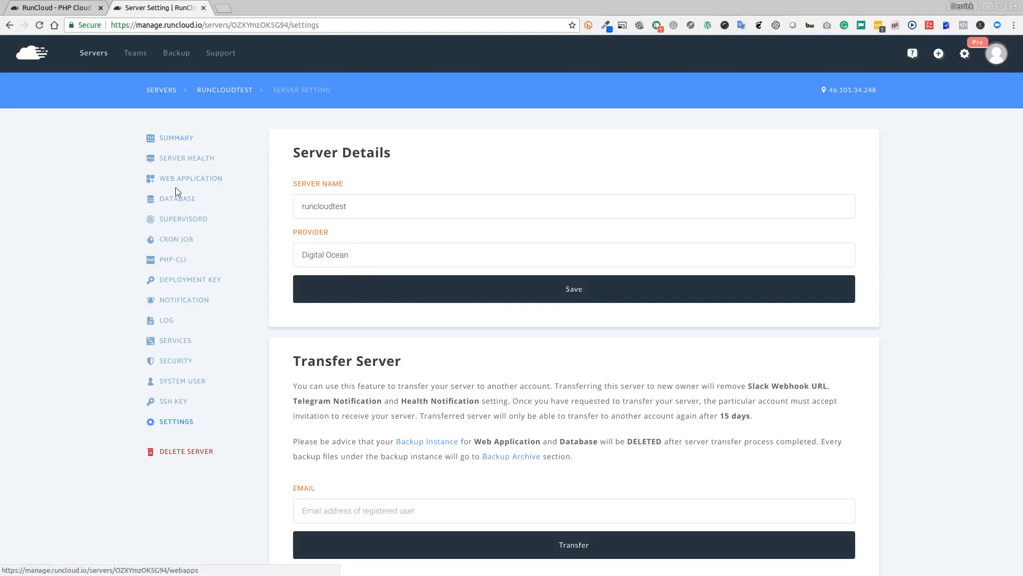
# - Open Web Applications and start a new application named runcloud
pyautogui.click(191, 178)
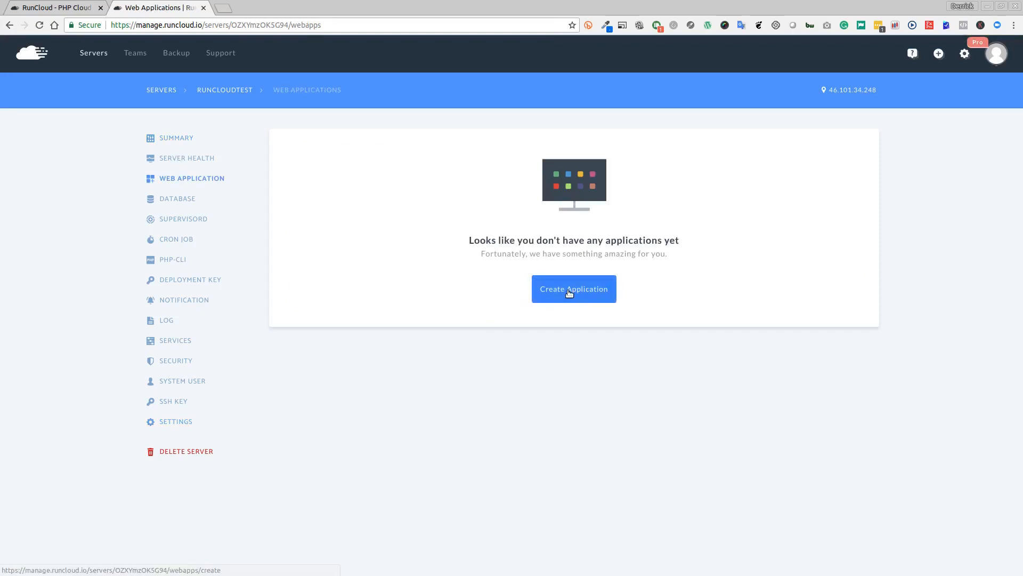
pyautogui.click(574, 289)
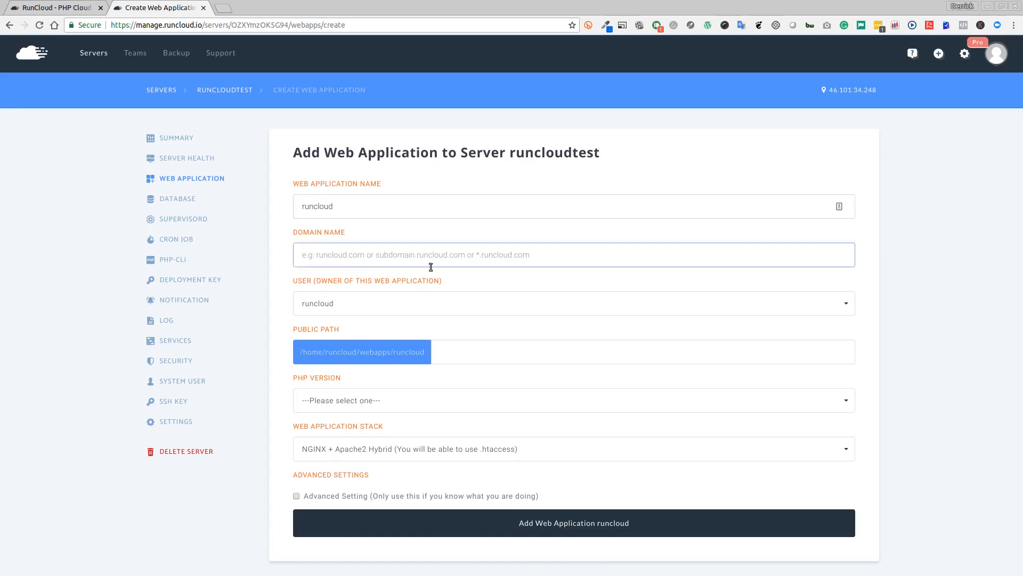
# - Enter the domain runcloud.myhostedwebsite.com for the web application
pyautogui.click(431, 255)
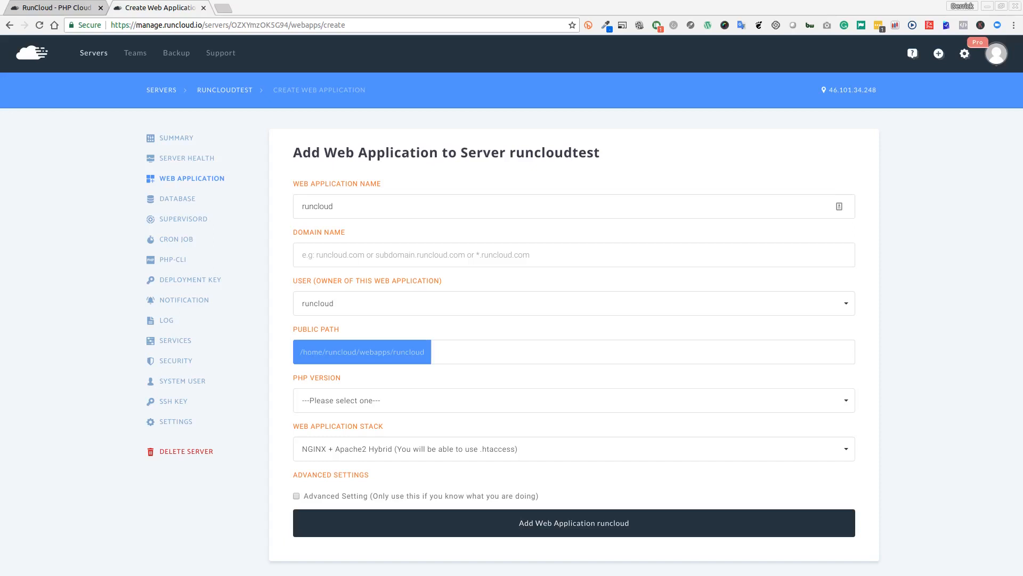
pyautogui.moveTo(198, 181)
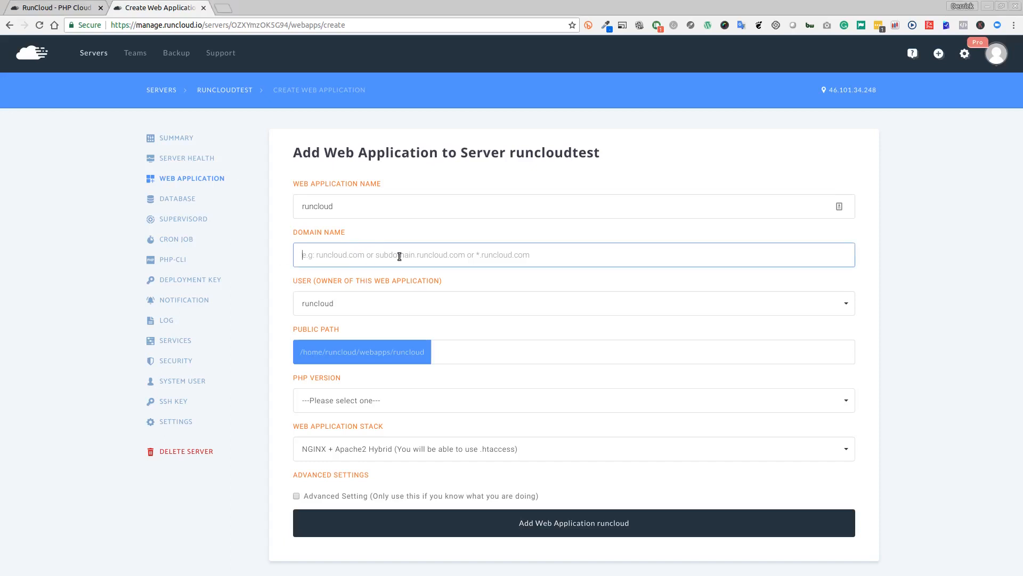
pyautogui.write('runcloud.my')
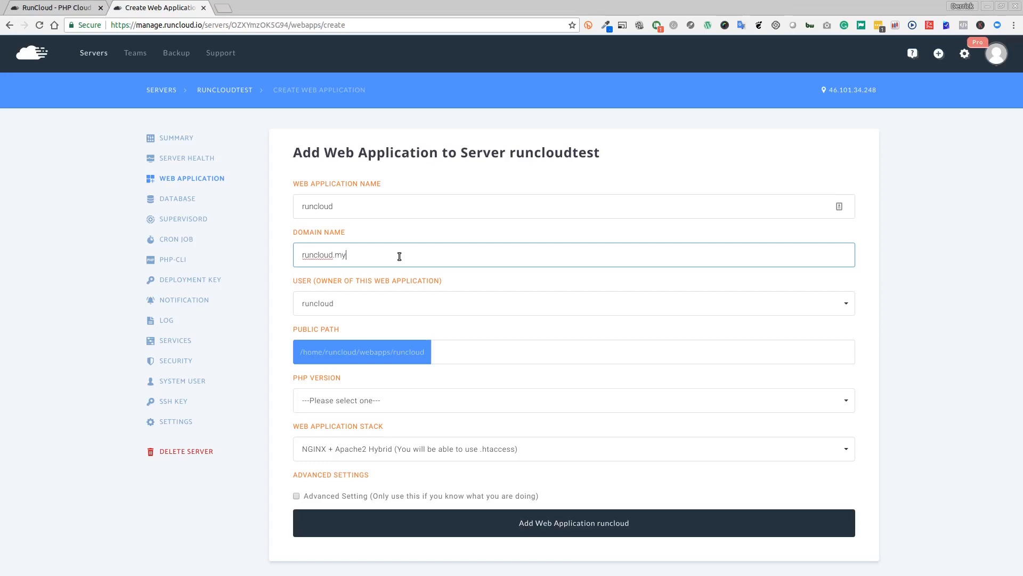
pyautogui.write('hostedwebsite.com')
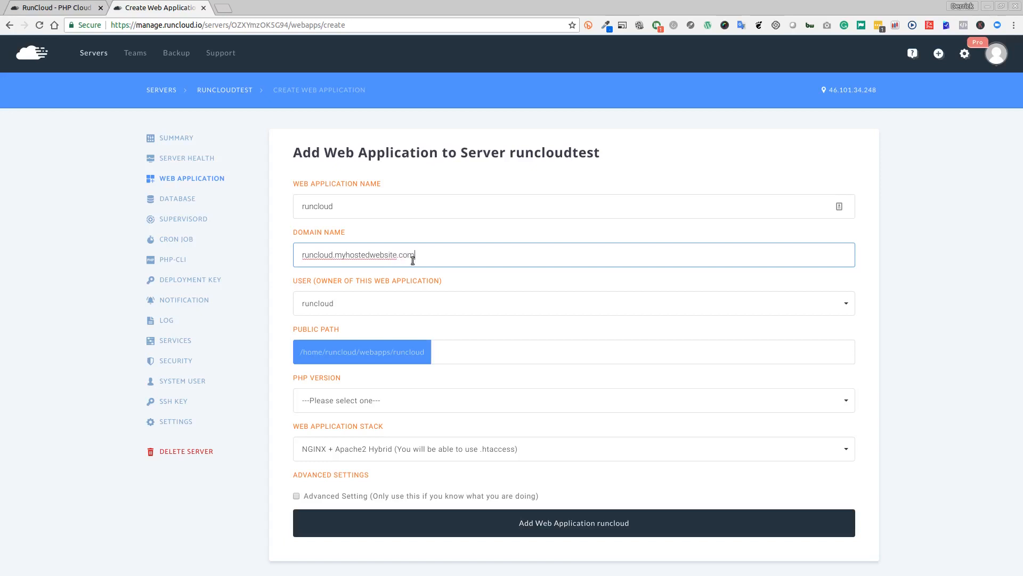
pyautogui.moveTo(507, 326)
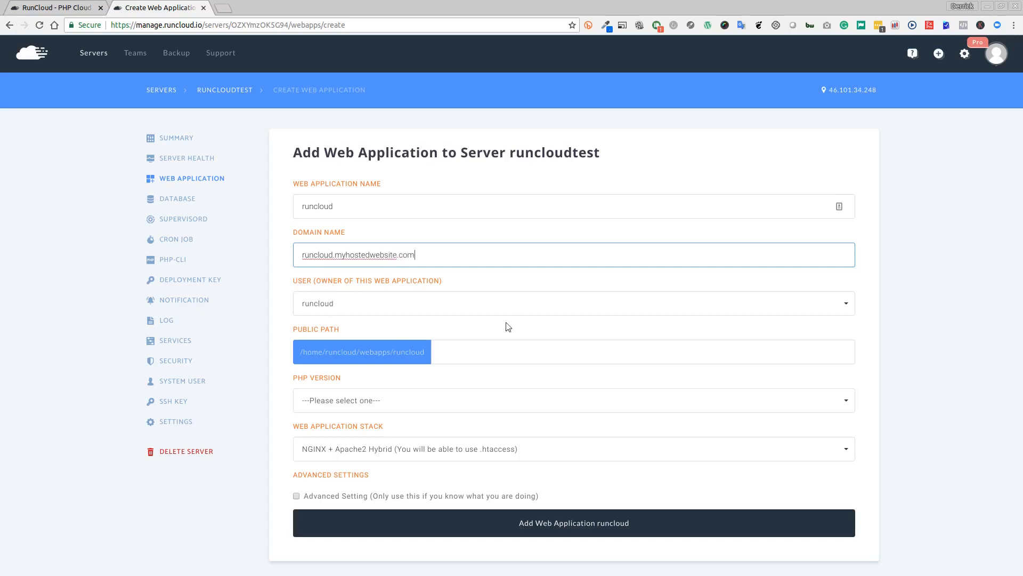
pyautogui.scroll(-3)
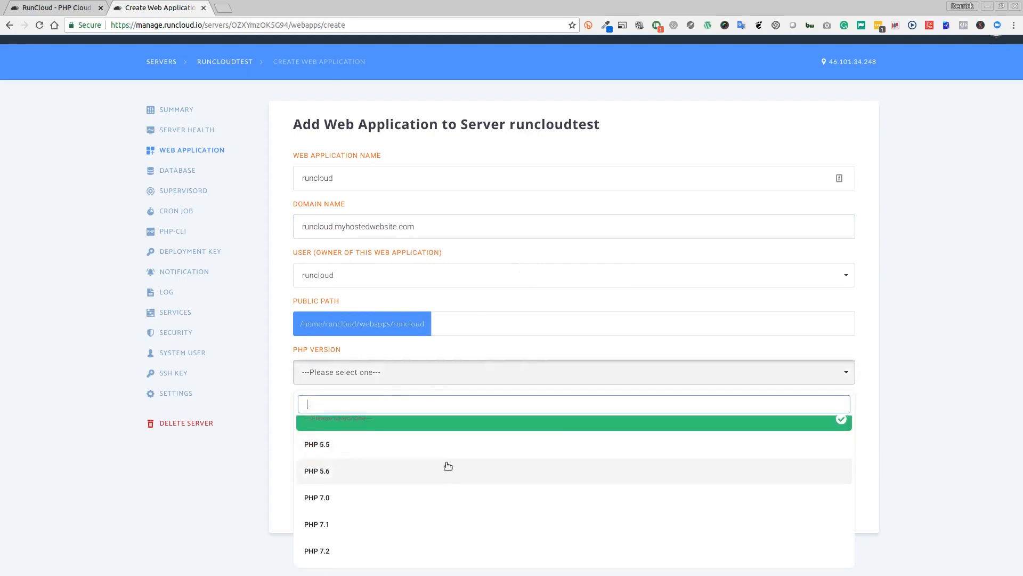
# - Choose PHP 7.2 with the NGINX + Apache2 Hybrid stack and create the app
pyautogui.click(318, 551)
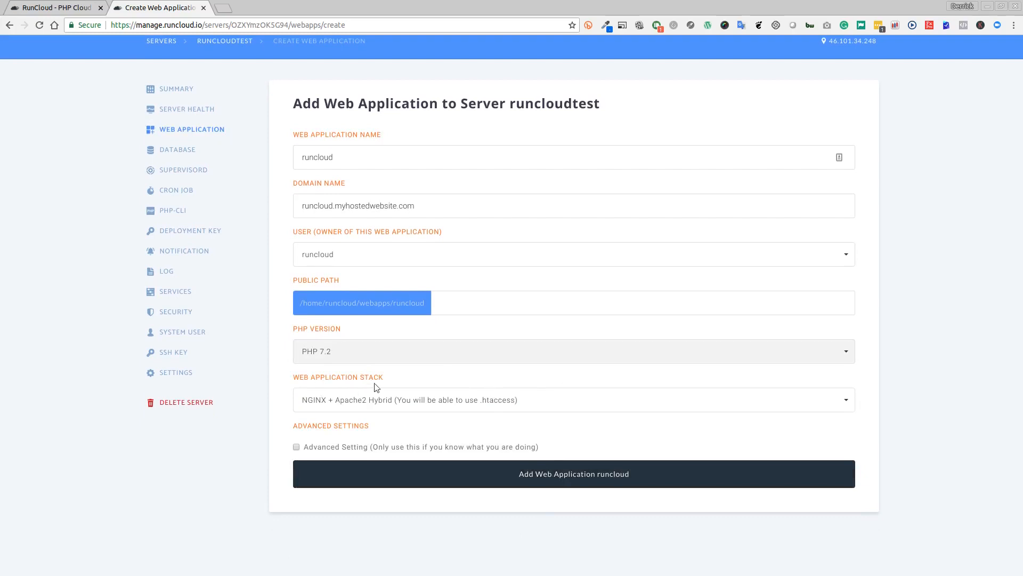
pyautogui.moveTo(369, 410)
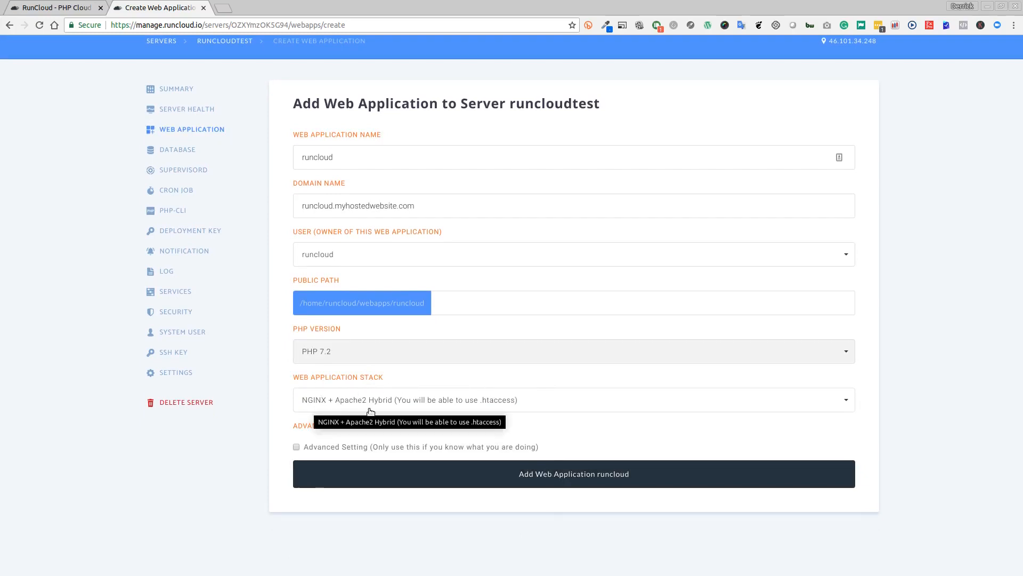
pyautogui.moveTo(410, 408)
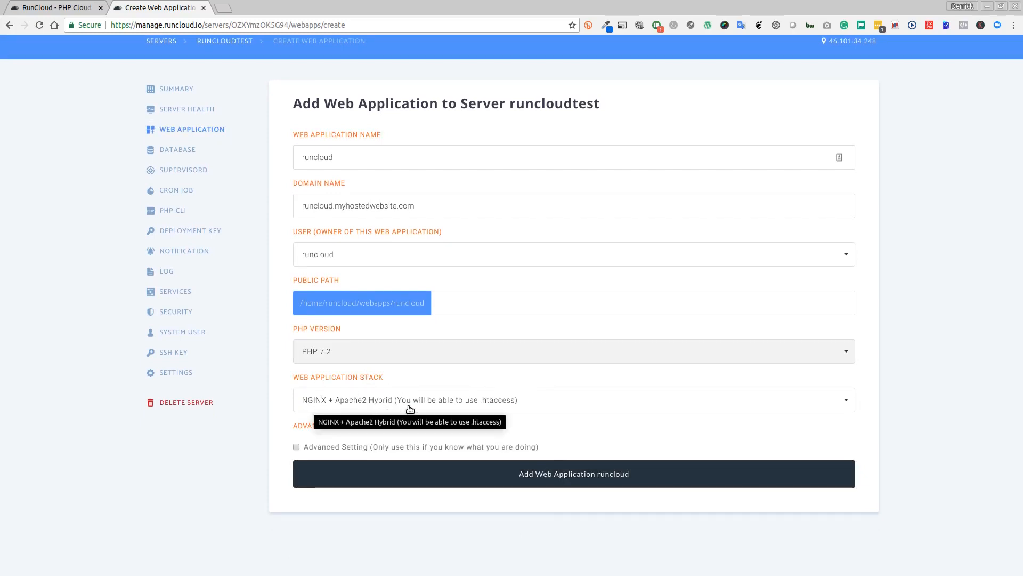
pyautogui.moveTo(420, 413)
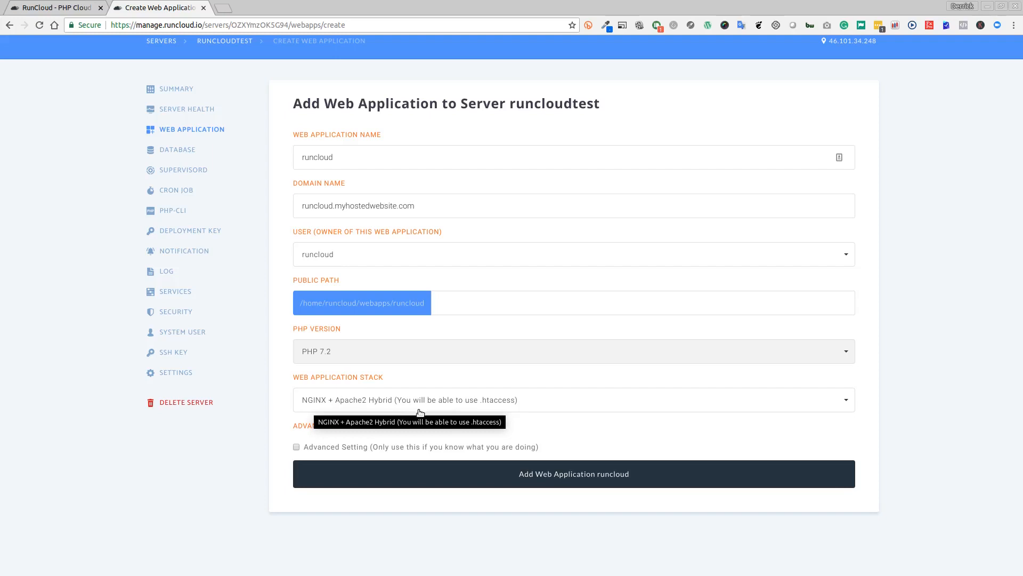
pyautogui.moveTo(549, 411)
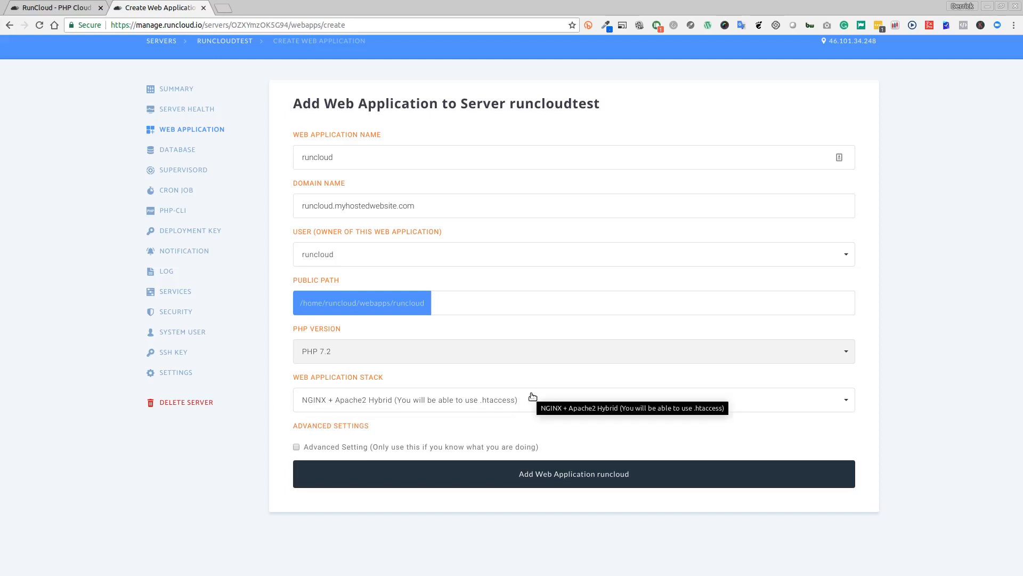
pyautogui.moveTo(536, 411)
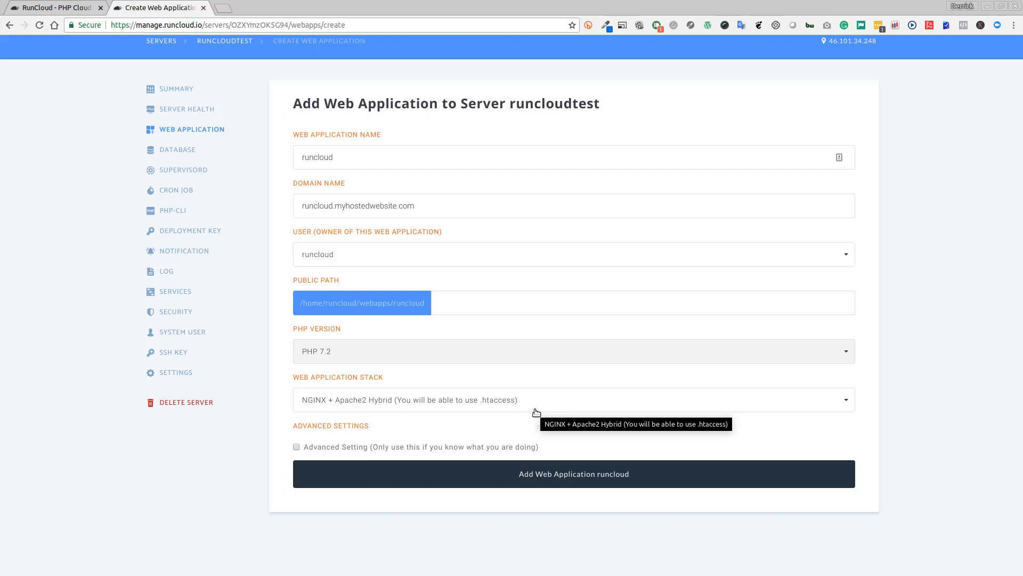
pyautogui.moveTo(520, 443)
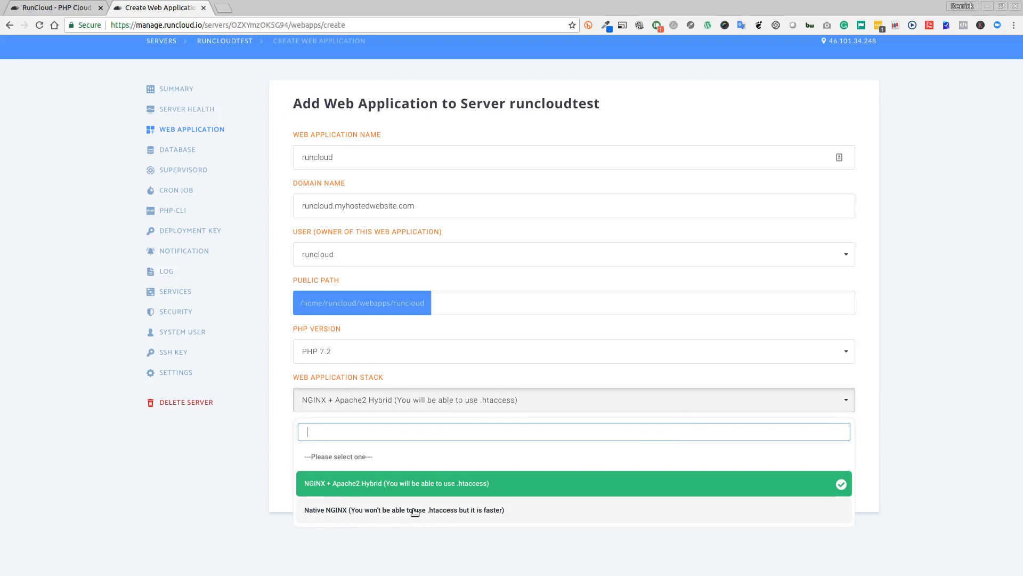
pyautogui.moveTo(480, 518)
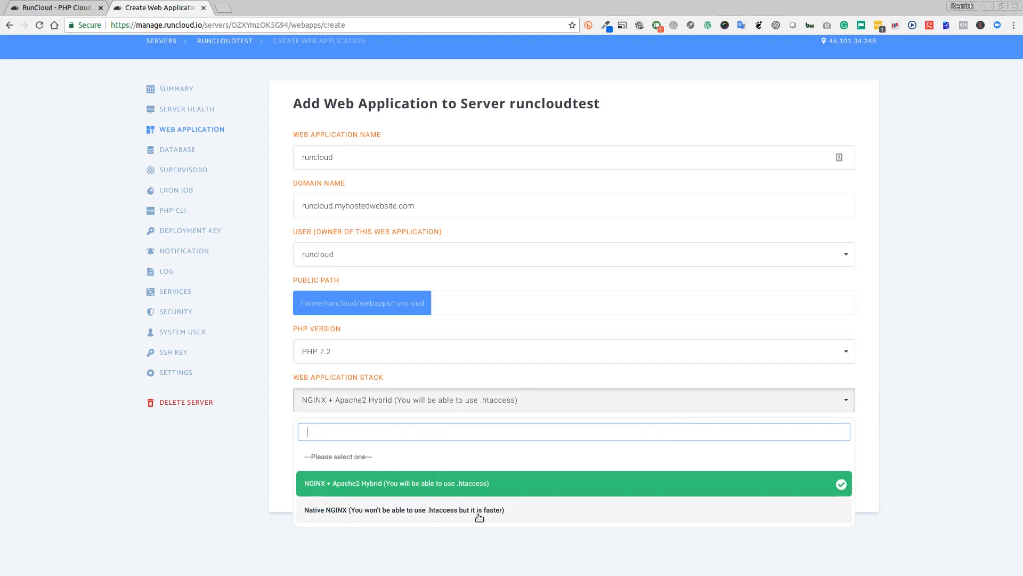
pyautogui.moveTo(465, 514)
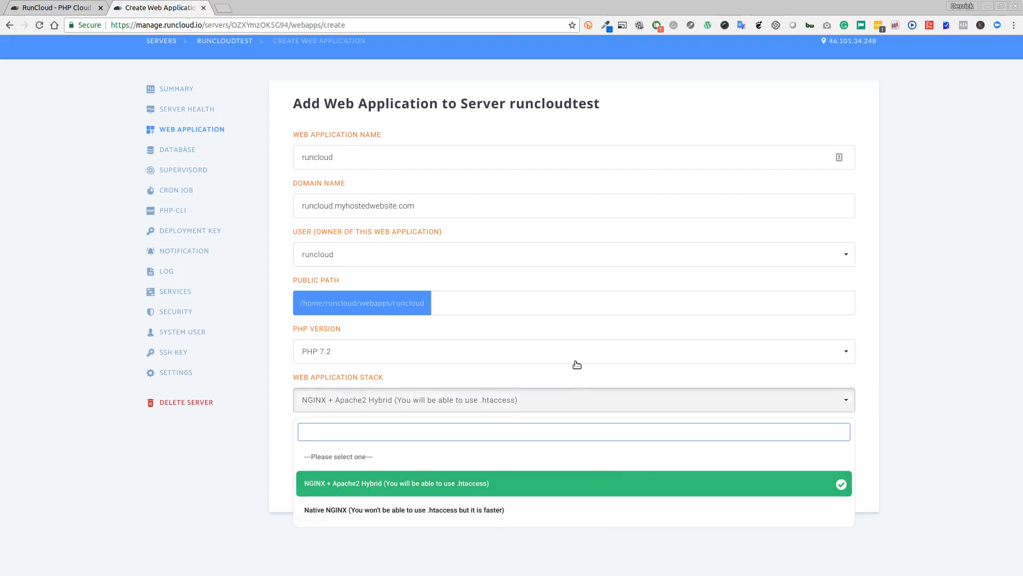
pyautogui.click(396, 483)
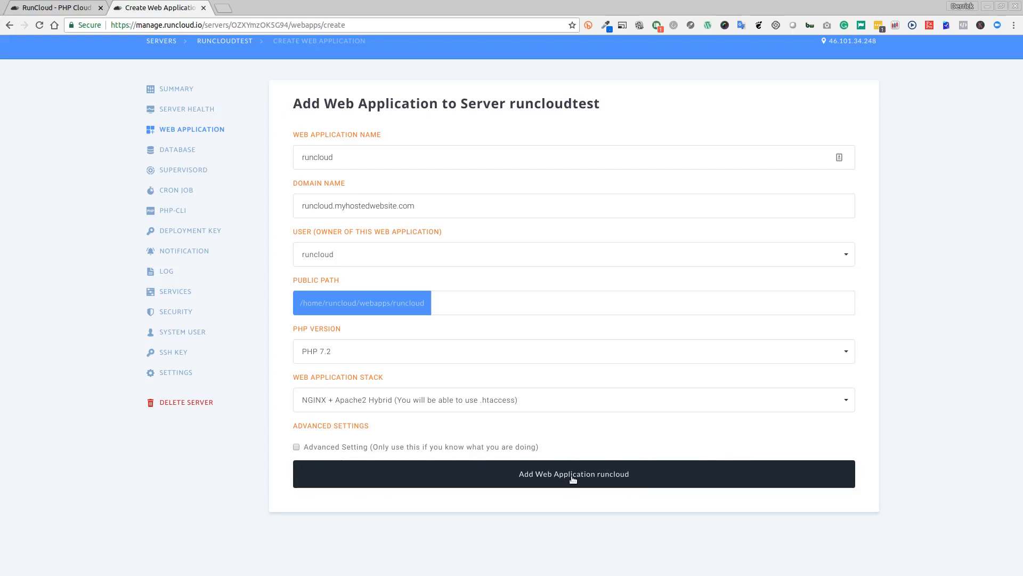
pyautogui.click(573, 474)
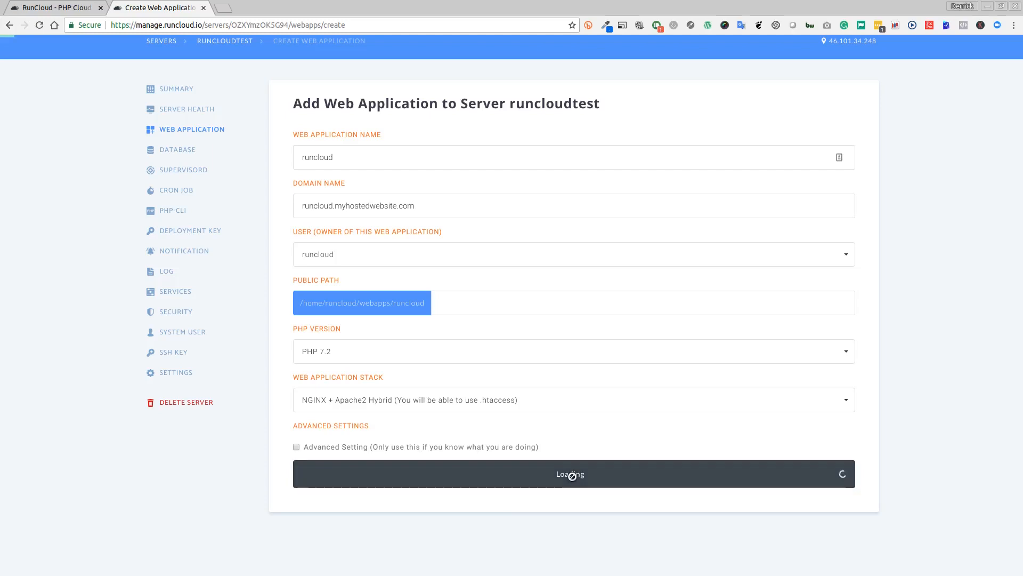
# - Install WordPress into the runcloud app through the Script Installer
pyautogui.click(570, 475)
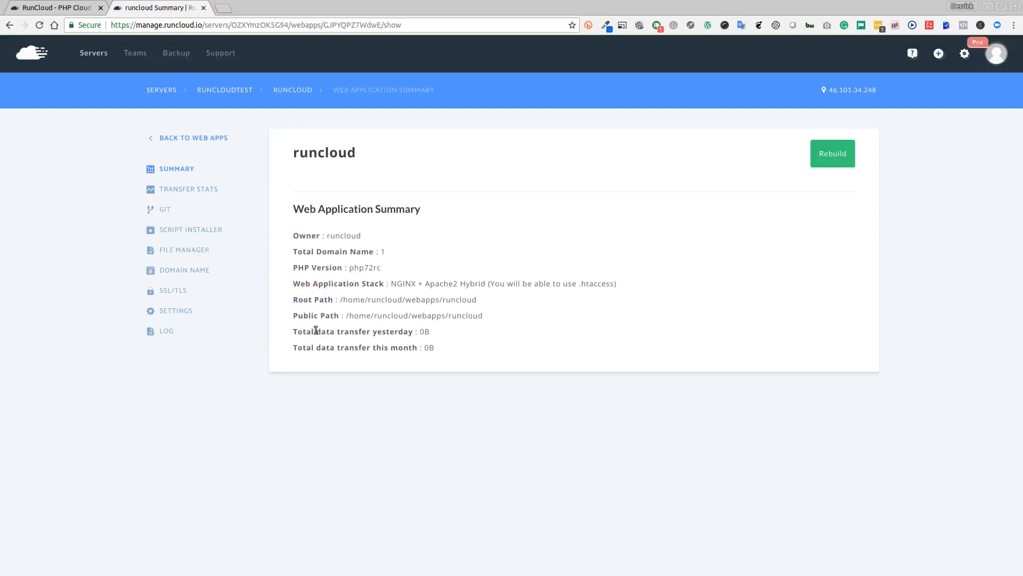
pyautogui.moveTo(372, 190)
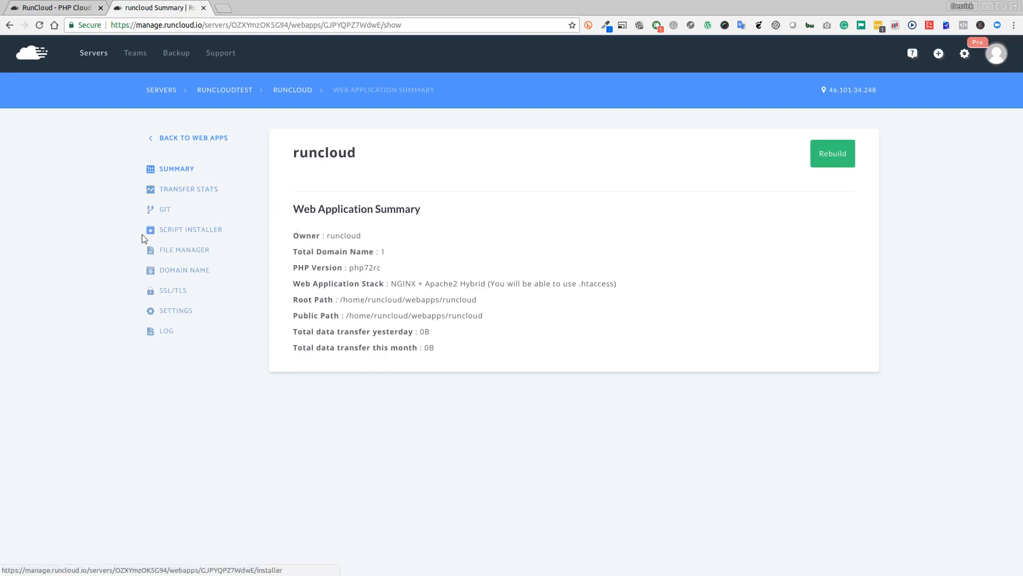
pyautogui.click(191, 229)
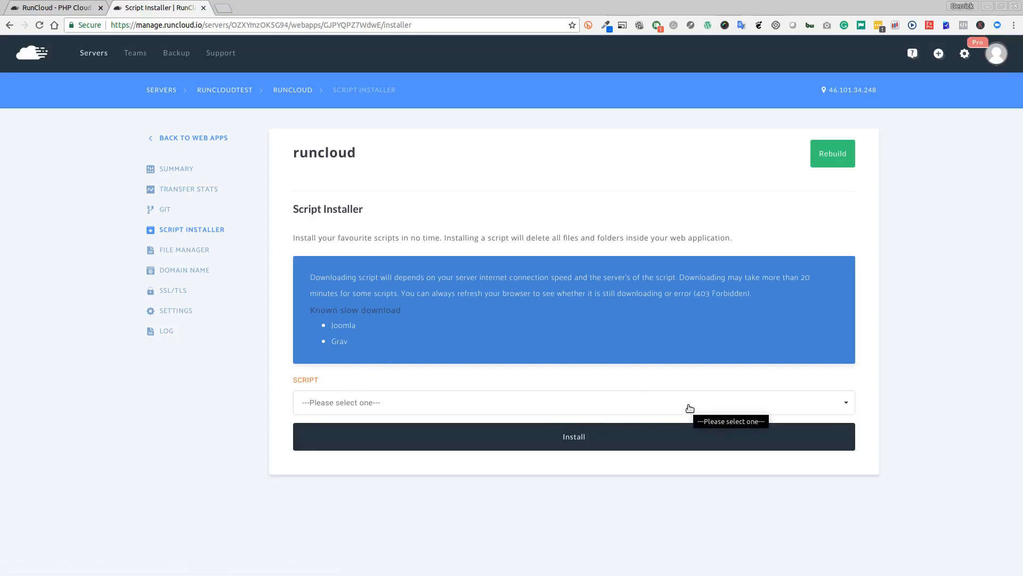
pyautogui.moveTo(687, 411)
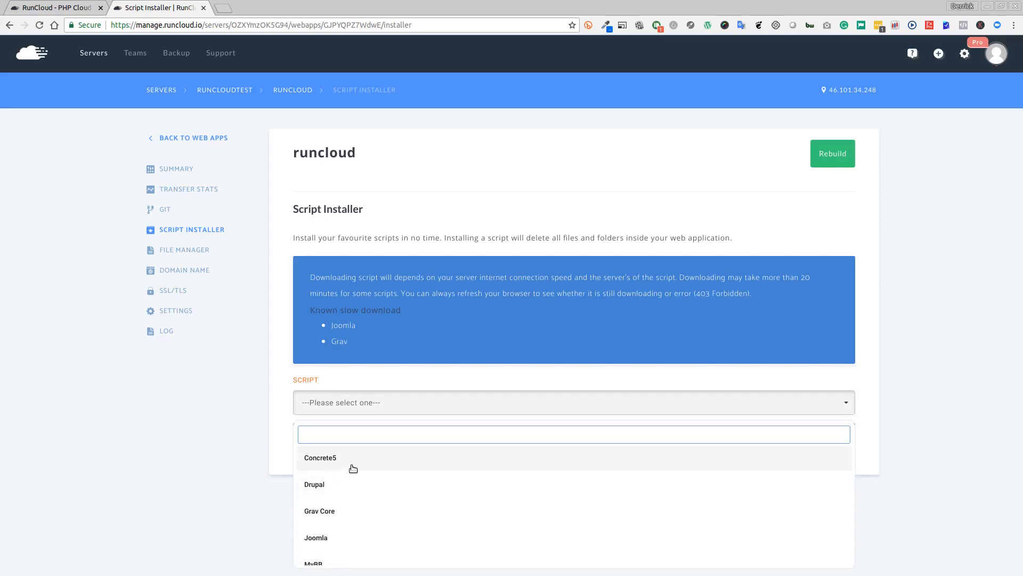
pyautogui.moveTo(418, 488)
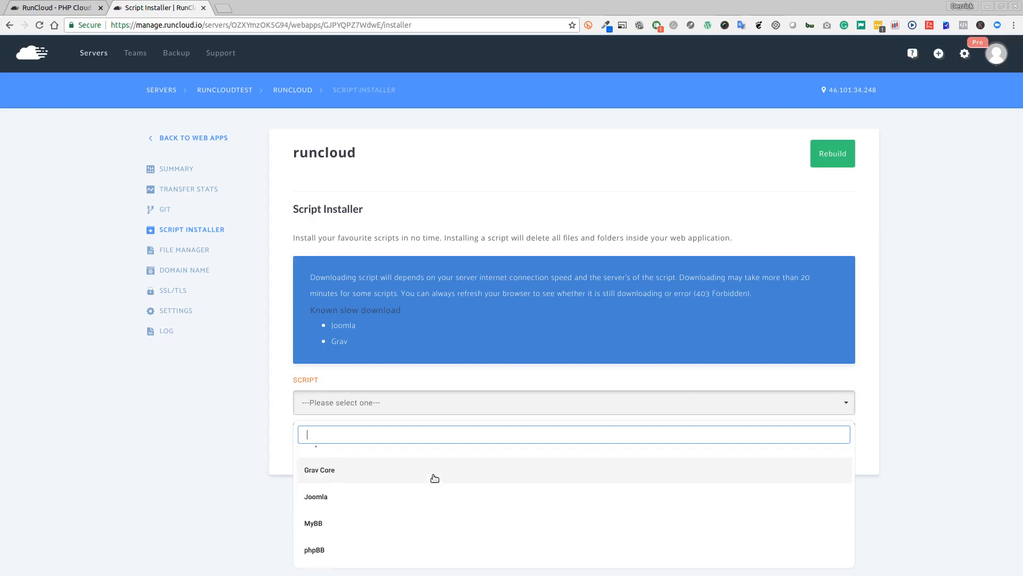
pyautogui.scroll(-3)
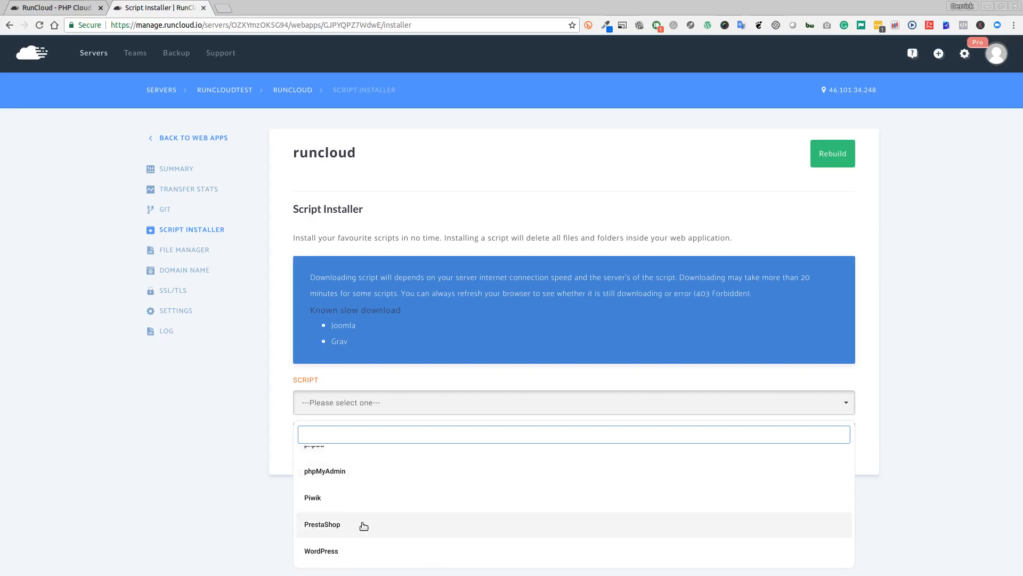
pyautogui.click(321, 550)
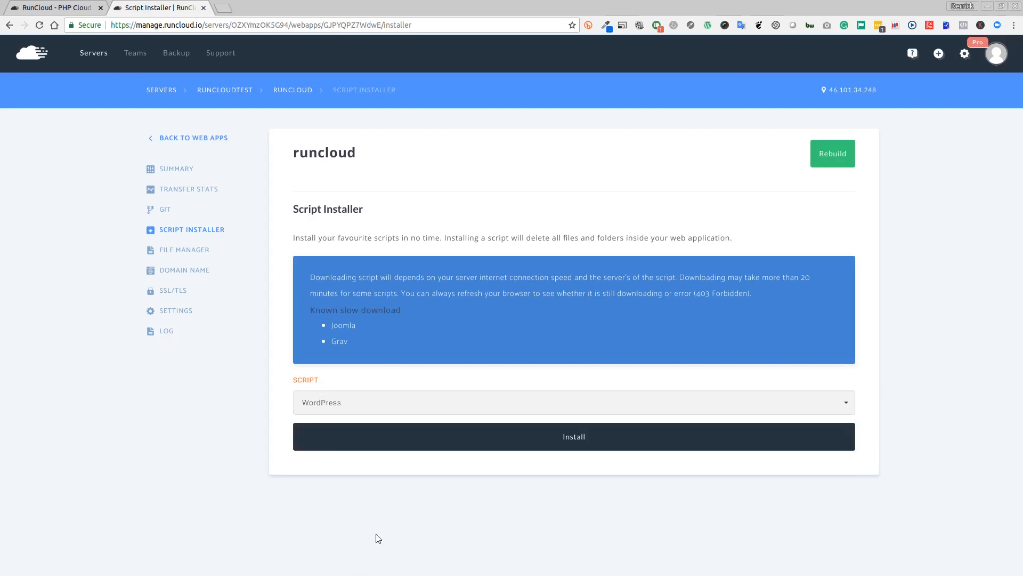
pyautogui.moveTo(581, 445)
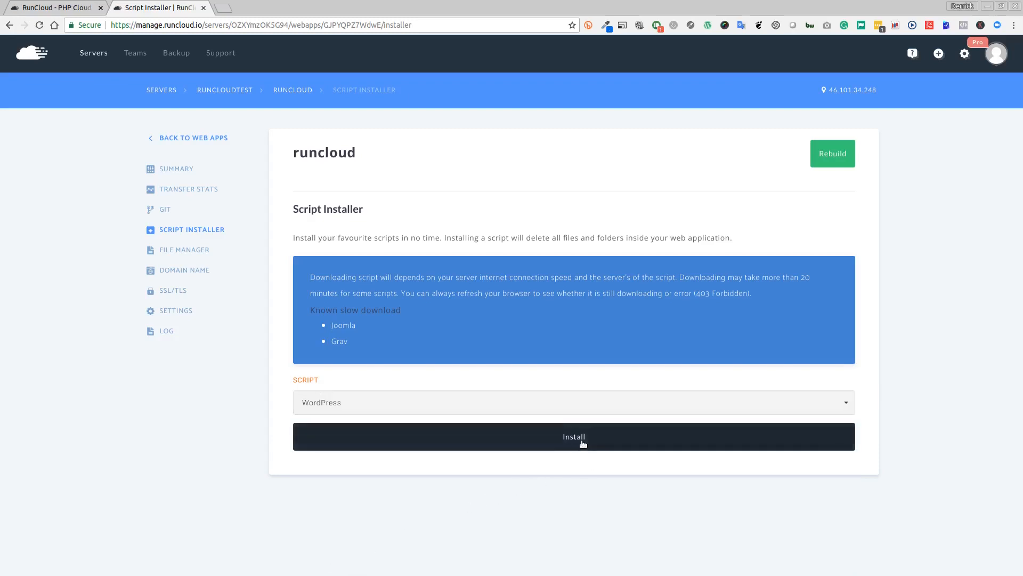
pyautogui.click(574, 437)
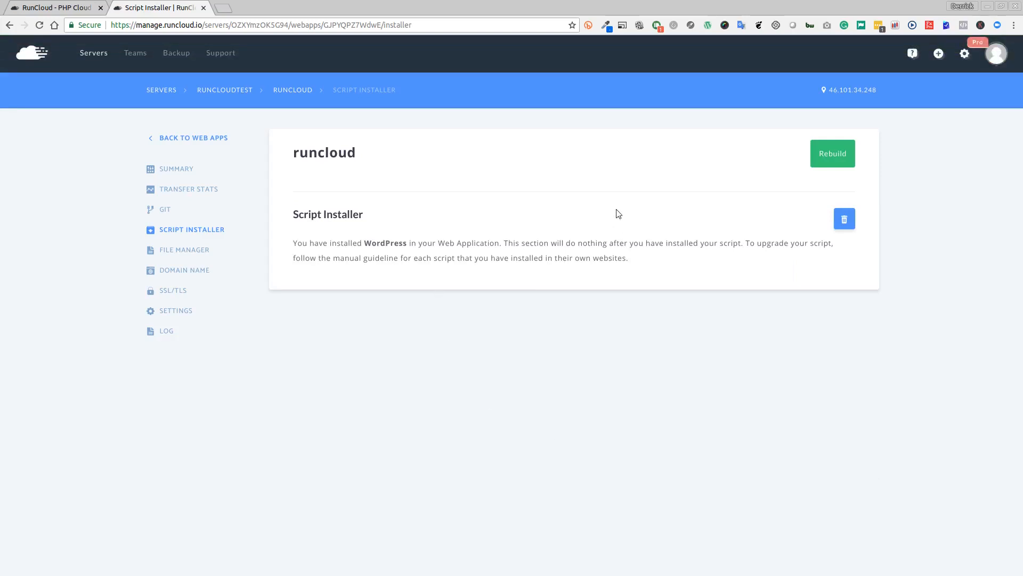
pyautogui.moveTo(535, 245)
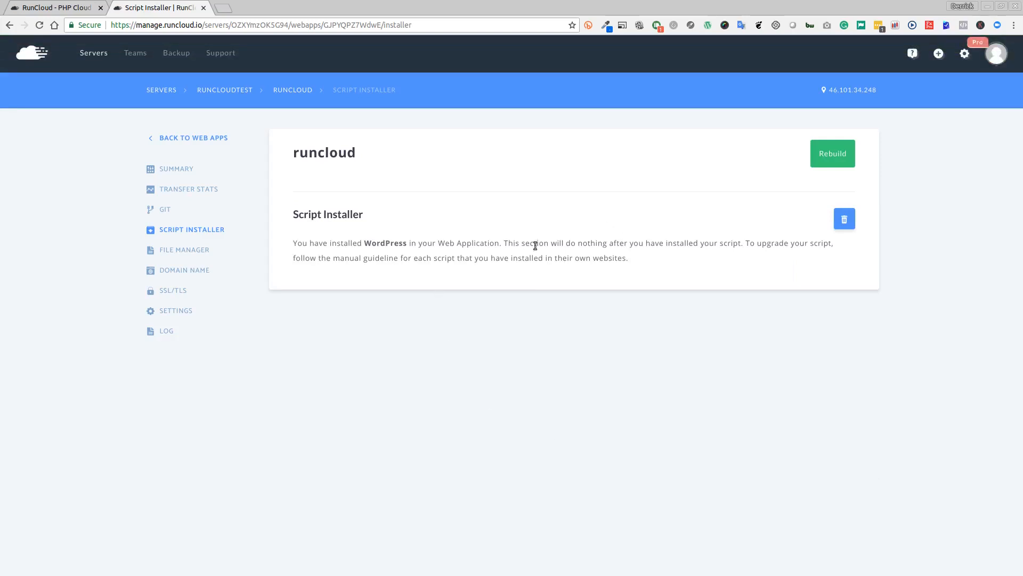
pyautogui.moveTo(532, 257)
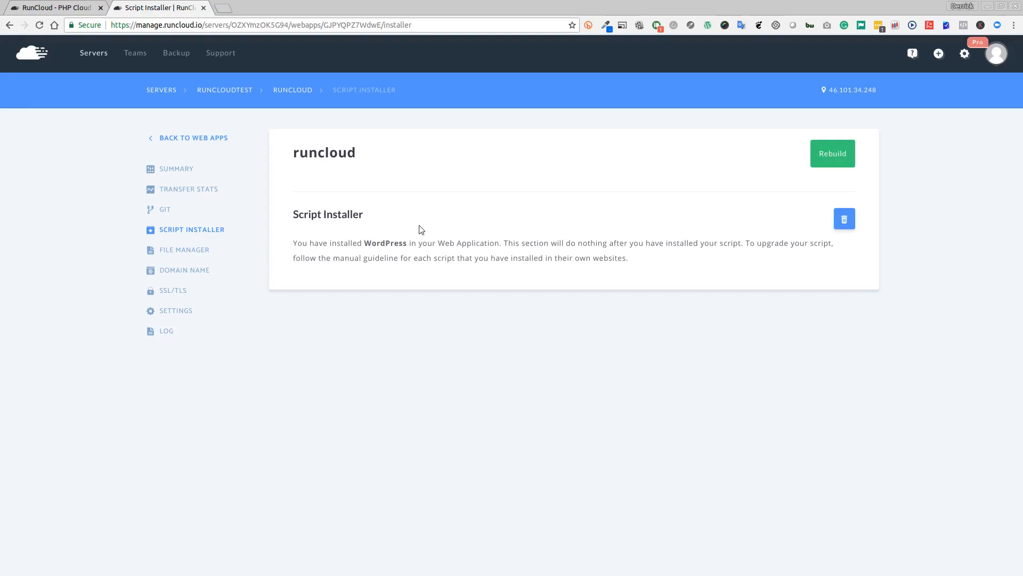
pyautogui.moveTo(212, 195)
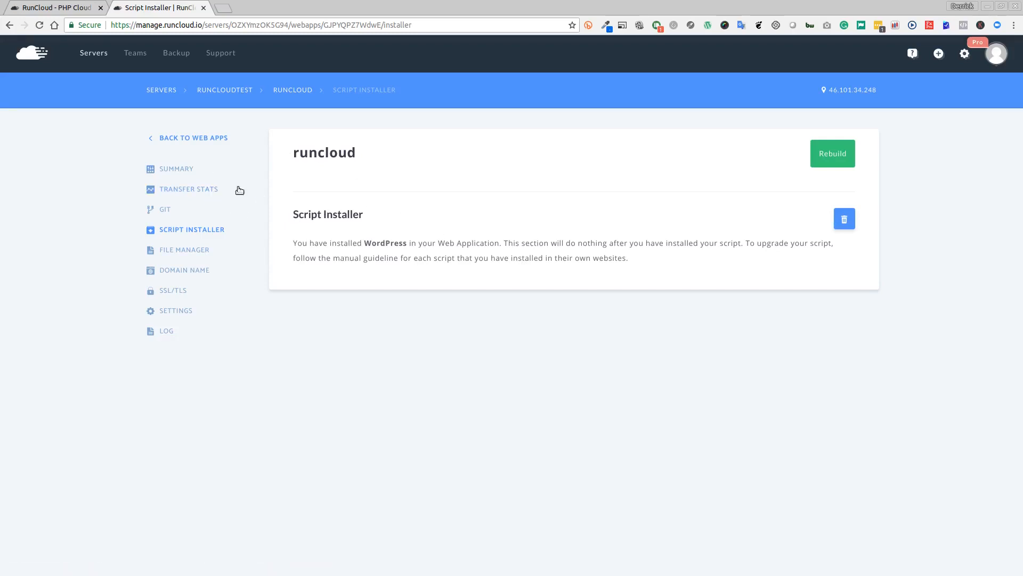
pyautogui.moveTo(179, 188)
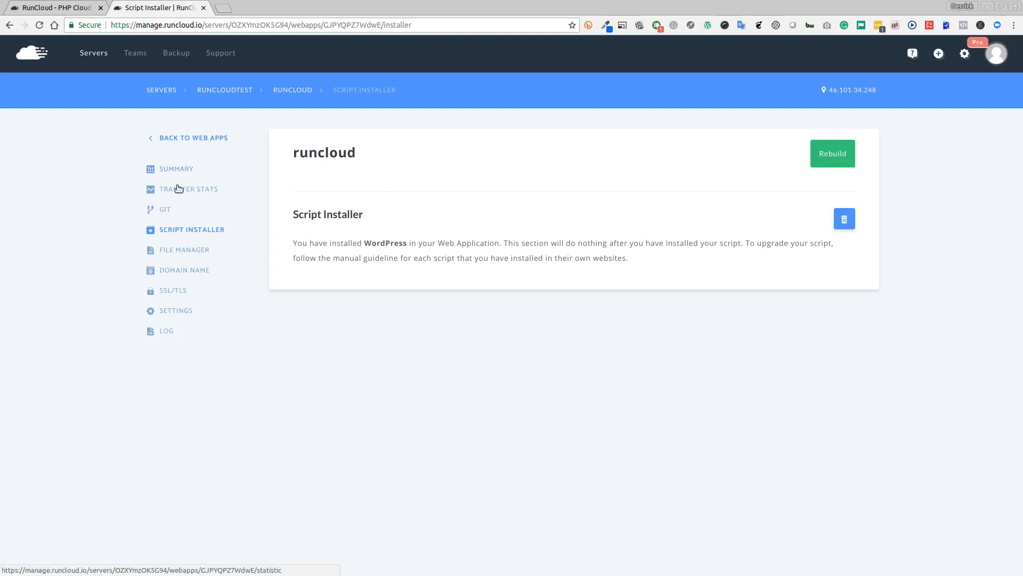
# - Review the app summary, return to web apps, and open the server's Databases page
pyautogui.click(177, 169)
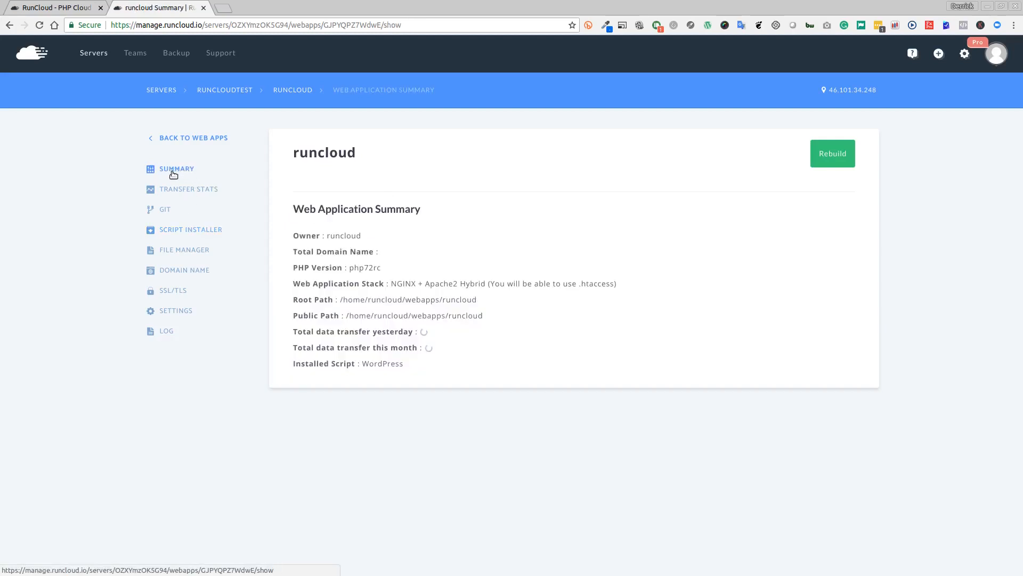
pyautogui.click(194, 137)
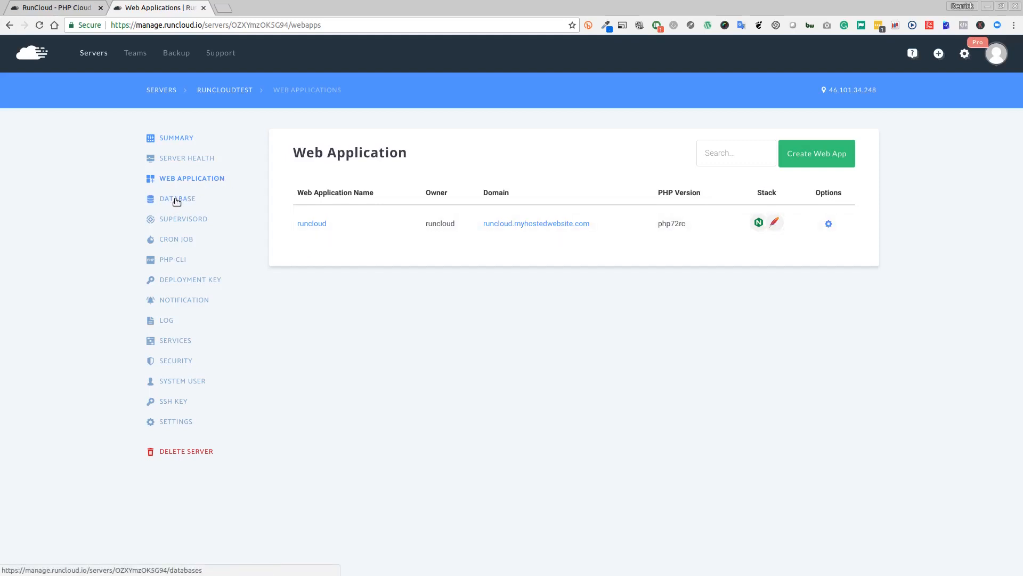
pyautogui.click(177, 199)
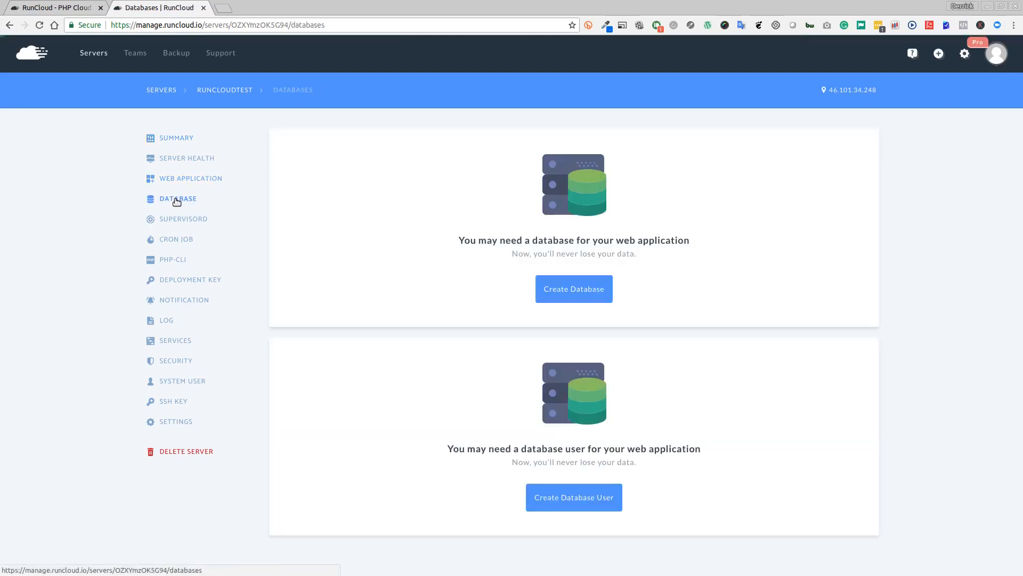
# - Create a database named runcloud
pyautogui.click(574, 289)
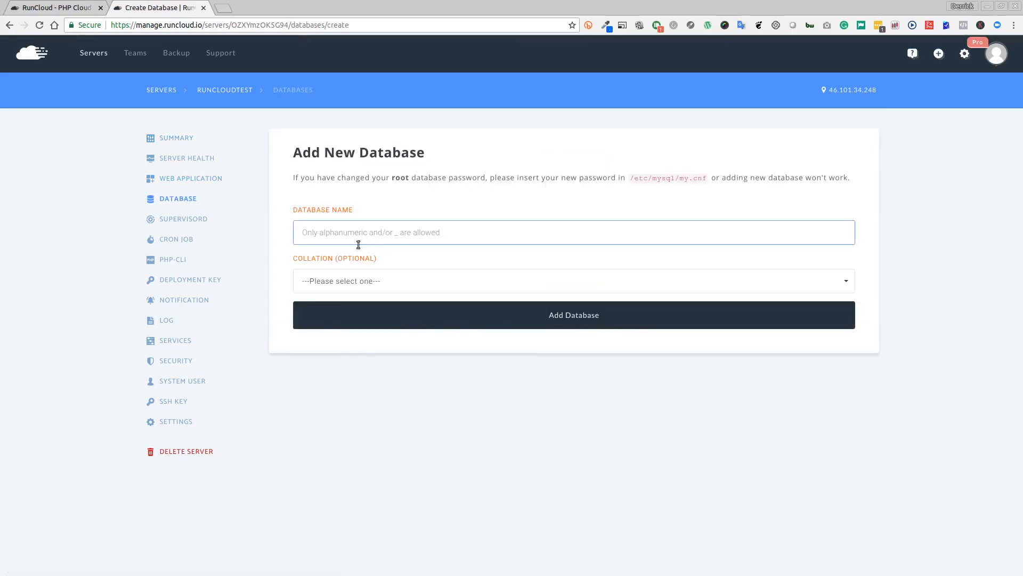
pyautogui.write('runcloud')
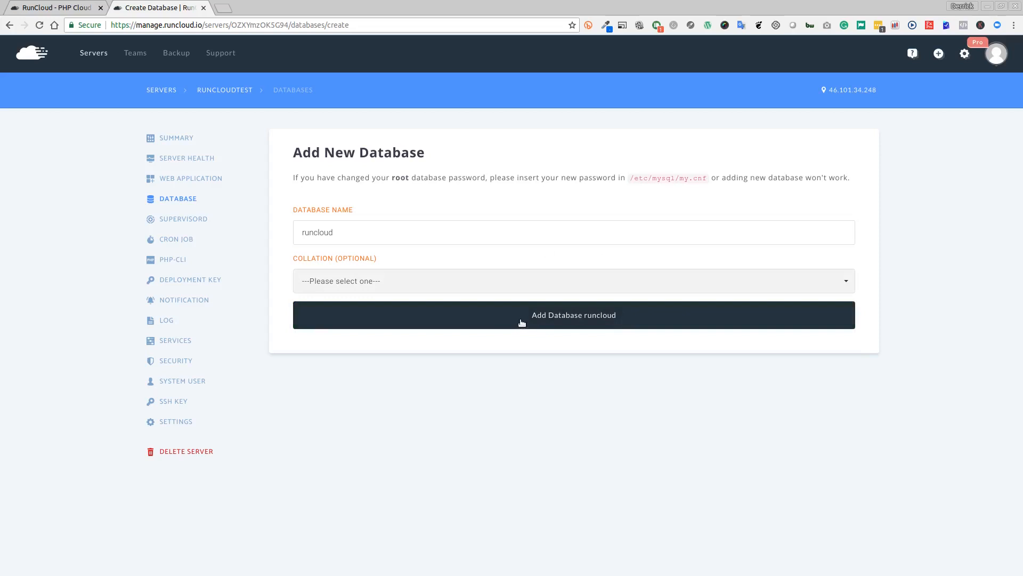
pyautogui.click(574, 315)
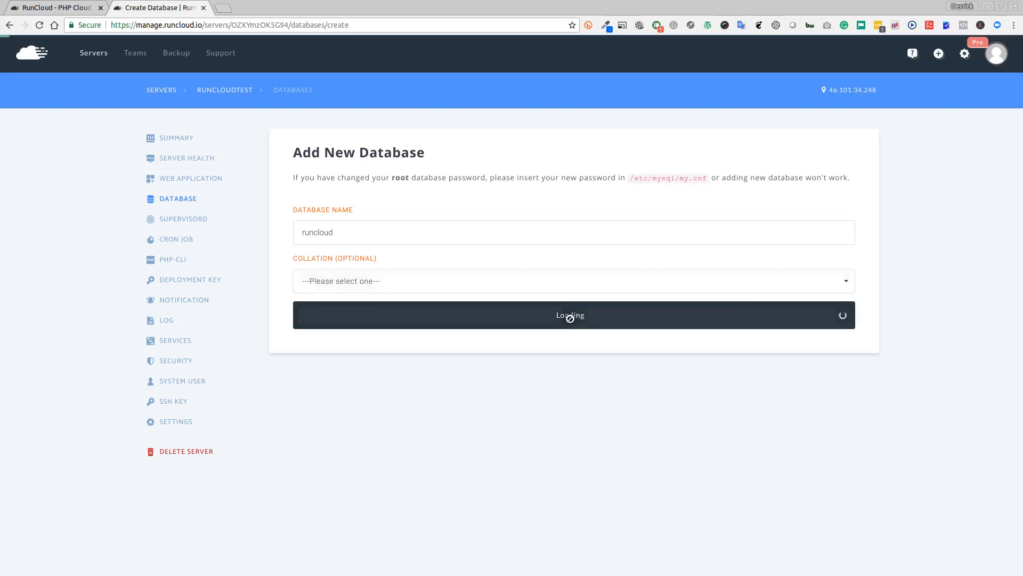
pyautogui.click(570, 315)
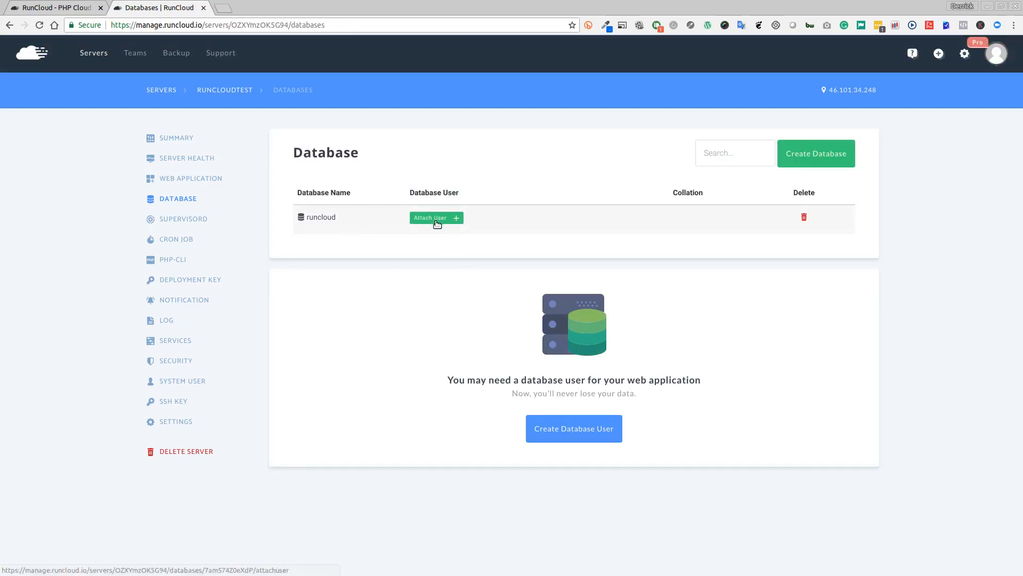
pyautogui.moveTo(439, 222)
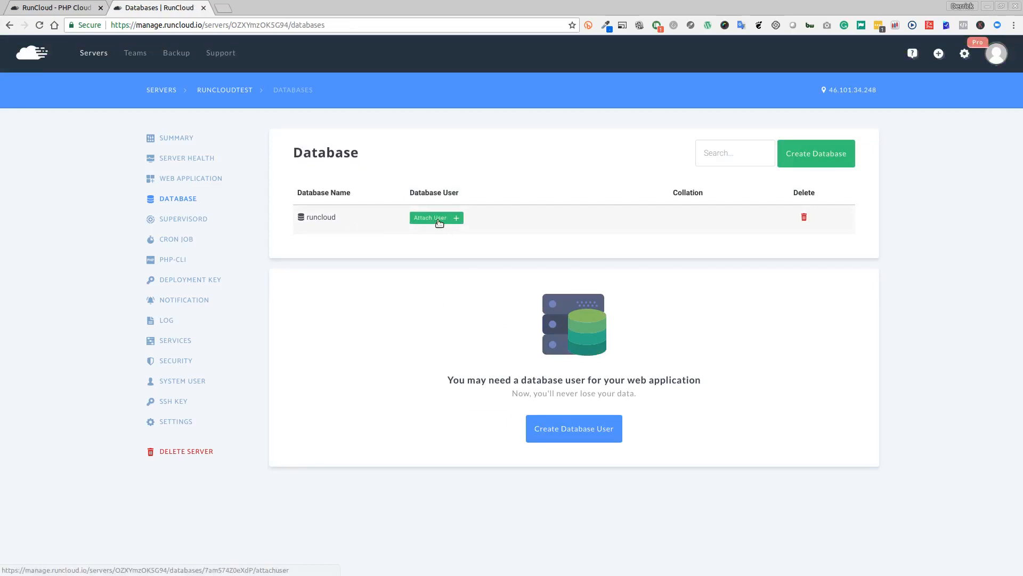
# - Try attaching a user, find none, then open the Create Database User form
pyautogui.click(436, 217)
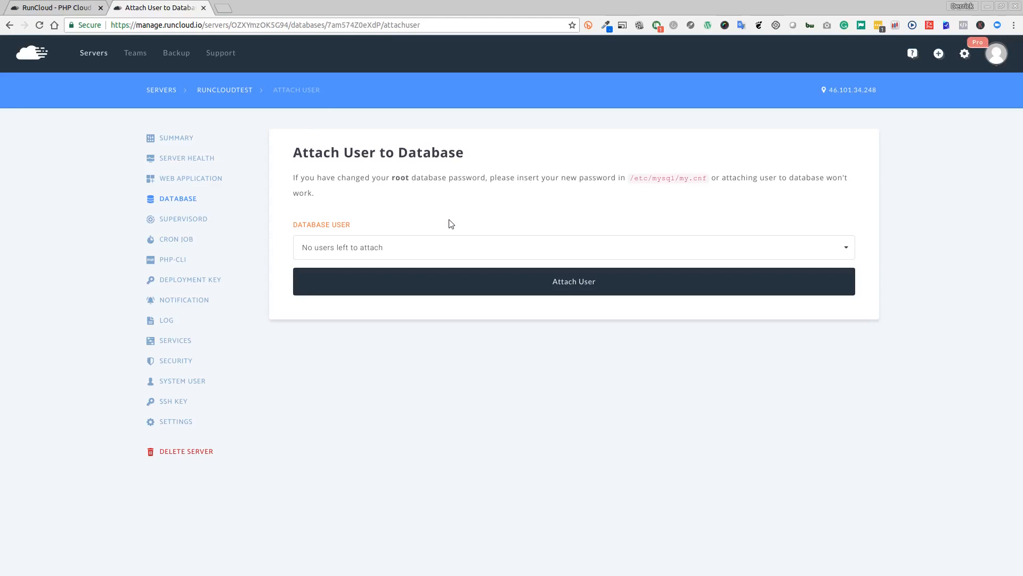
pyautogui.click(574, 281)
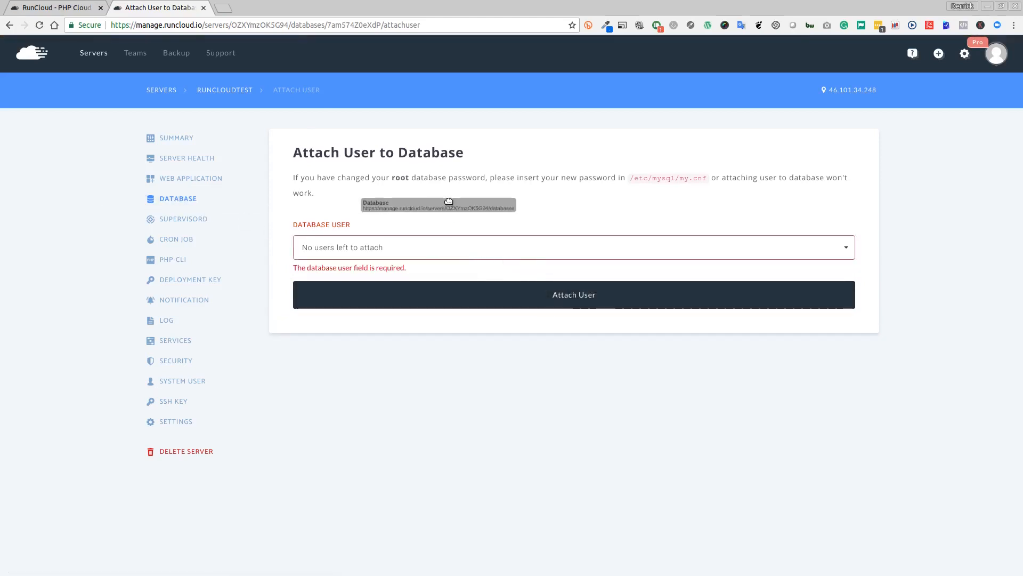
pyautogui.click(178, 198)
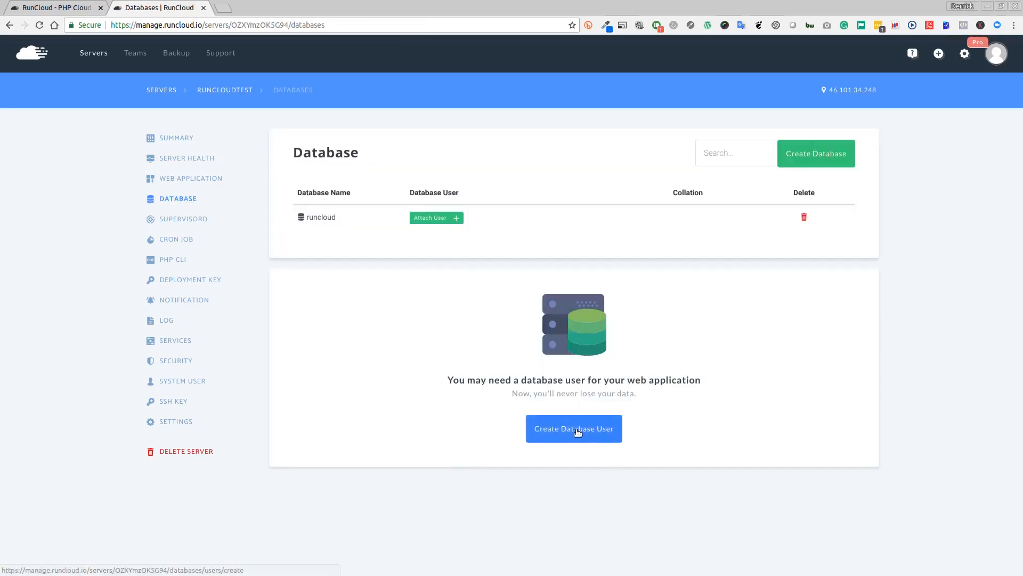
pyautogui.click(574, 429)
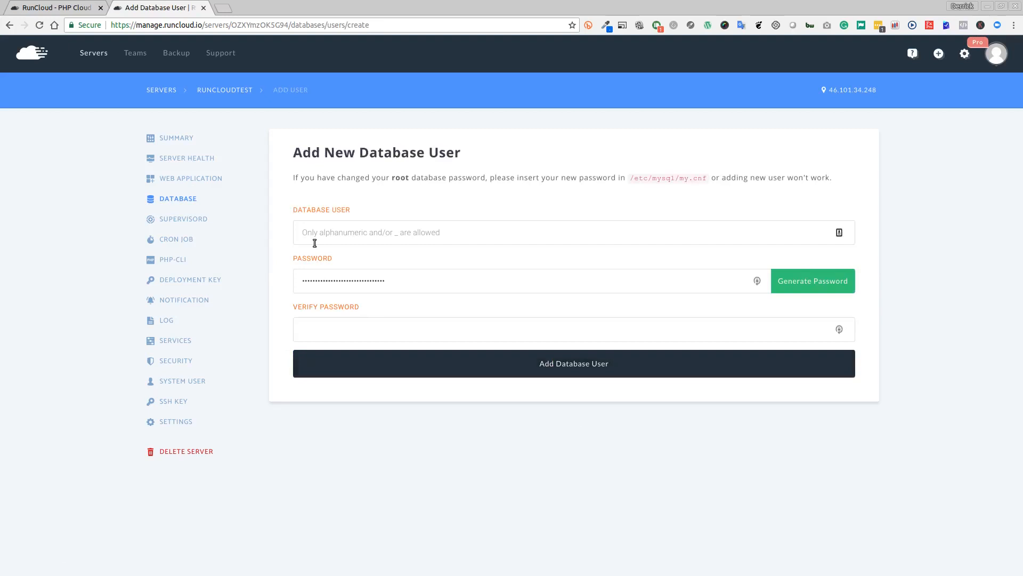
# - Enter username runcloud, generate and copy a password, and apply it to both fields
pyautogui.write('runcloud')
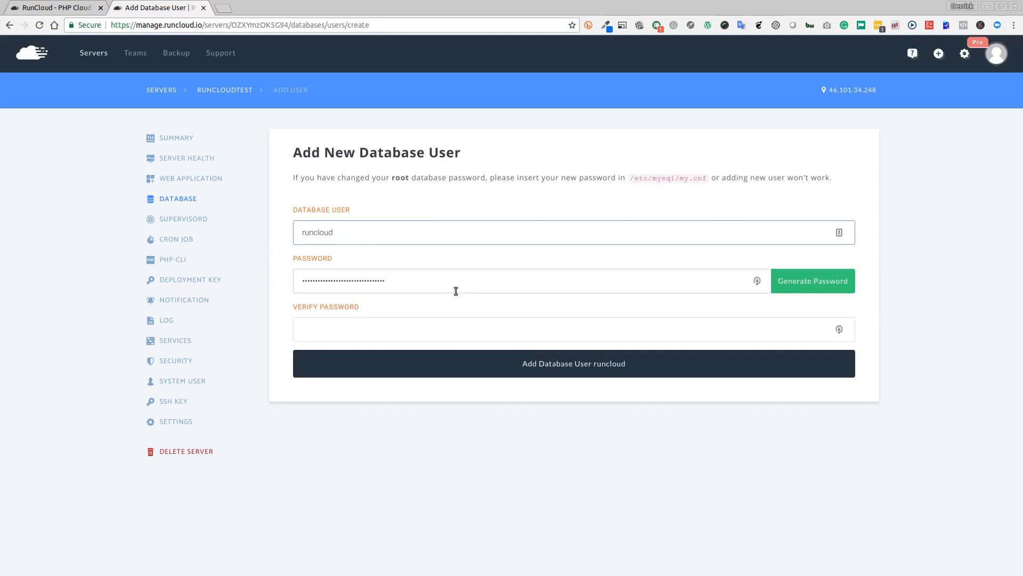
pyautogui.click(813, 281)
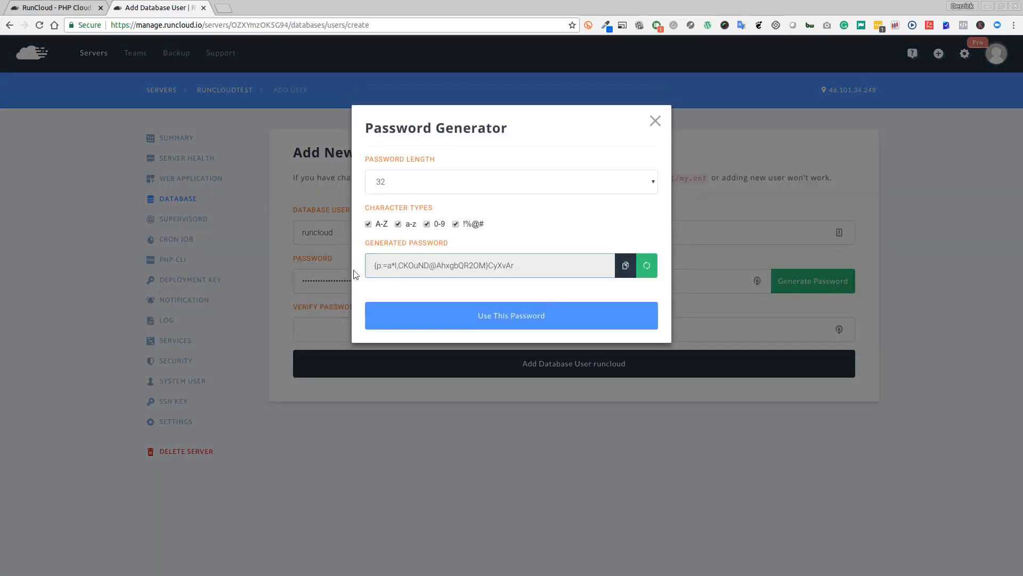
pyautogui.moveTo(442, 285)
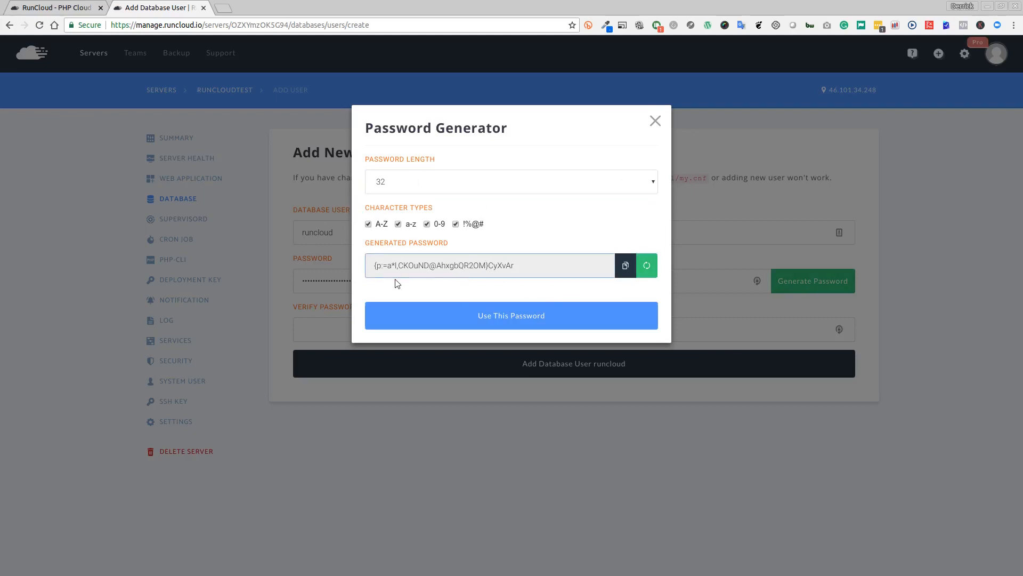
pyautogui.moveTo(497, 270)
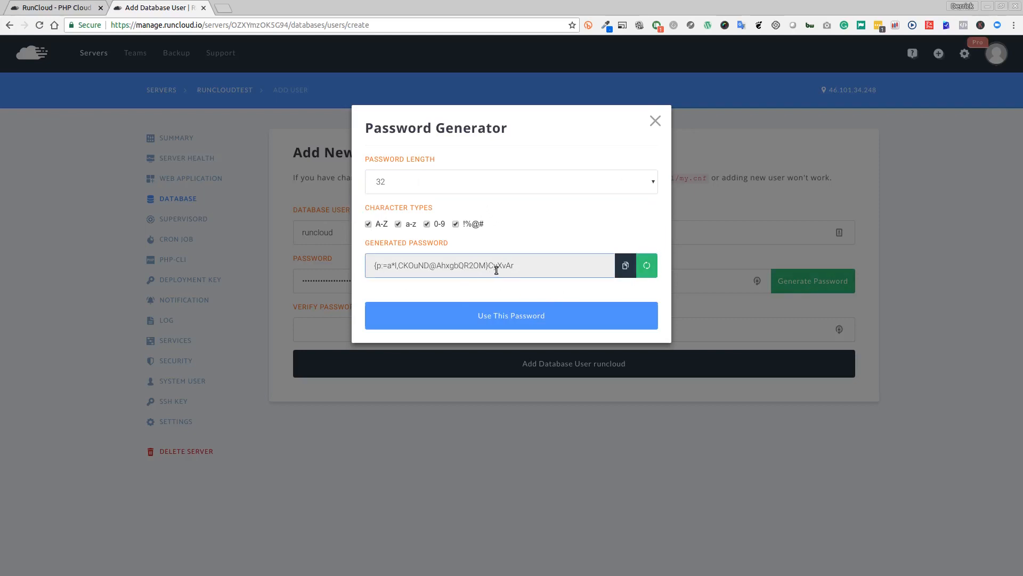
pyautogui.moveTo(625, 265)
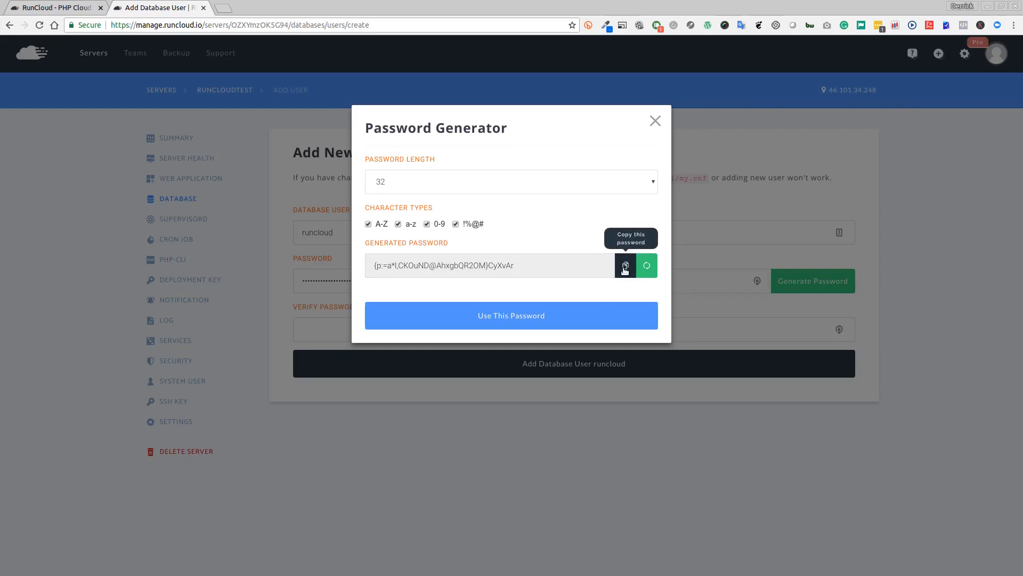
pyautogui.click(626, 266)
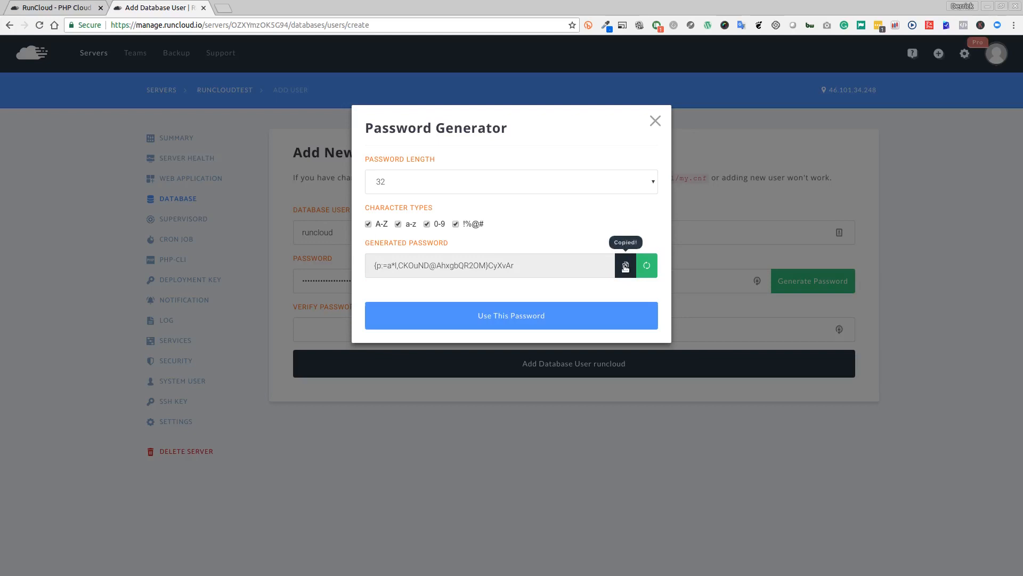
pyautogui.click(511, 315)
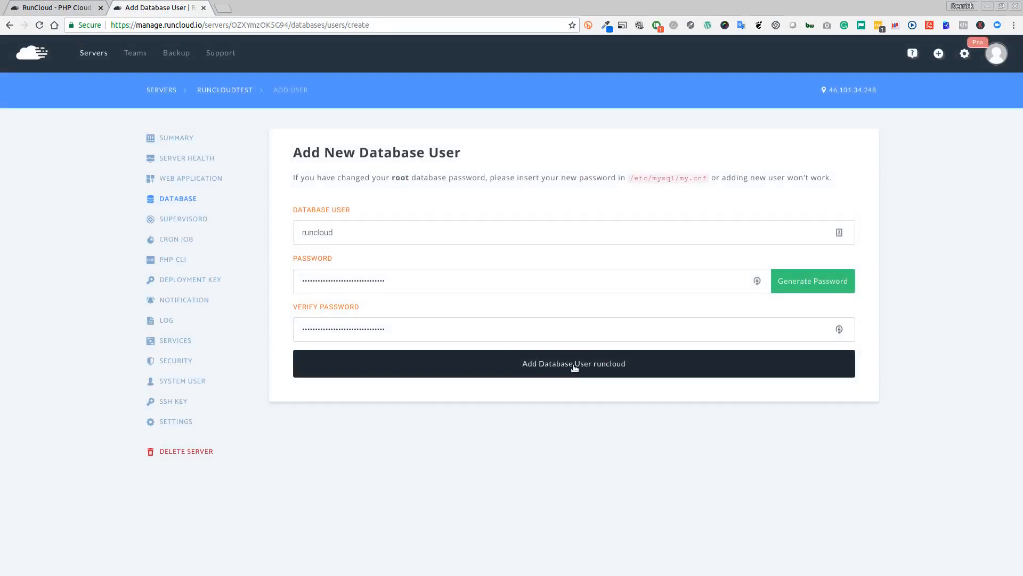
# - Submit the runcloud database user and wait for the Database page to reload
pyautogui.click(574, 364)
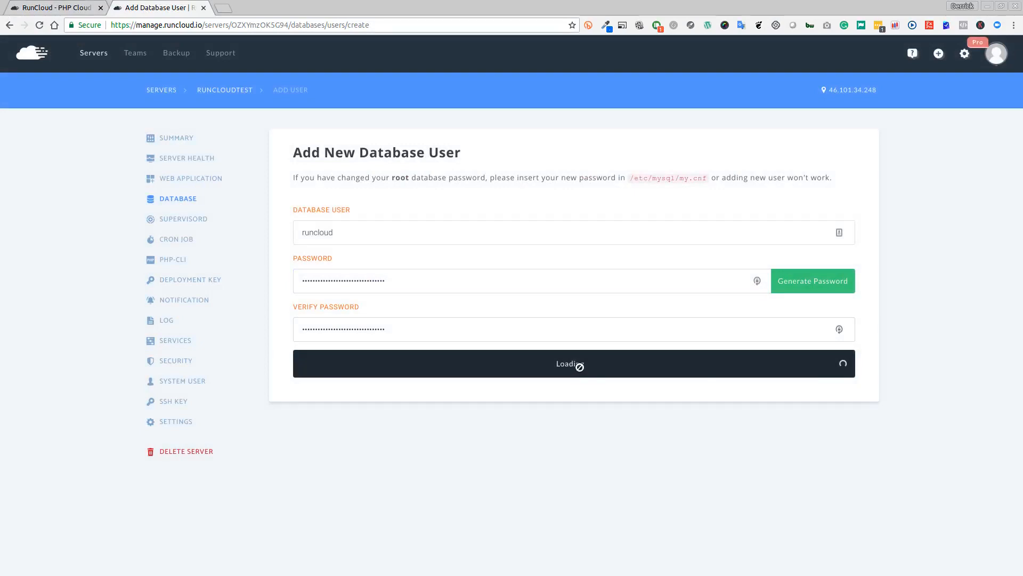
pyautogui.click(570, 363)
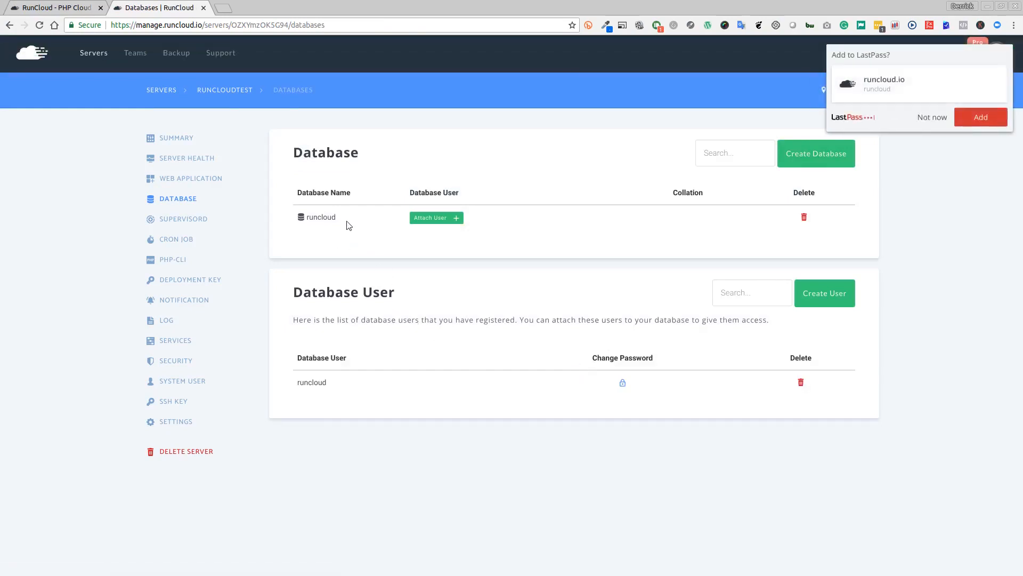
pyautogui.moveTo(358, 399)
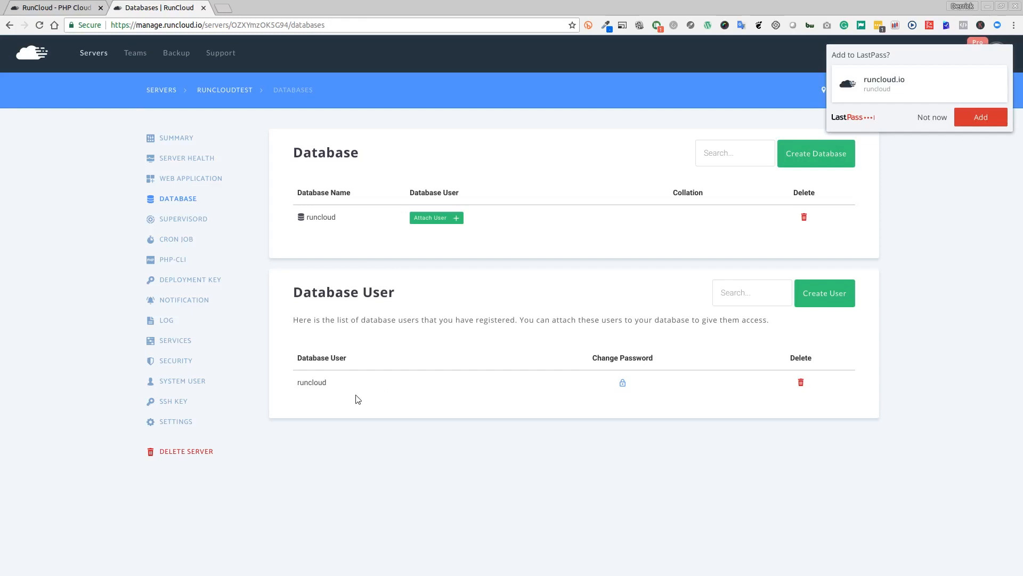
pyautogui.moveTo(431, 237)
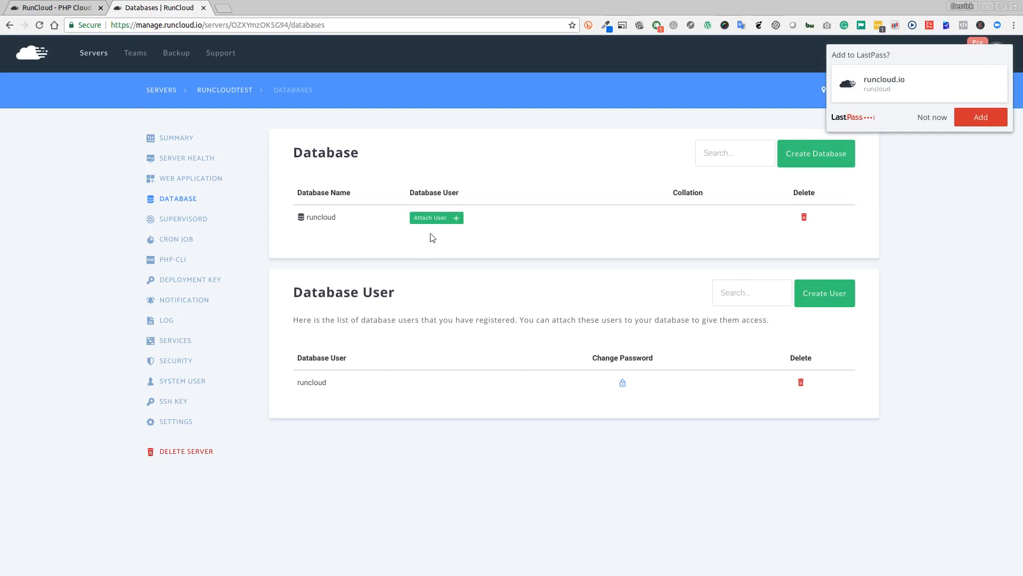
pyautogui.moveTo(359, 397)
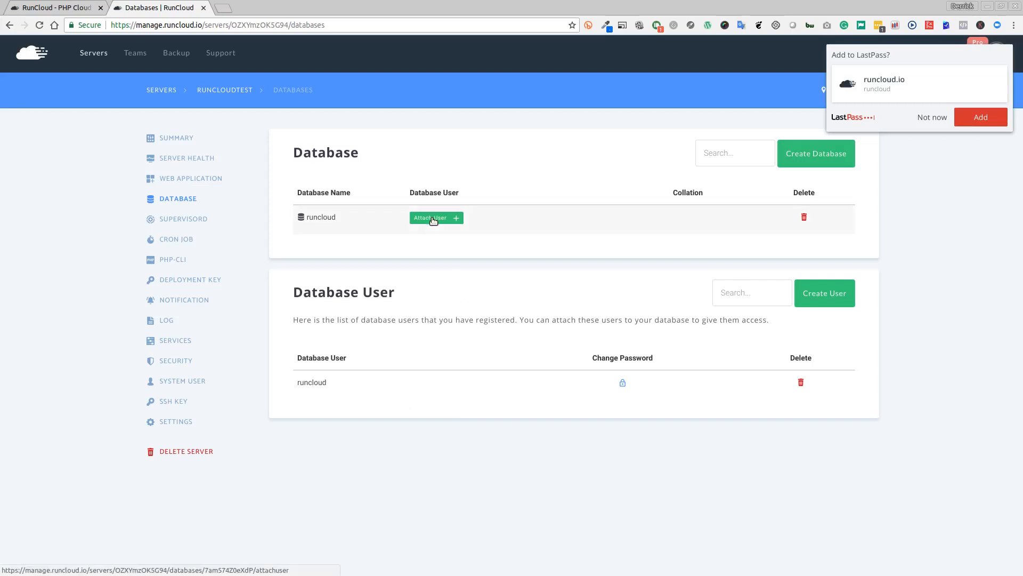
# - Attach user runcloud to the runcloud database
pyautogui.click(436, 217)
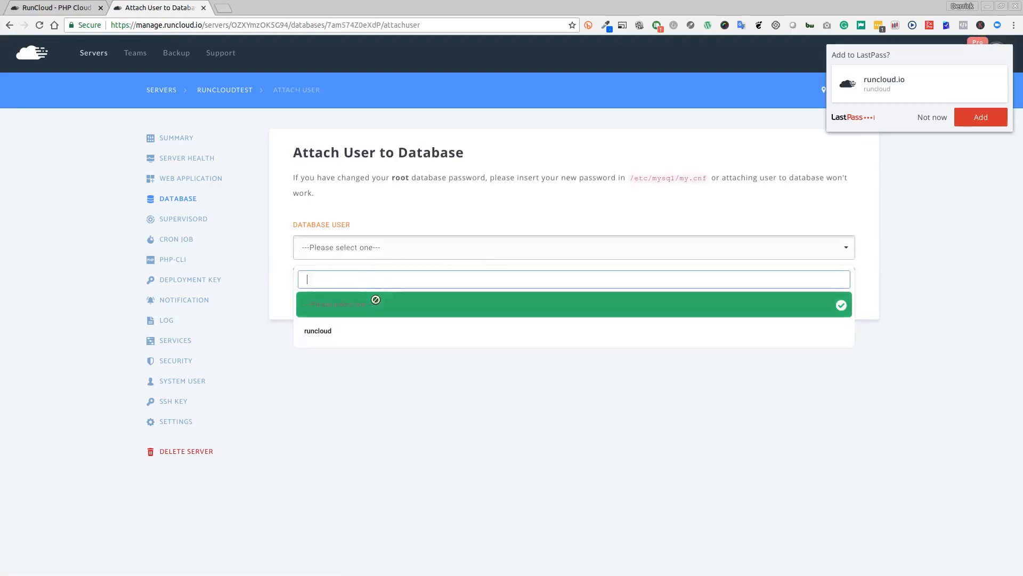
pyautogui.click(318, 330)
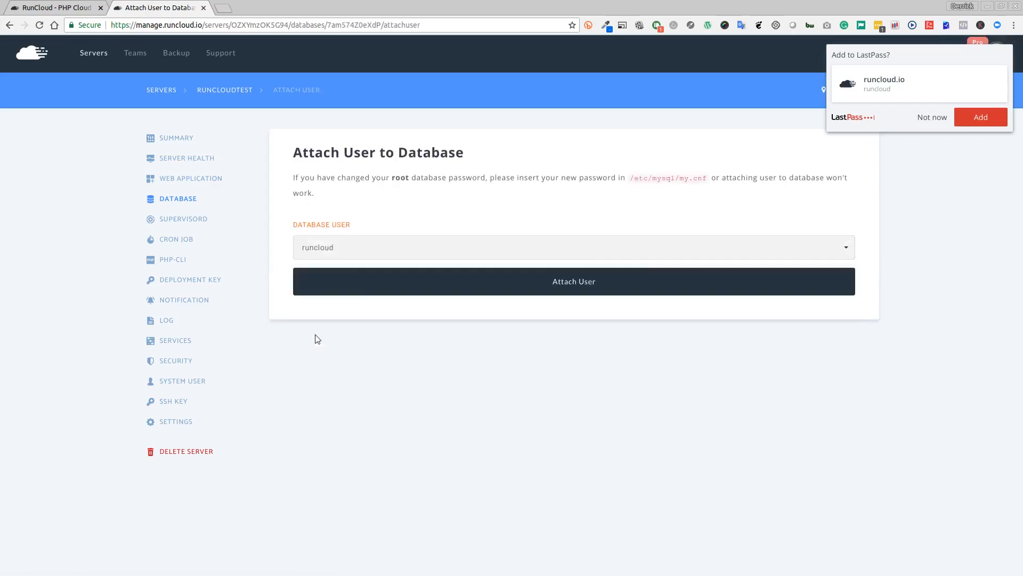
pyautogui.click(573, 282)
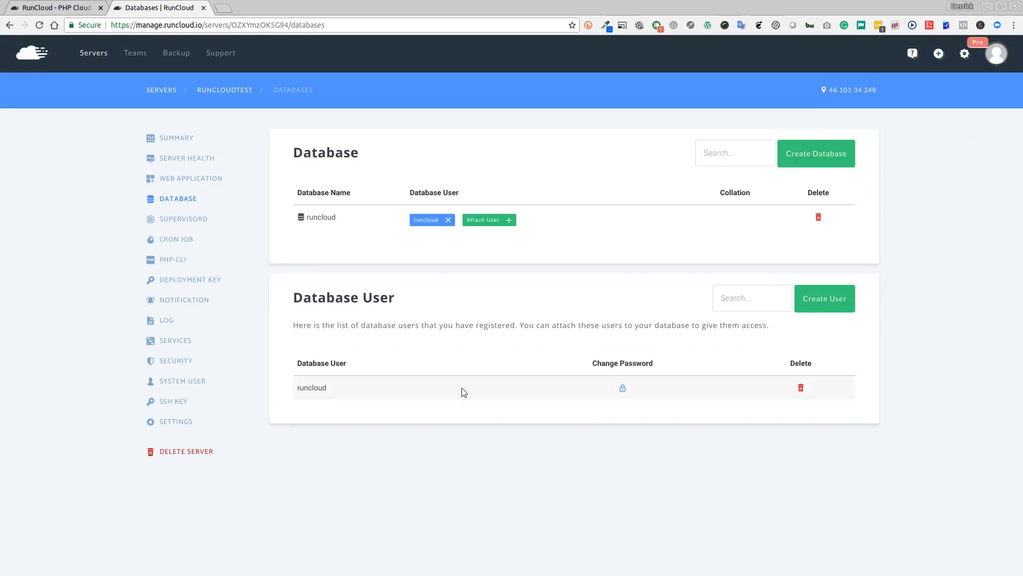
pyautogui.moveTo(454, 398)
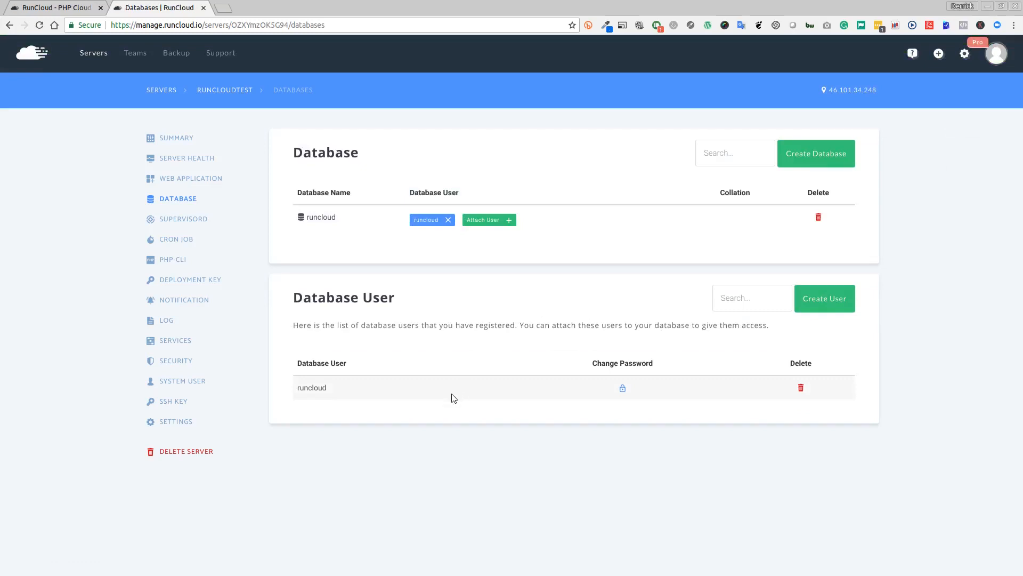
pyautogui.moveTo(439, 281)
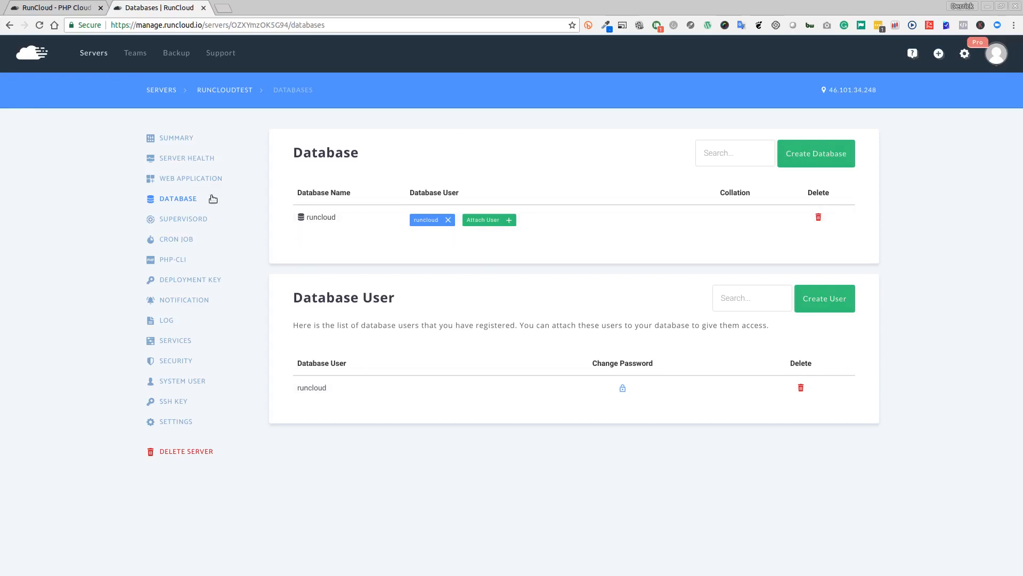
pyautogui.moveTo(218, 24)
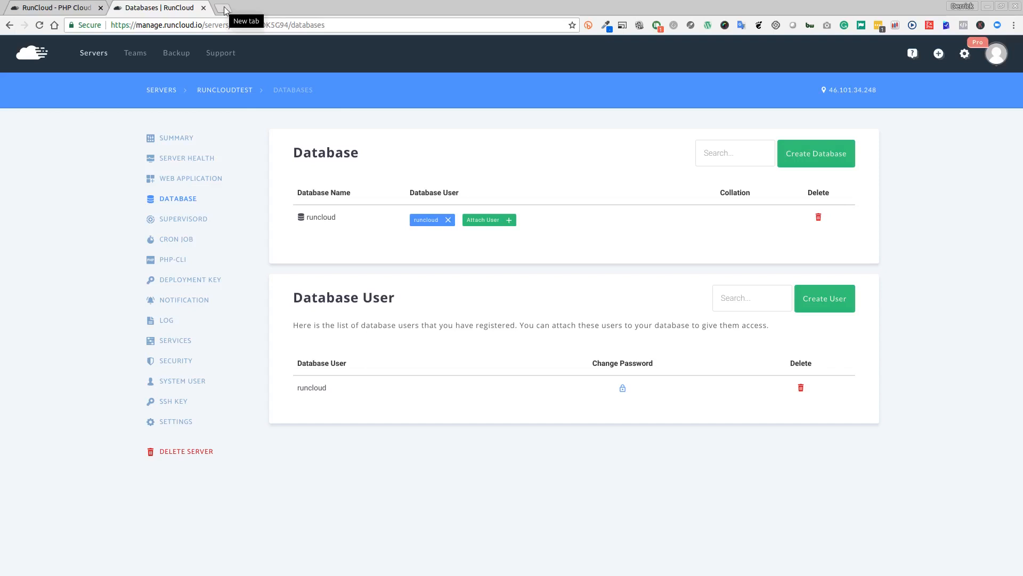
# - Load runcloud.myhostedwebsite.com in a new Chrome tab and continue with English (United States)
pyautogui.click(221, 8)
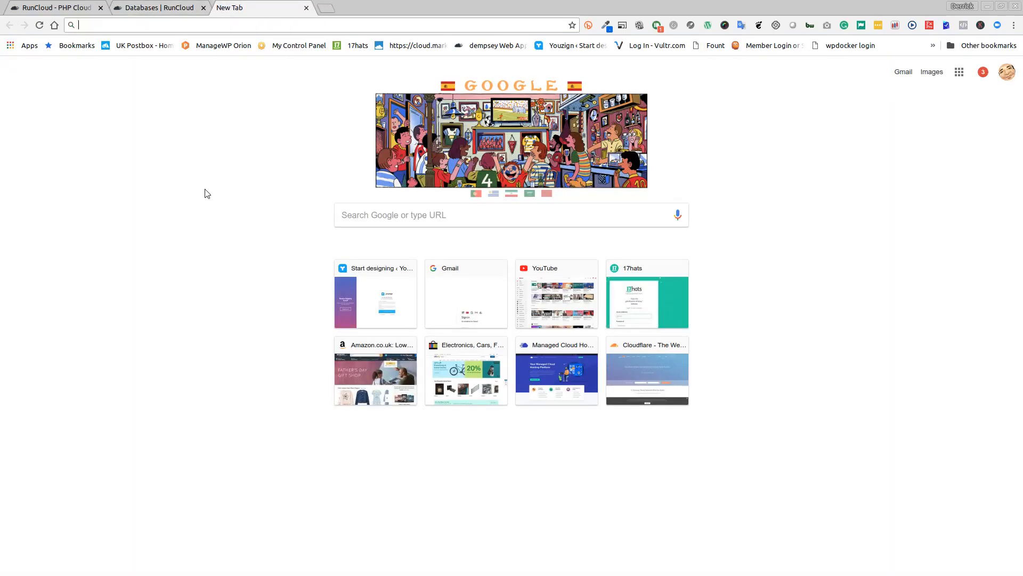
pyautogui.write('runcloud.io')
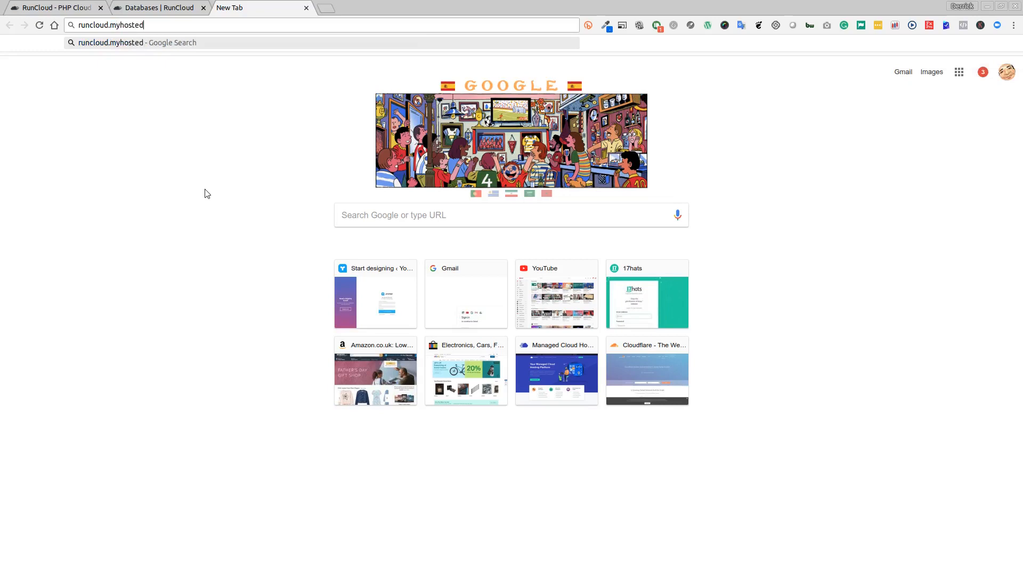
pyautogui.write('website.co')
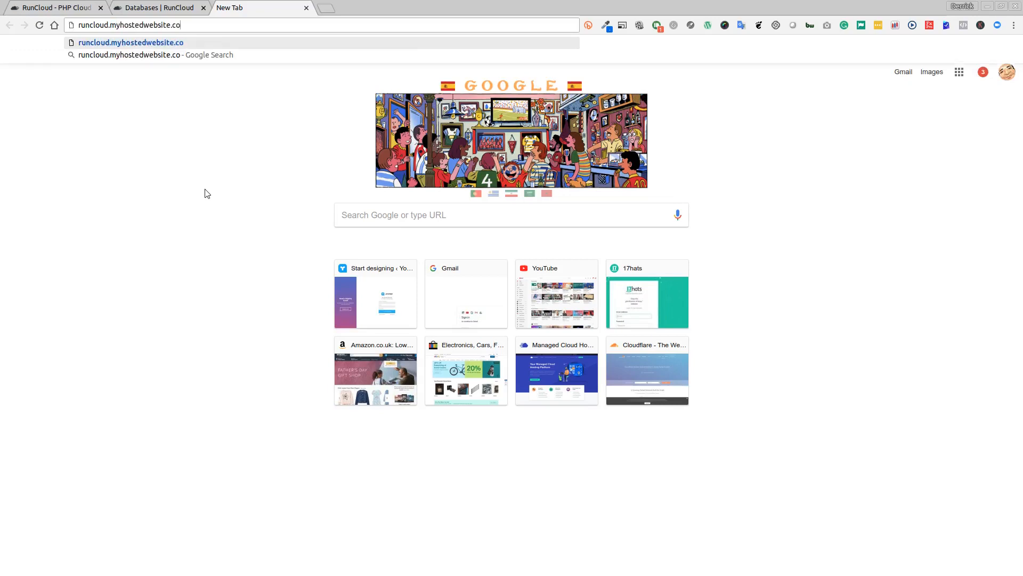
pyautogui.press('Enter')
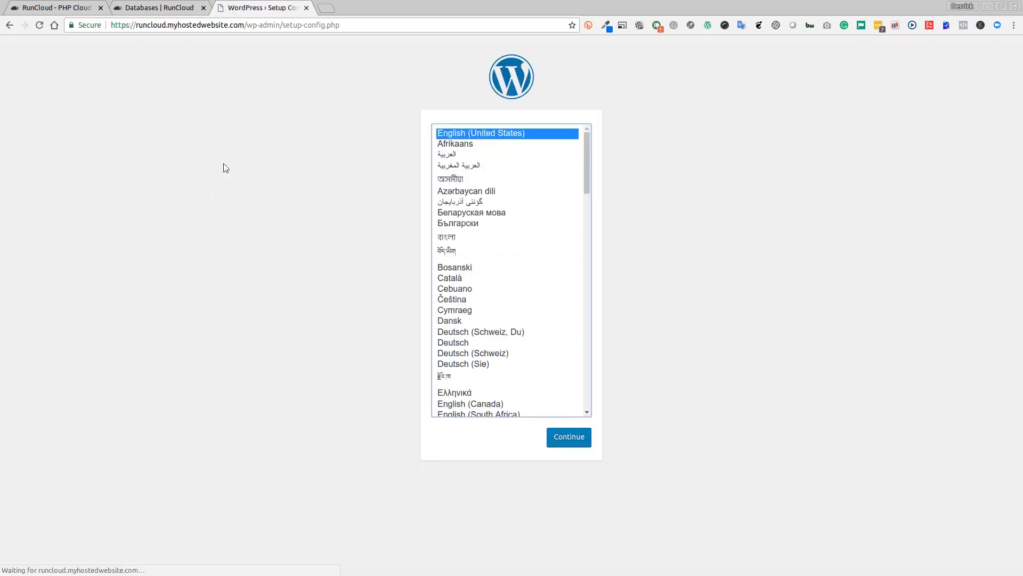
pyautogui.moveTo(410, 230)
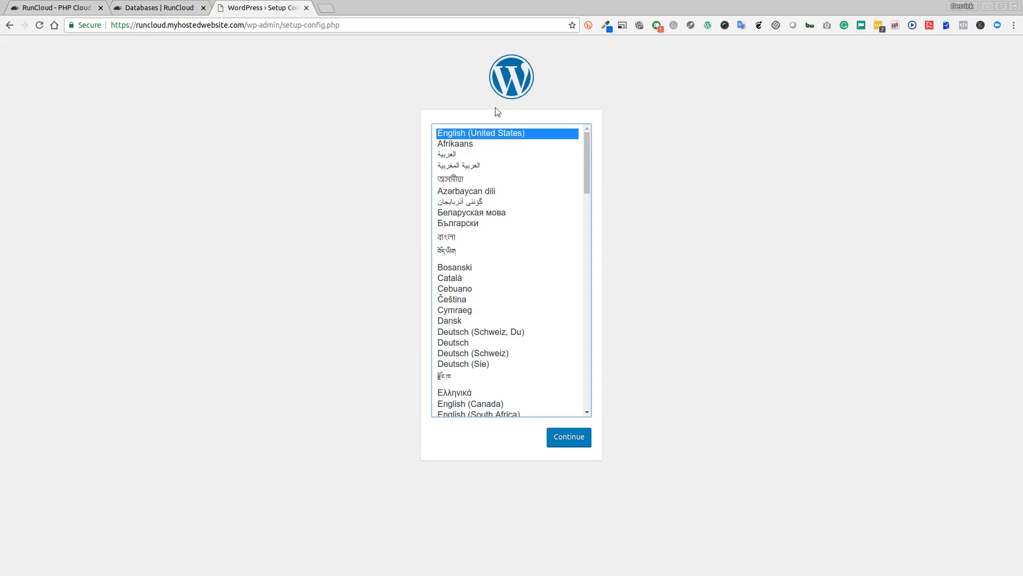
pyautogui.click(570, 437)
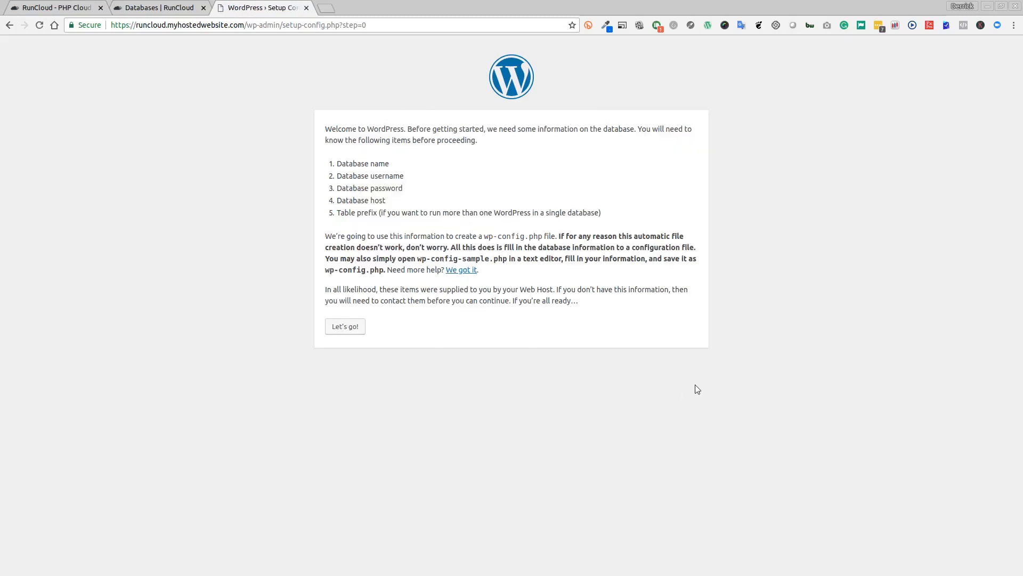
pyautogui.moveTo(344, 330)
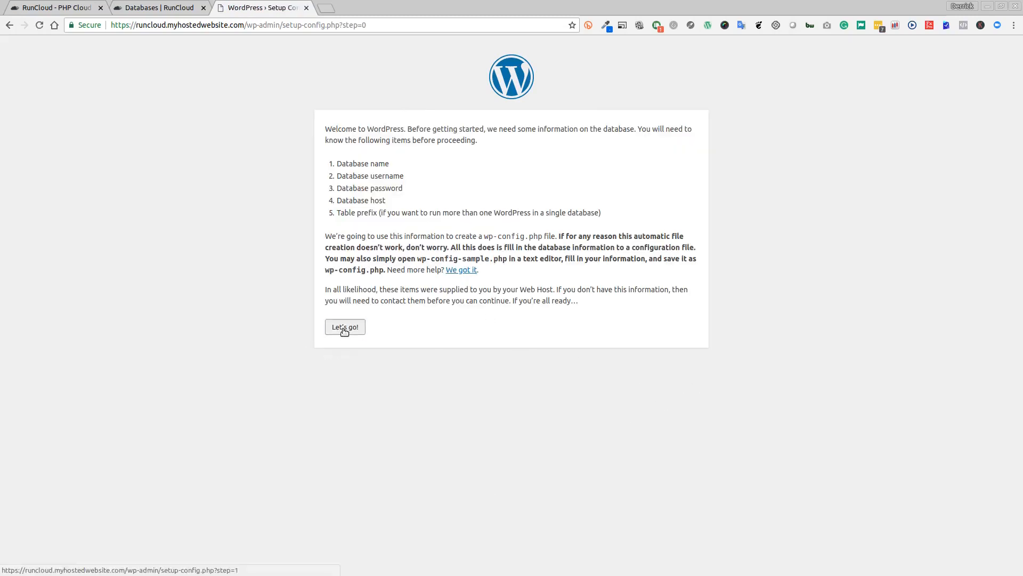
# - Submit database name runcloud, username runcloud and the generated password to WordPress setup
pyautogui.click(345, 326)
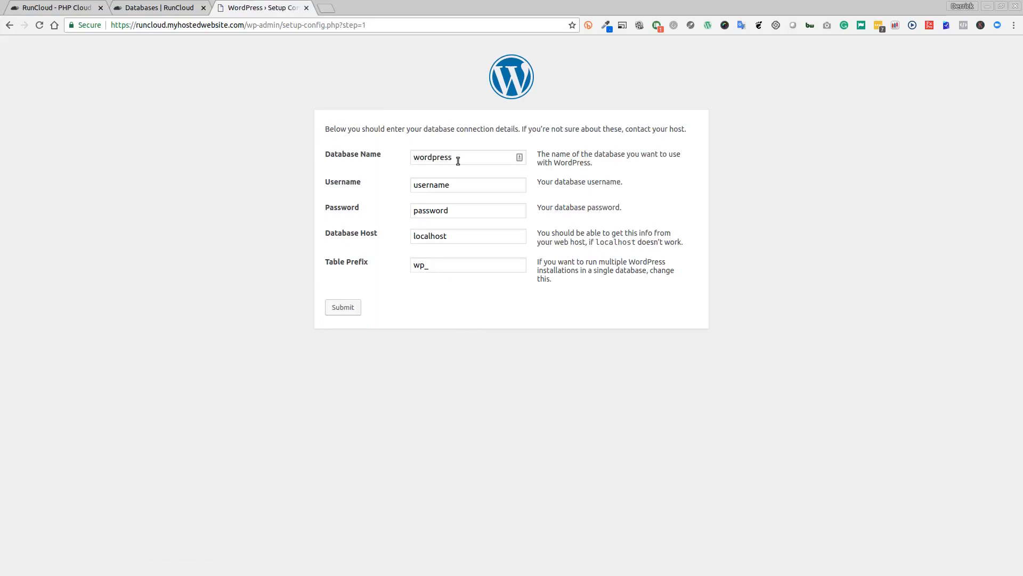
pyautogui.write('runclou')
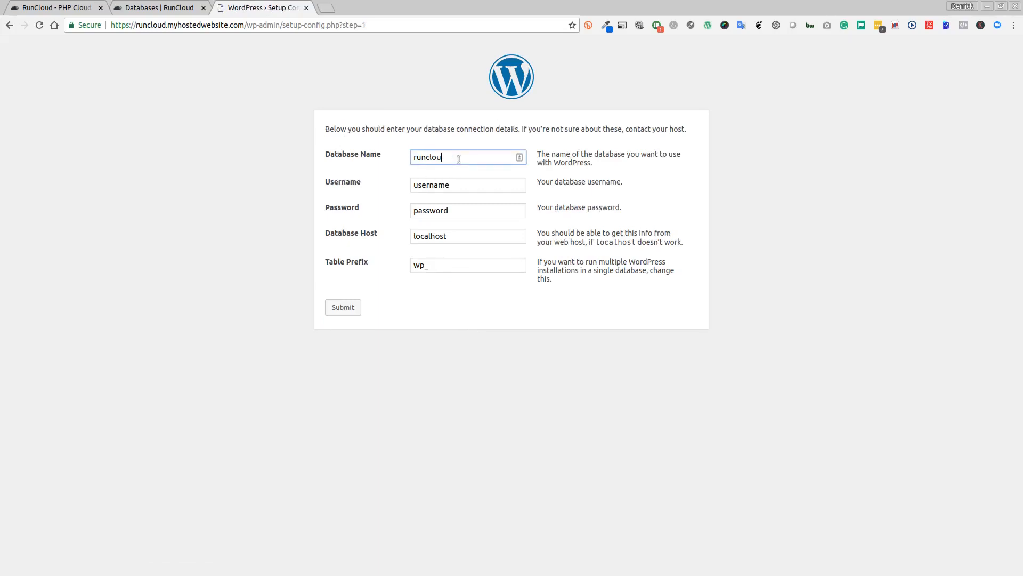
pyautogui.write('d')
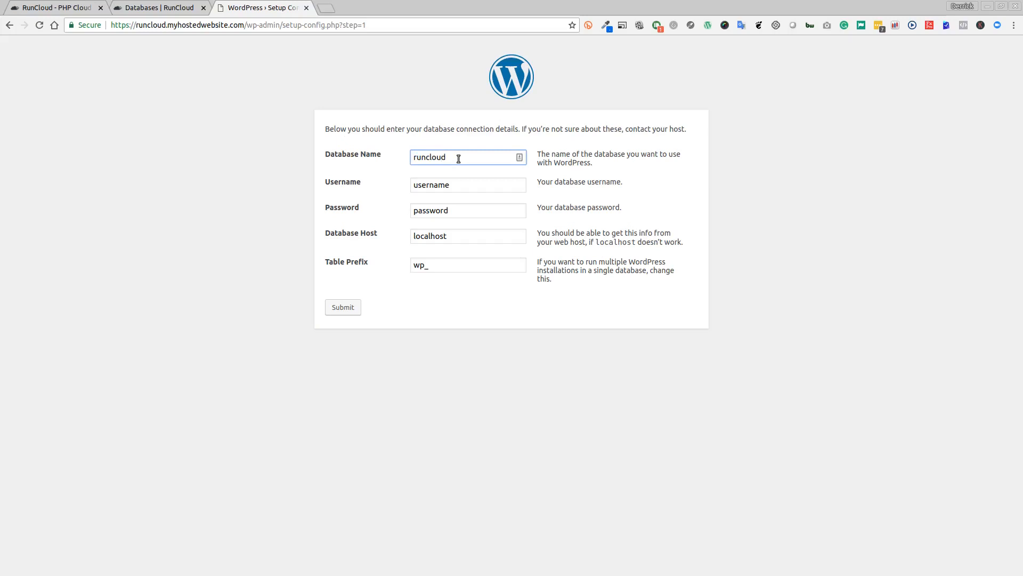
pyautogui.write('runcloud')
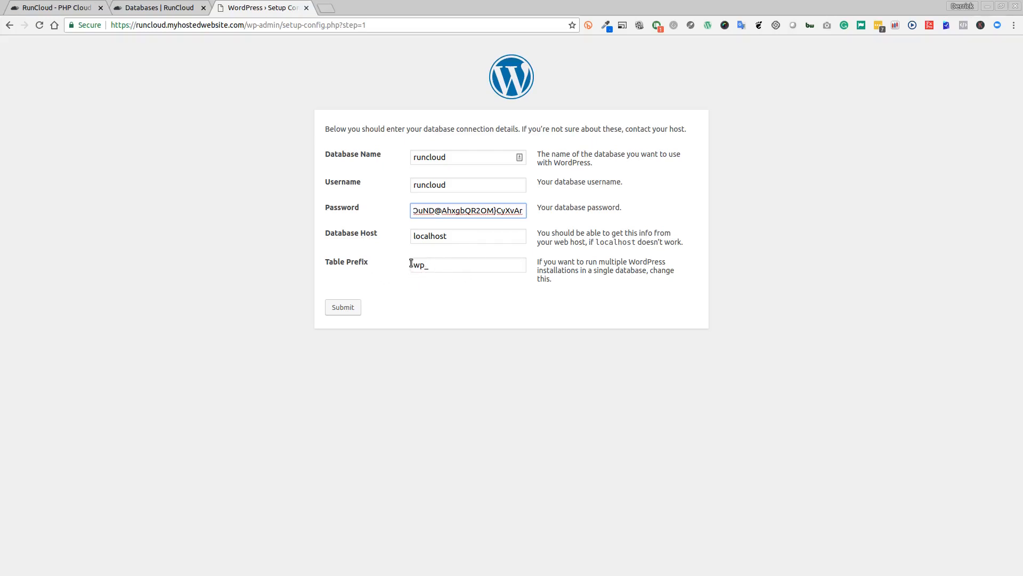
pyautogui.moveTo(480, 271)
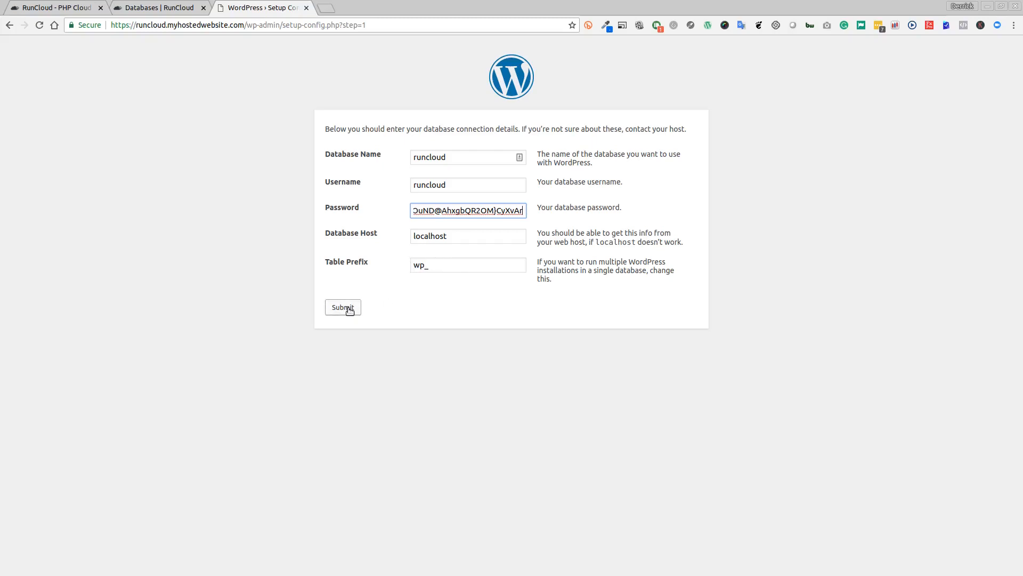
pyautogui.click(342, 307)
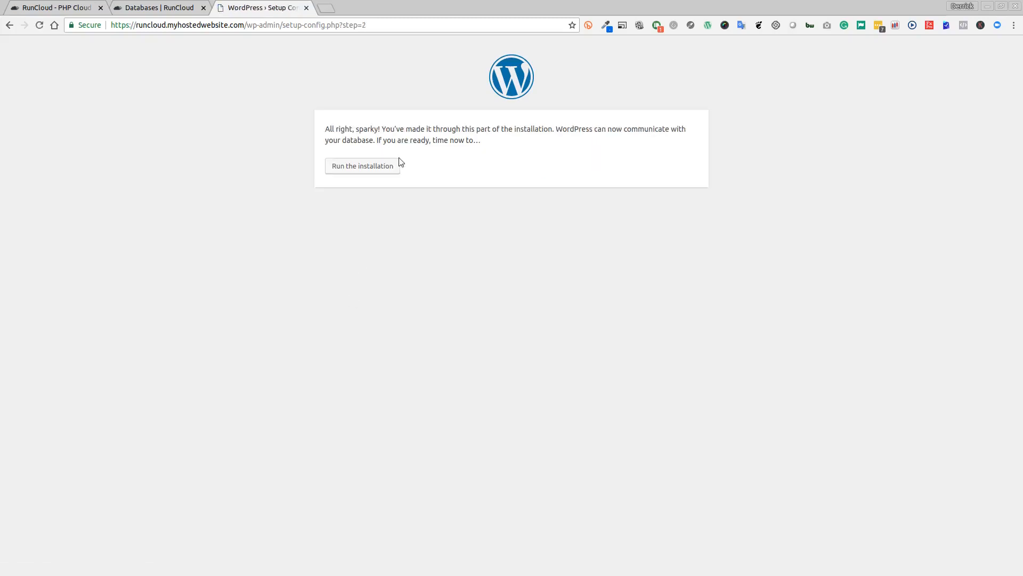
pyautogui.moveTo(655, 142)
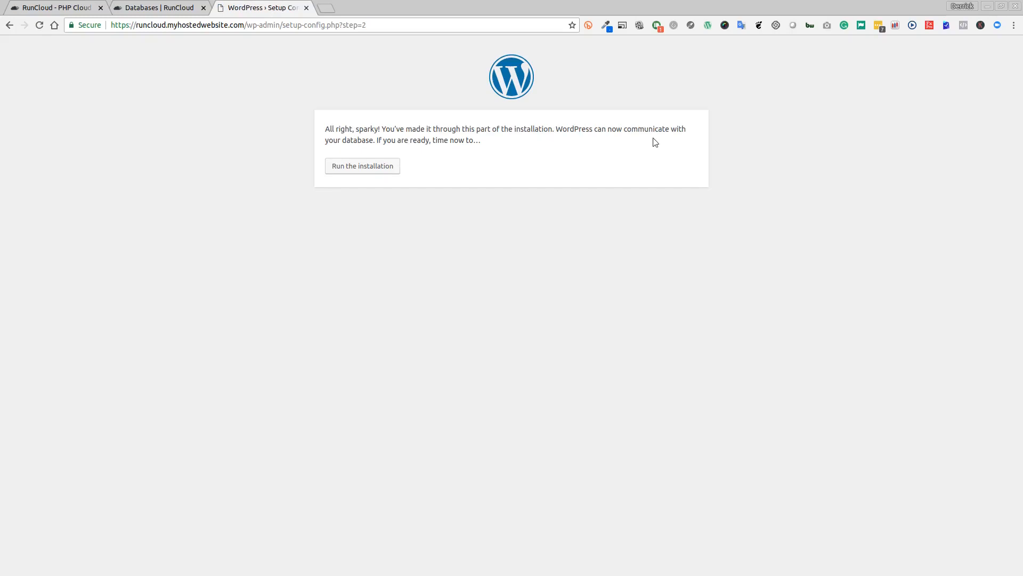
pyautogui.moveTo(412, 180)
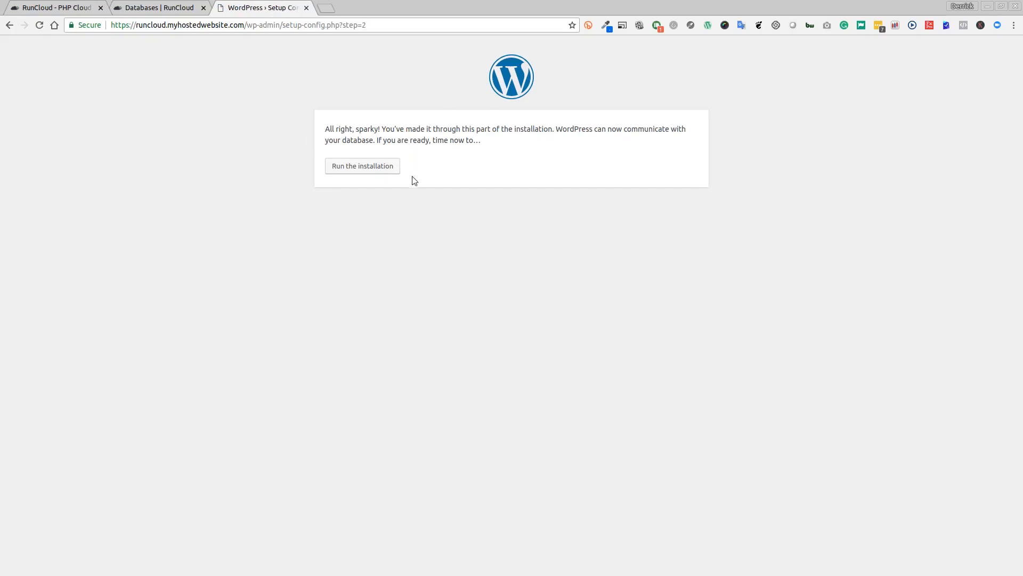
# - Install WordPress with site title Run Cloud Example and admin username derrick
pyautogui.click(362, 166)
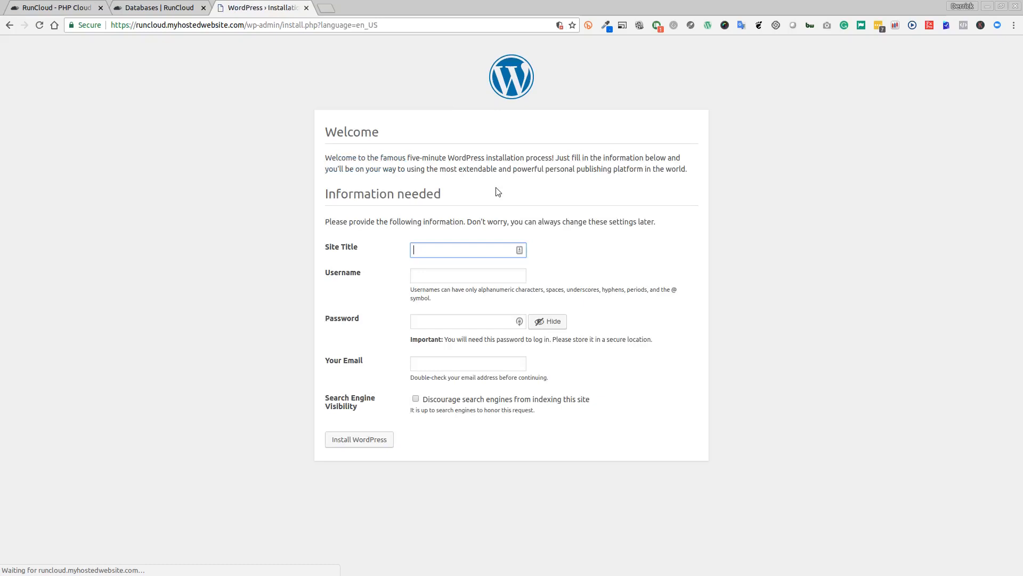
pyautogui.moveTo(345, 267)
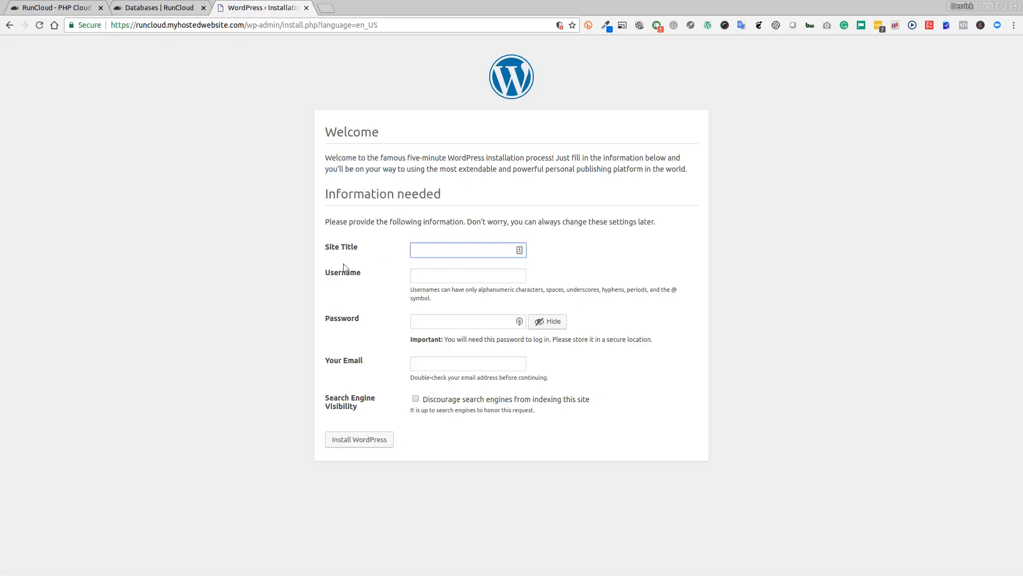
pyautogui.write('Run Cloud')
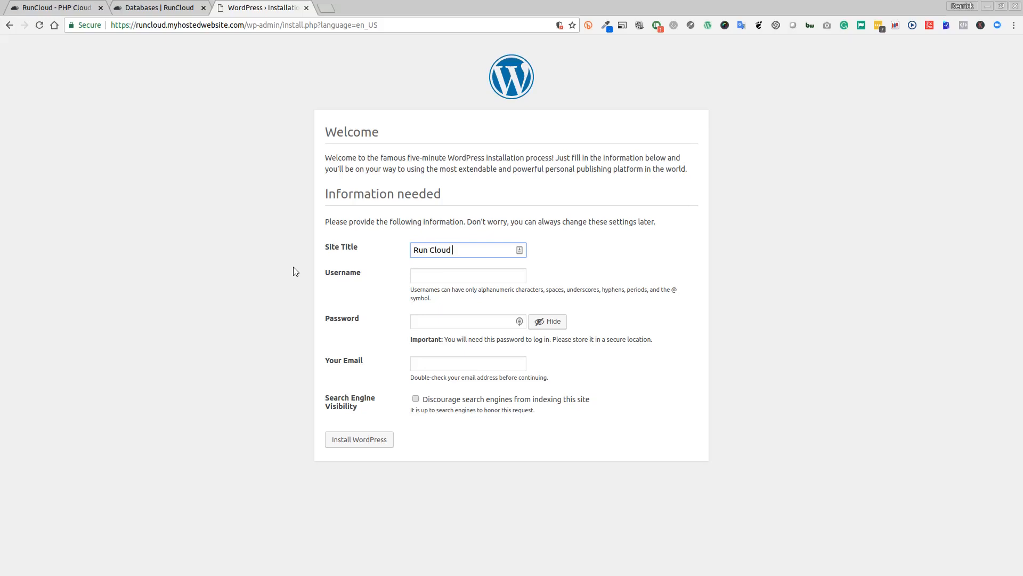
pyautogui.write('Example')
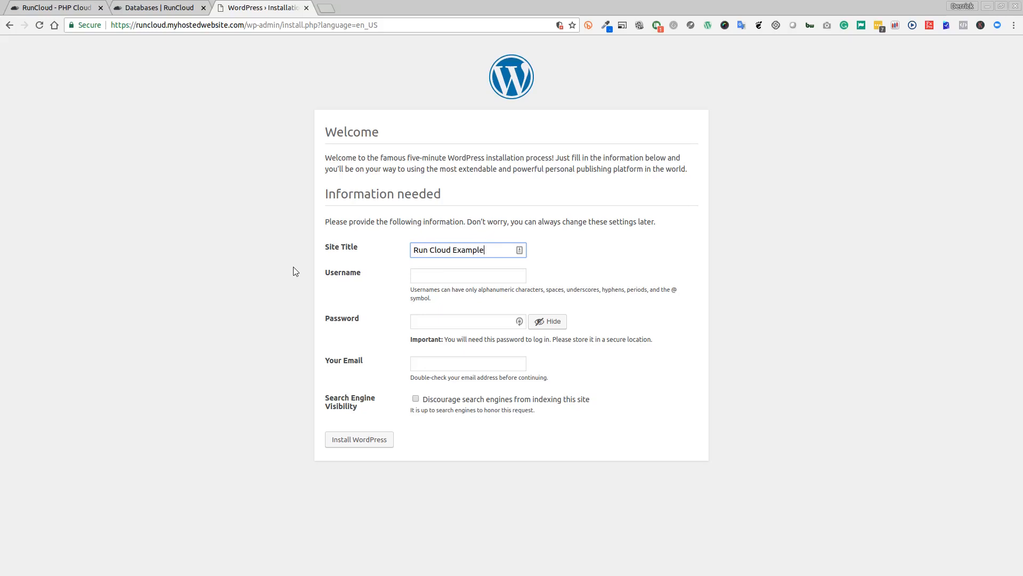
pyautogui.write('derr')
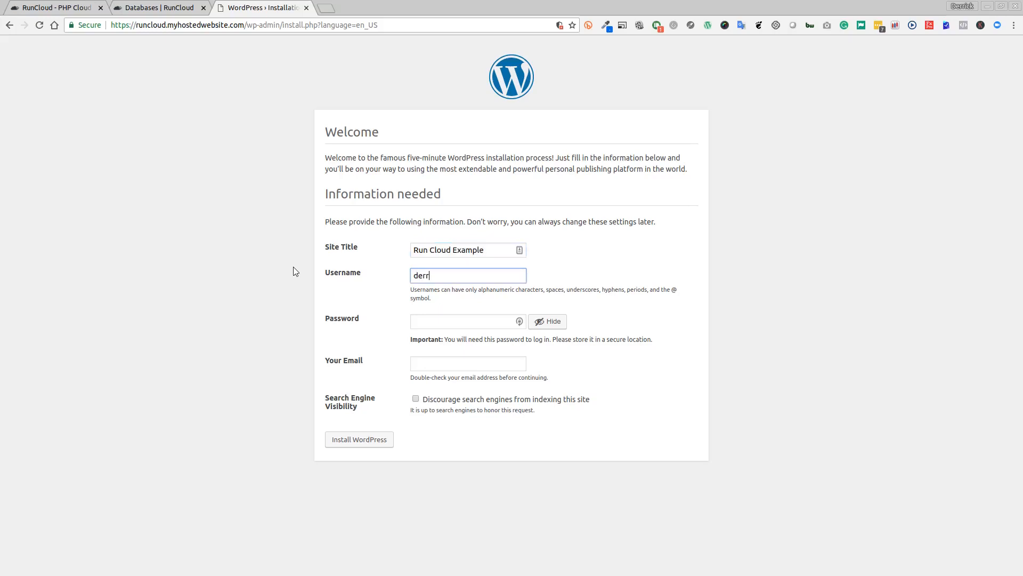
pyautogui.write('rick')
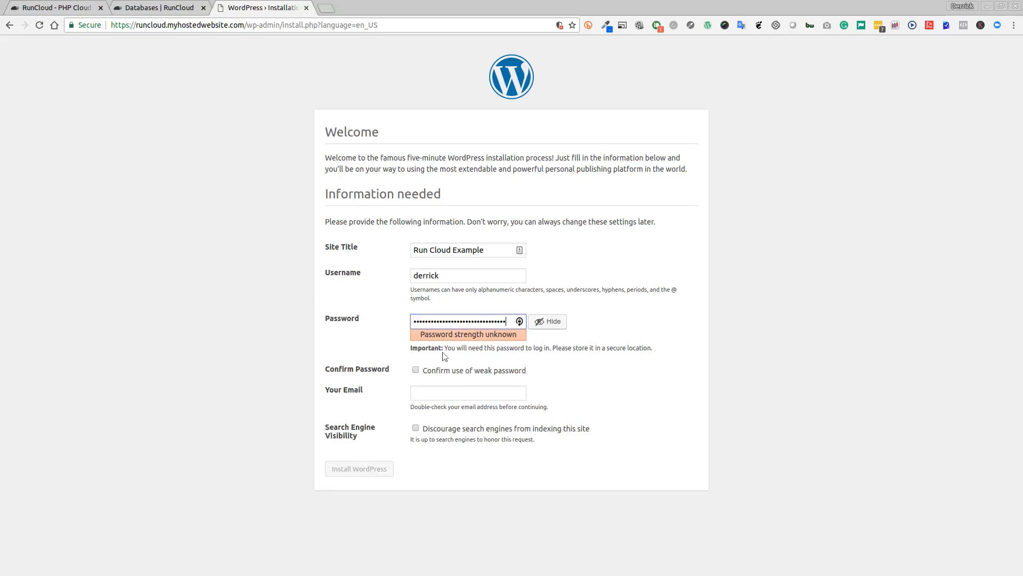
pyautogui.click(359, 468)
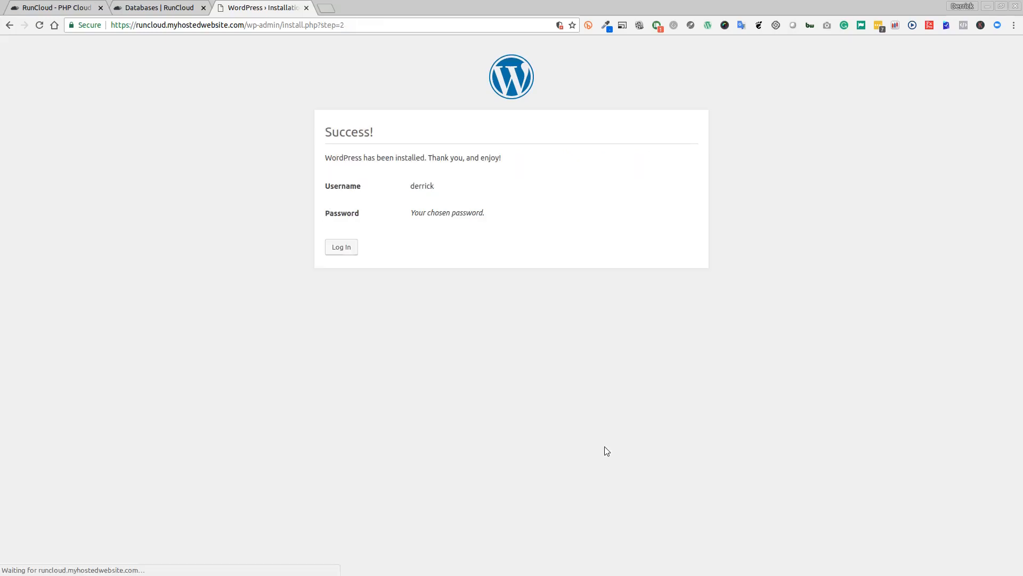
# - Go to the login page and sign in as derrick with the browser-filled credentials
pyautogui.click(341, 247)
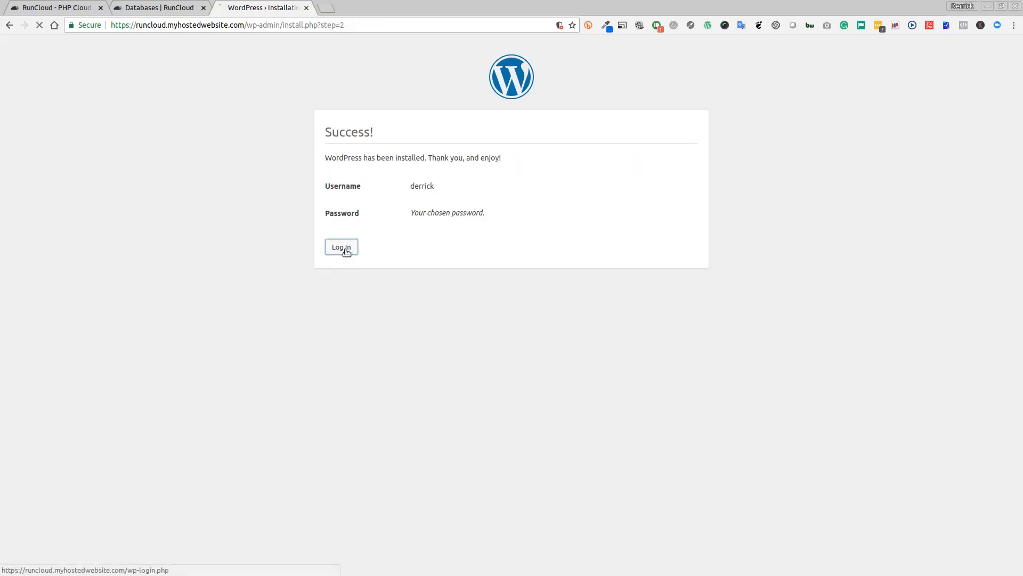
pyautogui.click(341, 247)
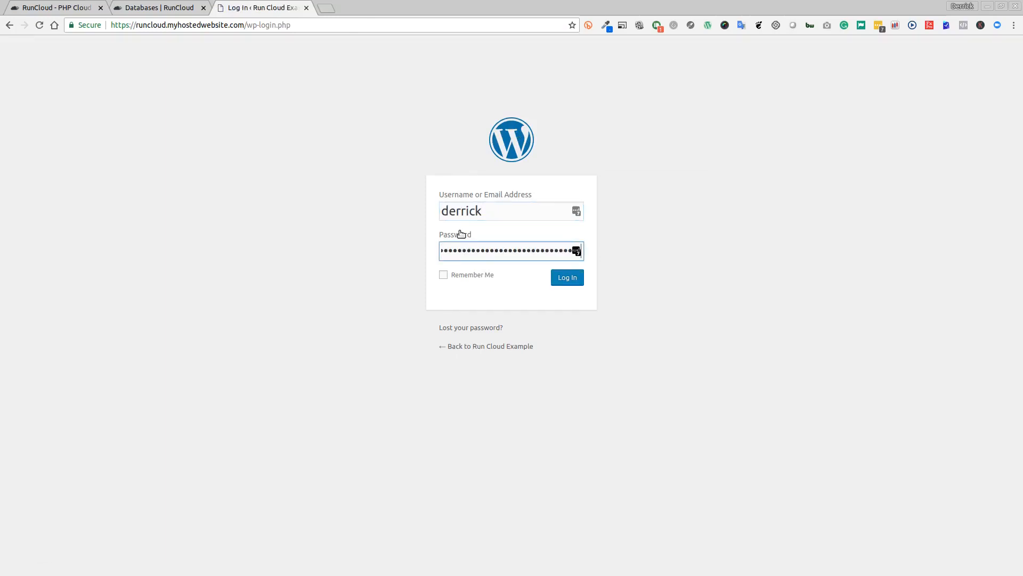
pyautogui.click(567, 277)
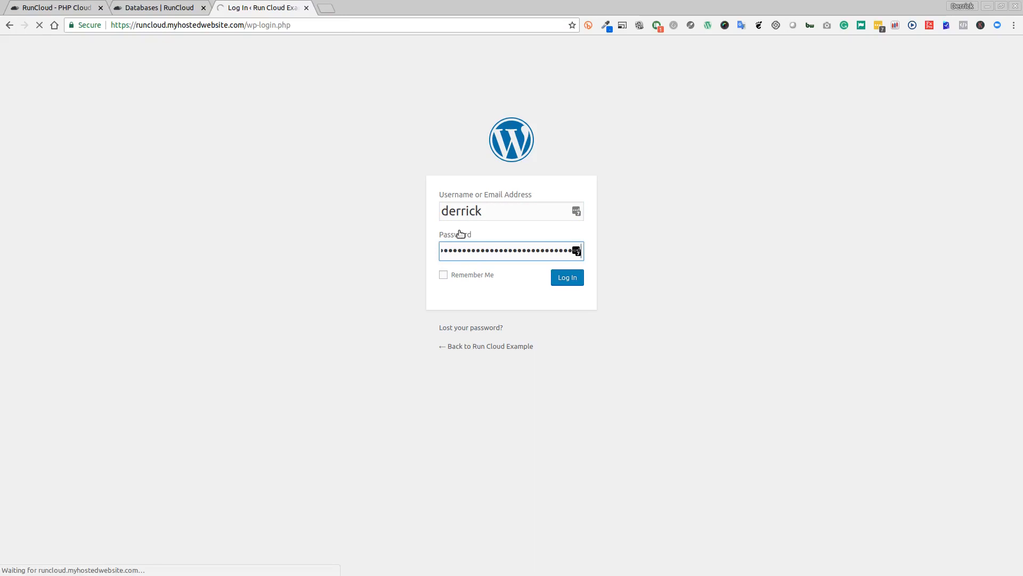
pyautogui.click(567, 277)
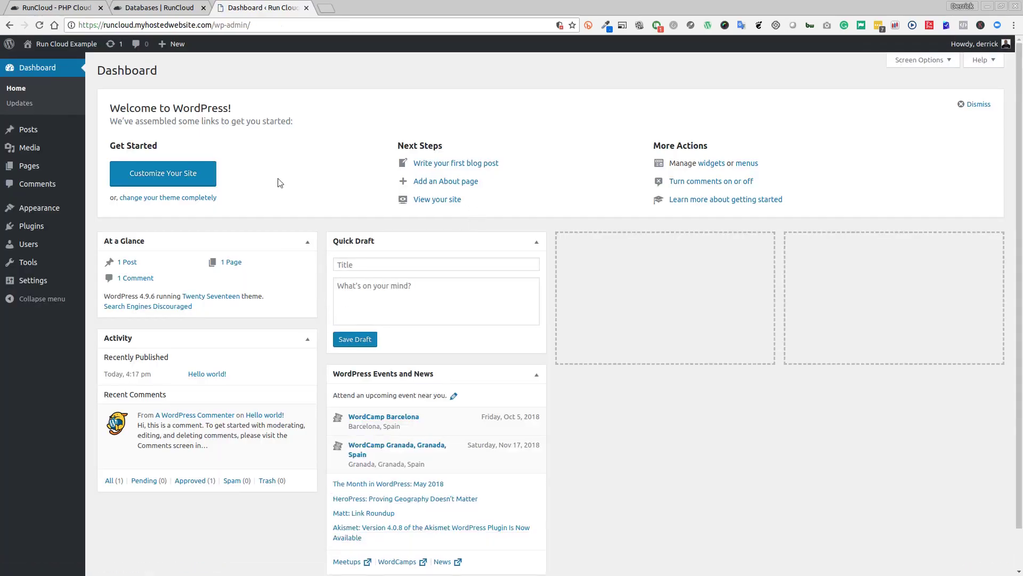
pyautogui.moveTo(51, 342)
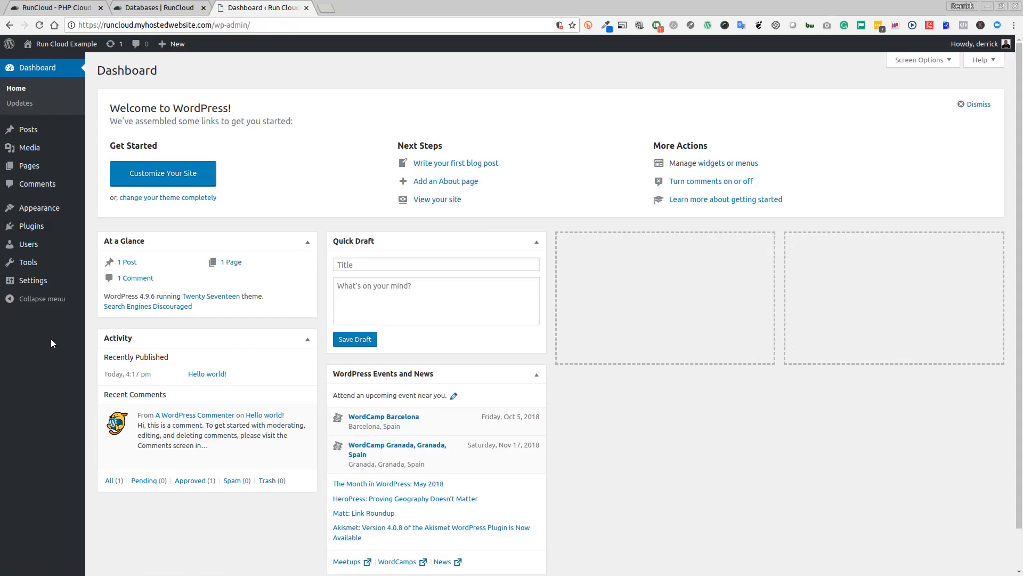
pyautogui.moveTo(43, 352)
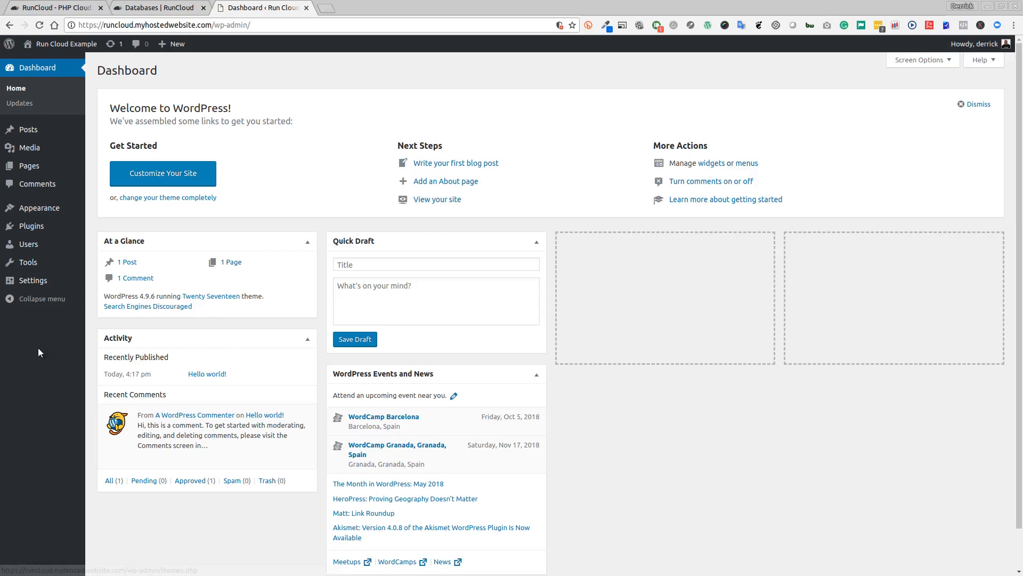
pyautogui.moveTo(37, 184)
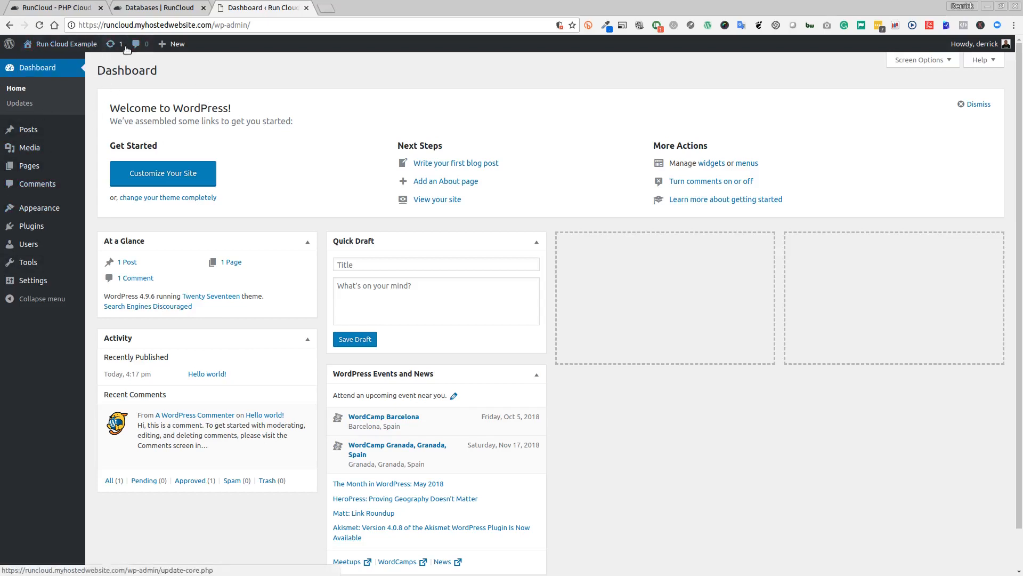
# - Switch back to the Databases | RunCloud browser tab
pyautogui.click(160, 8)
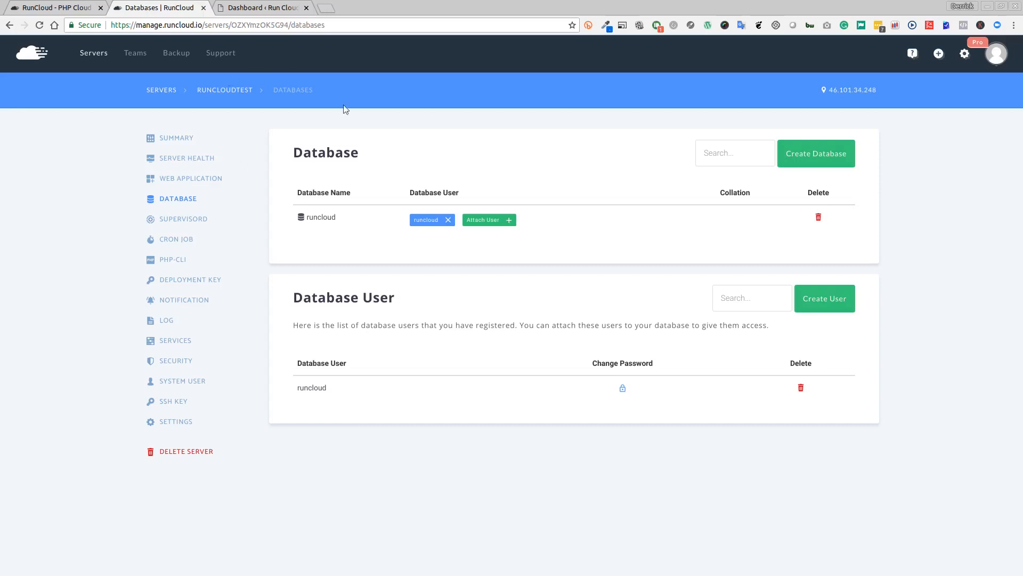
pyautogui.moveTo(189, 135)
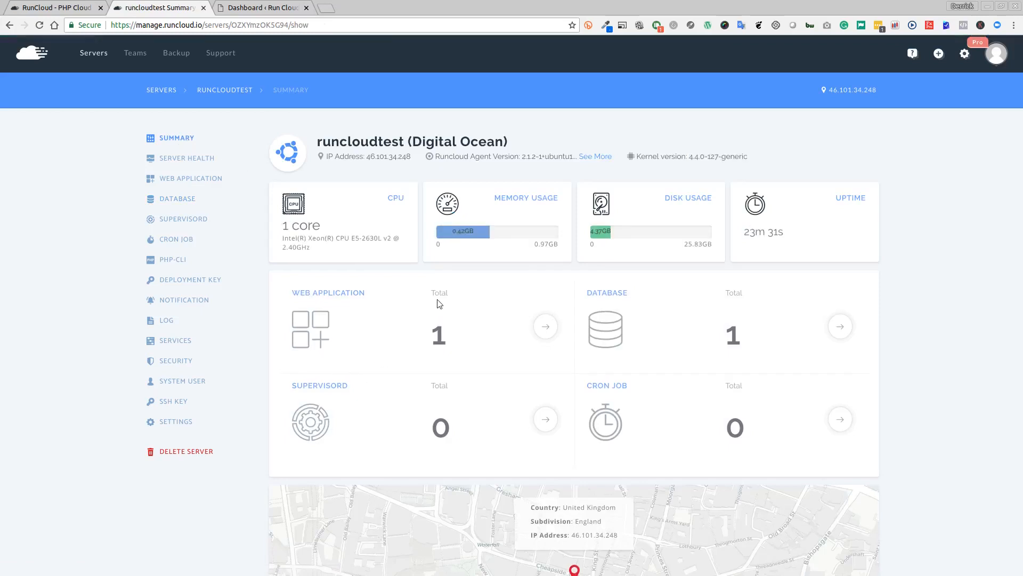
pyautogui.moveTo(723, 366)
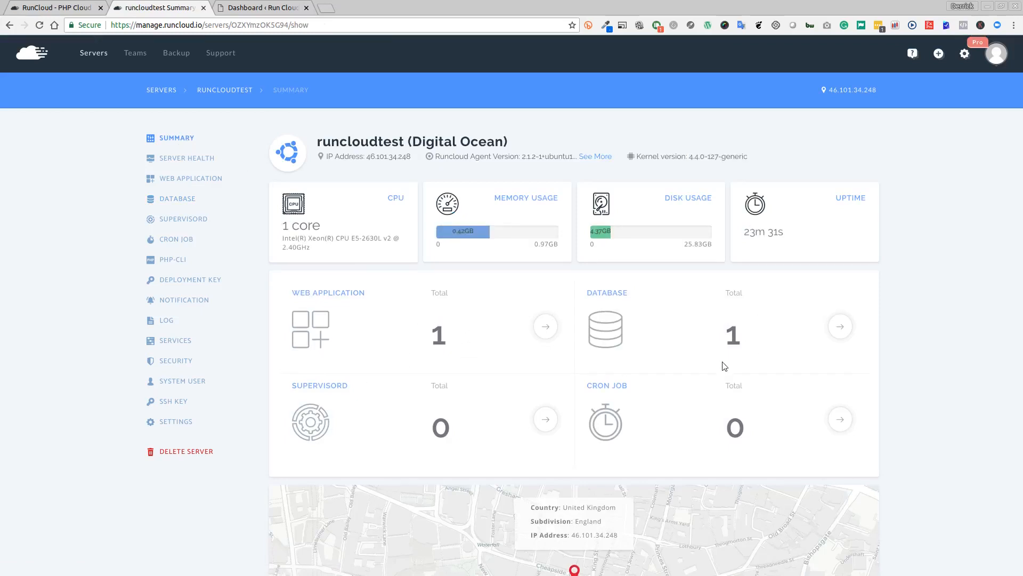
pyautogui.moveTo(535, 216)
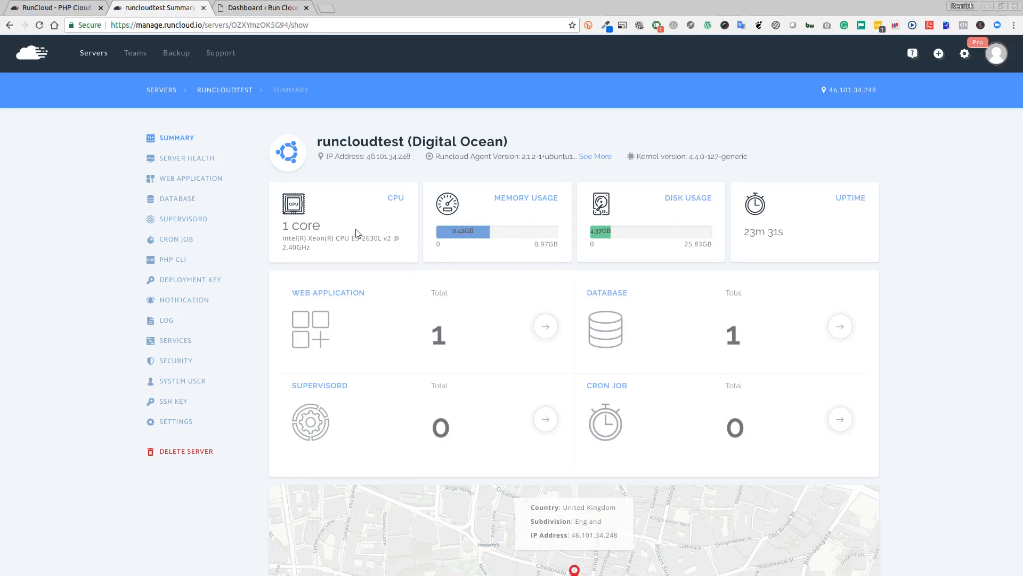
pyautogui.moveTo(257, 278)
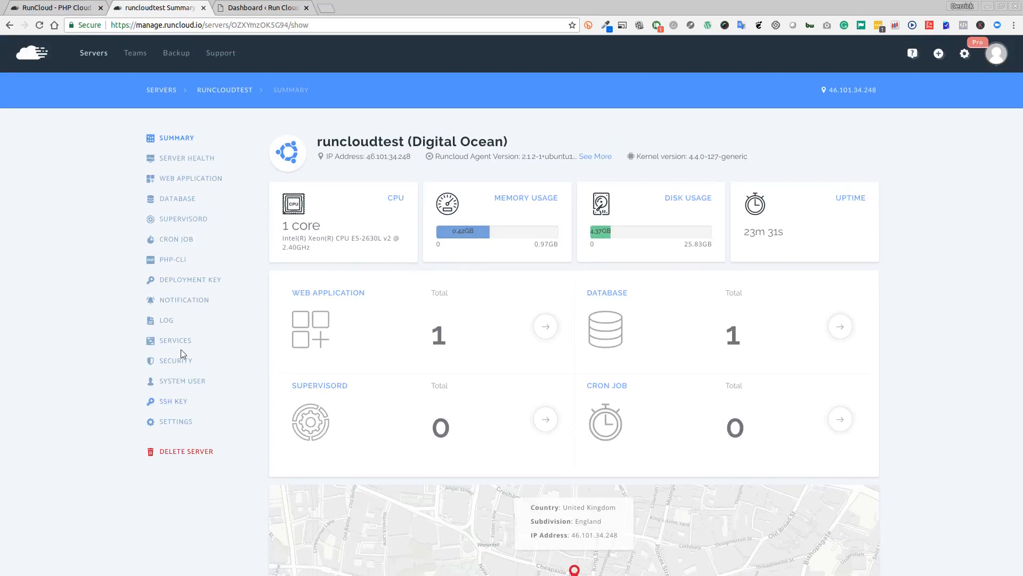
# - Open the Services list for the runcloudtest server
pyautogui.click(175, 340)
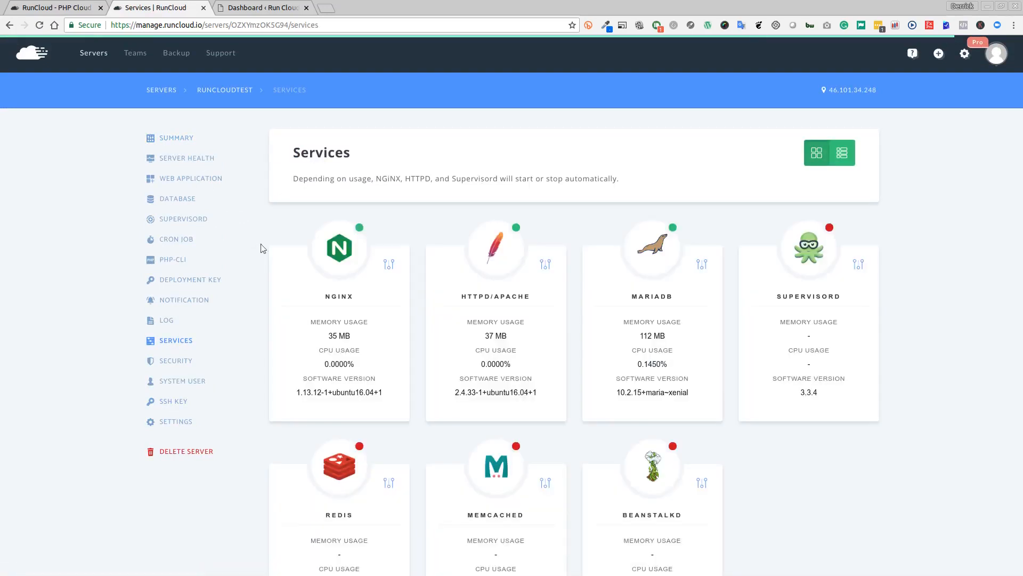
pyautogui.moveTo(515, 226)
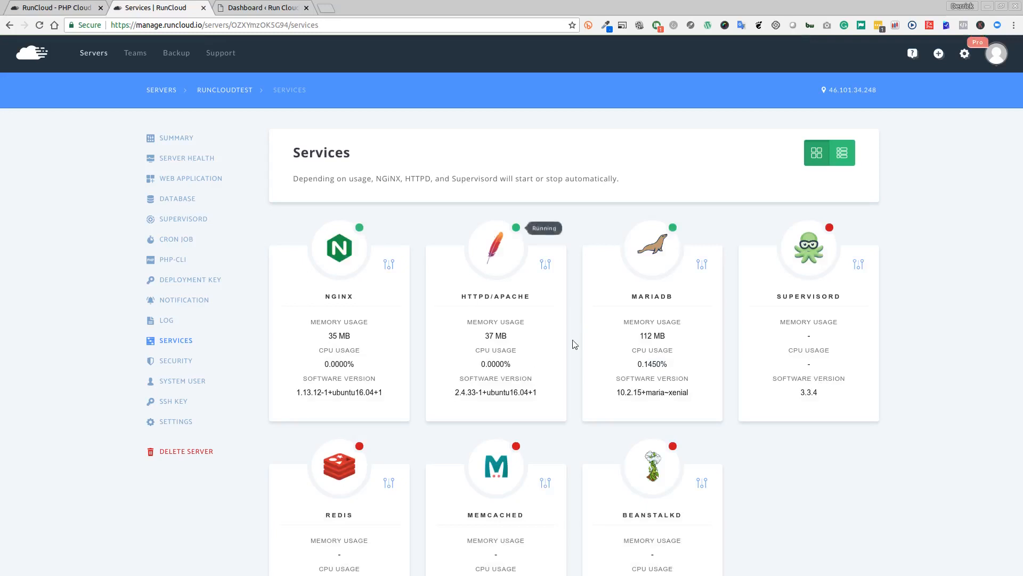
pyautogui.moveTo(582, 307)
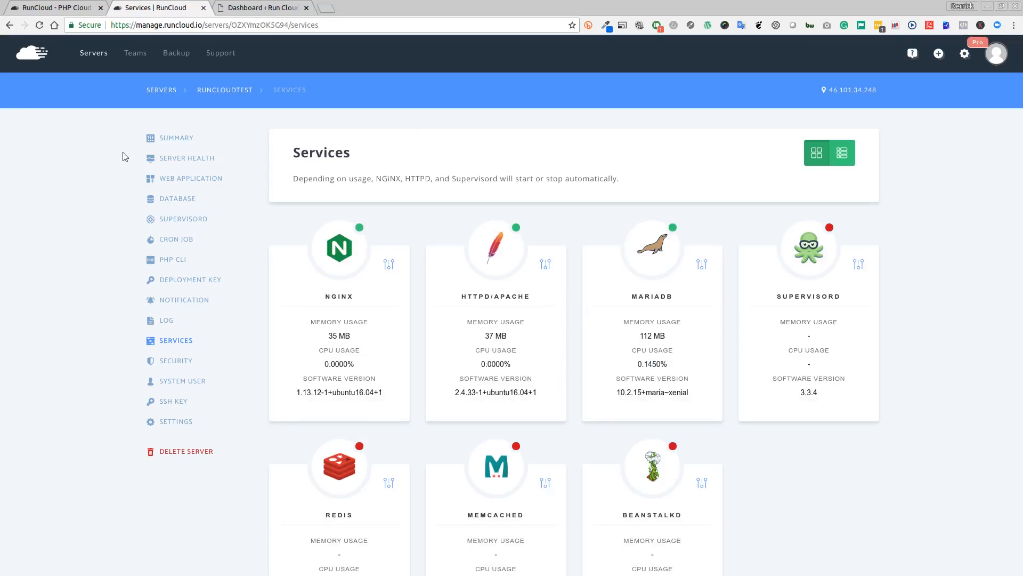
pyautogui.click(176, 137)
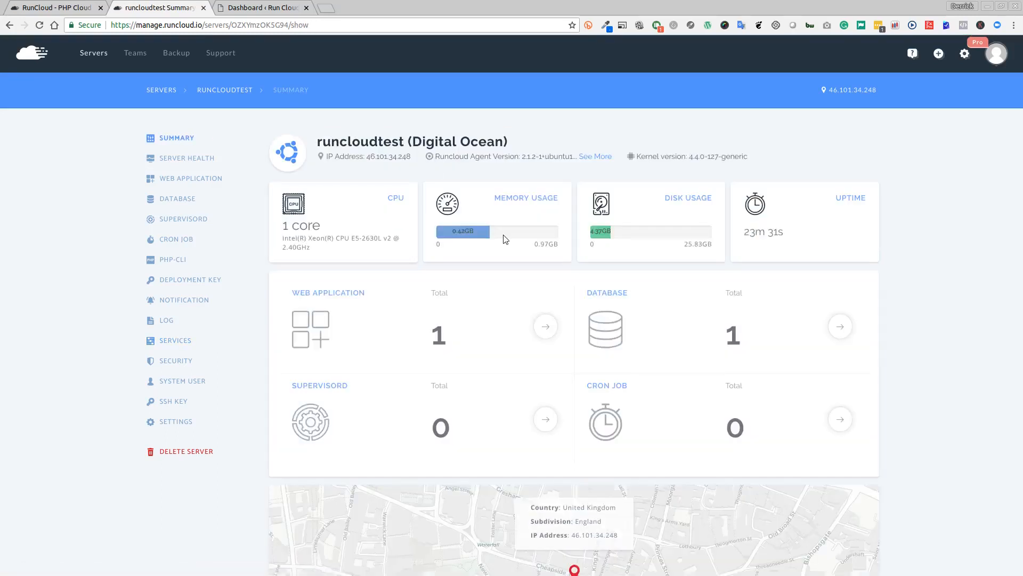
pyautogui.moveTo(494, 407)
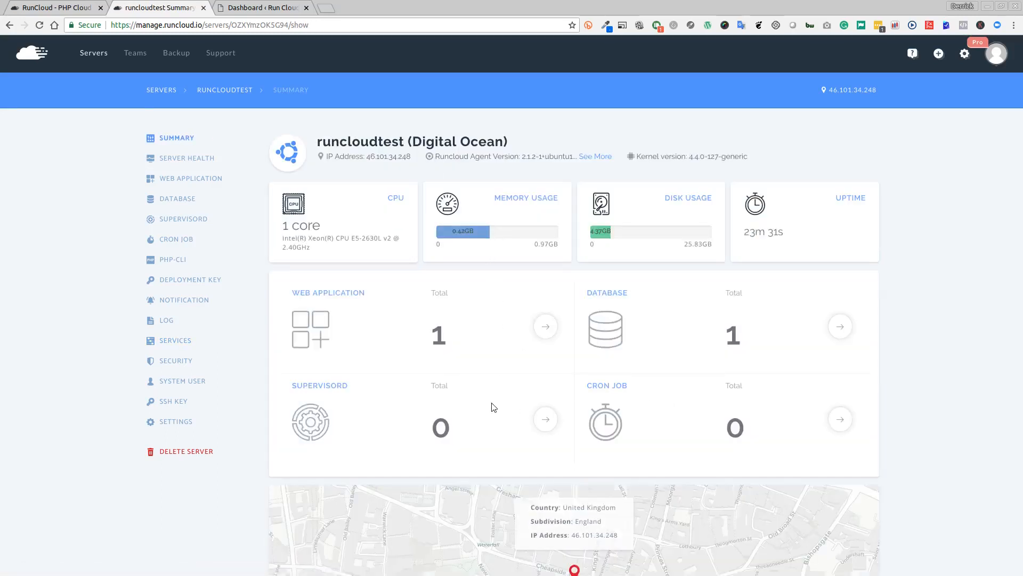
pyautogui.moveTo(176, 139)
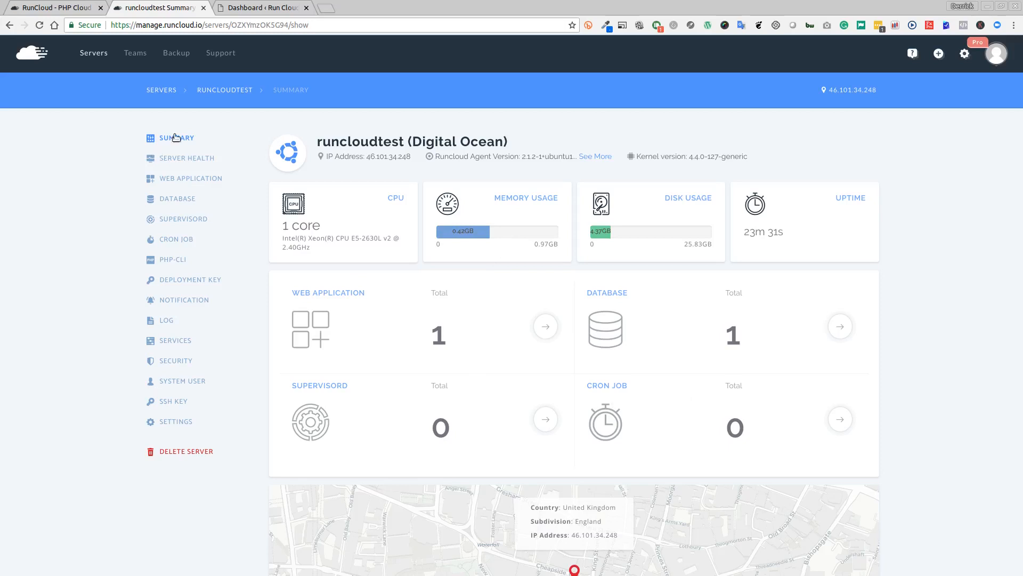
# - View the server's web applications, then return to the Servers overview
pyautogui.click(191, 178)
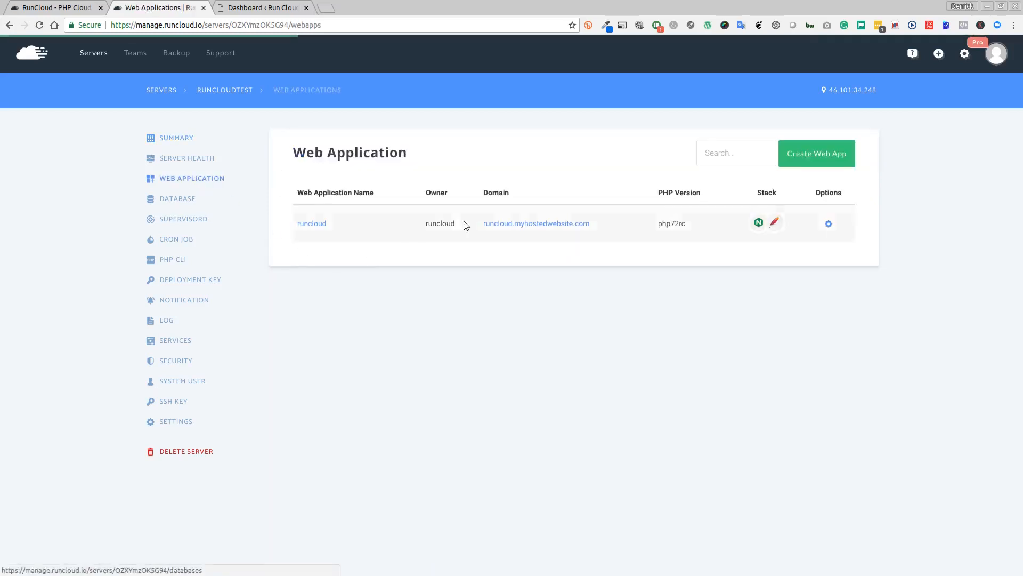
pyautogui.moveTo(400, 307)
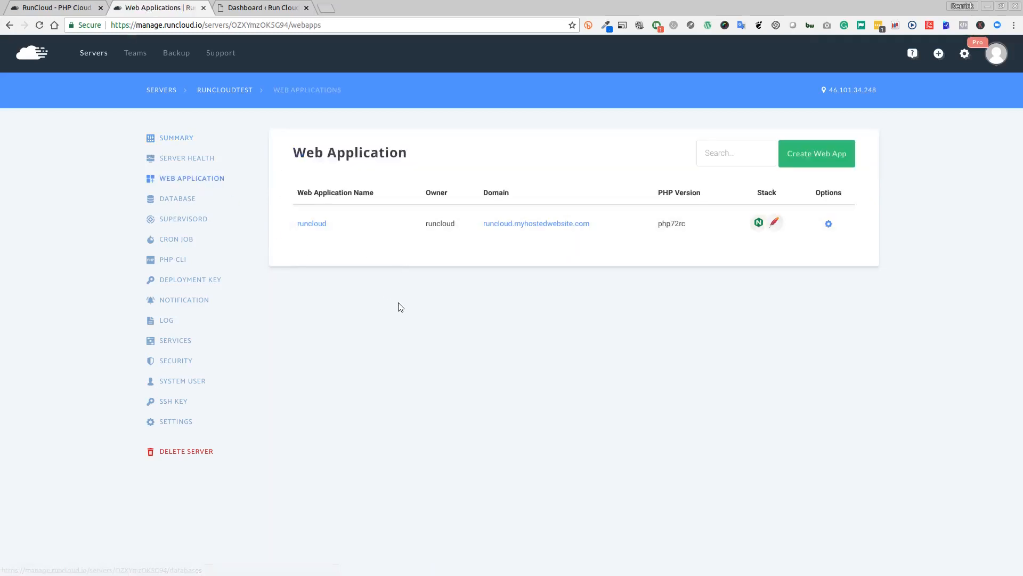
pyautogui.moveTo(394, 330)
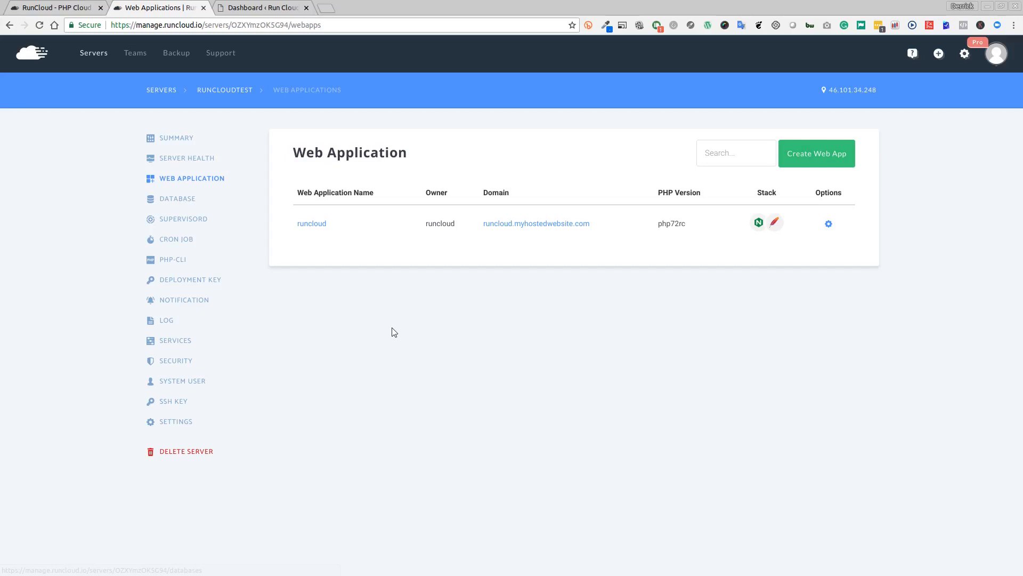
pyautogui.moveTo(183, 137)
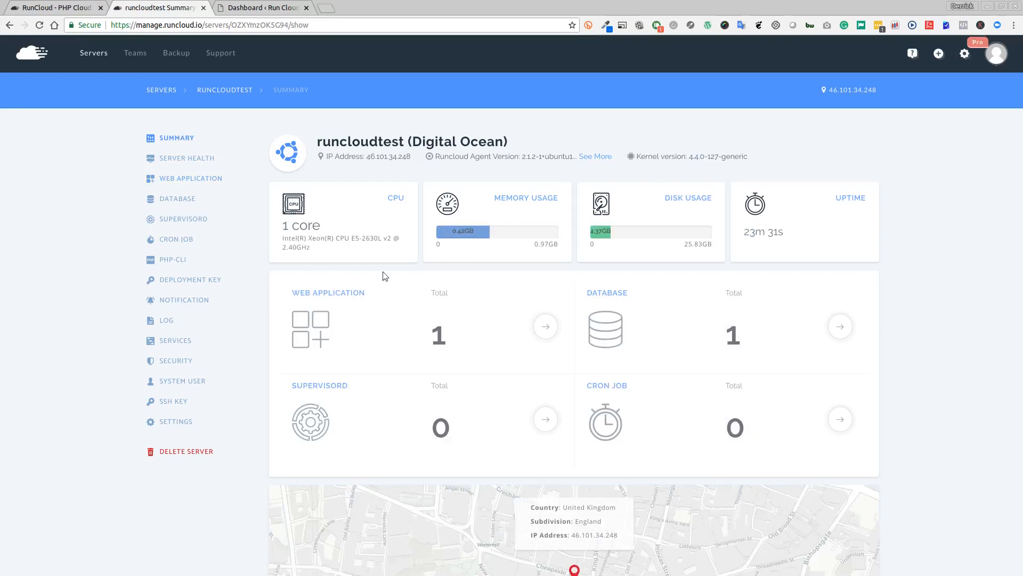
pyautogui.moveTo(658, 249)
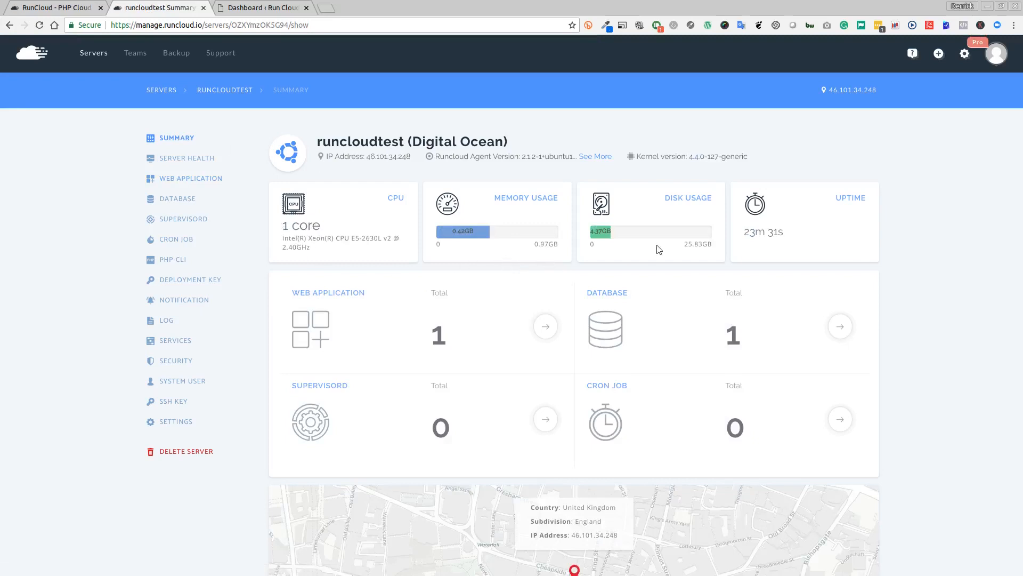
pyautogui.moveTo(710, 255)
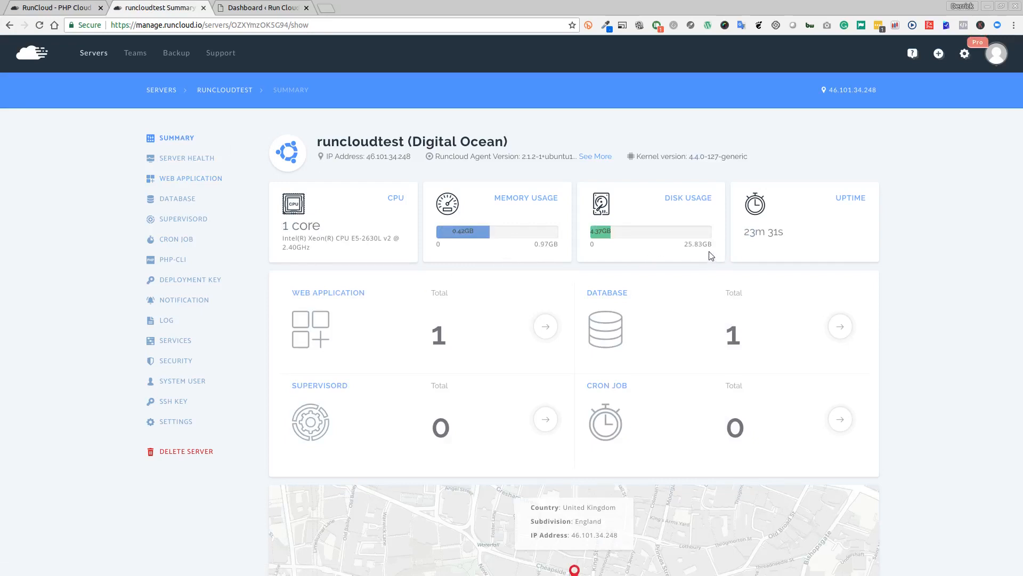
pyautogui.moveTo(532, 238)
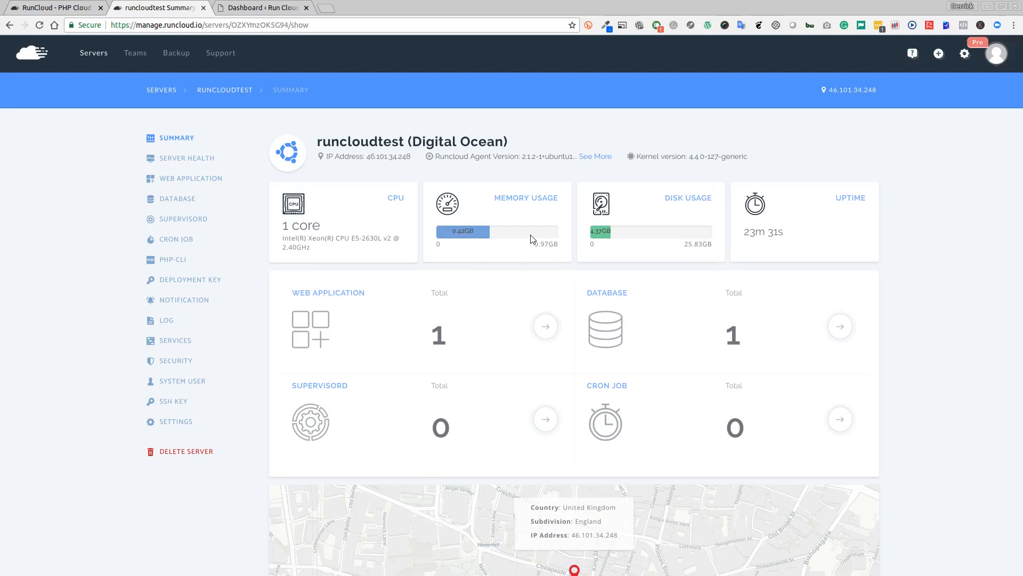
pyautogui.moveTo(531, 209)
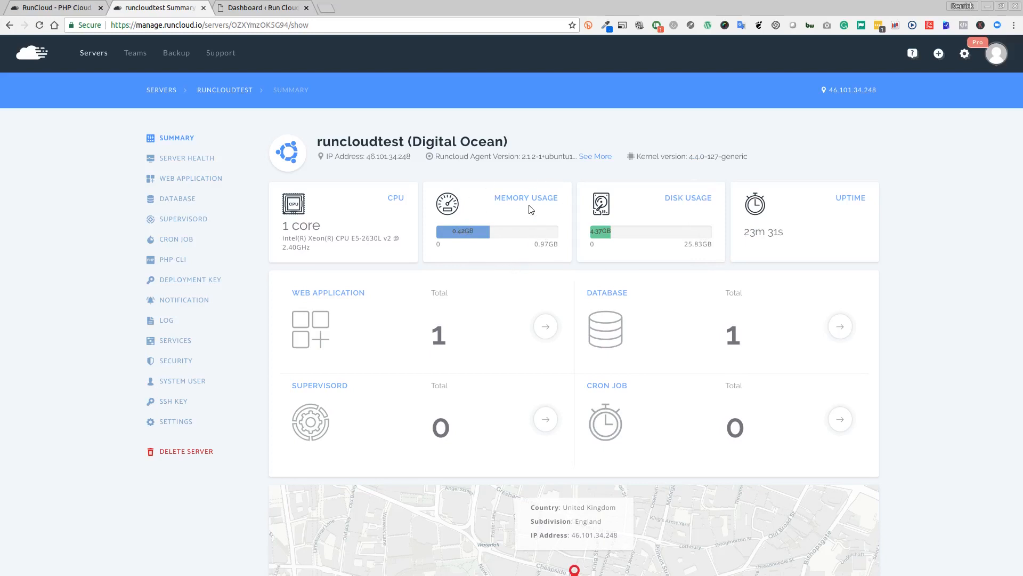
pyautogui.moveTo(526, 199)
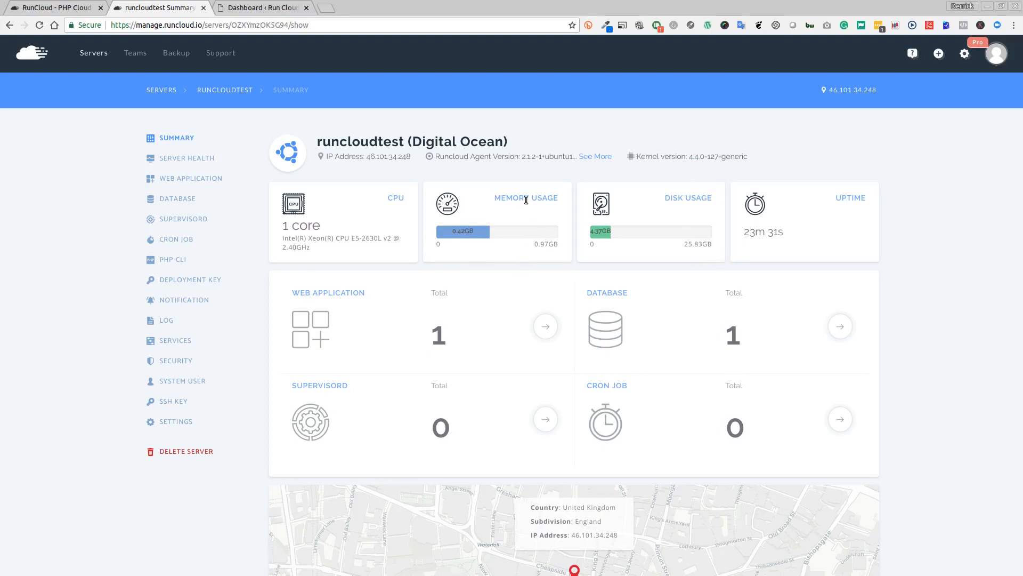
pyautogui.moveTo(527, 210)
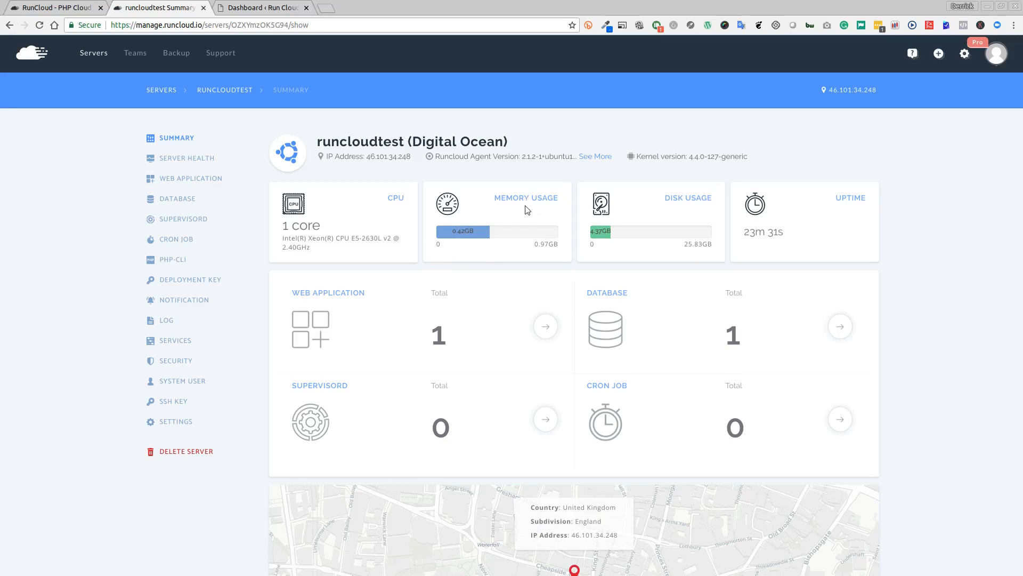
pyautogui.moveTo(527, 212)
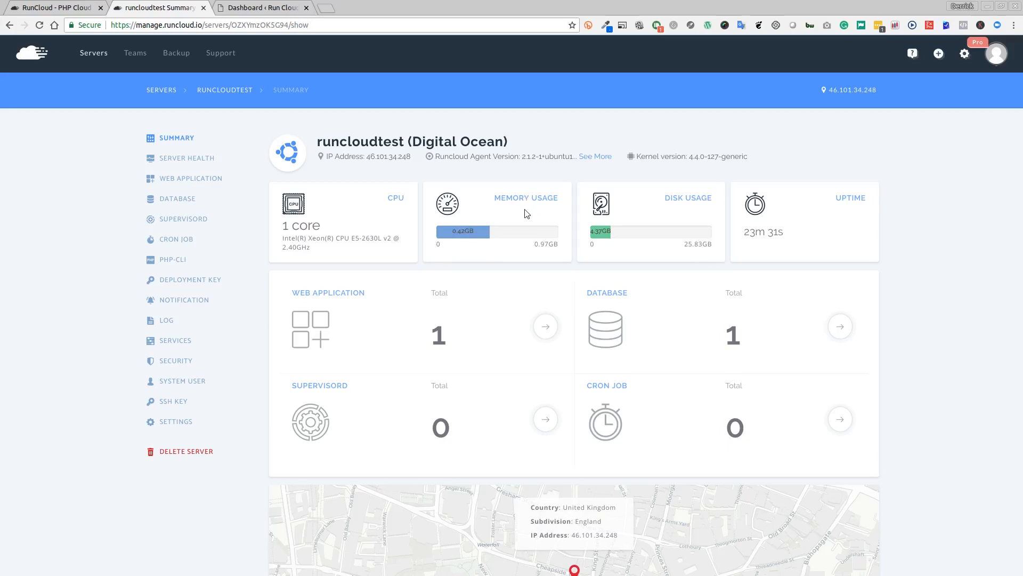
pyautogui.moveTo(523, 219)
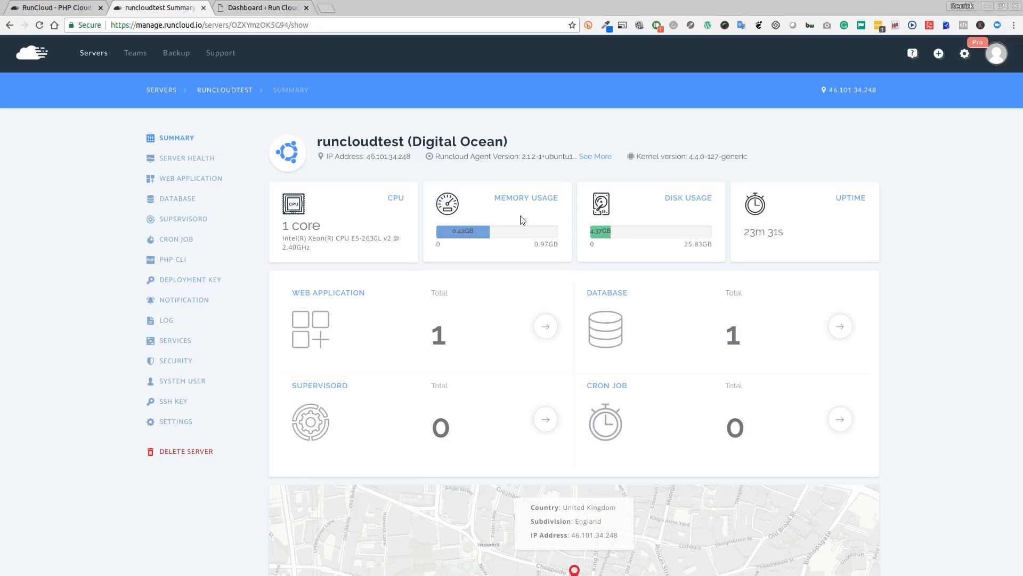
pyautogui.moveTo(493, 264)
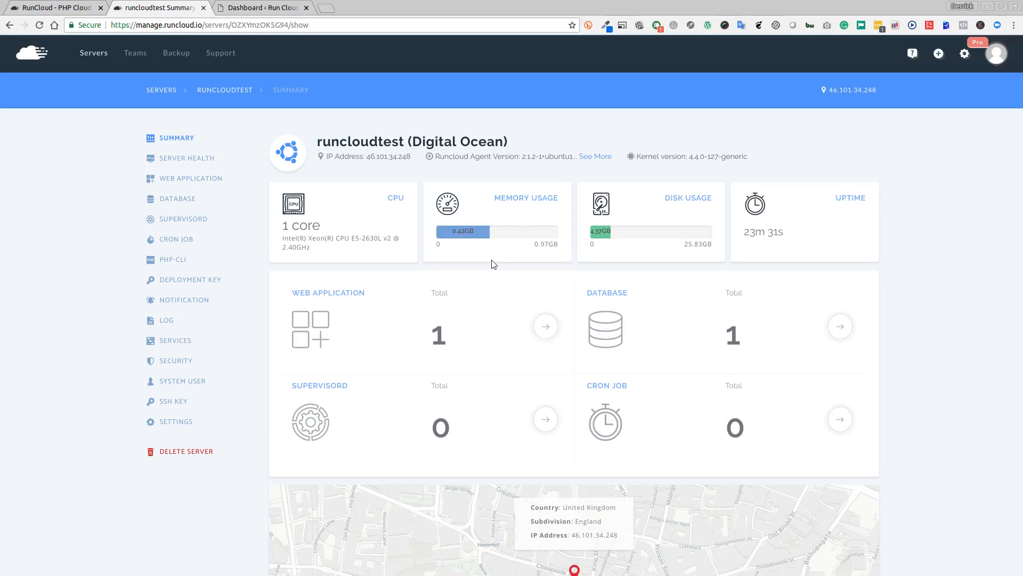
pyautogui.moveTo(382, 176)
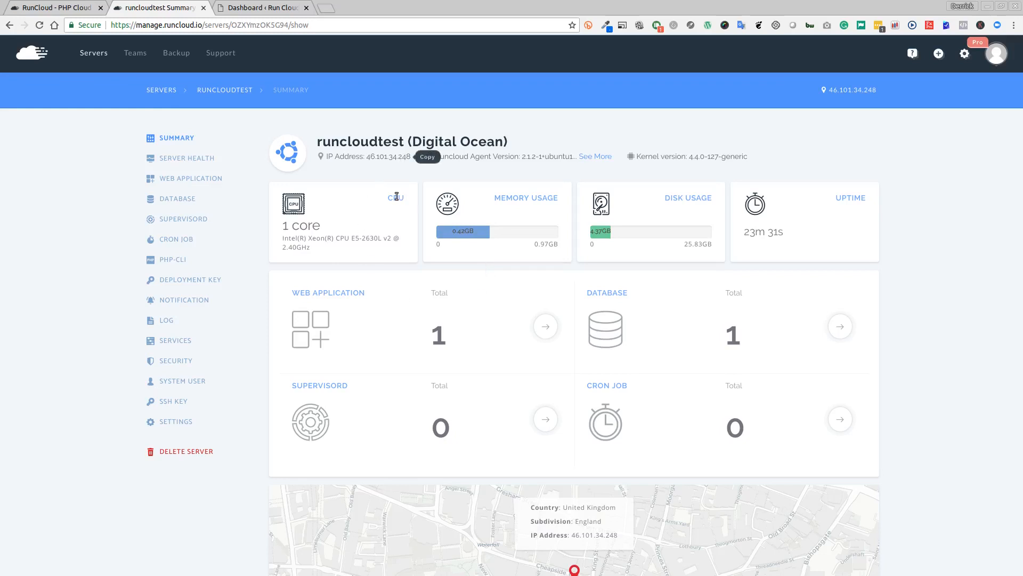
pyautogui.moveTo(354, 347)
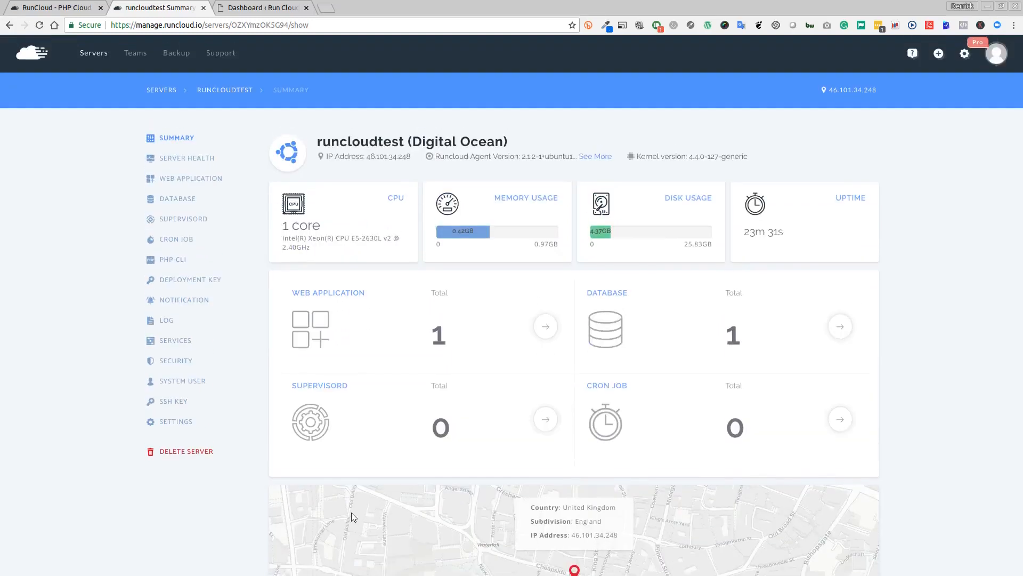
pyautogui.moveTo(232, 238)
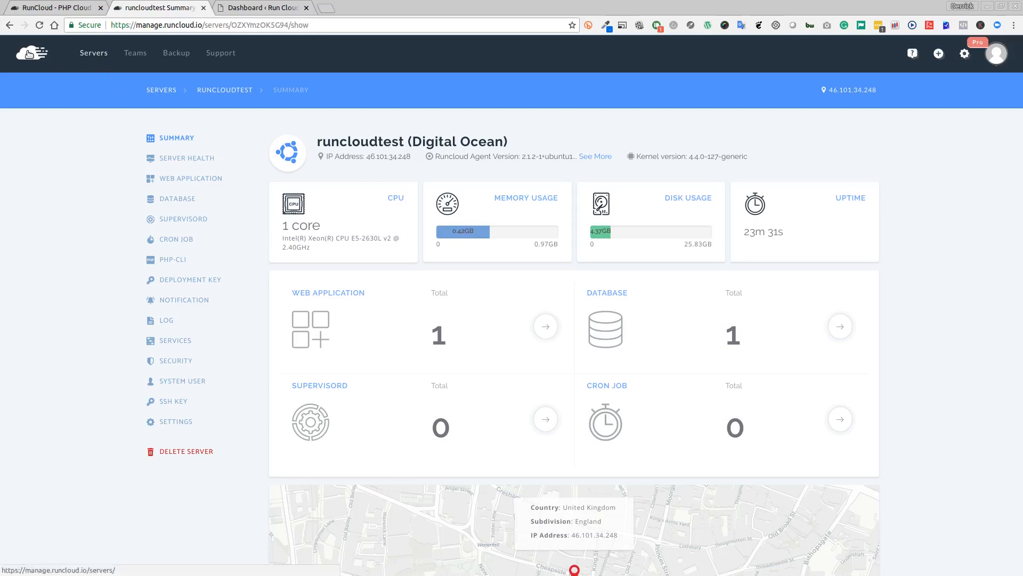
pyautogui.click(94, 52)
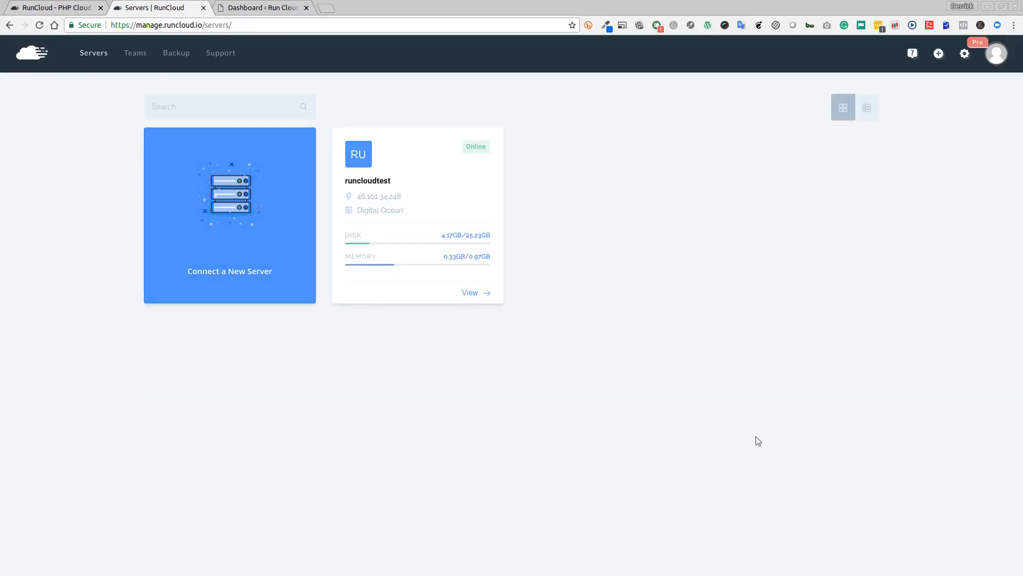
pyautogui.moveTo(424, 485)
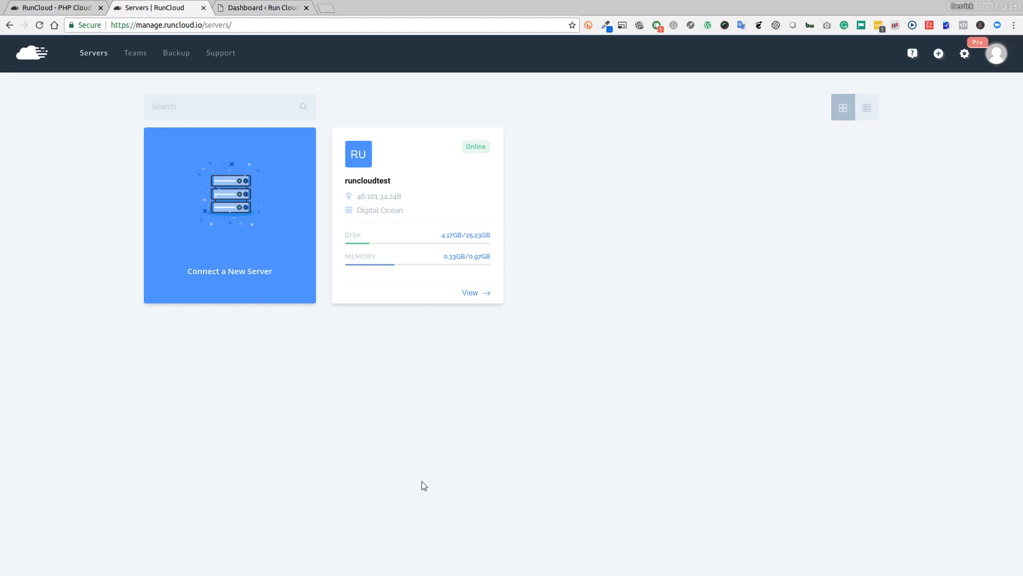
pyautogui.moveTo(292, 455)
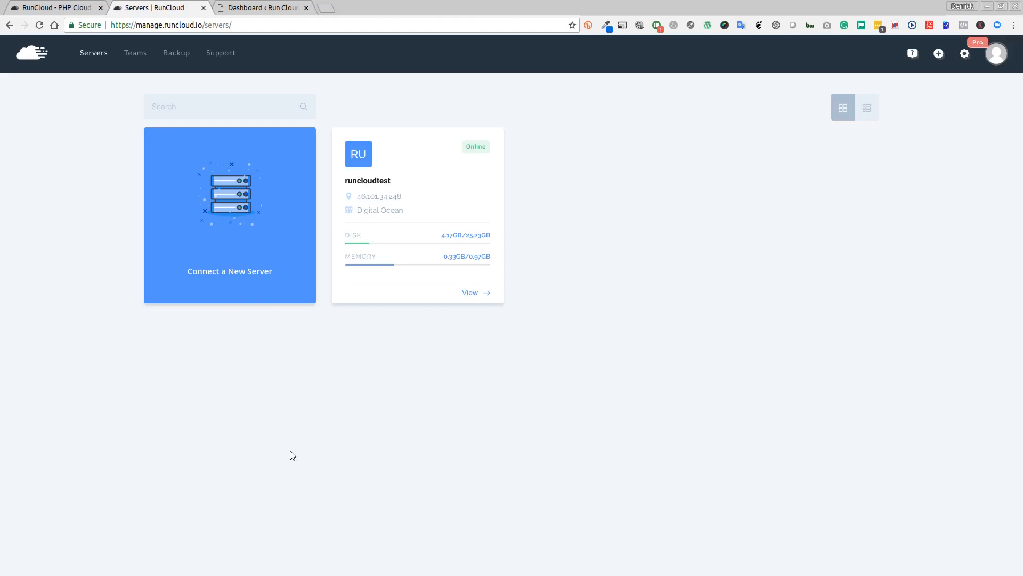
pyautogui.moveTo(293, 452)
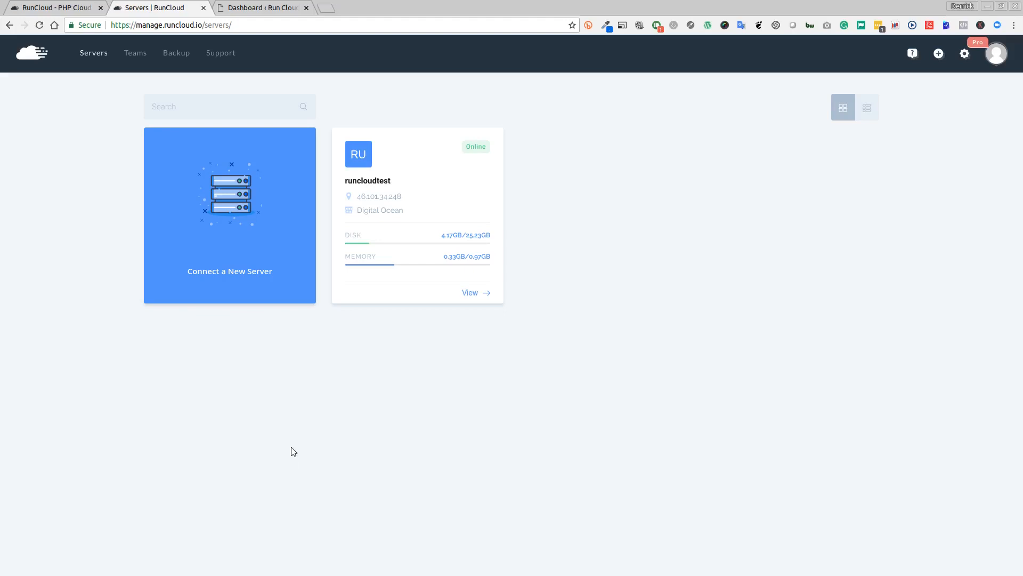
pyautogui.moveTo(507, 377)
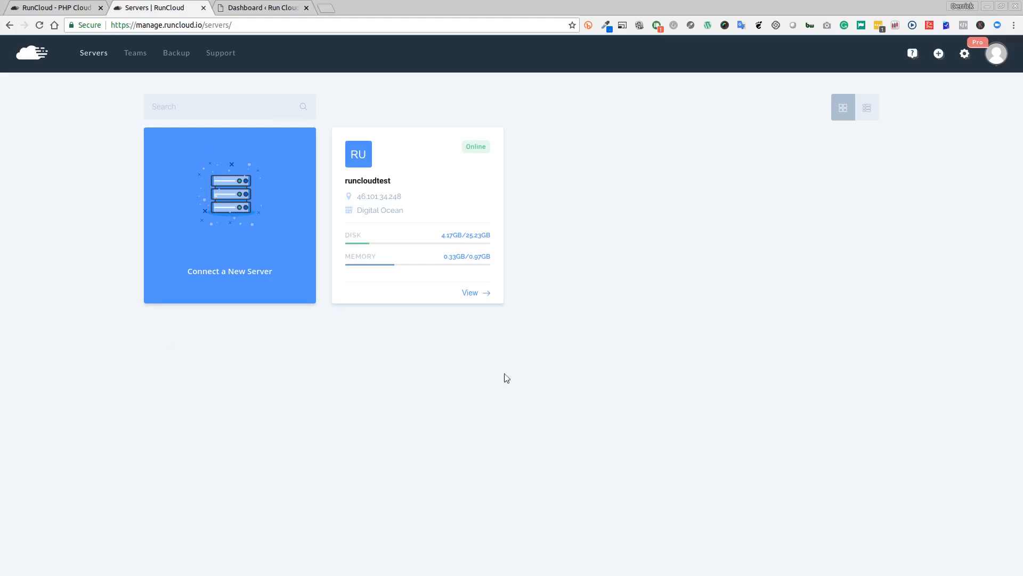
pyautogui.moveTo(195, 347)
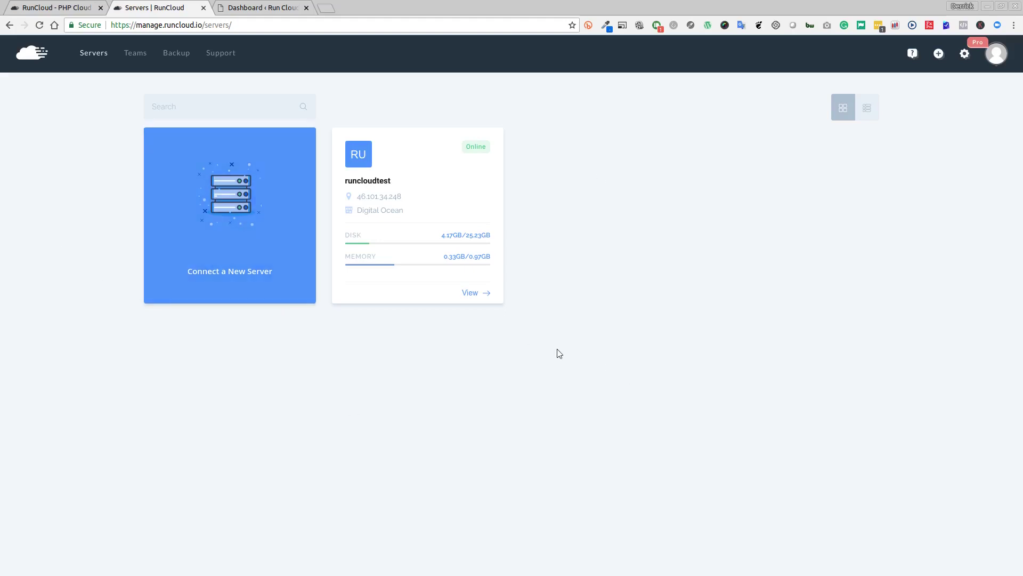
pyautogui.moveTo(328, 397)
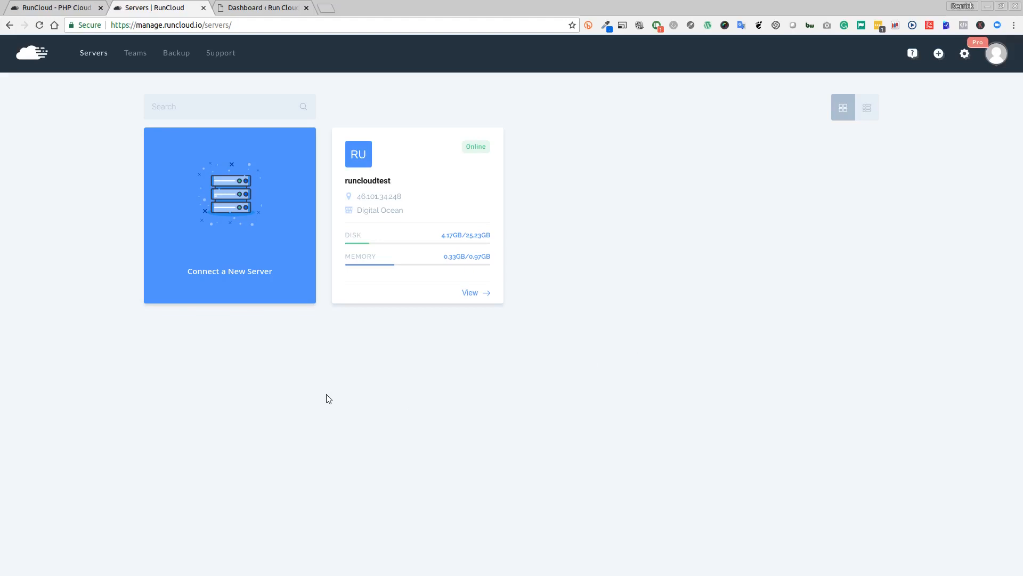
pyautogui.moveTo(101, 60)
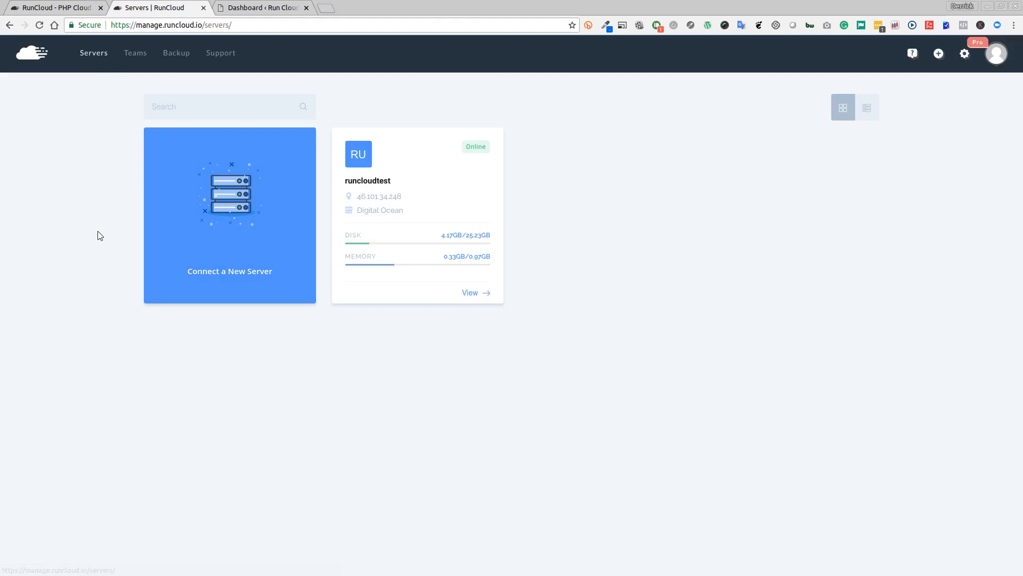
pyautogui.moveTo(100, 239)
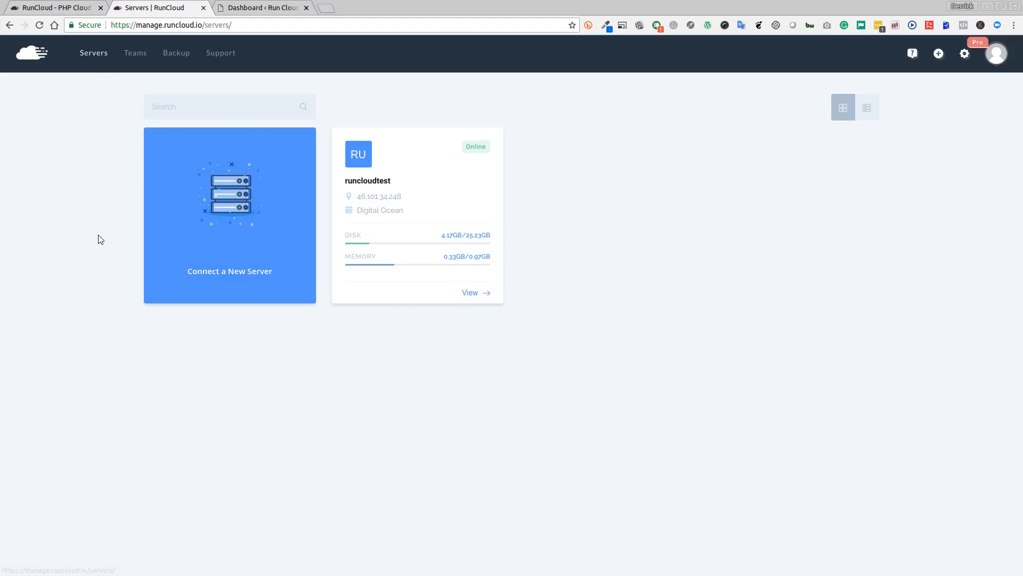